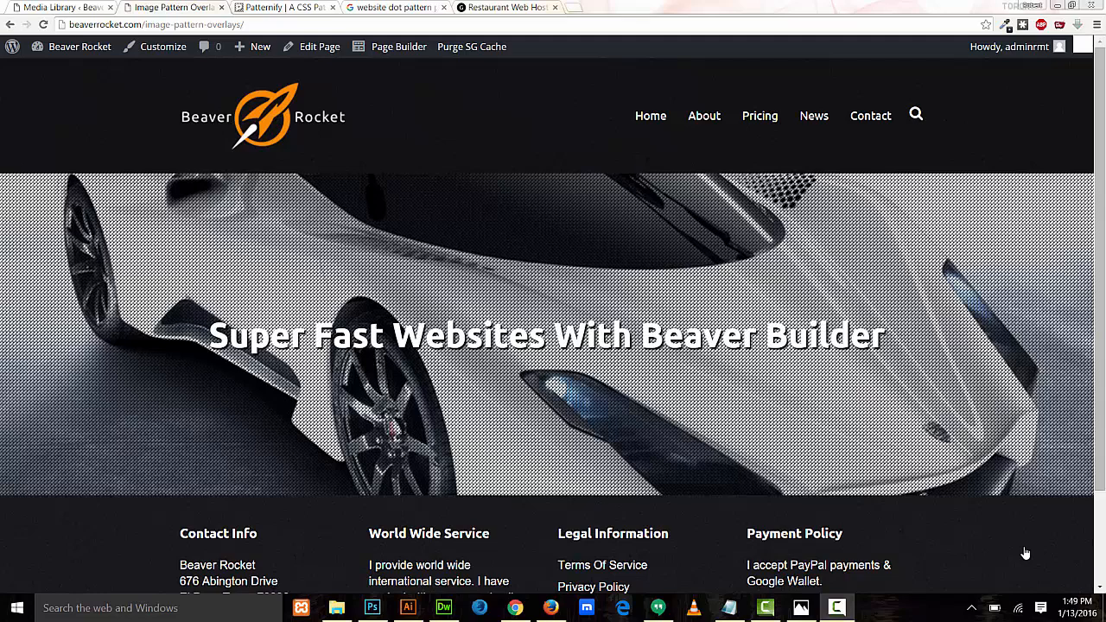
mouse_move(1027, 551)
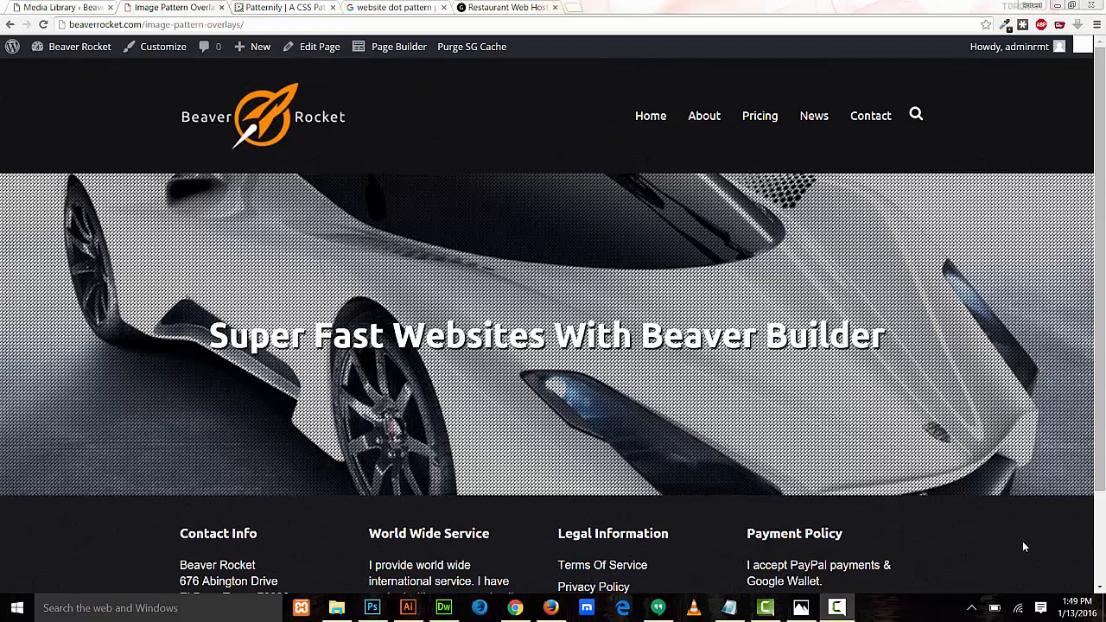
Launch the Page Builder from the admin bar to get a blank builder layout
scroll("down", 3)
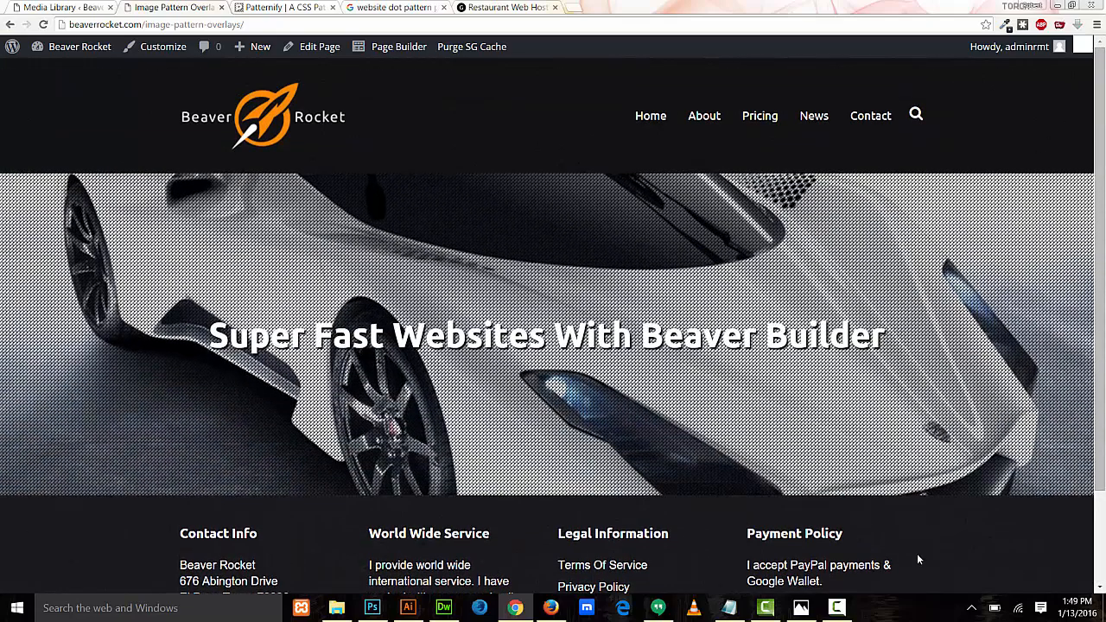
left_click(398, 45)
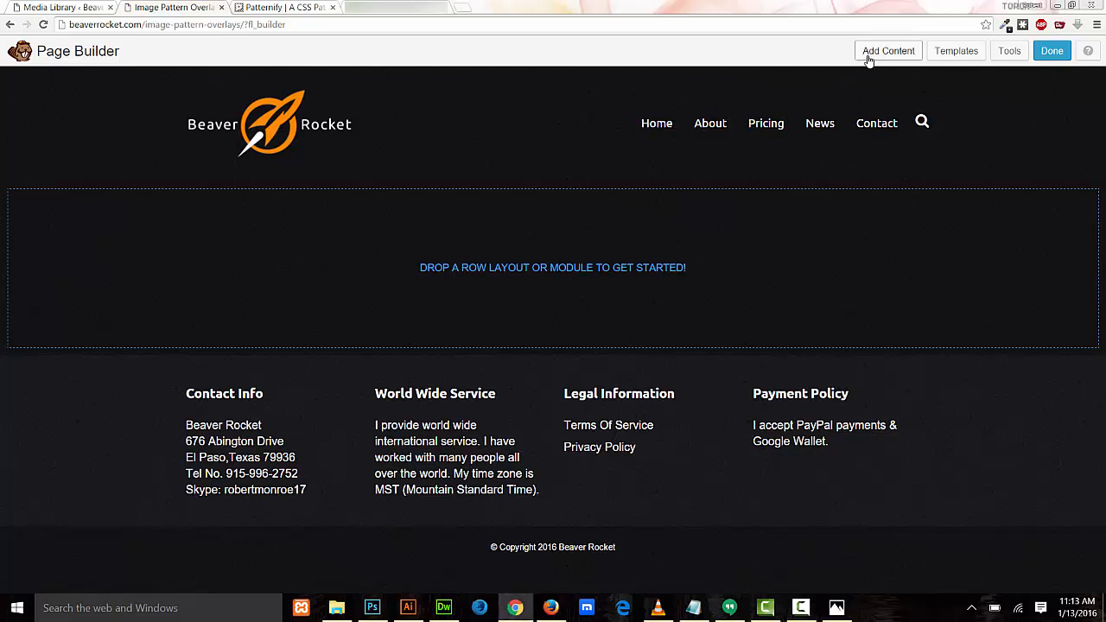
Add a new row and set its Width to Full Width in Row Settings
left_click(889, 50)
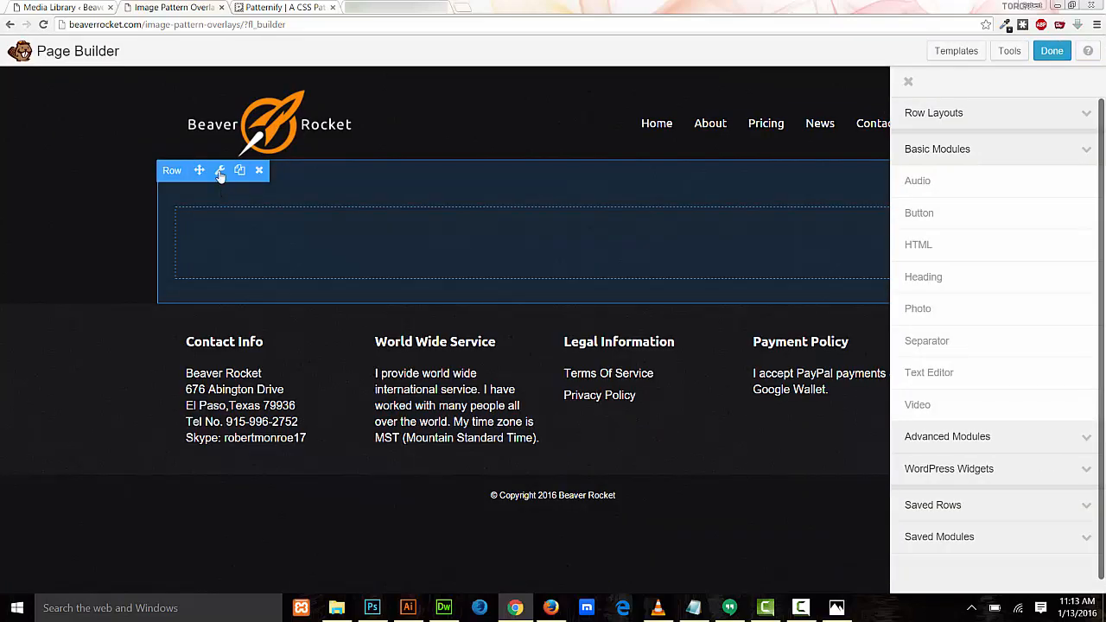
left_click(221, 171)
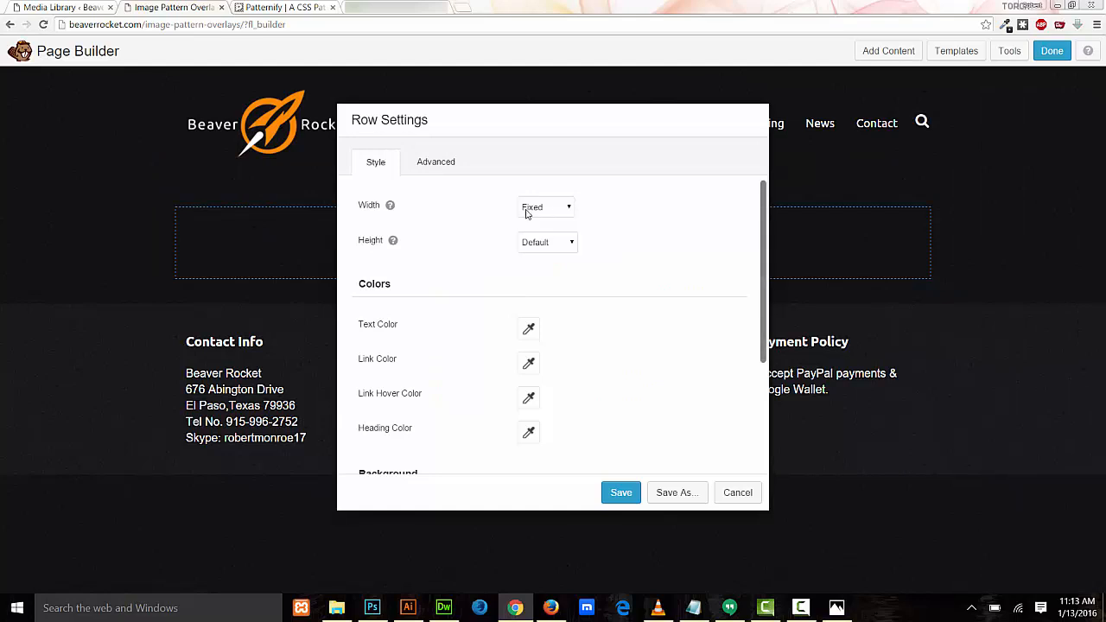
left_click(546, 208)
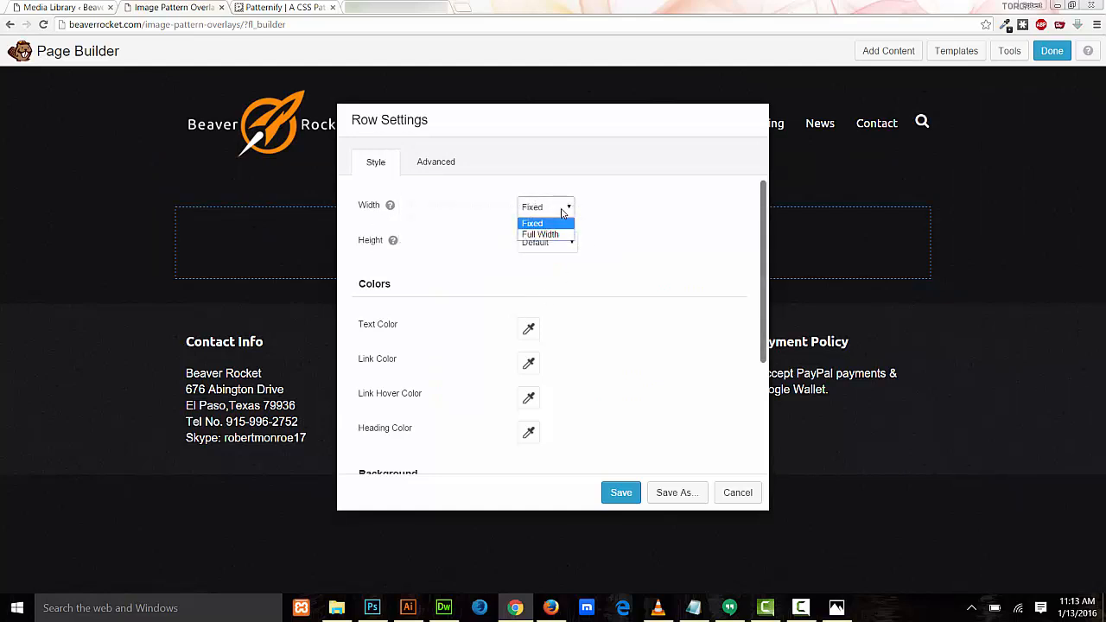
left_click(539, 235)
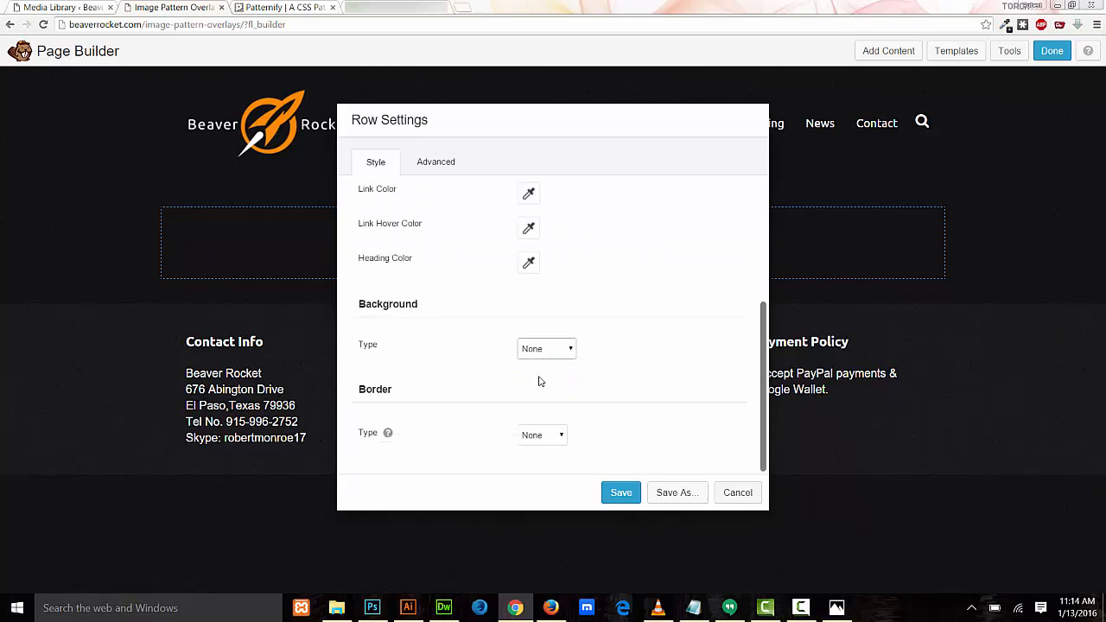
Set the row Background Type to Photo and choose the white car image
left_click(547, 349)
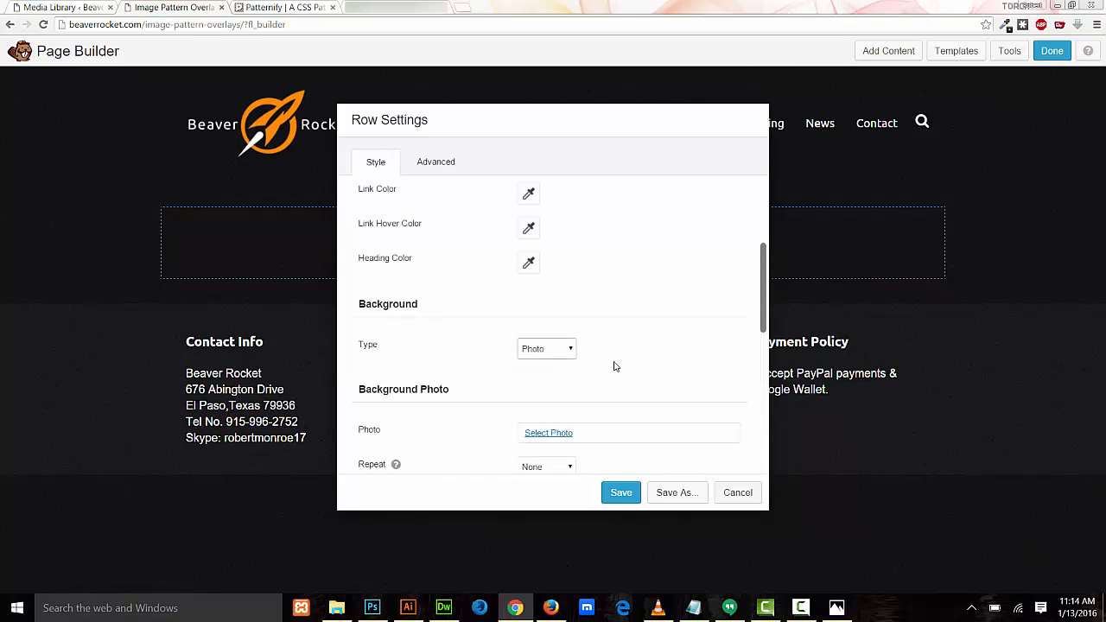
left_click(547, 432)
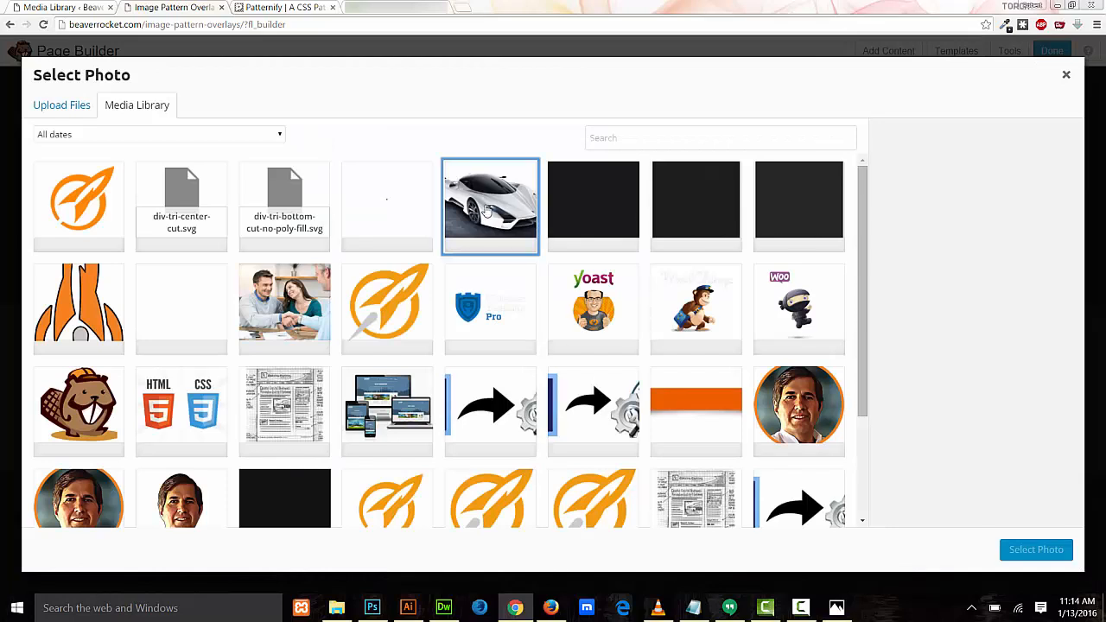
left_click(1035, 550)
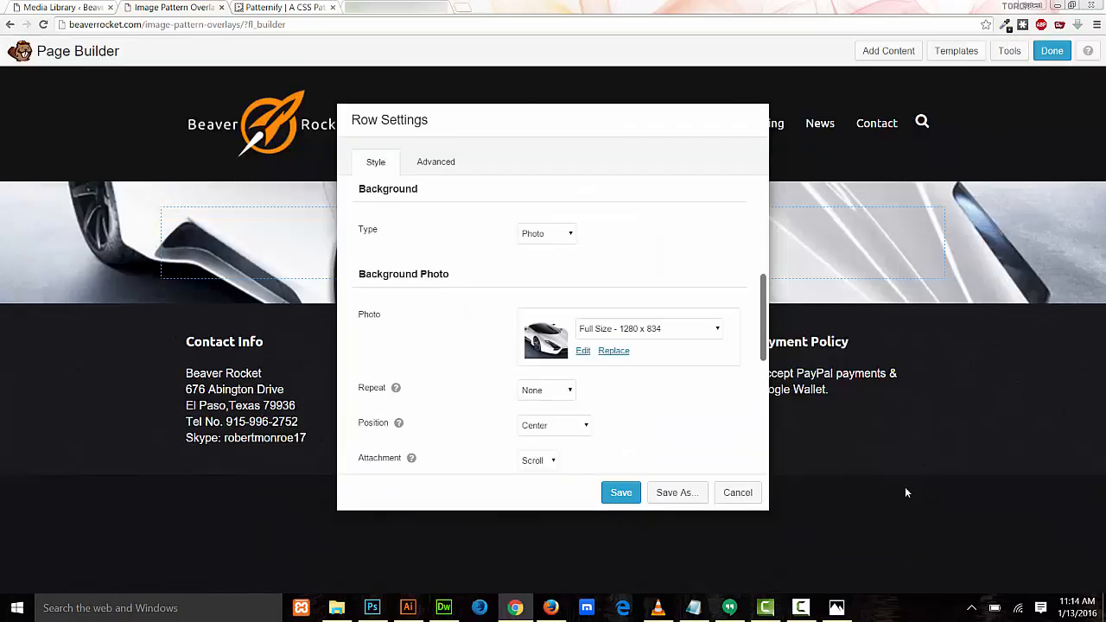
mouse_move(722, 408)
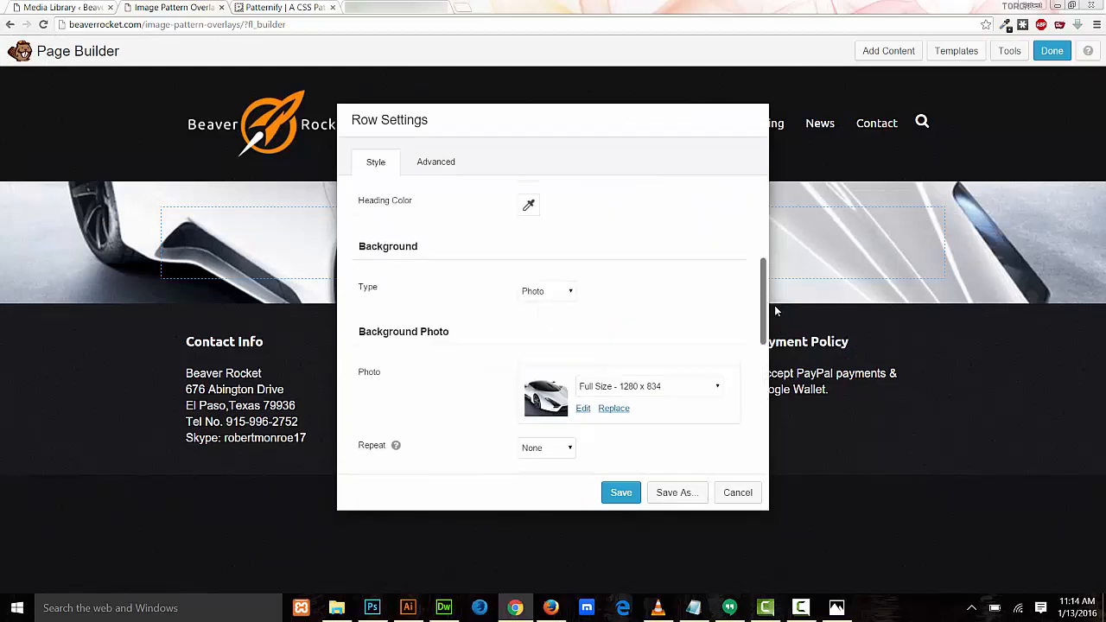
Enter the class row-w-pattern-overlay in the row's Advanced Class field and save
left_click(436, 162)
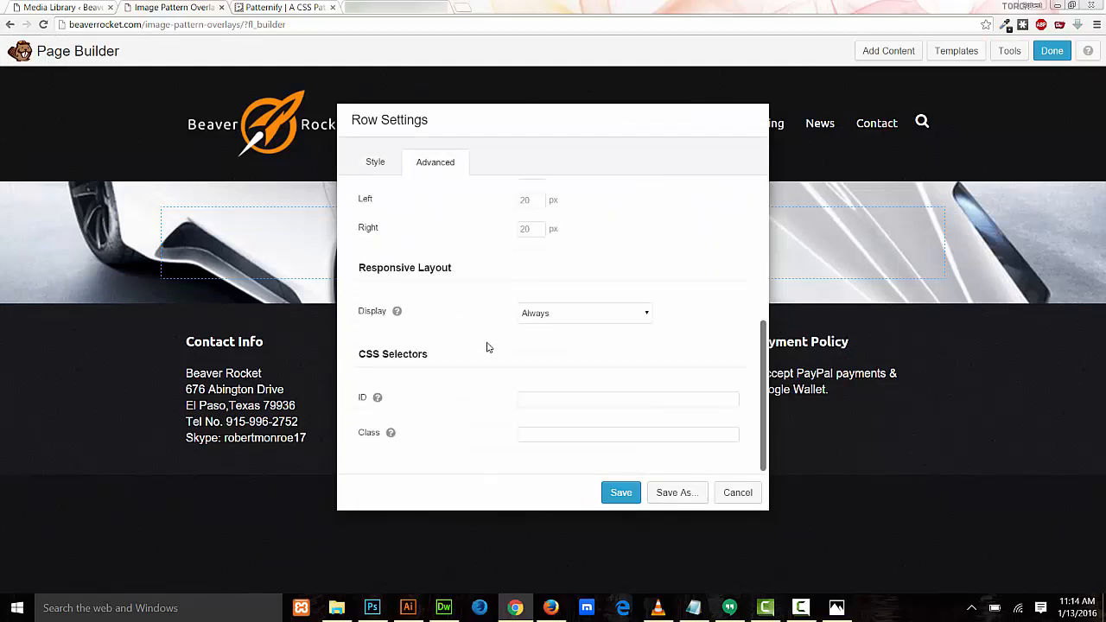
left_click(629, 436)
type("row-")
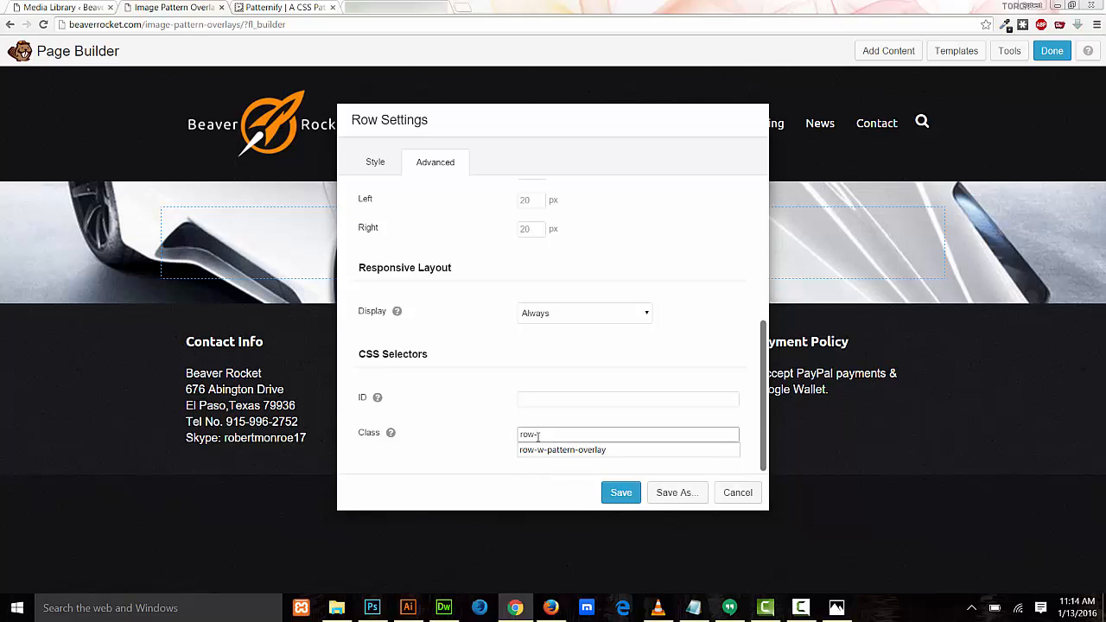
type("w")
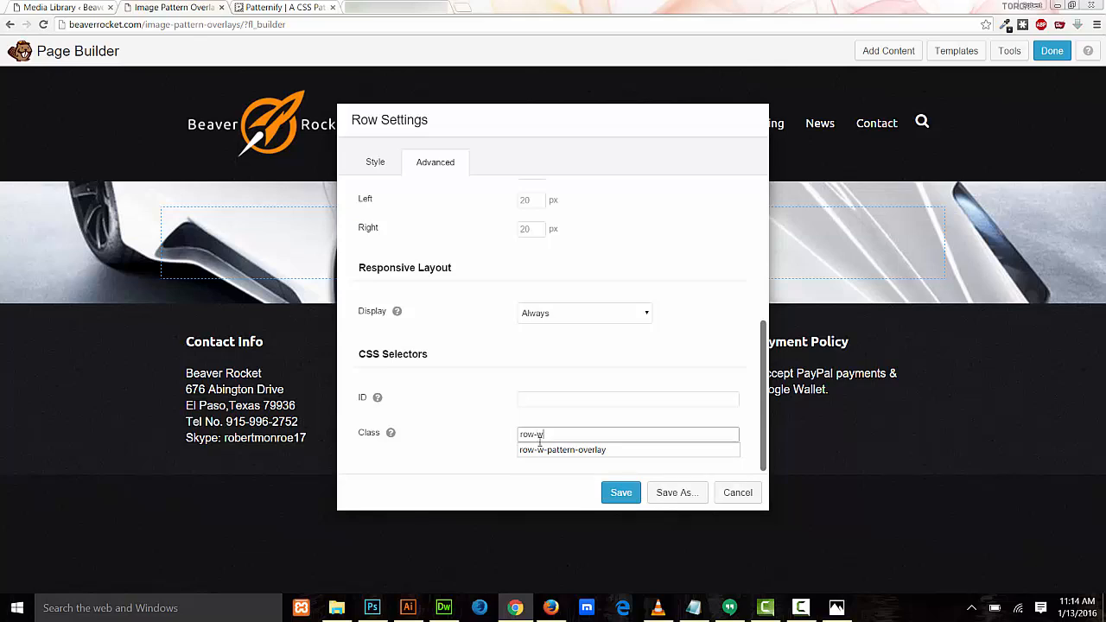
left_click(570, 450)
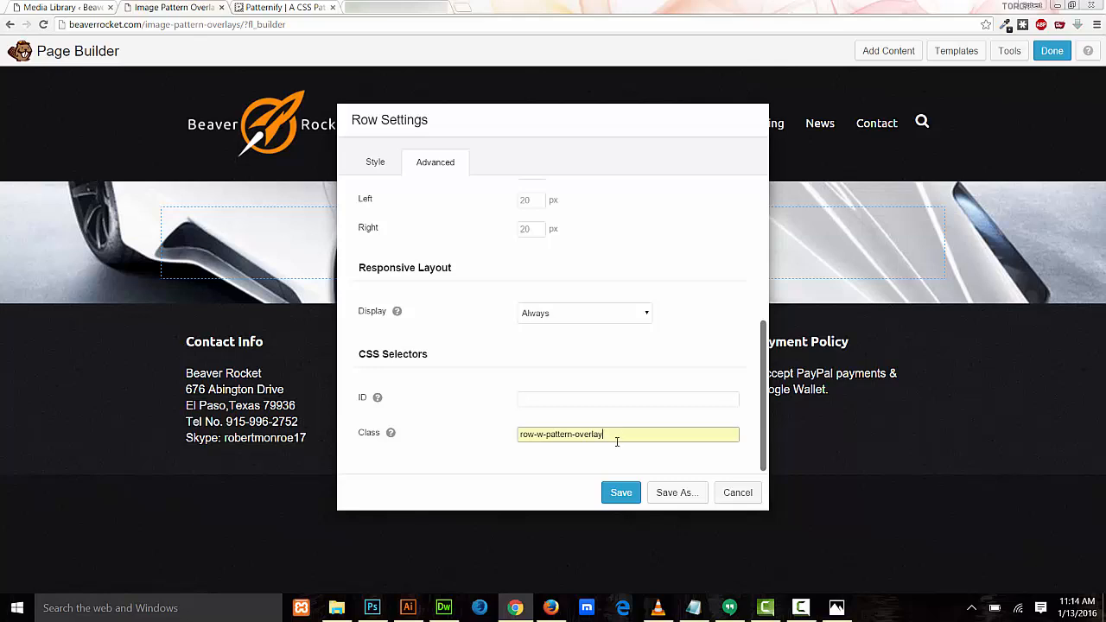
left_click(621, 492)
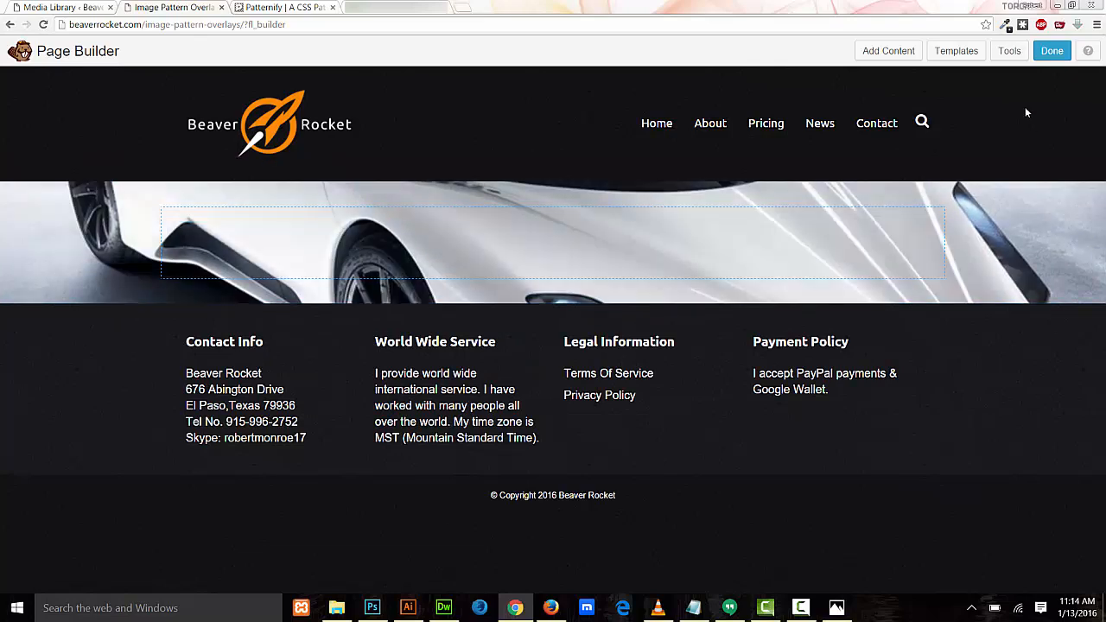
Drag a Heading module into the car row and bring up its settings
left_click(889, 50)
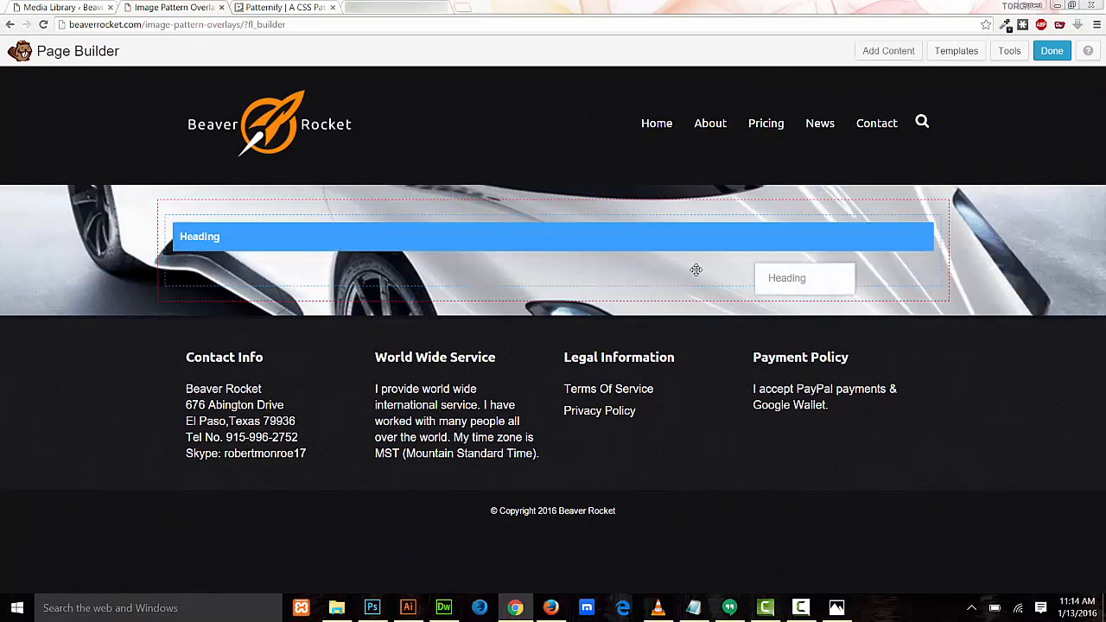
left_click_drag(805, 276, 540, 263)
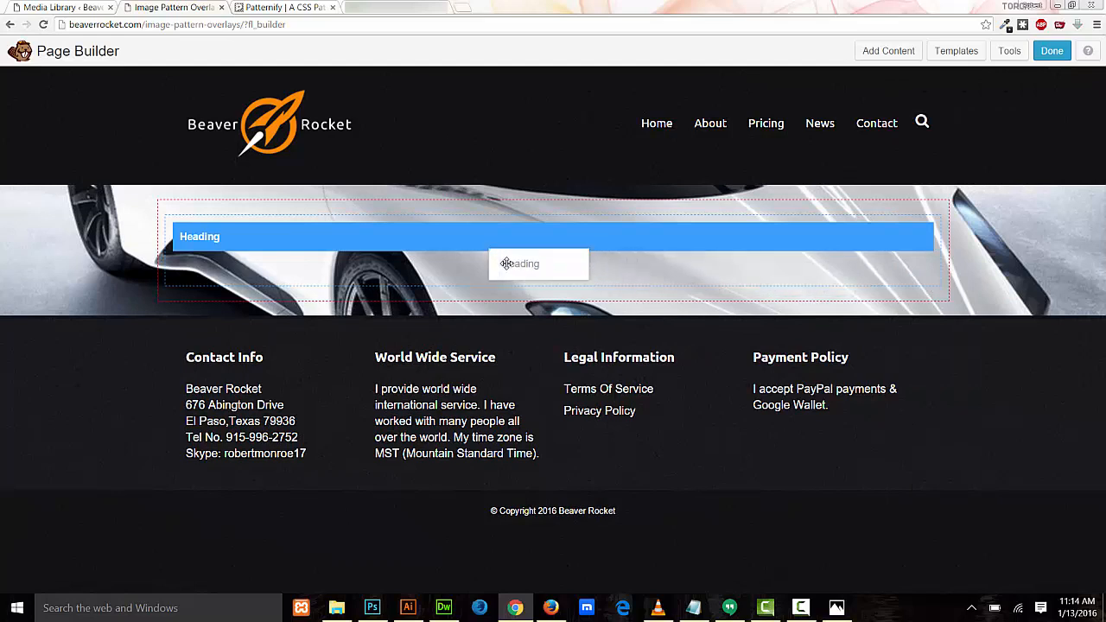
left_click(1051, 50)
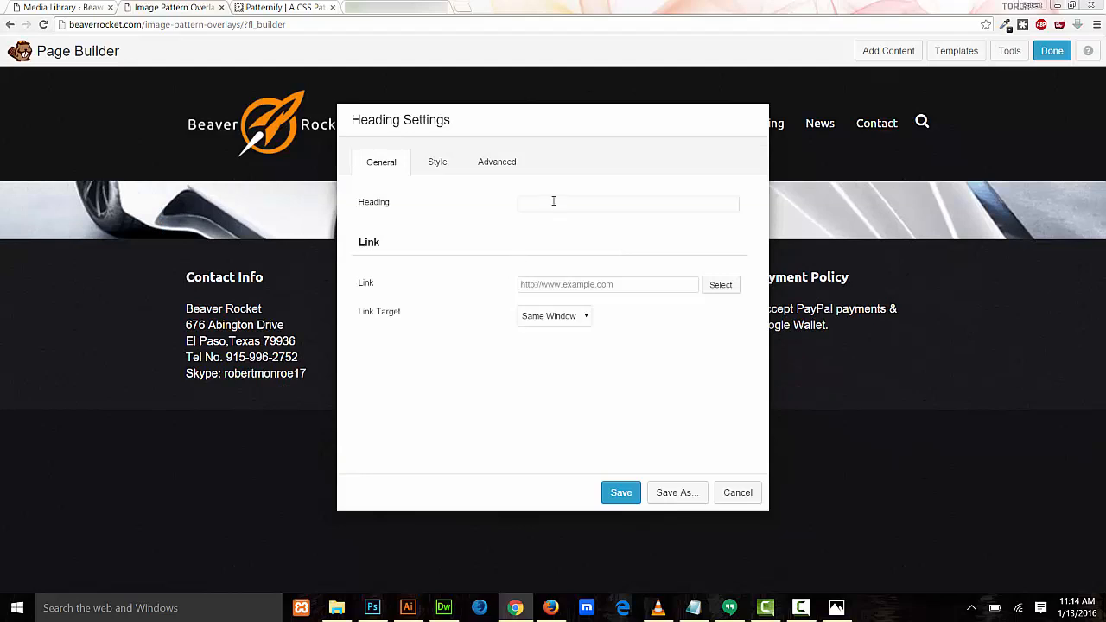
Enter the heading text Super Fast Websites With Beaver Builder
left_click(629, 202)
type("Super Fast Web")
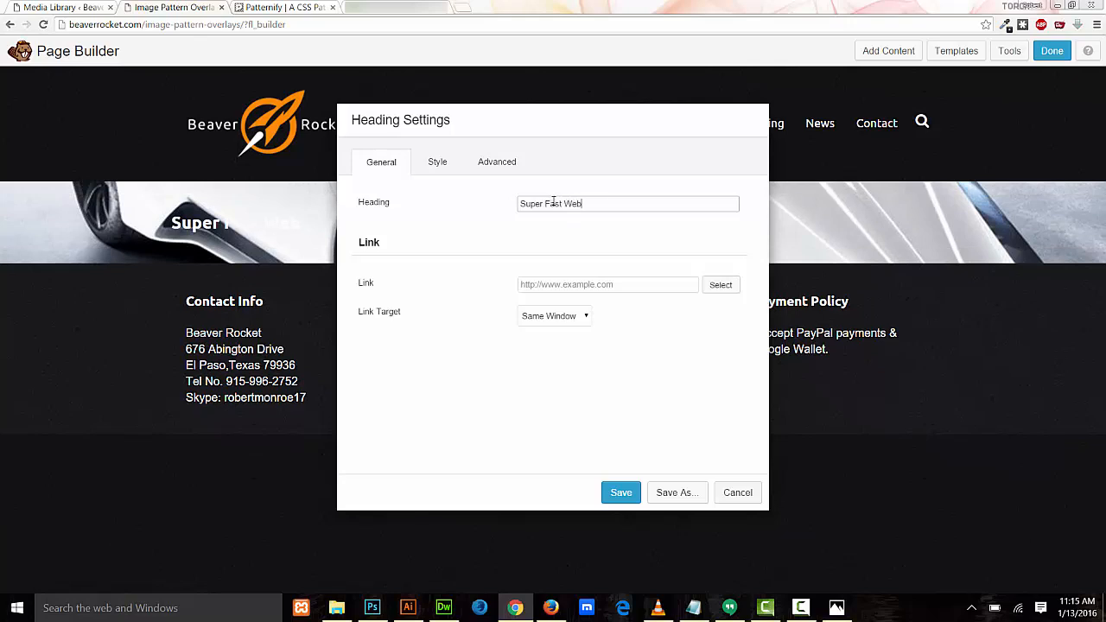
type("Sites")
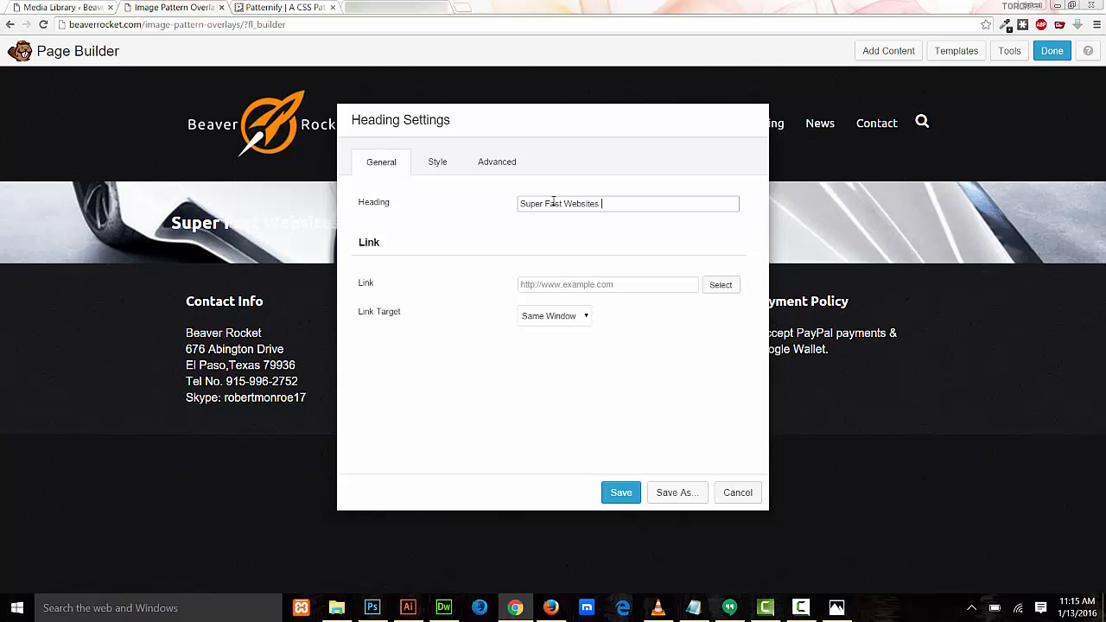
type("With B")
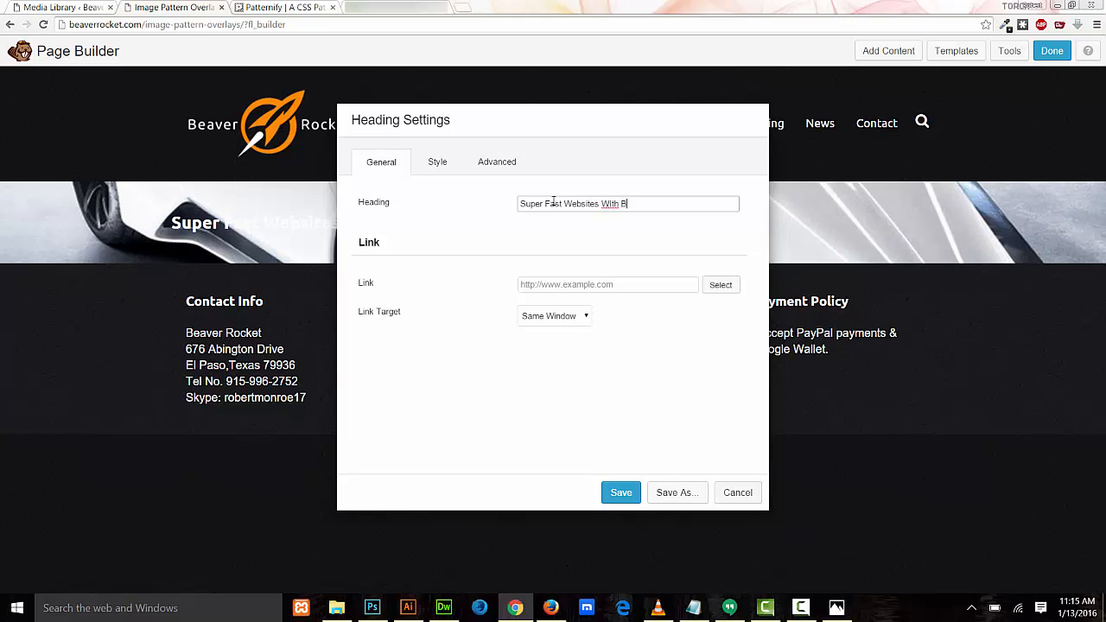
type("eaver")
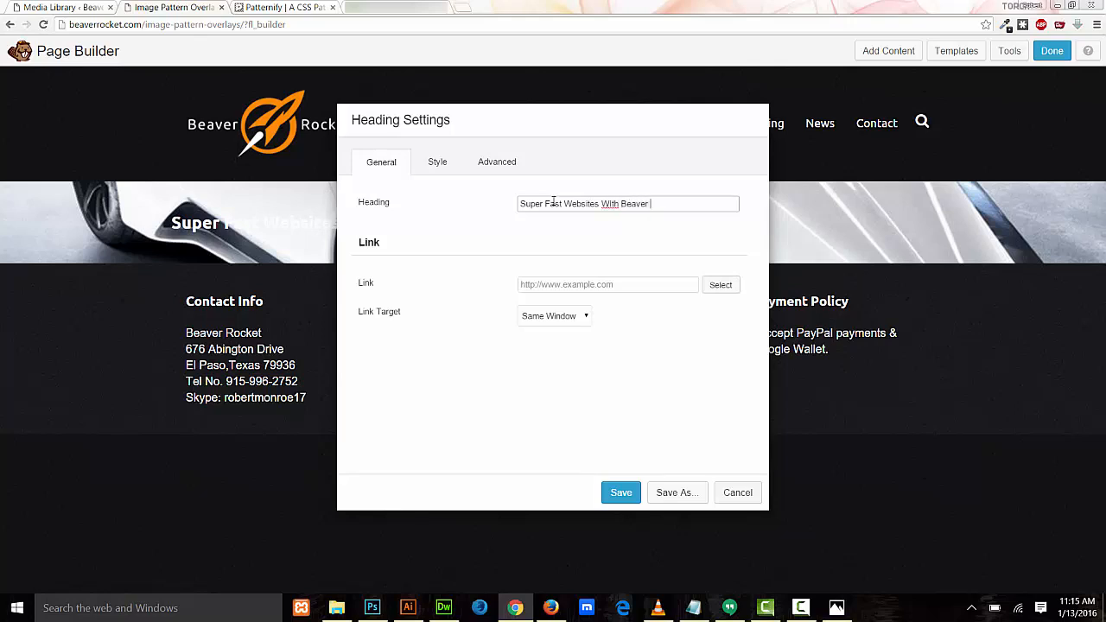
type("Builder")
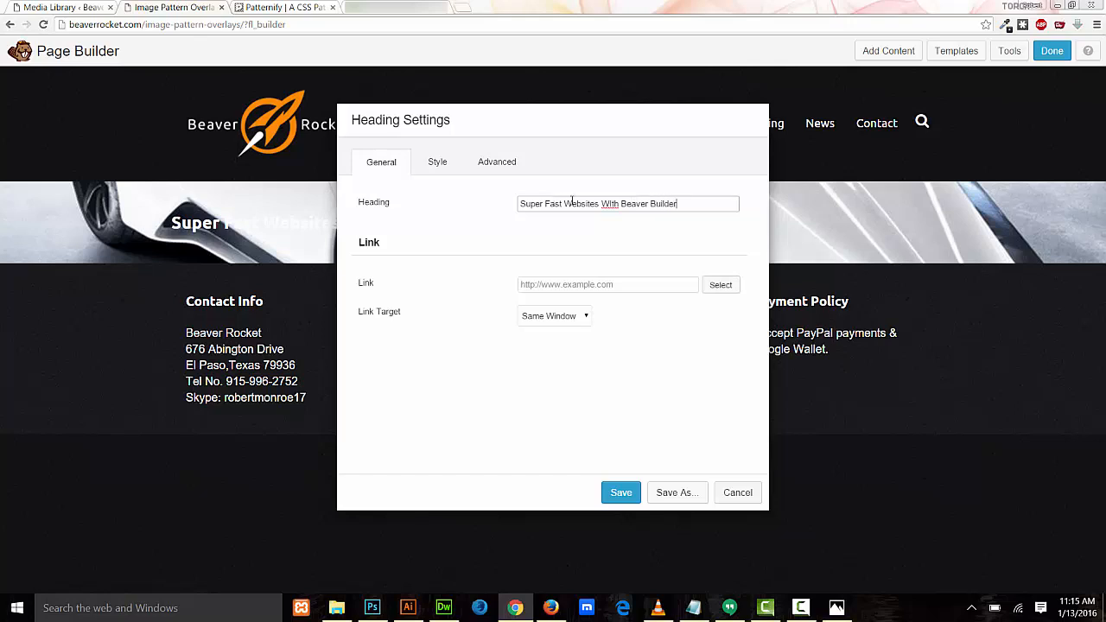
right_click(608, 204)
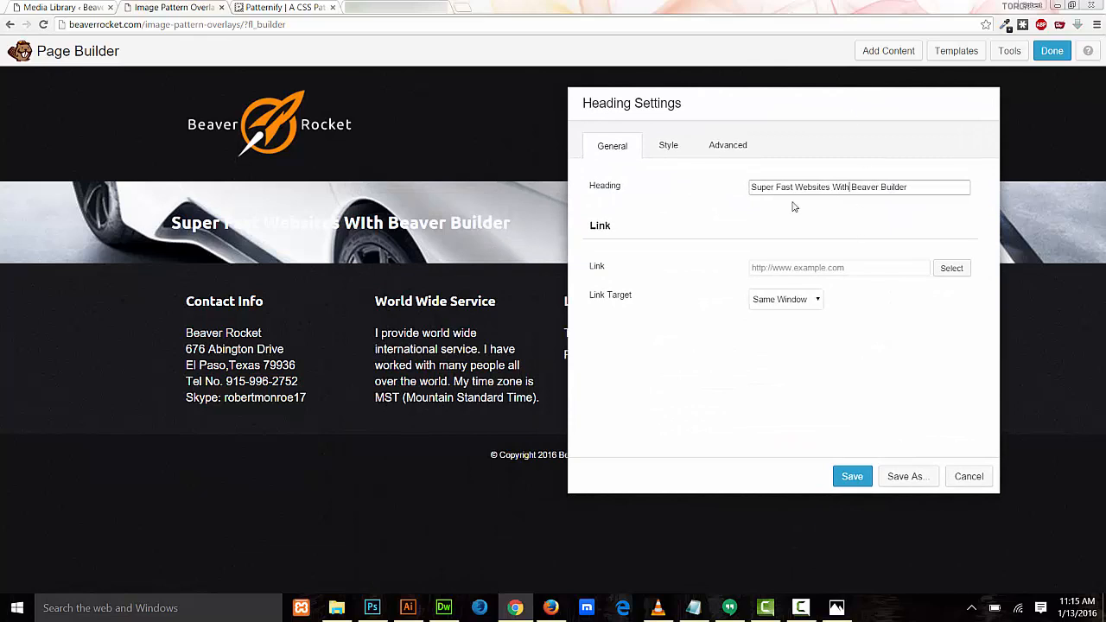
In the Style tab, center the heading and make it an h1 tag
left_click(667, 145)
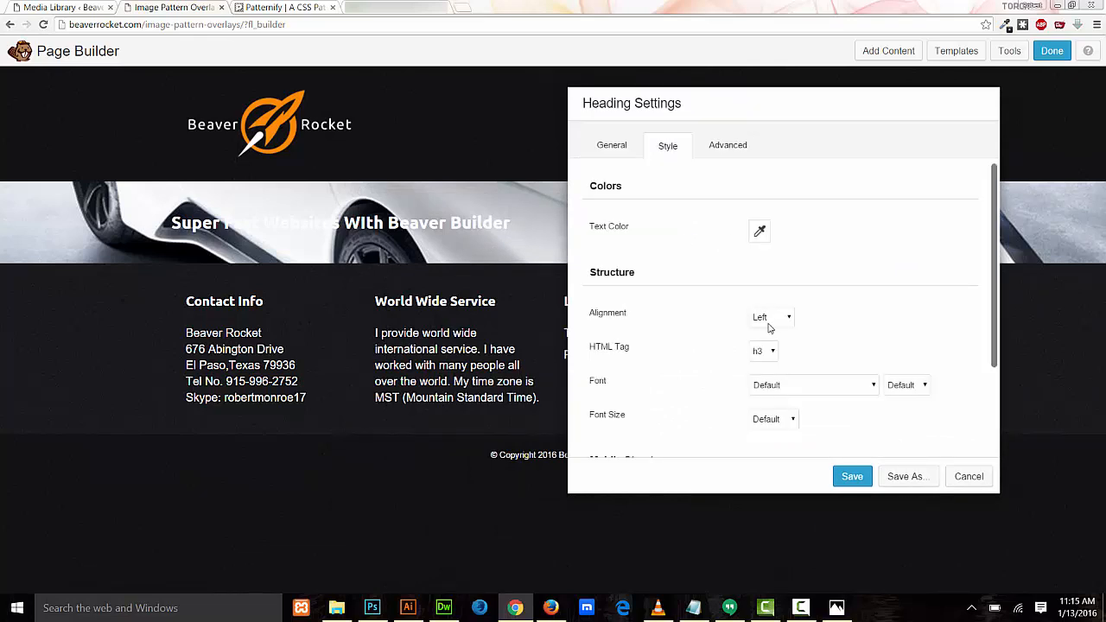
left_click(771, 318)
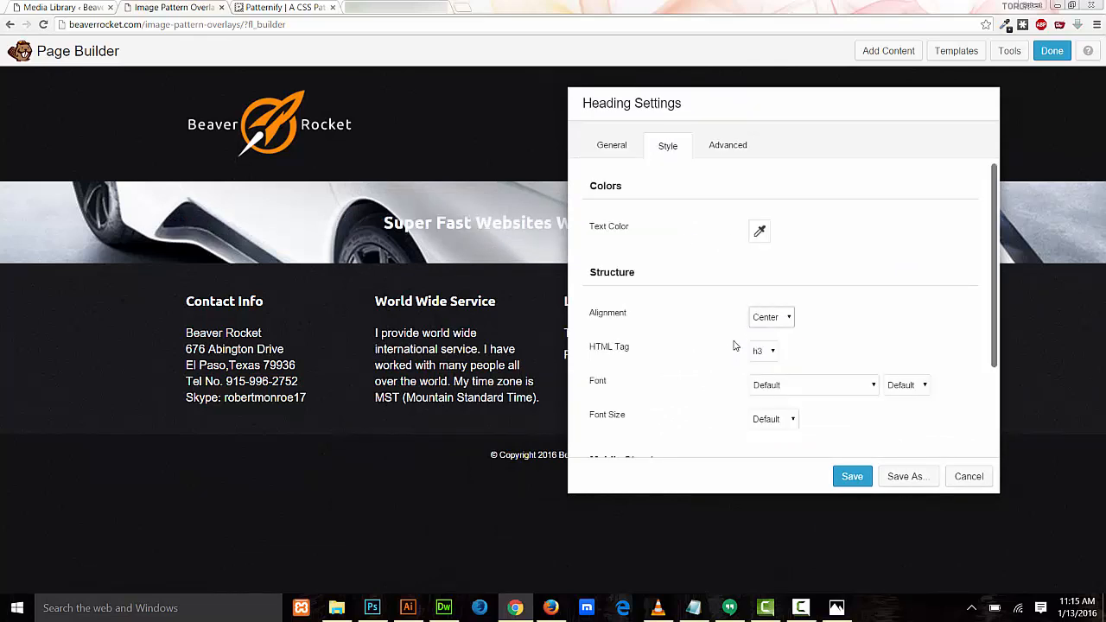
left_click(763, 351)
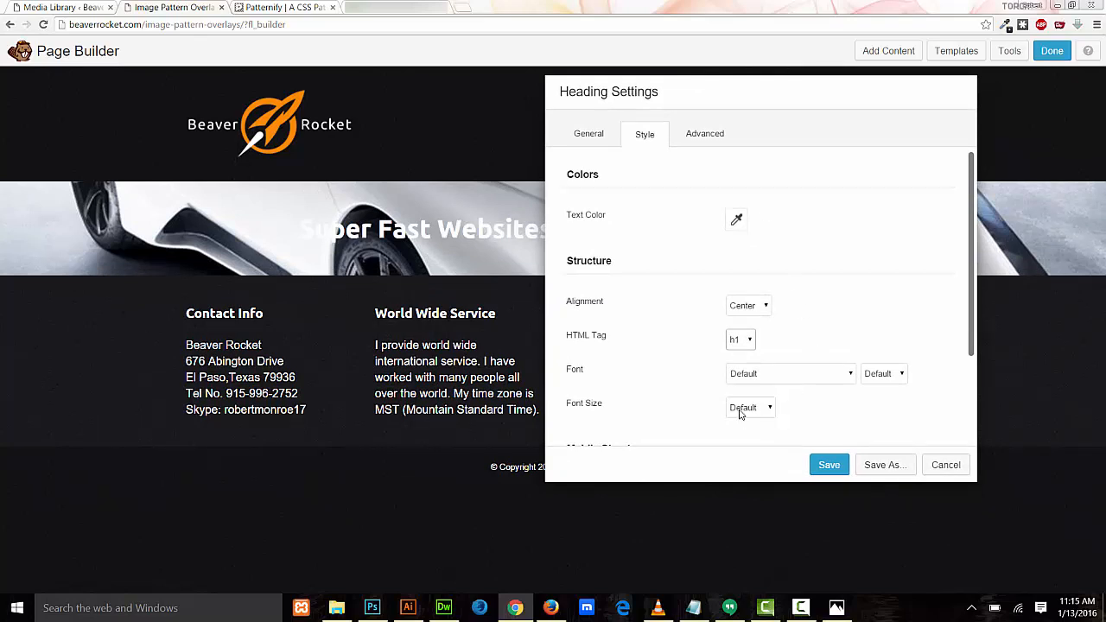
left_click(750, 408)
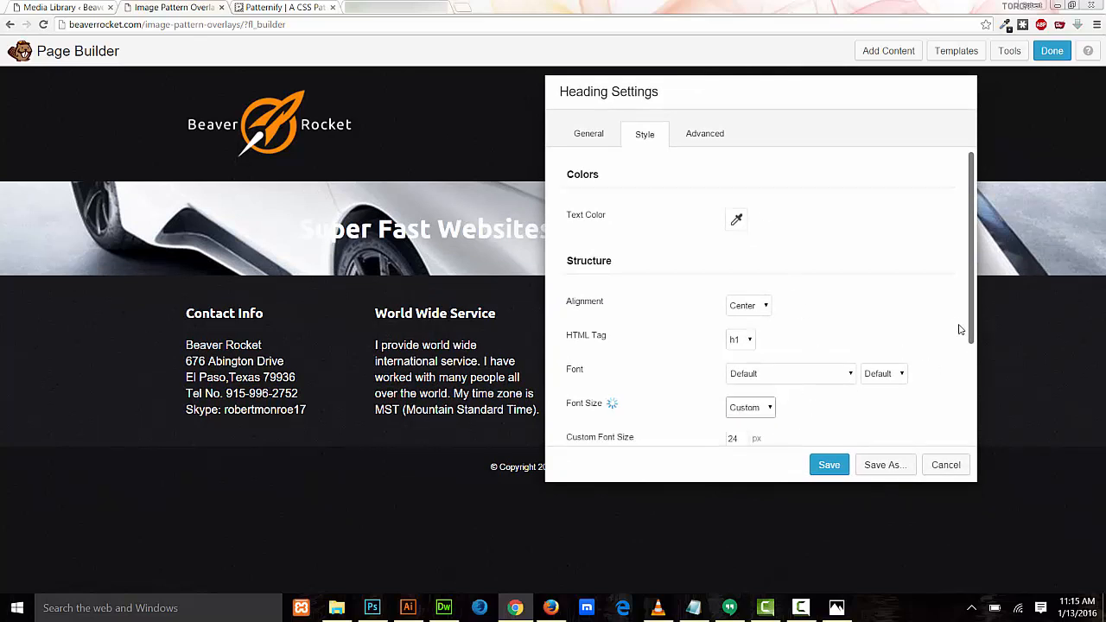
Set the heading's Custom Font Size to 48 px and save
scroll("down", 3)
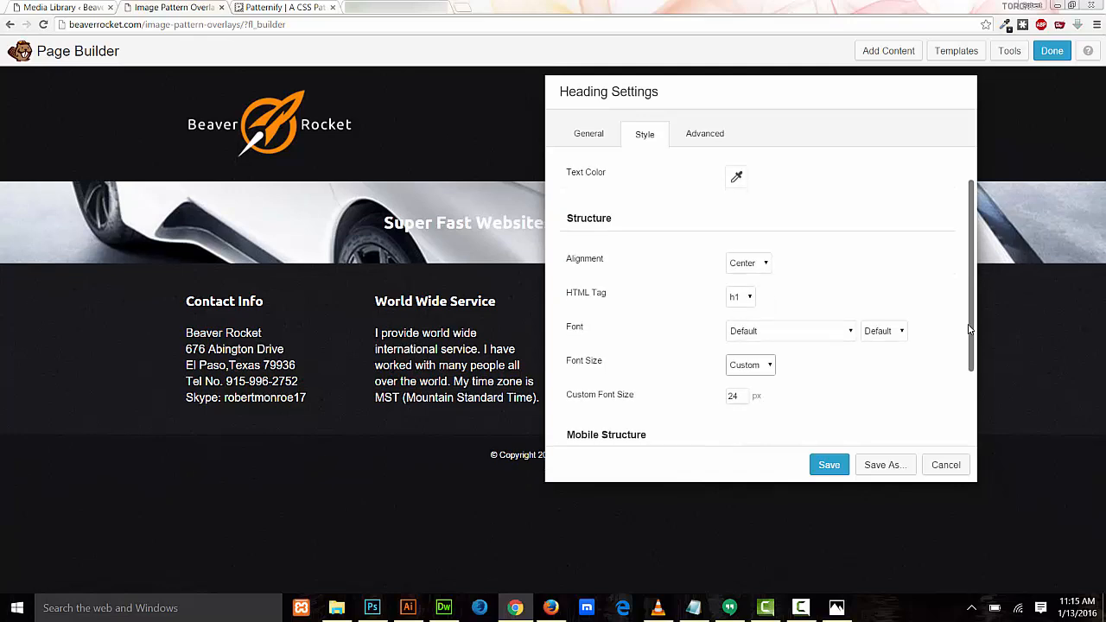
left_click(737, 396)
type("48")
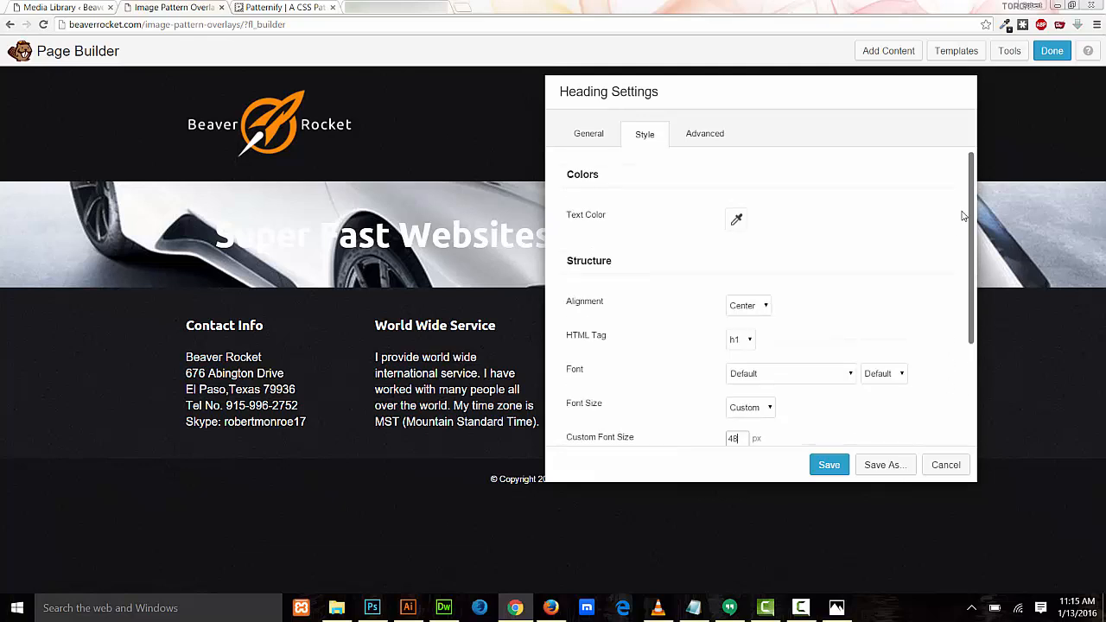
scroll("down", 3)
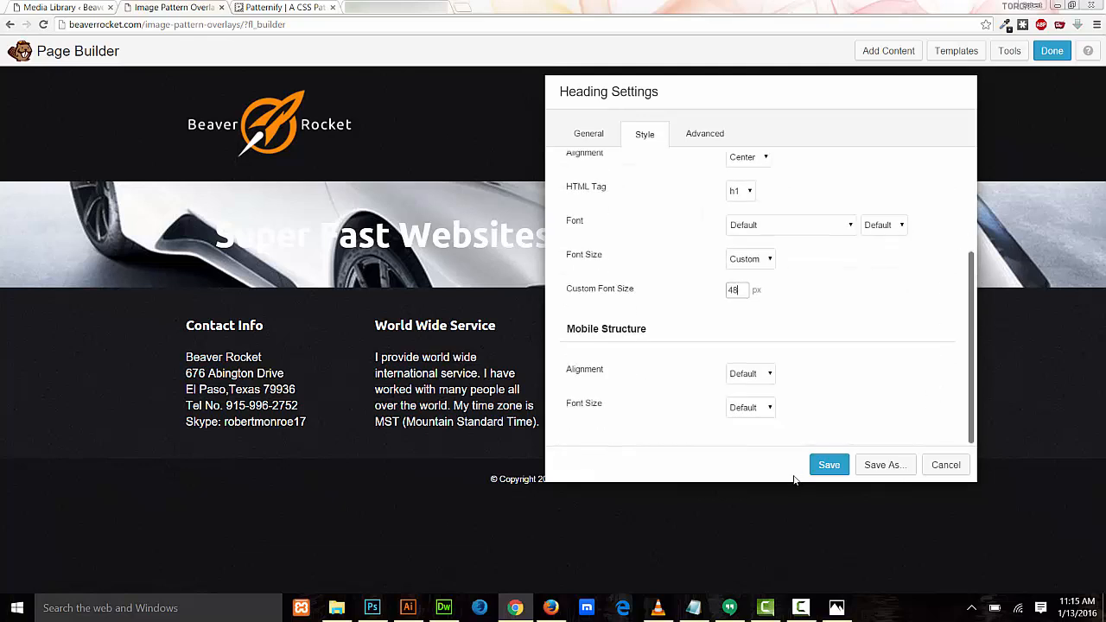
left_click(828, 465)
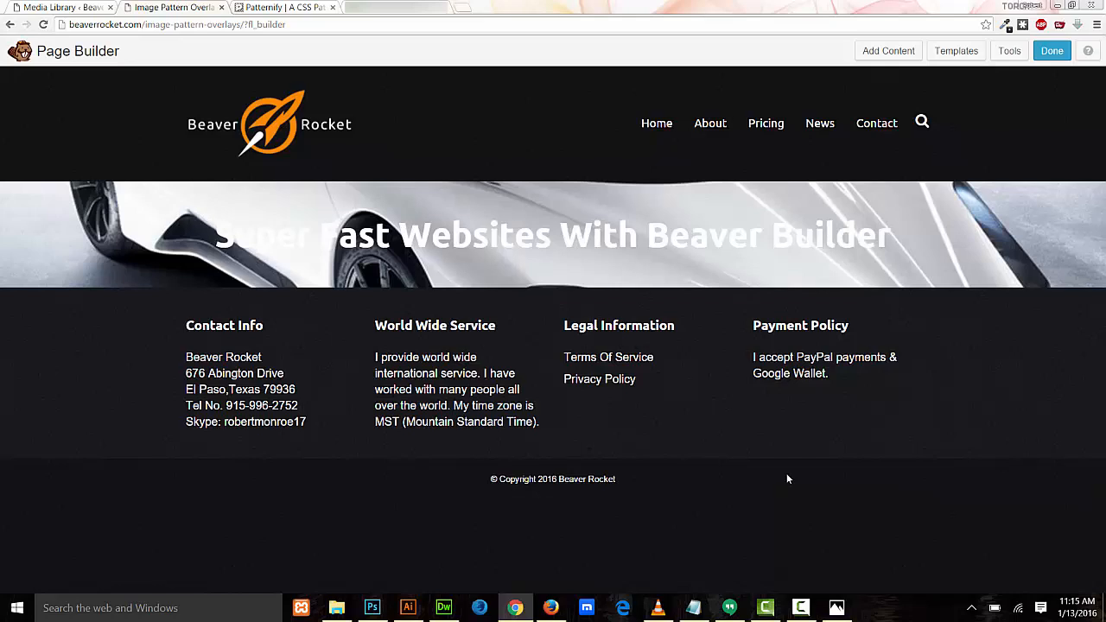
mouse_move(207, 252)
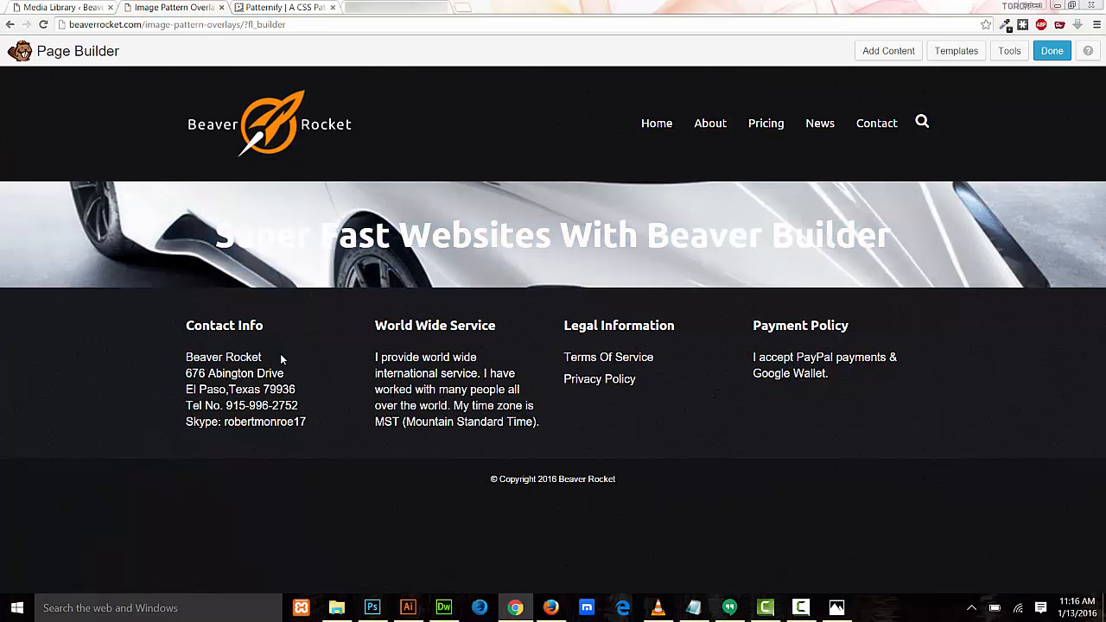
mouse_move(284, 301)
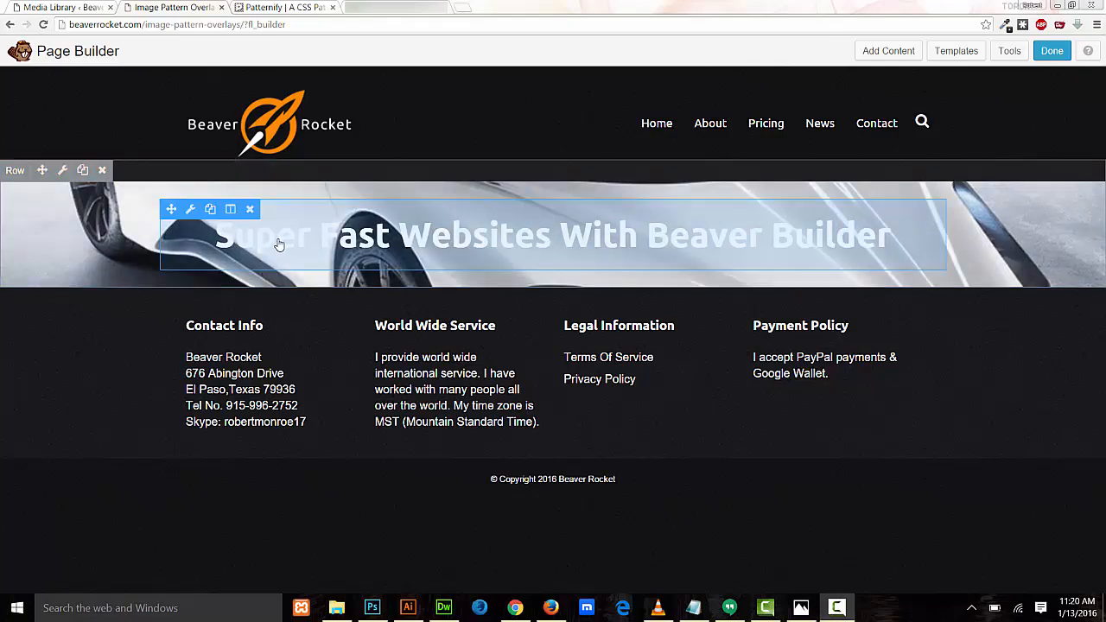
mouse_move(231, 209)
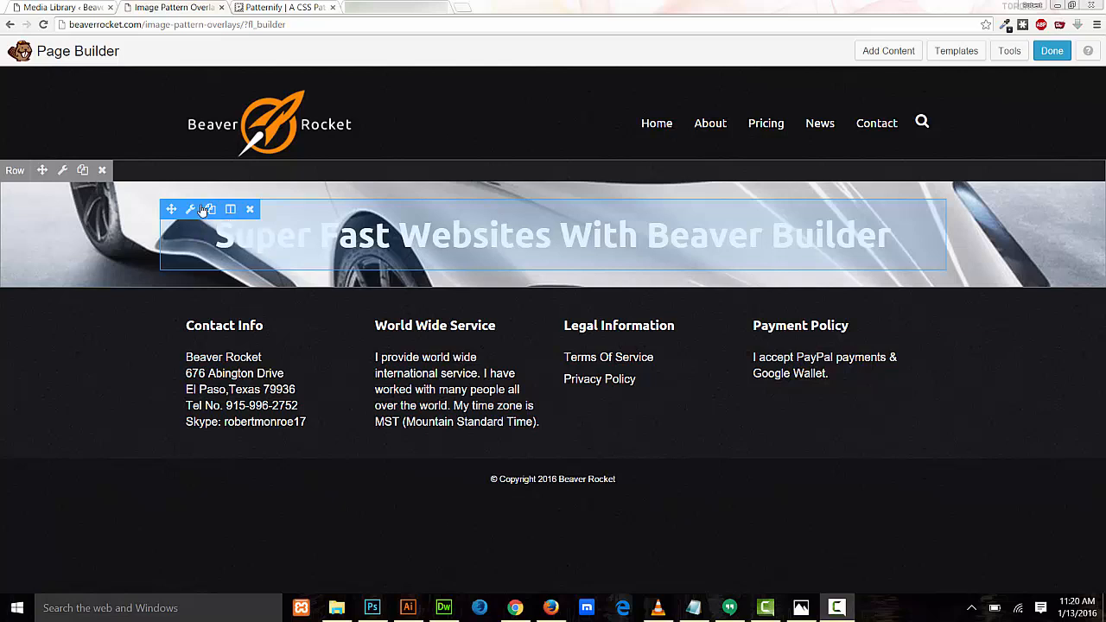
Give the heading the Advanced Class heading-w-shadow and save its settings
left_click(190, 210)
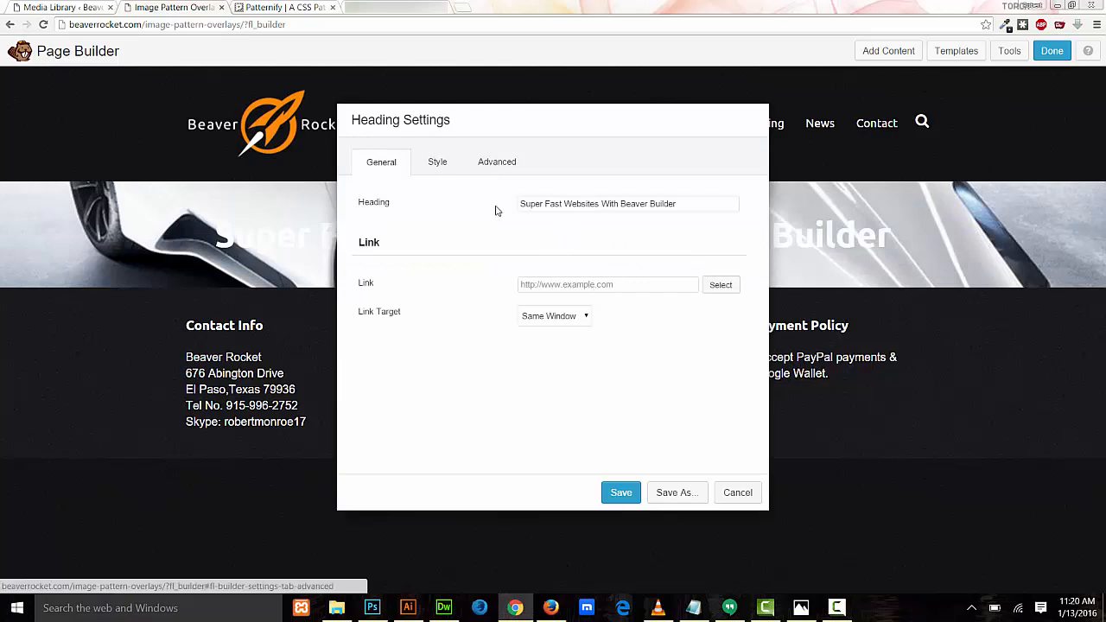
left_click(496, 163)
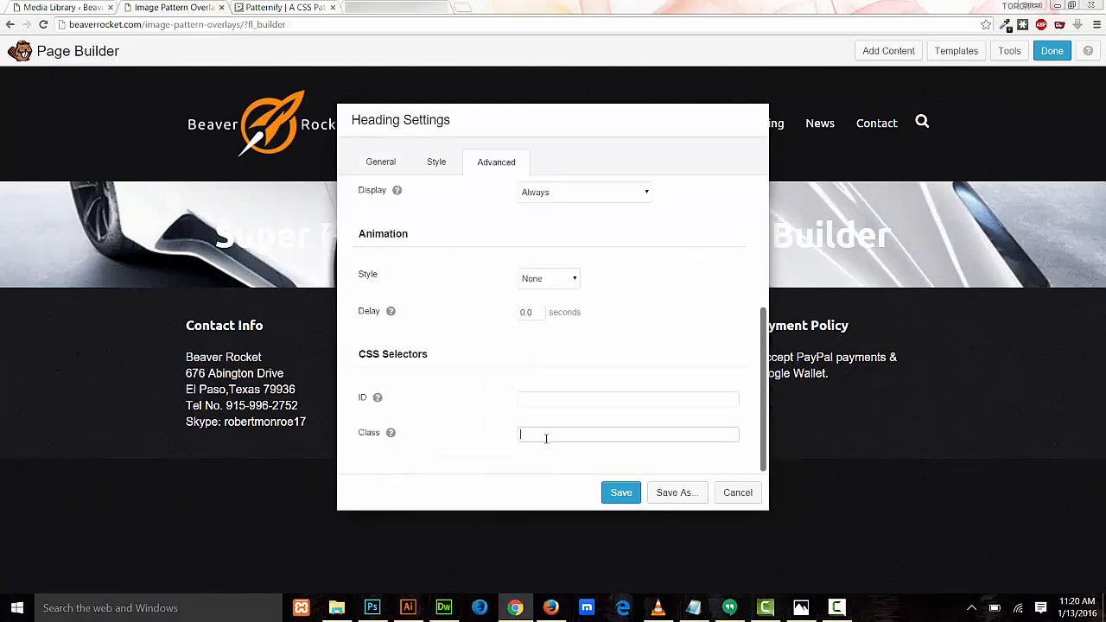
type("heading-w-shadow")
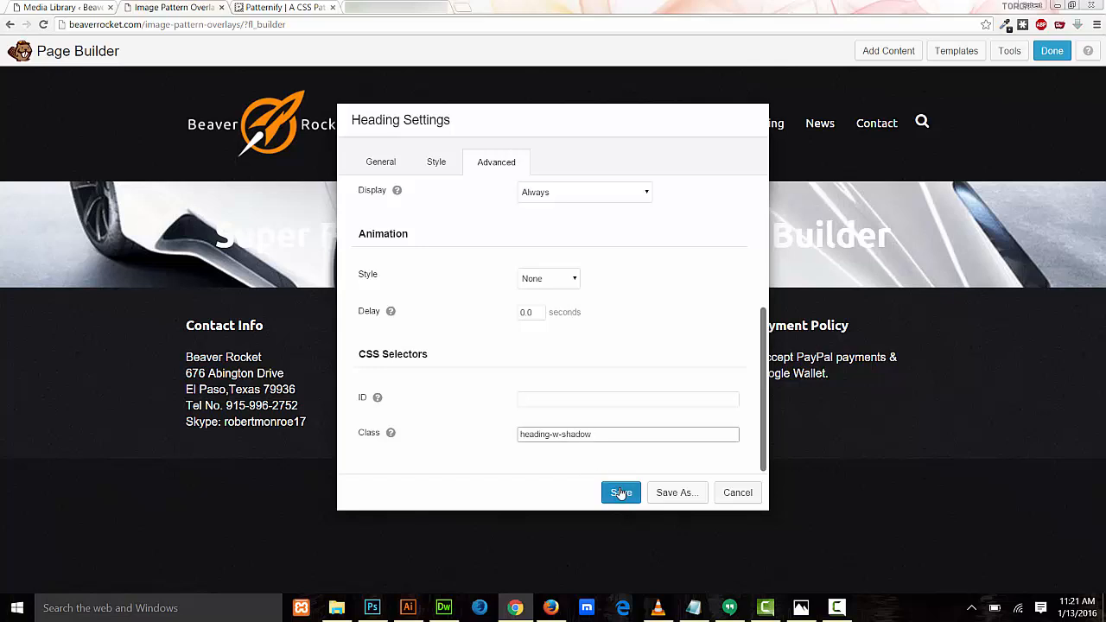
left_click(621, 493)
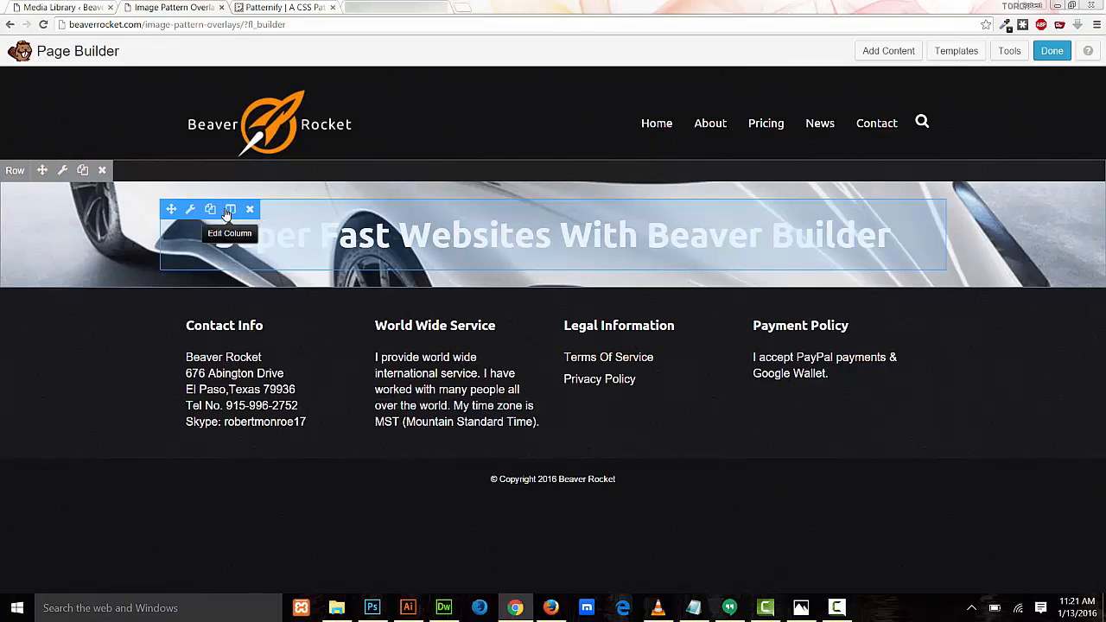
In Column Settings > Advanced, enter 200 px top and bottom padding initially
left_click(231, 209)
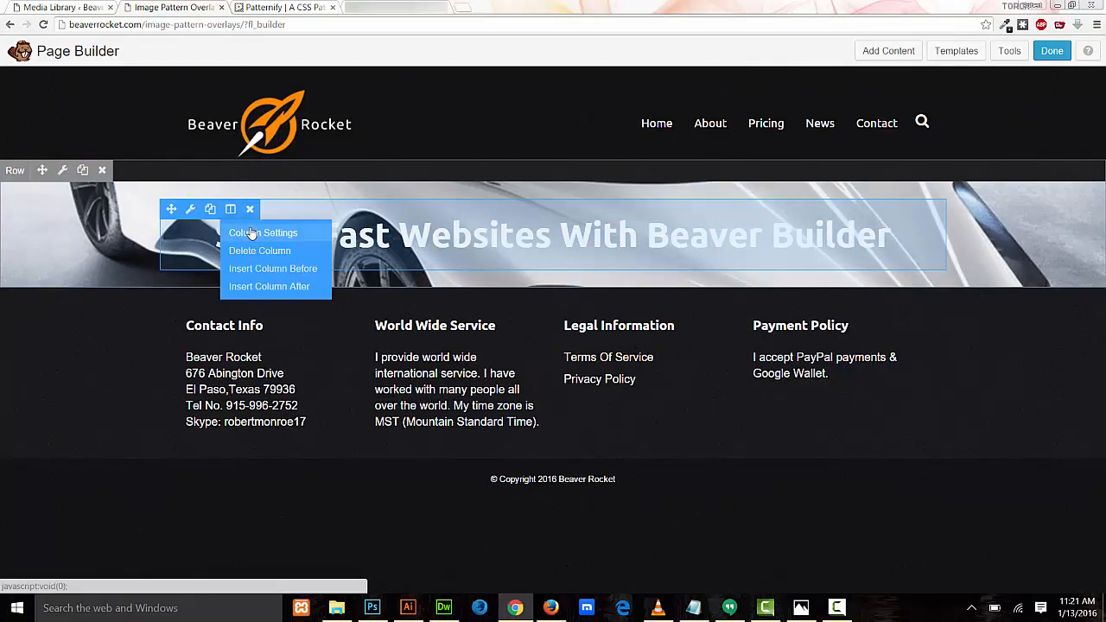
left_click(262, 231)
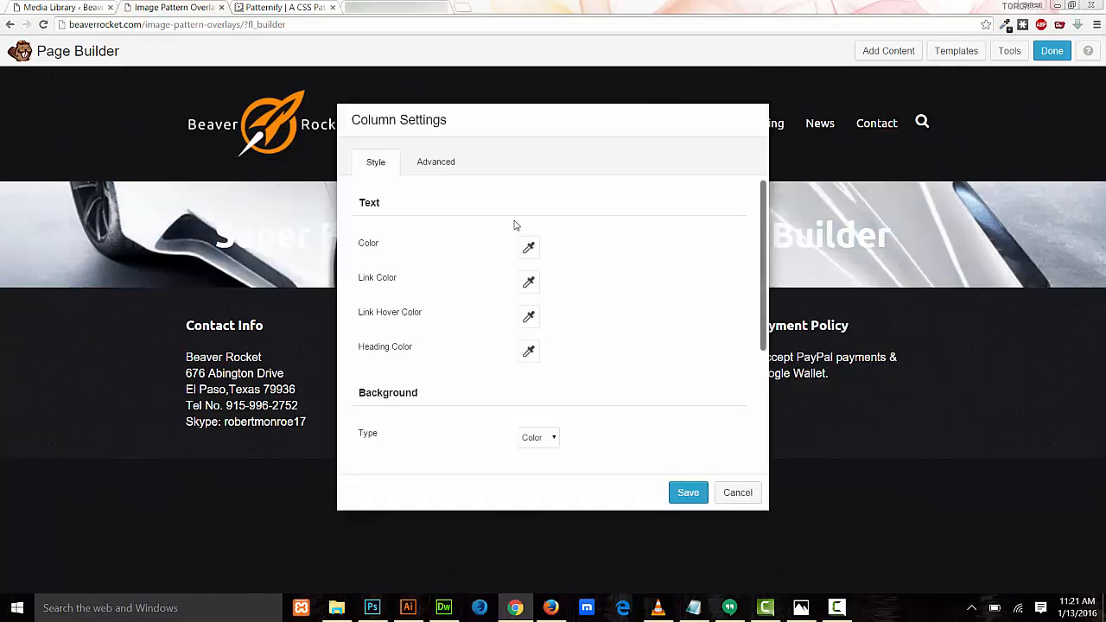
left_click(436, 162)
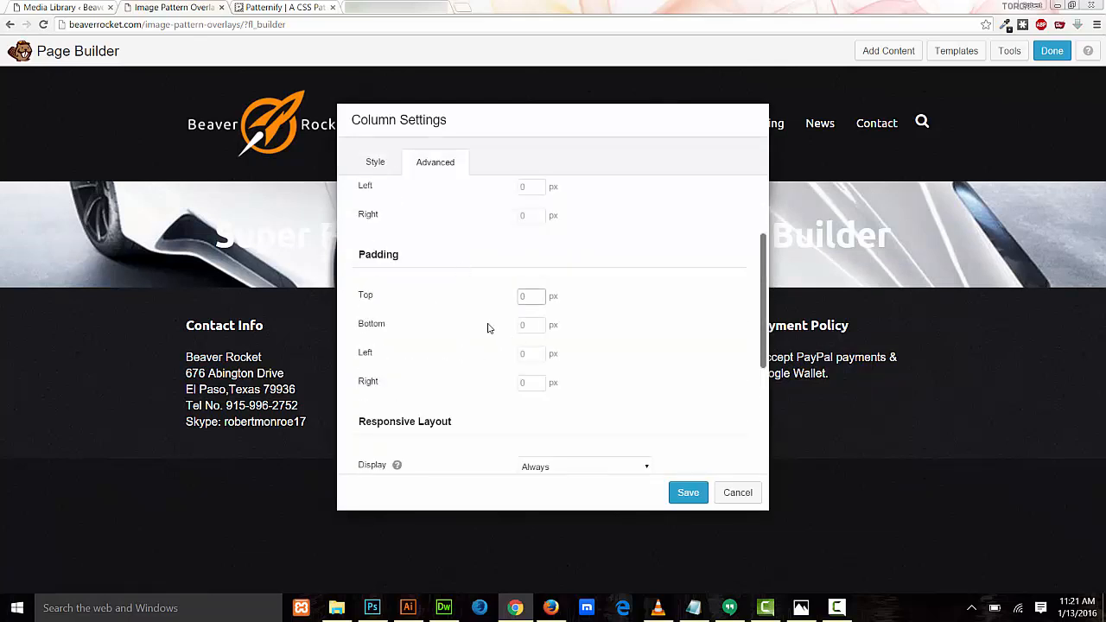
type("200")
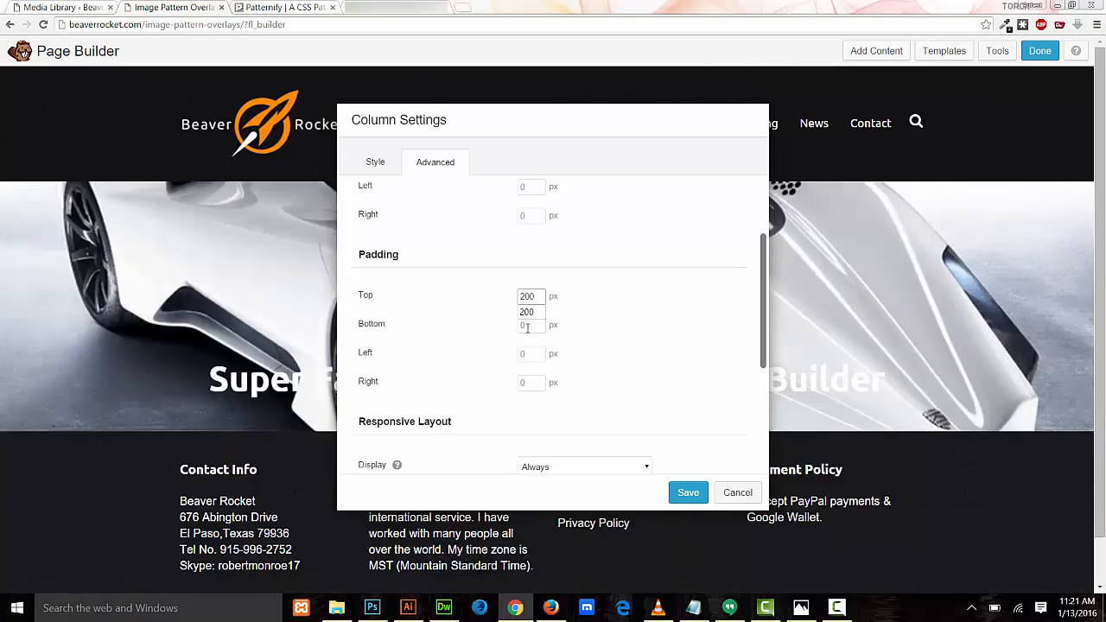
left_click(531, 325)
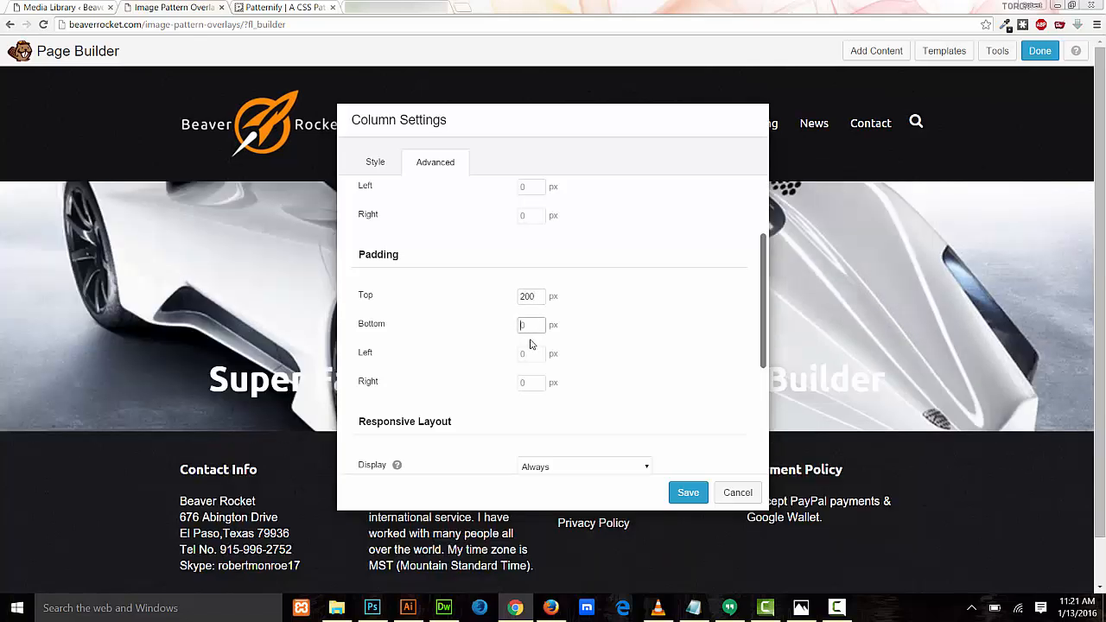
type("200")
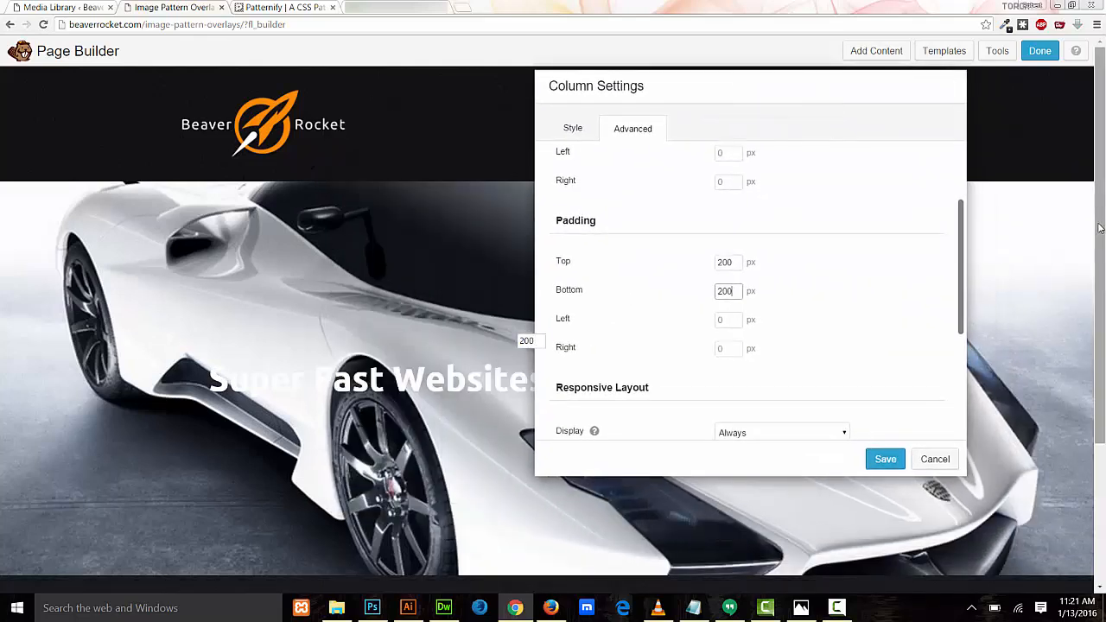
Reduce the column's top and bottom padding to 150 px and save
scroll("down", 3)
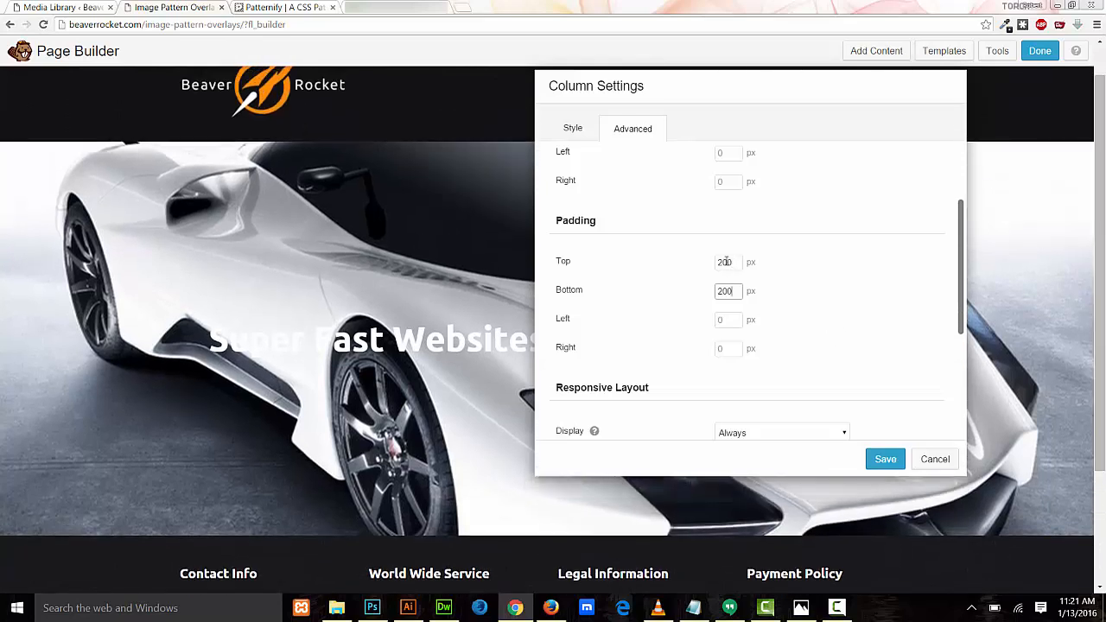
left_click(728, 261)
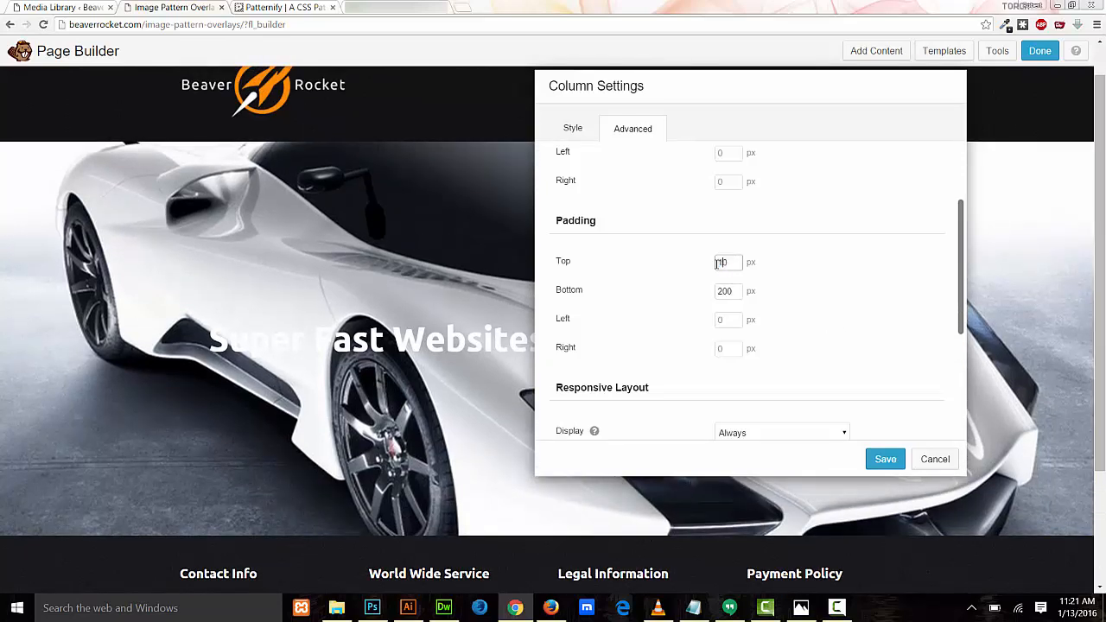
type("150")
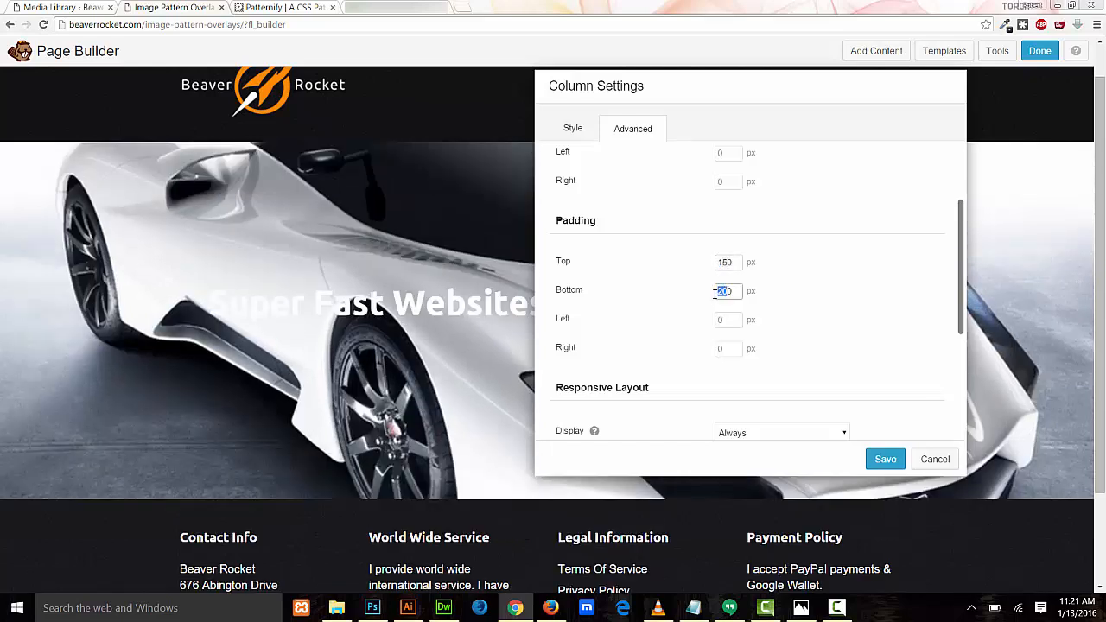
type("150")
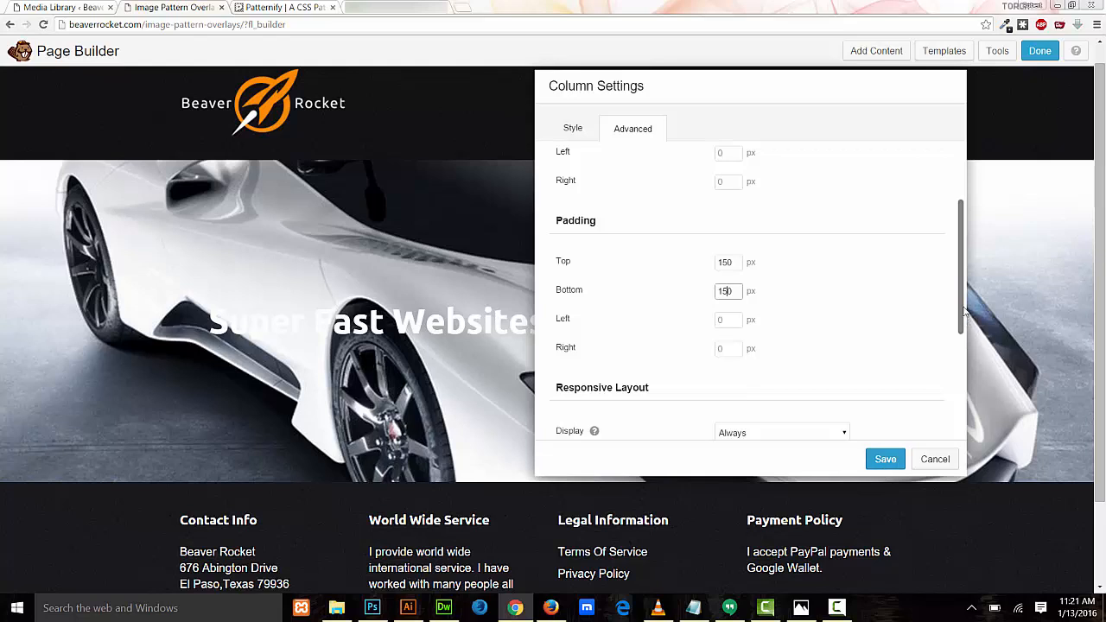
scroll("down", 3)
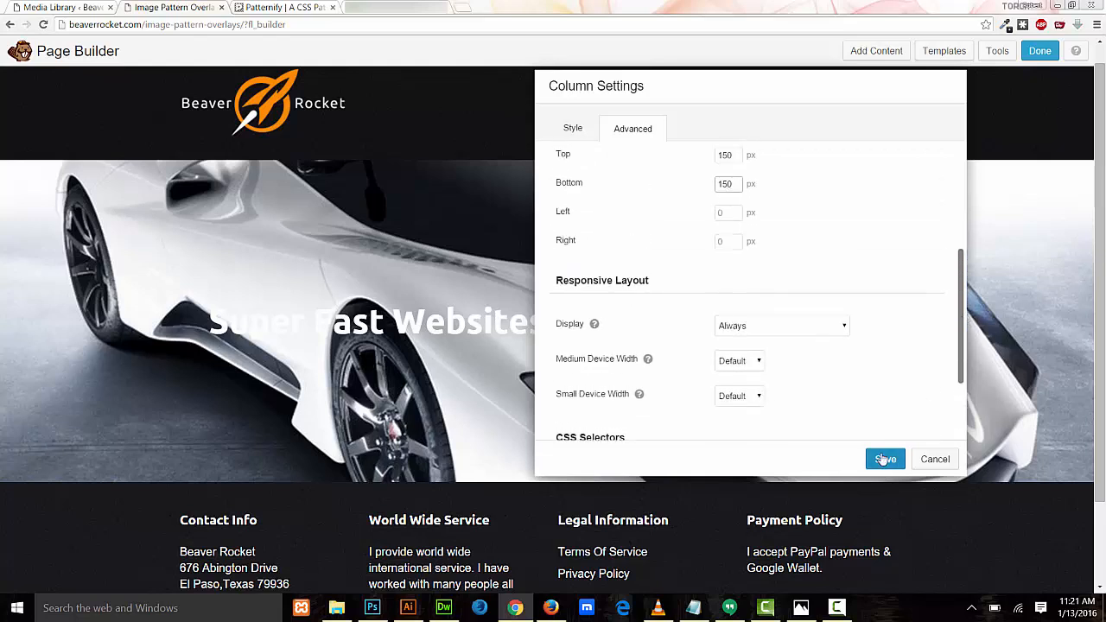
left_click(885, 460)
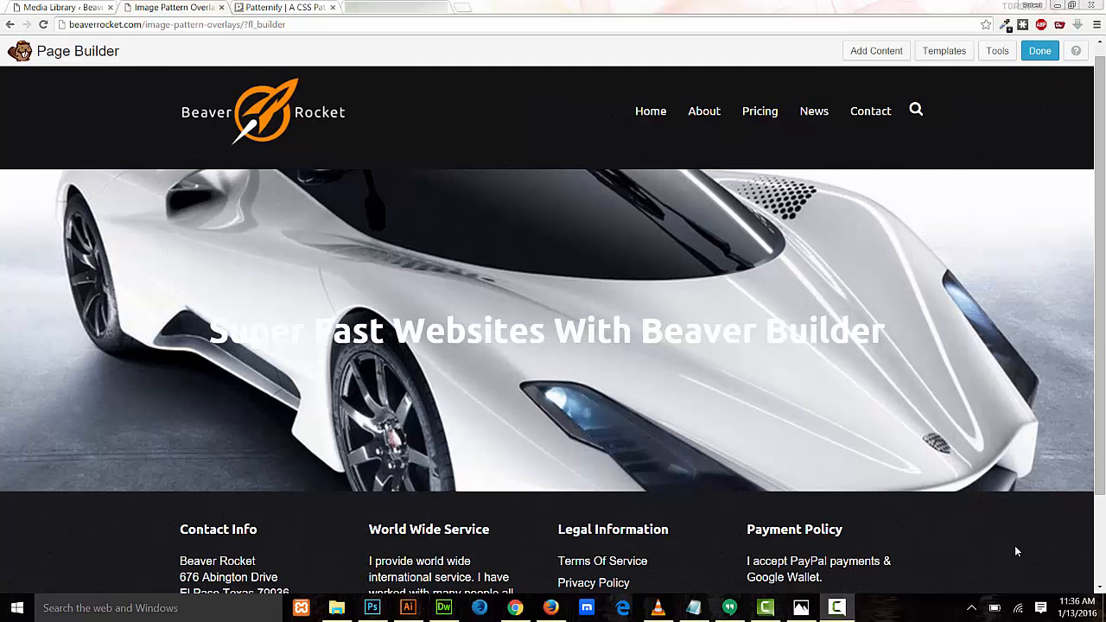
mouse_move(989, 532)
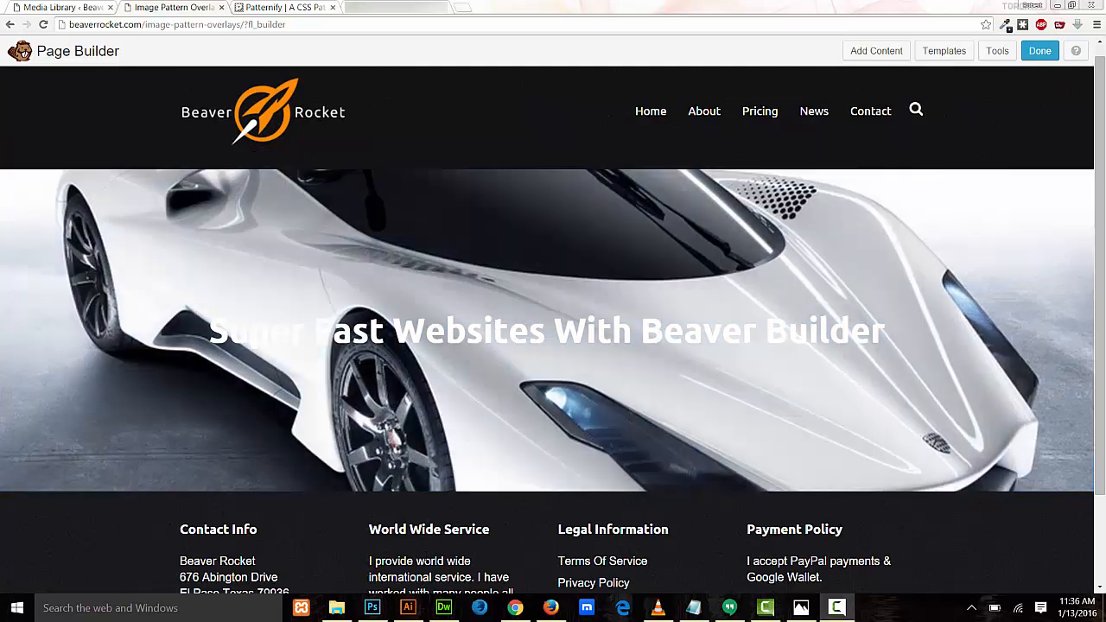
mouse_move(470, 474)
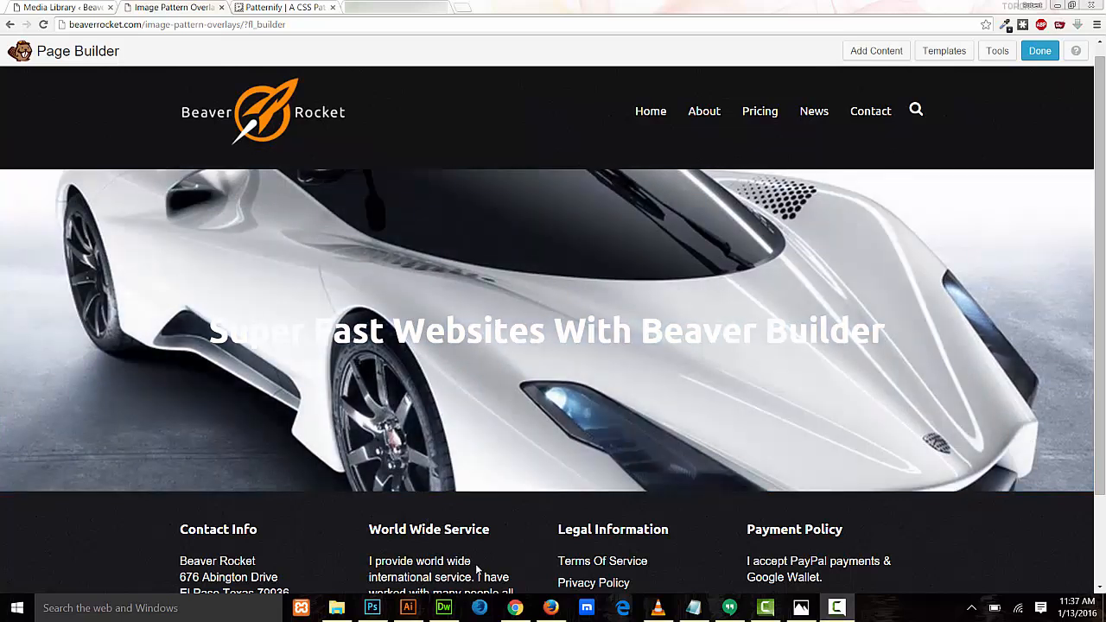
mouse_move(474, 567)
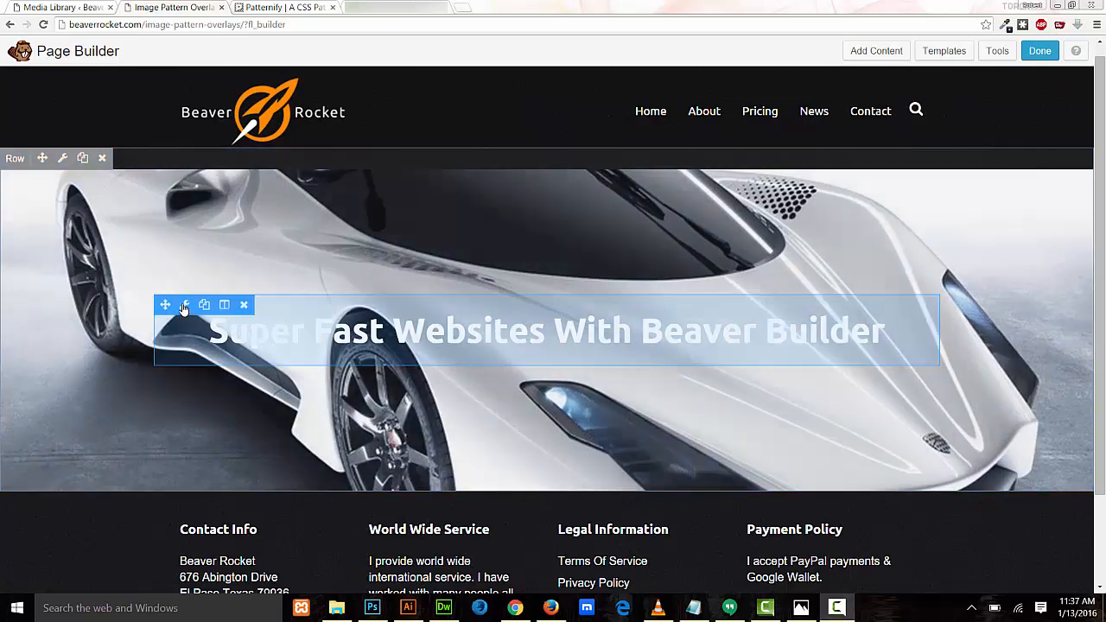
Bring up the heading's Style settings and its Text Color picker
left_click(184, 304)
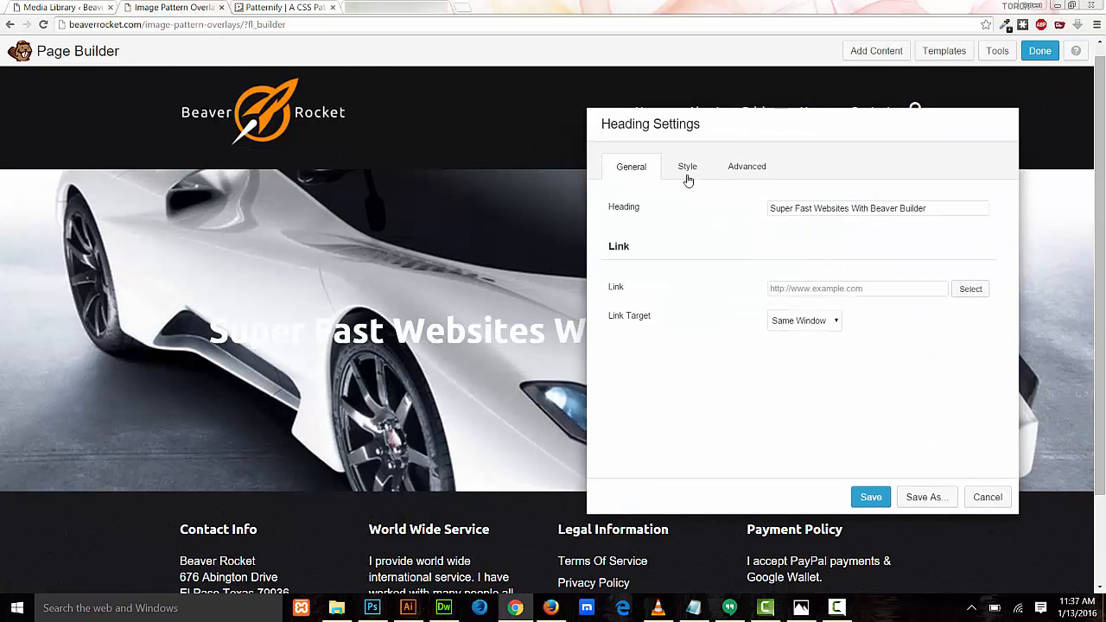
left_click(688, 166)
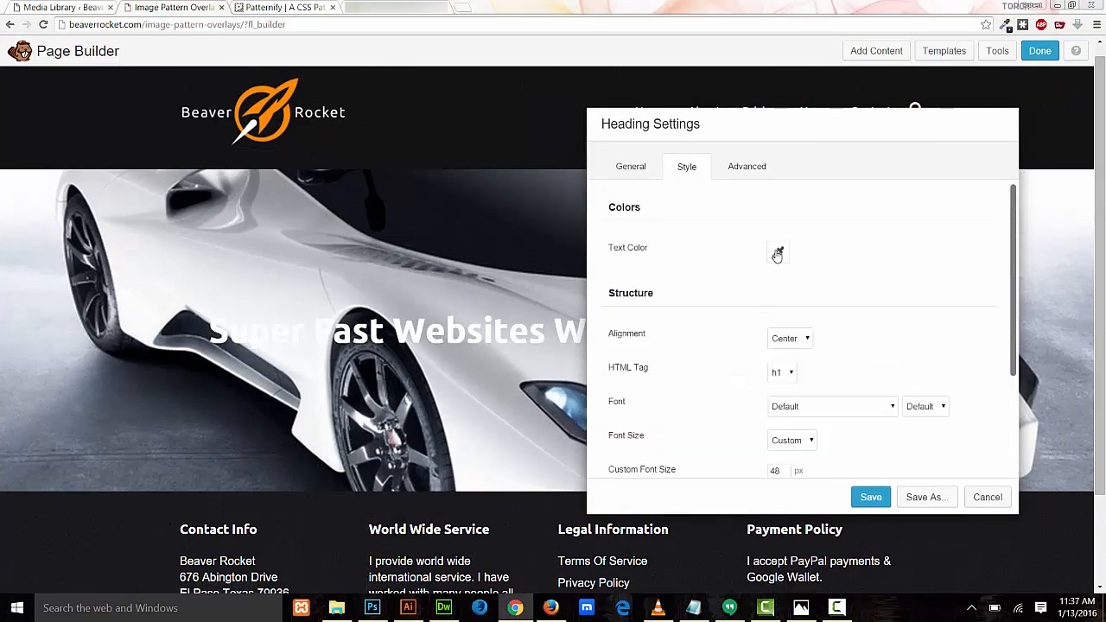
left_click(777, 252)
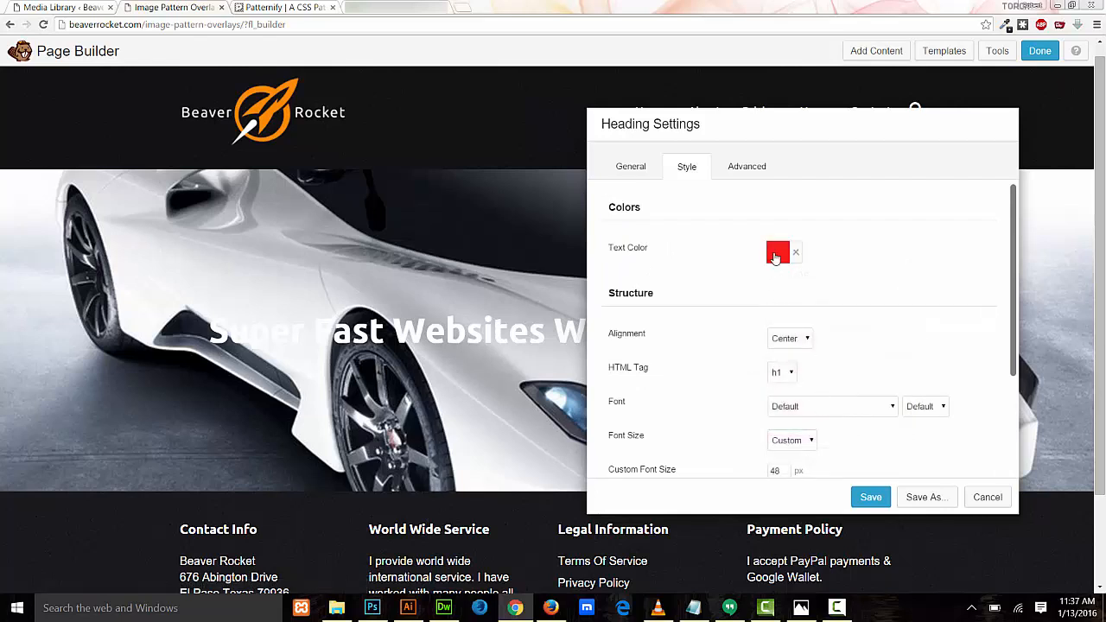
left_click(778, 252)
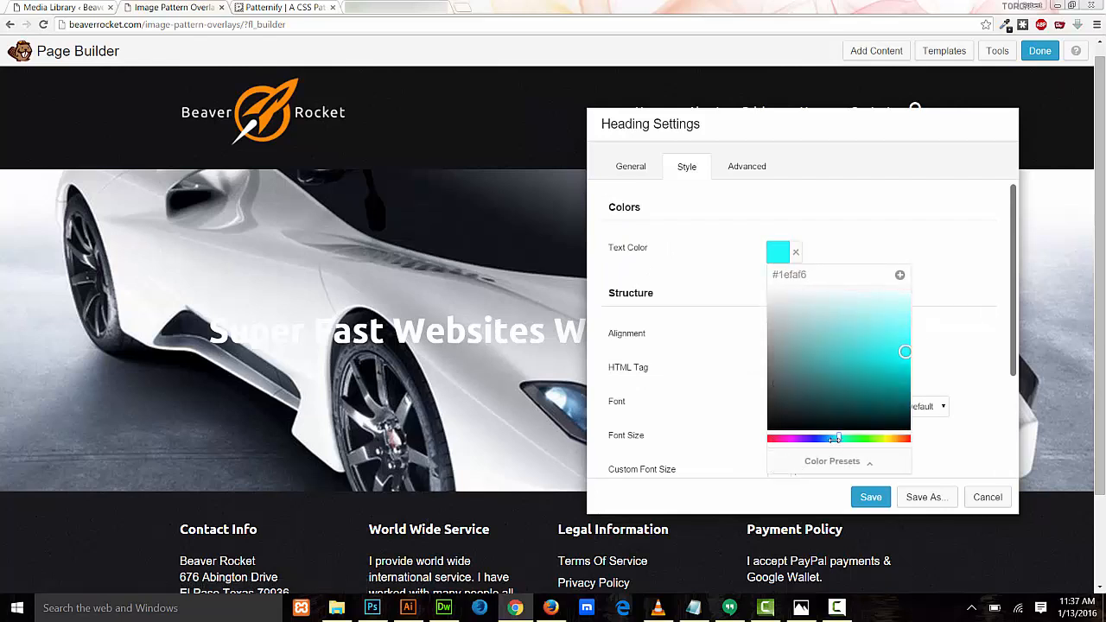
Pick a bright cyan-blue text colour for the heading and save
left_click(826, 439)
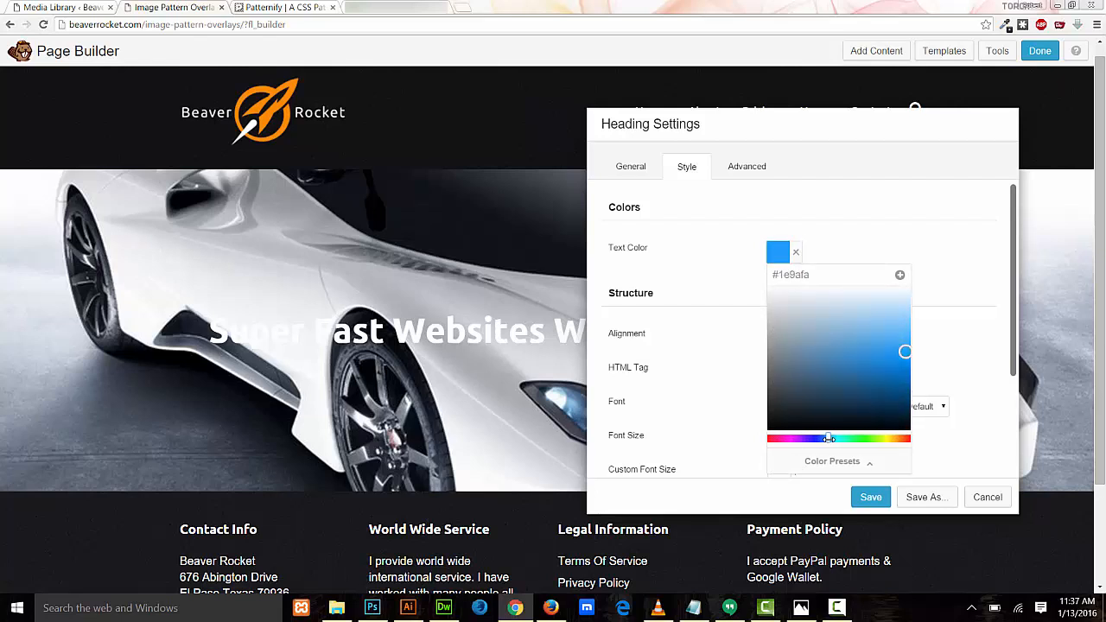
left_click(836, 439)
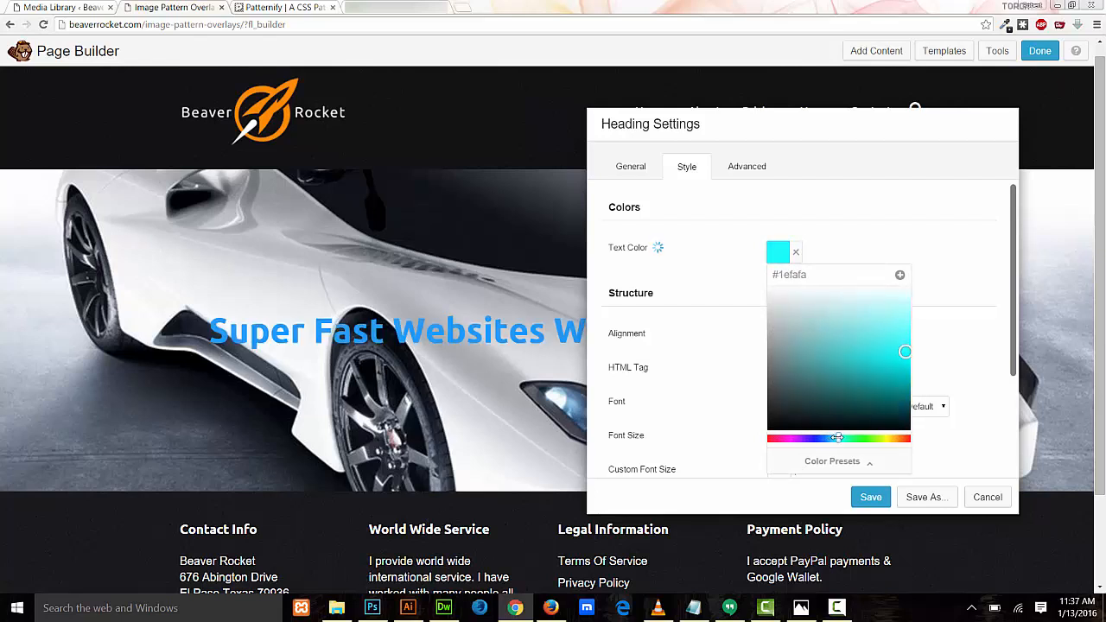
left_click(833, 439)
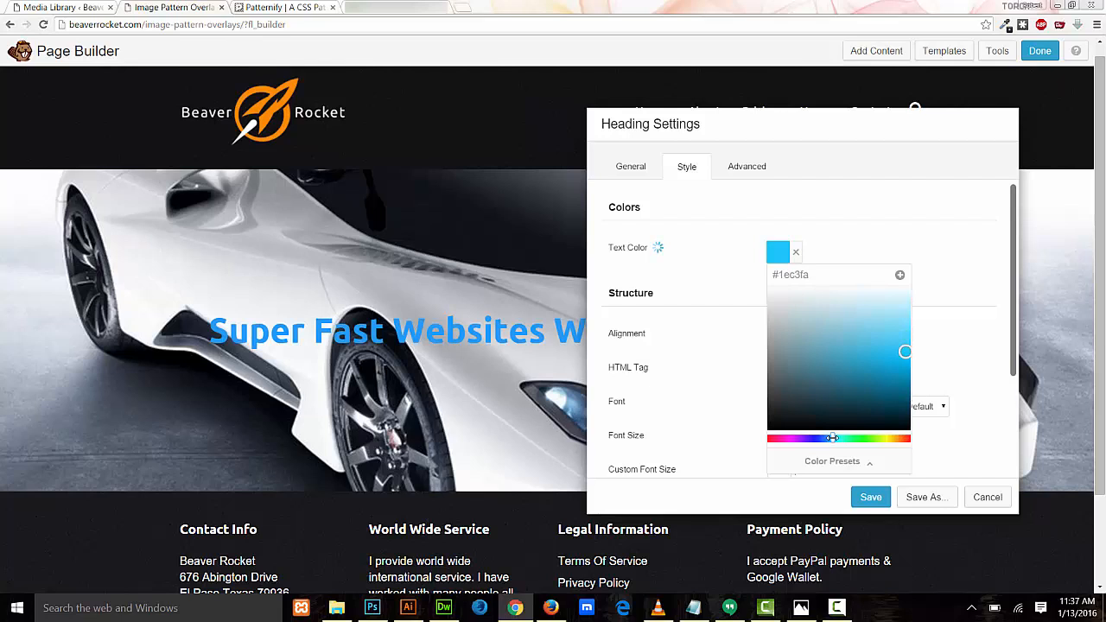
left_click(872, 497)
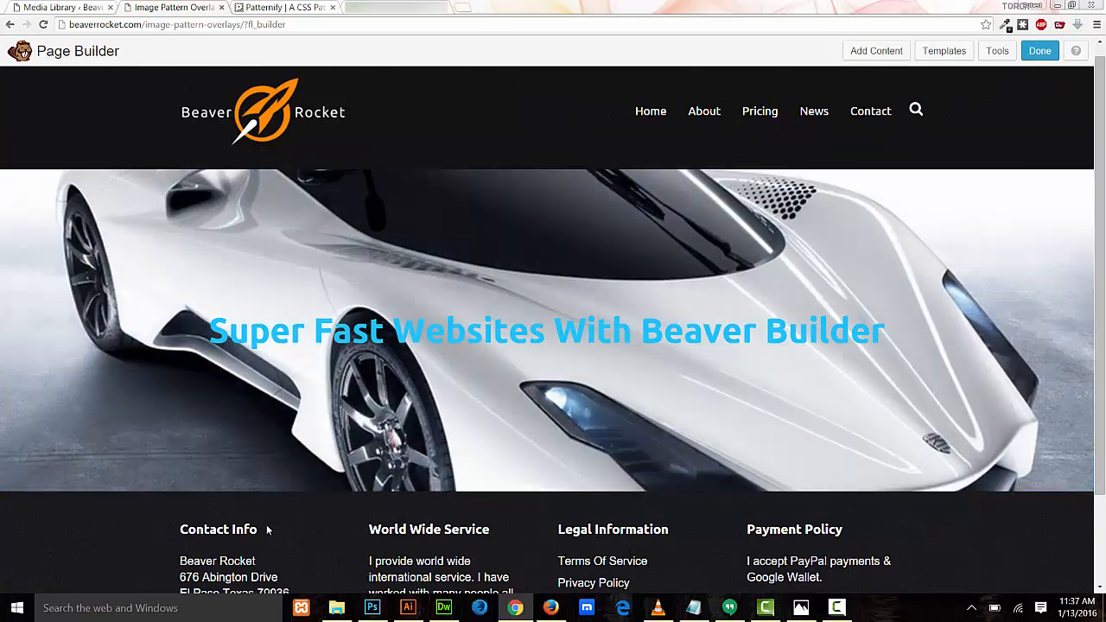
mouse_move(325, 522)
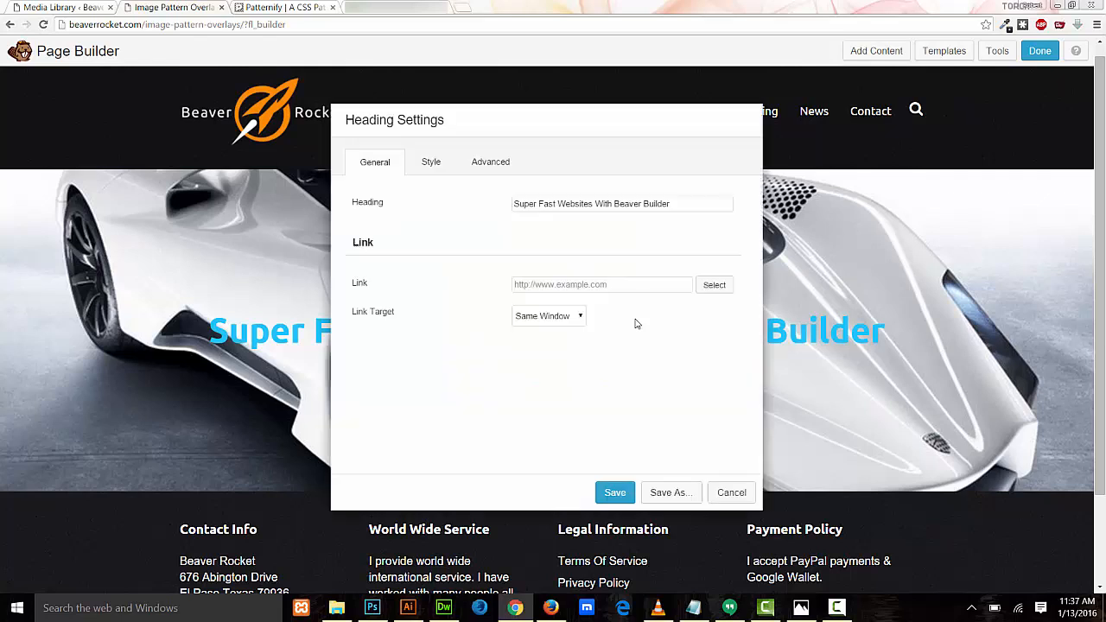
Bring the settings dialog back to its General tab to review link options
left_click(430, 163)
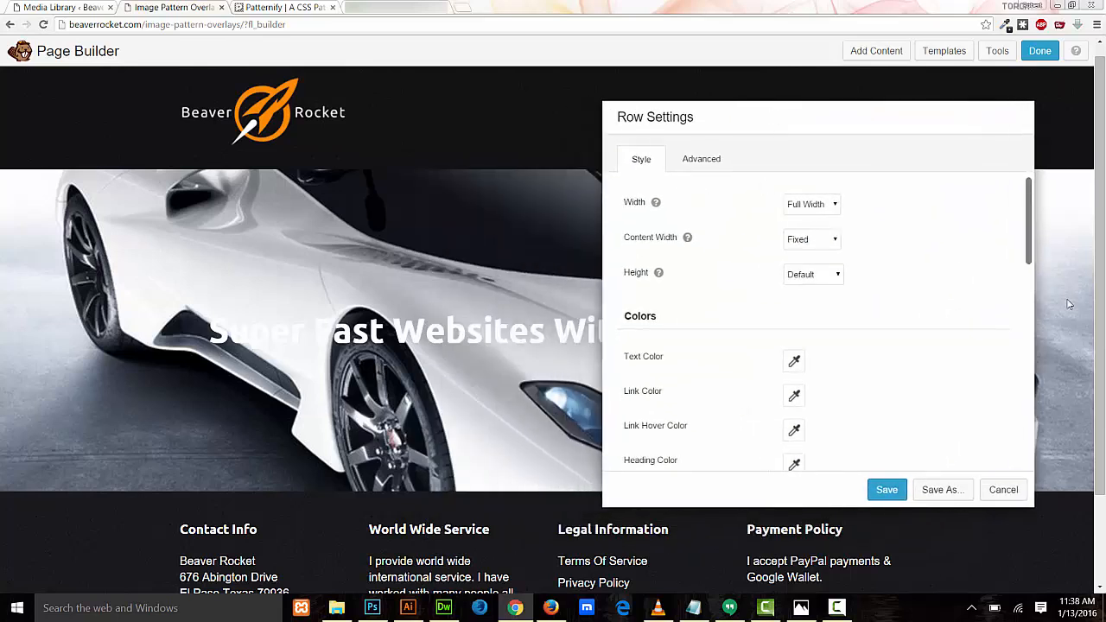
Scroll to Background Overlay and set the row's Overlay Color to black
scroll("down", 3)
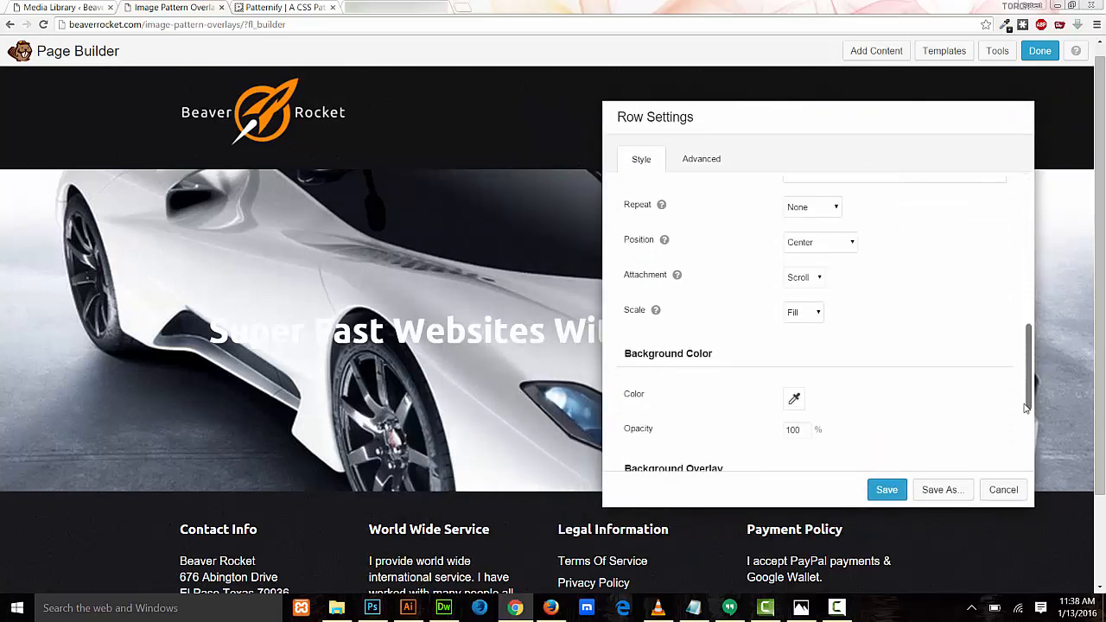
scroll("down", 3)
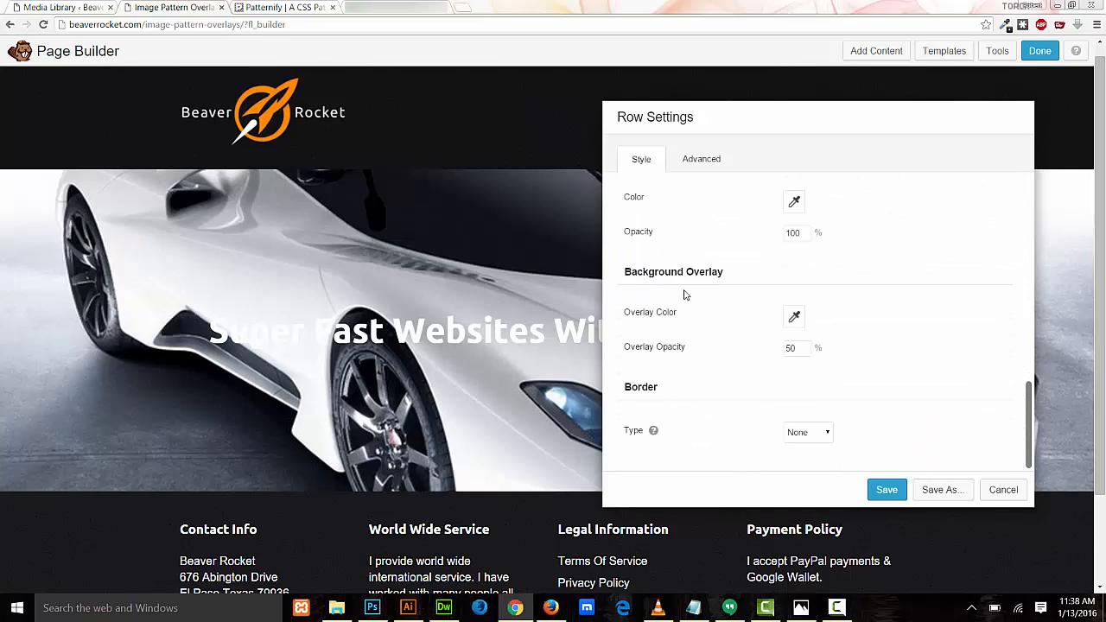
mouse_move(802, 342)
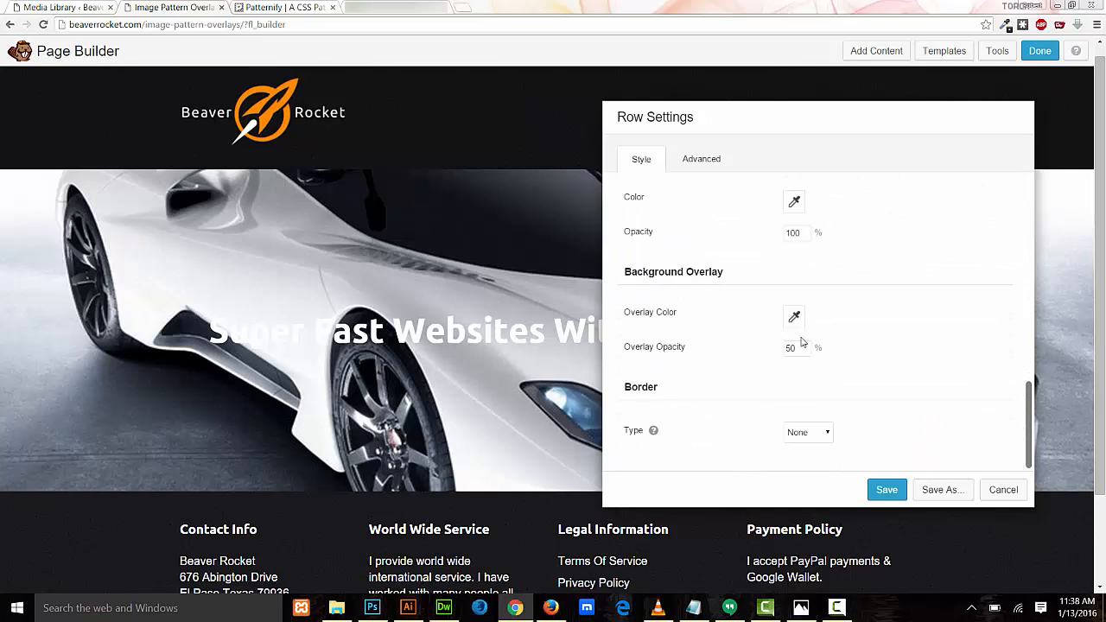
left_click(793, 316)
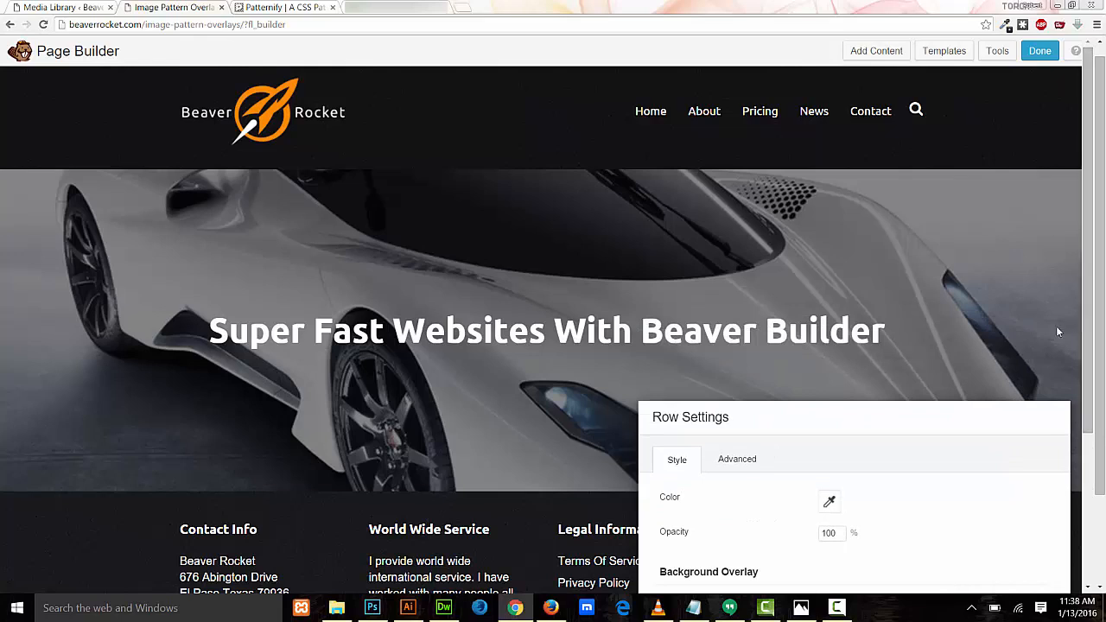
mouse_move(1034, 346)
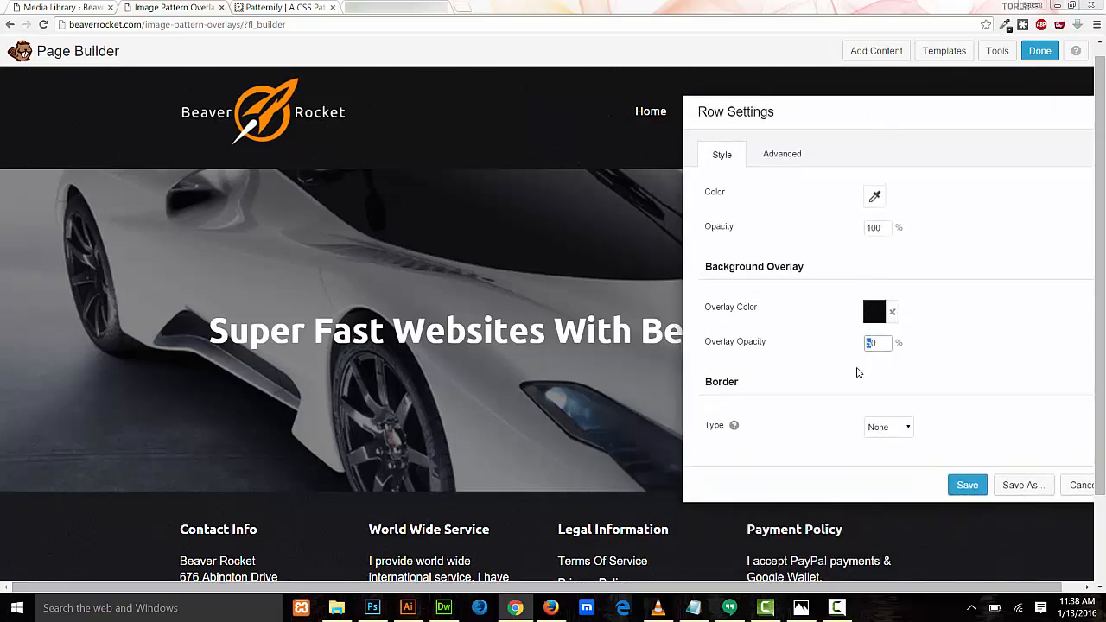
Set the Overlay Opacity to 20 and save the row settings
type("10")
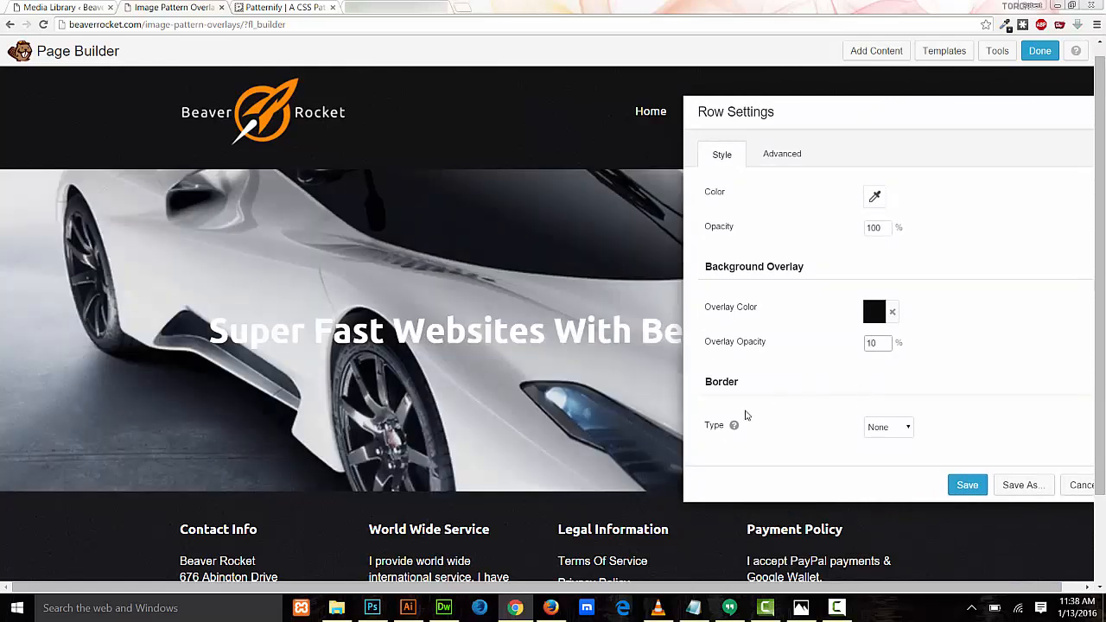
mouse_move(733, 425)
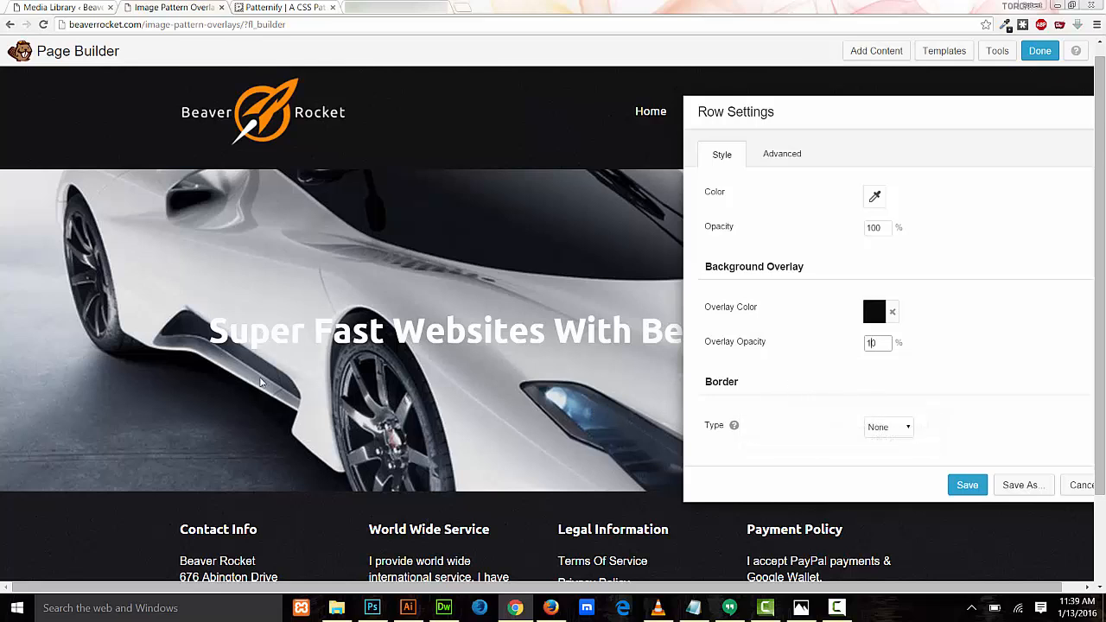
left_click(878, 342)
type("20")
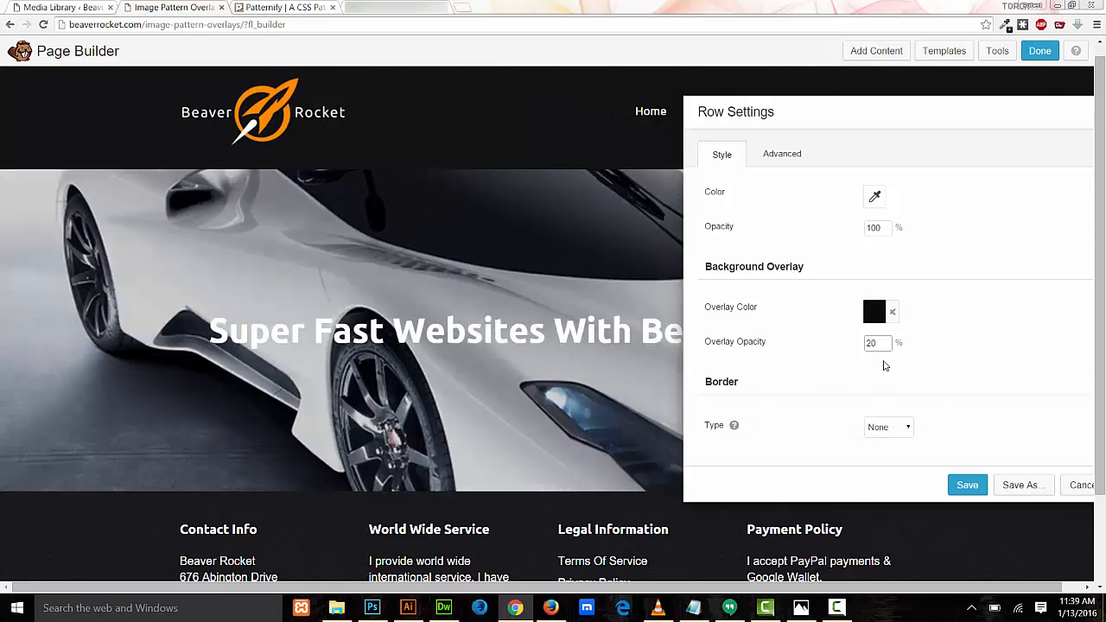
mouse_move(939, 483)
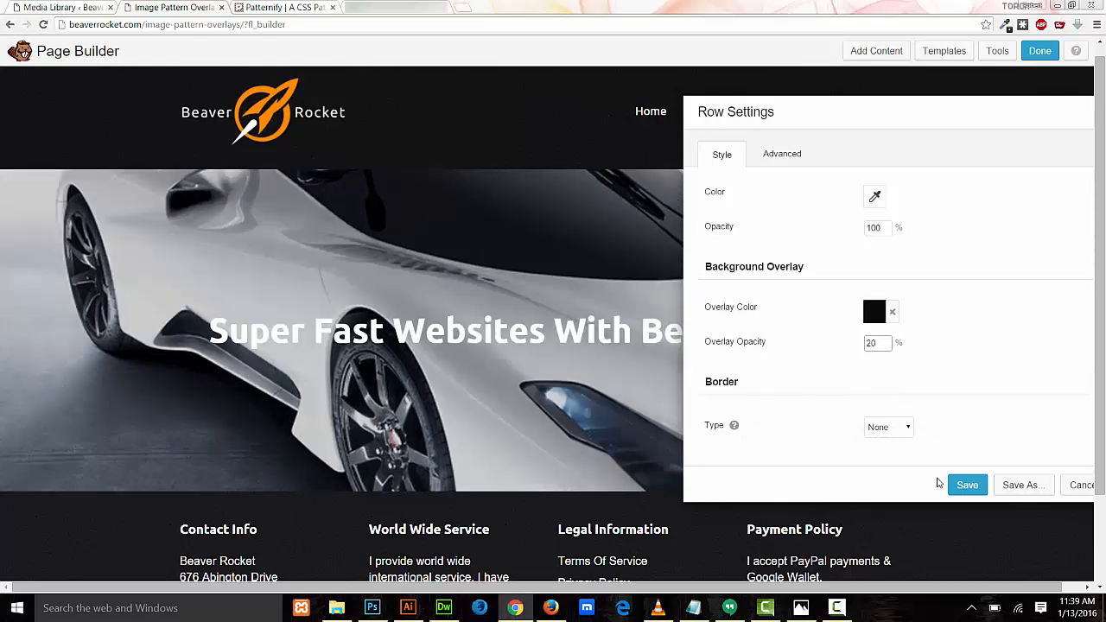
left_click(967, 484)
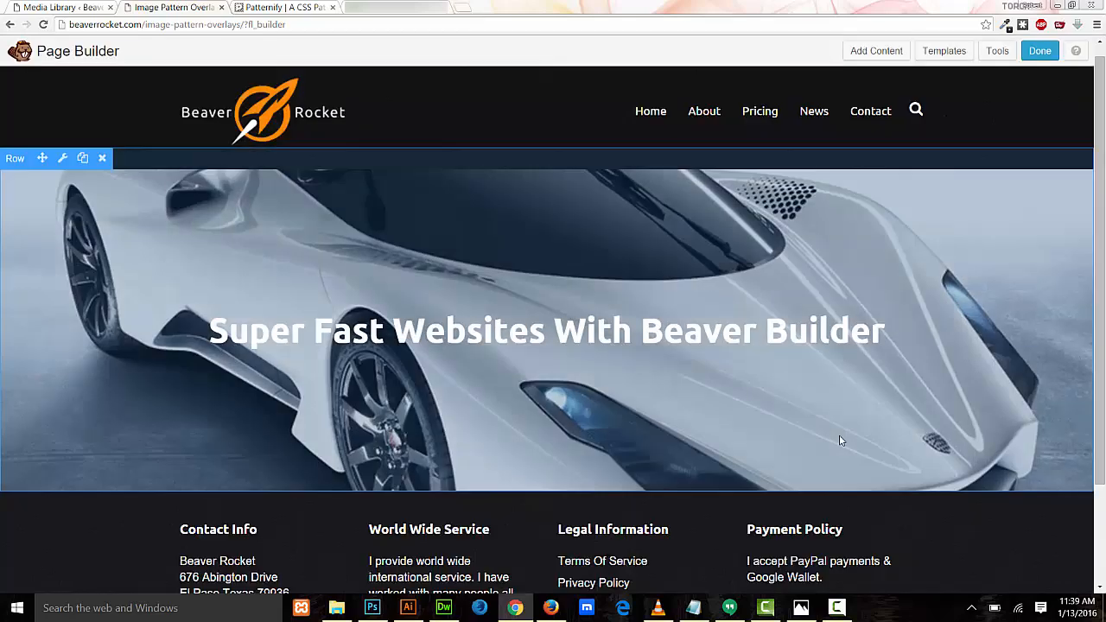
Select the heading-w-shadow class name in the heading's Advanced settings to copy it
scroll("down", 3)
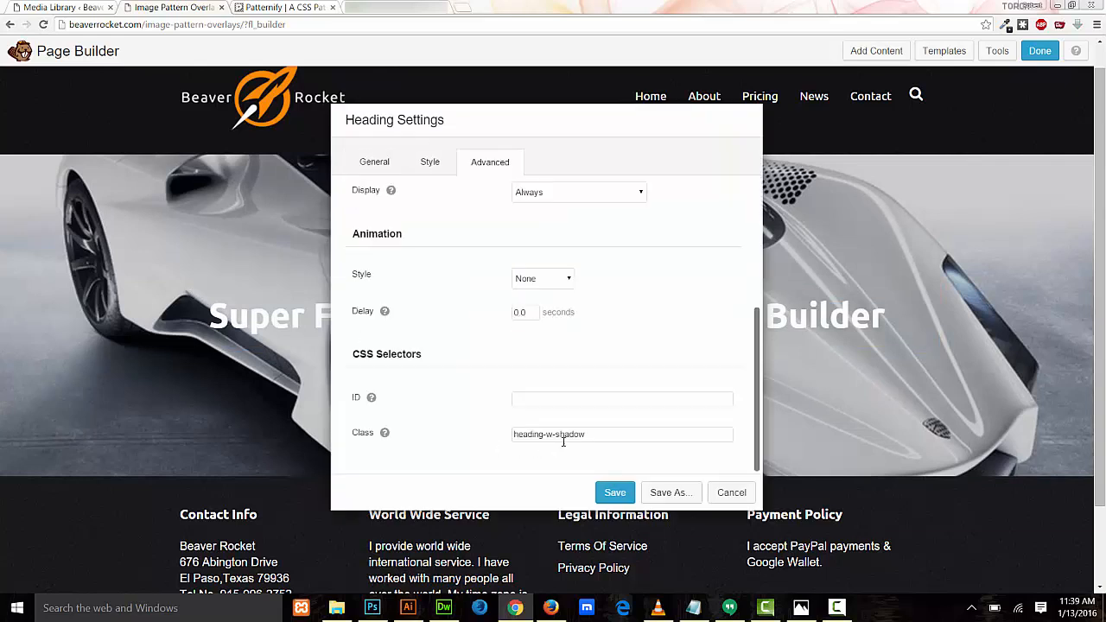
double_click(546, 434)
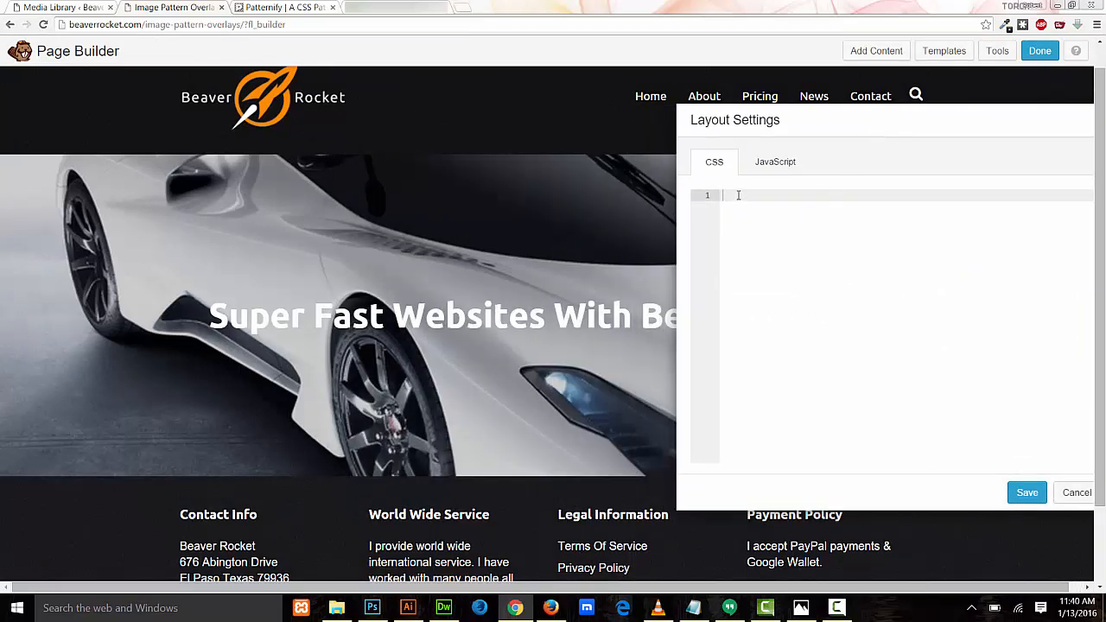
Start a .heading-w-shadow rule in the layout CSS editor
type(".")
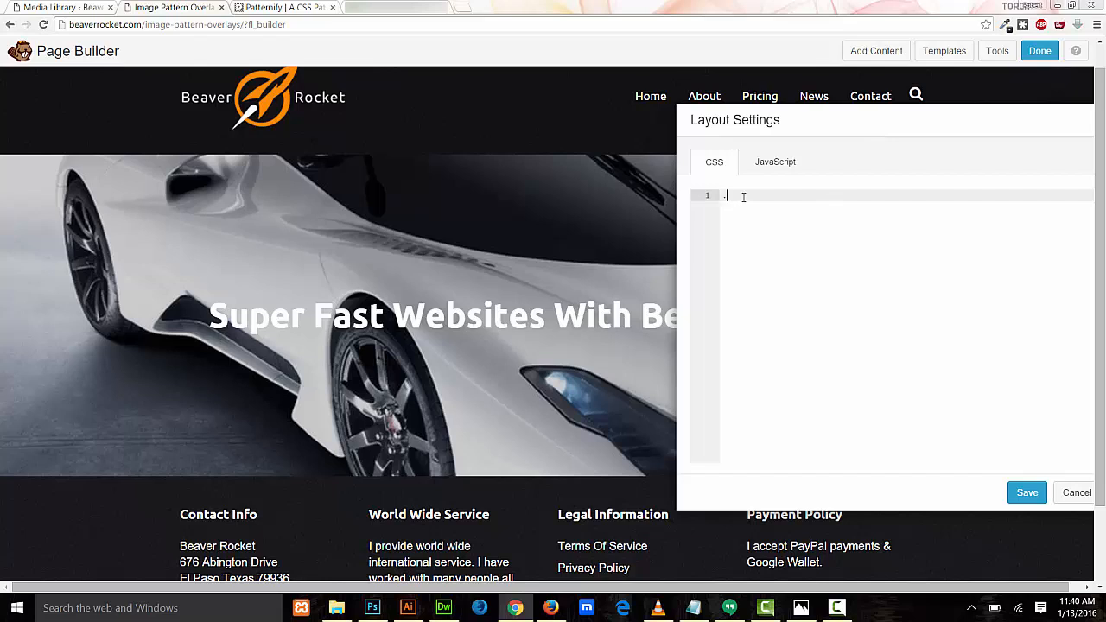
type(".heading-w-shadow")
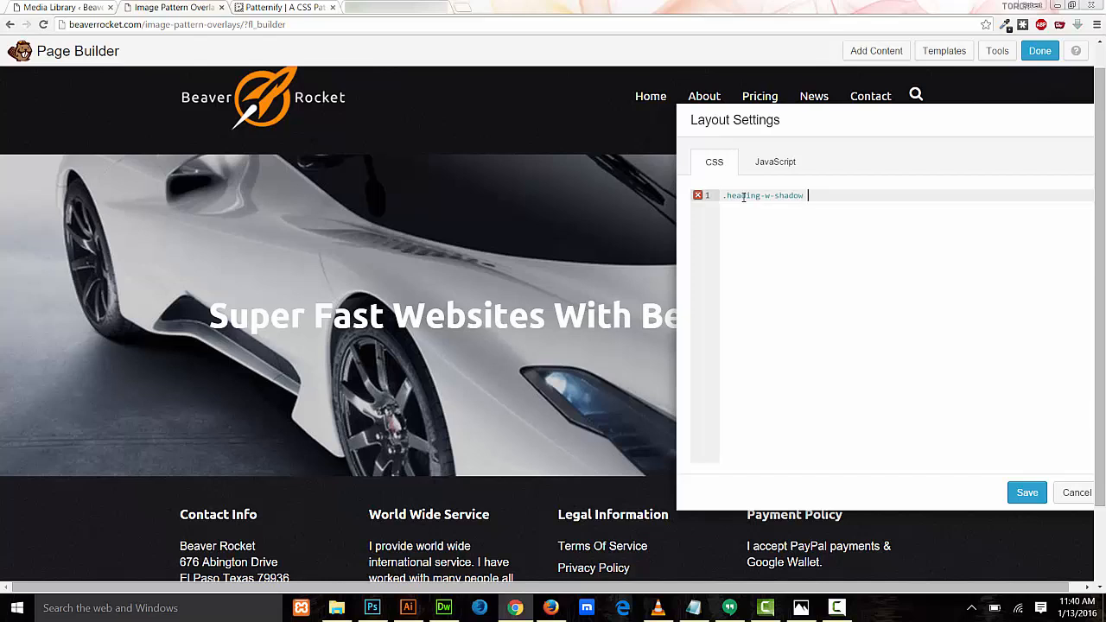
type("{")
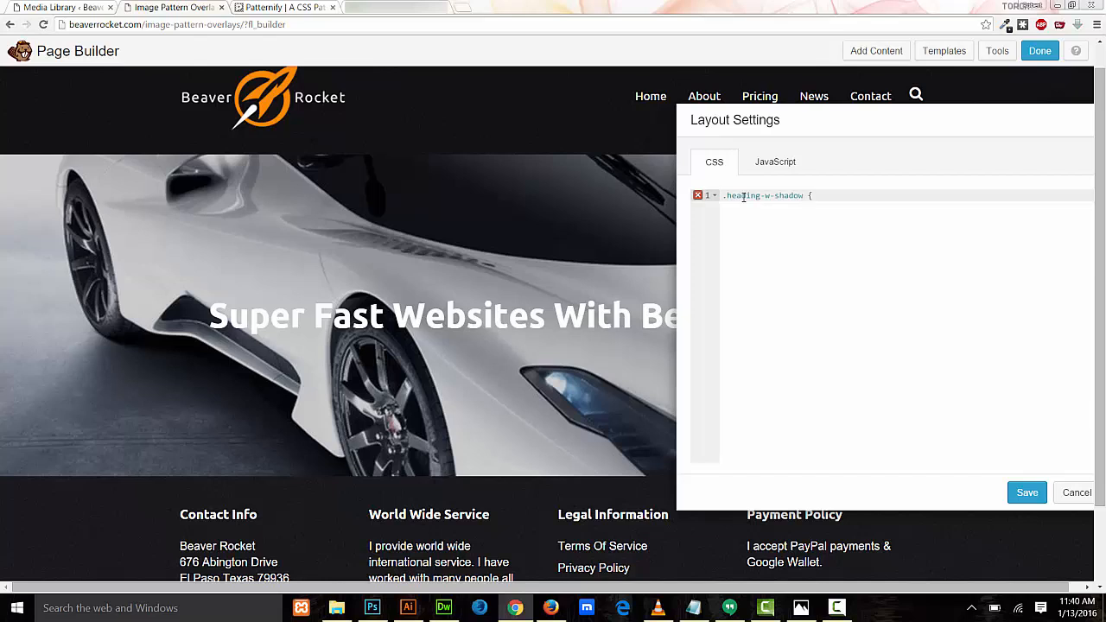
key("enter")
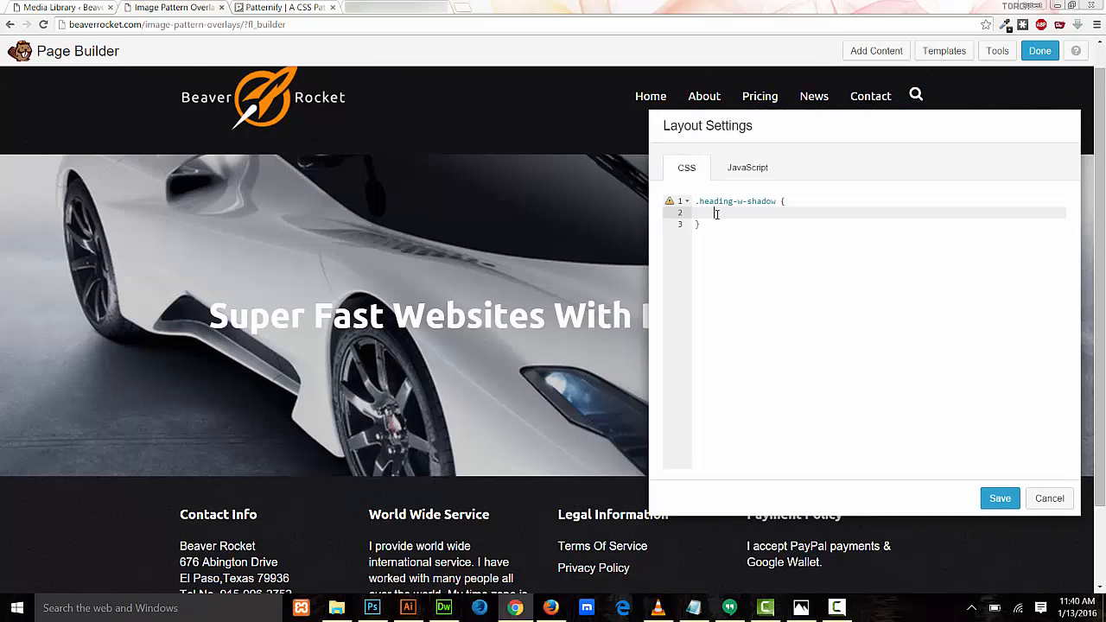
mouse_move(748, 275)
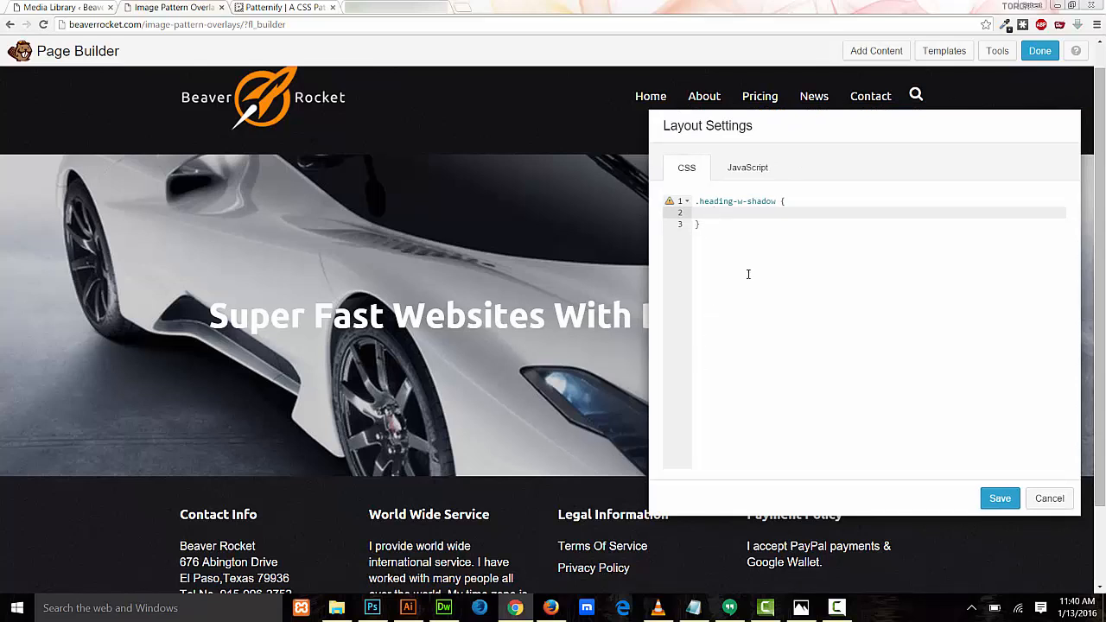
Add text-shadow: 2px 2px 2px #000000; to the heading-w-shadow rule
type("text")
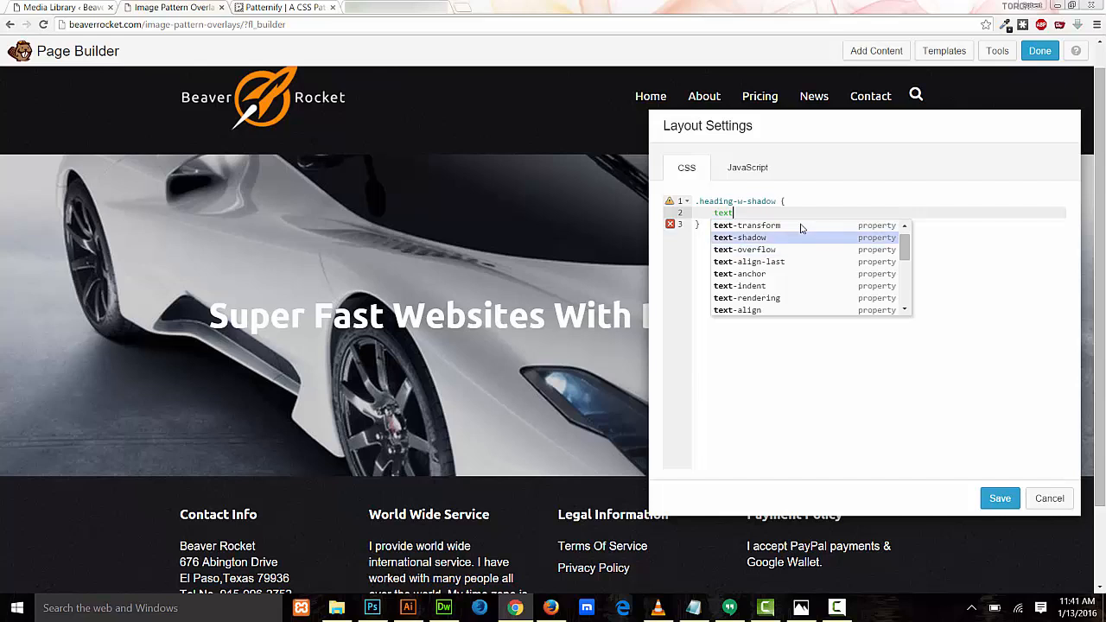
left_click(740, 238)
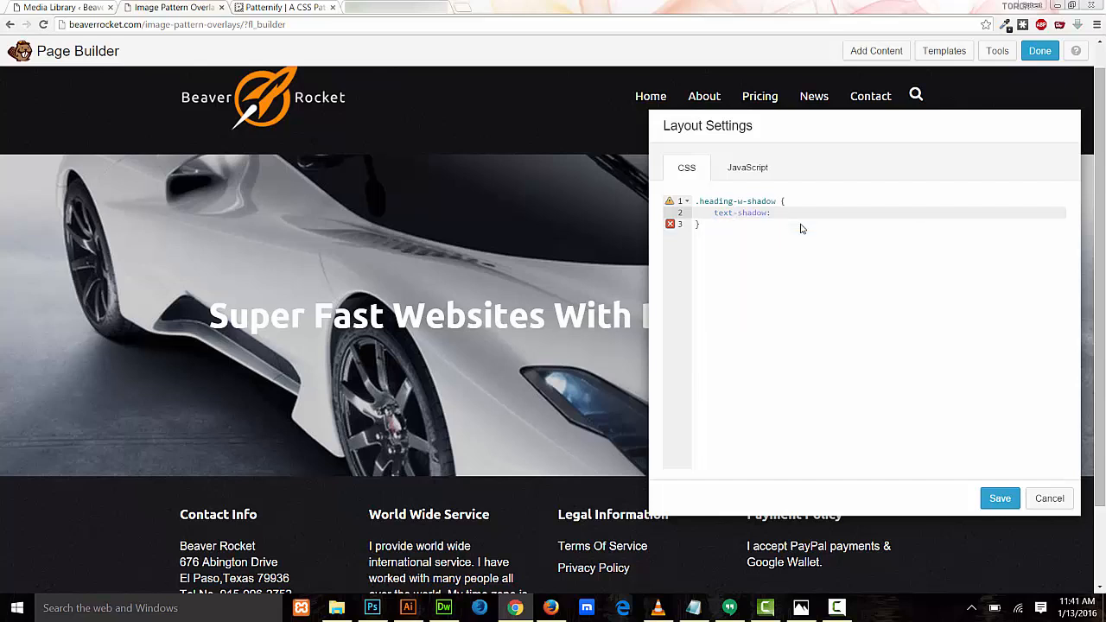
left_click(774, 213)
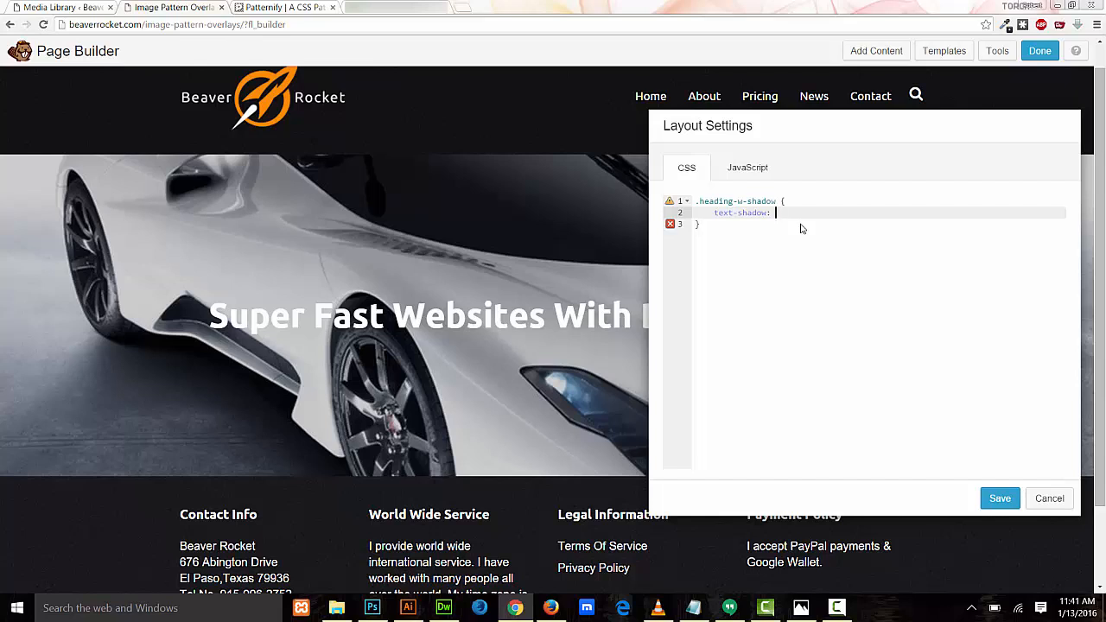
type("2px")
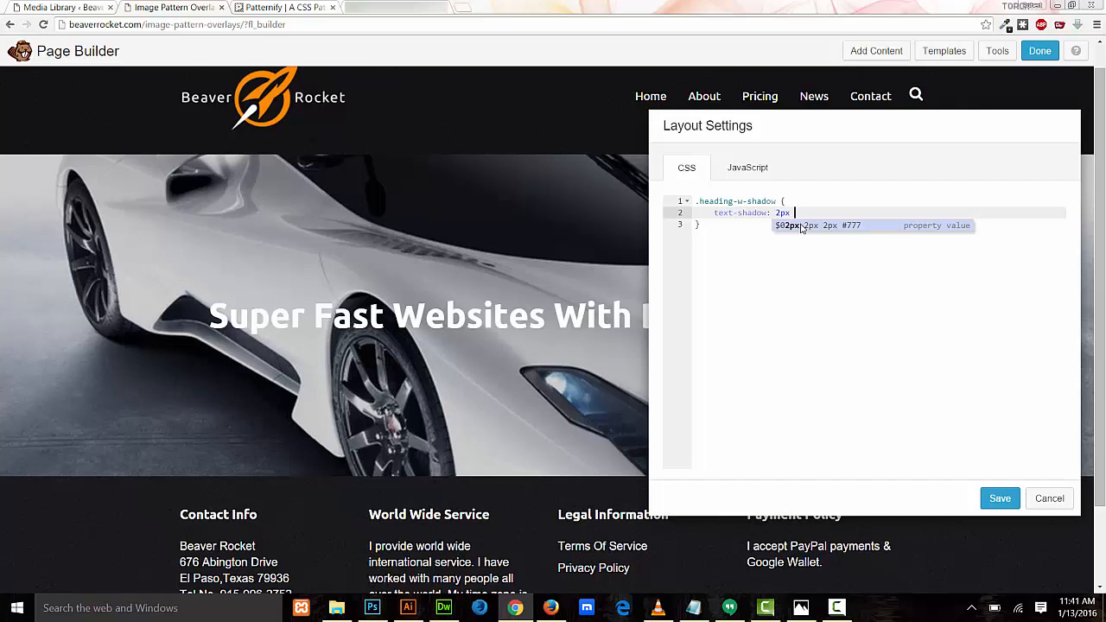
type("2px 2px")
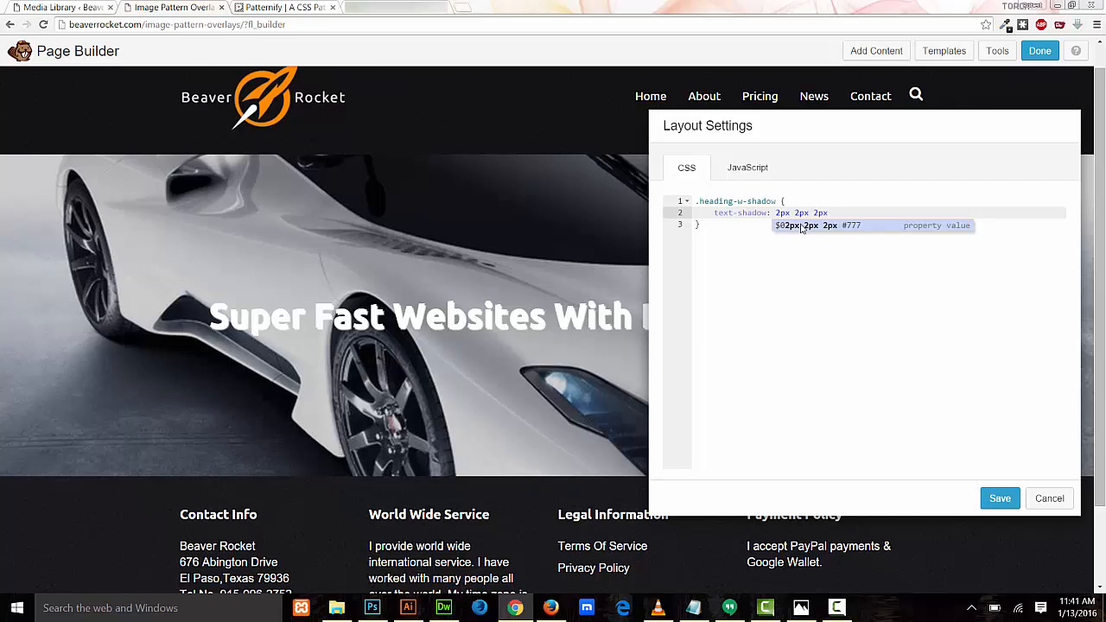
type("#")
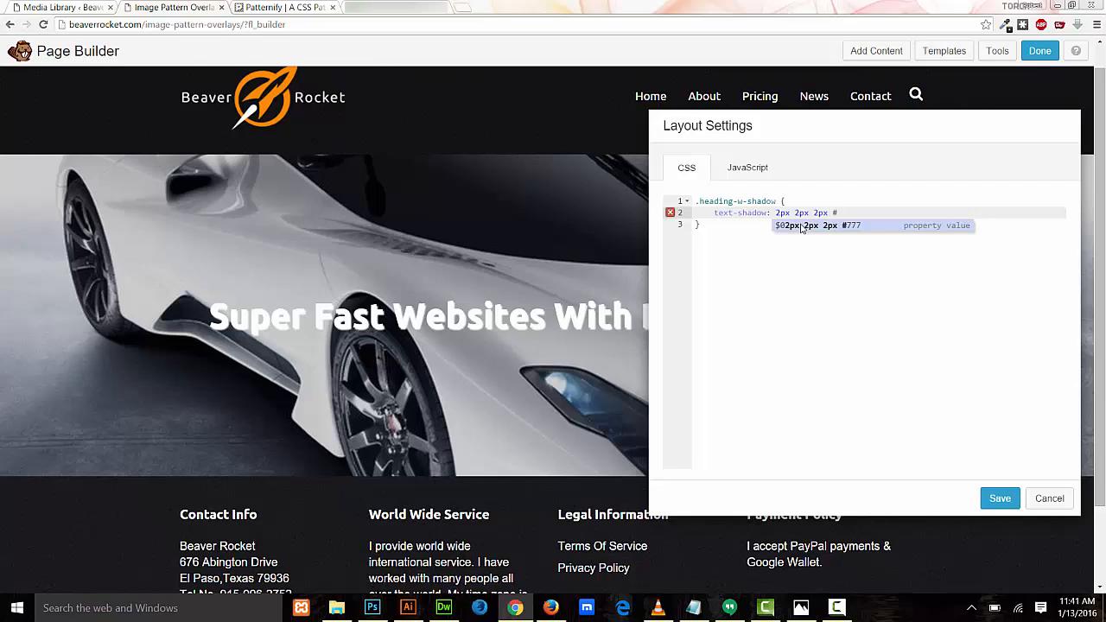
type("#0")
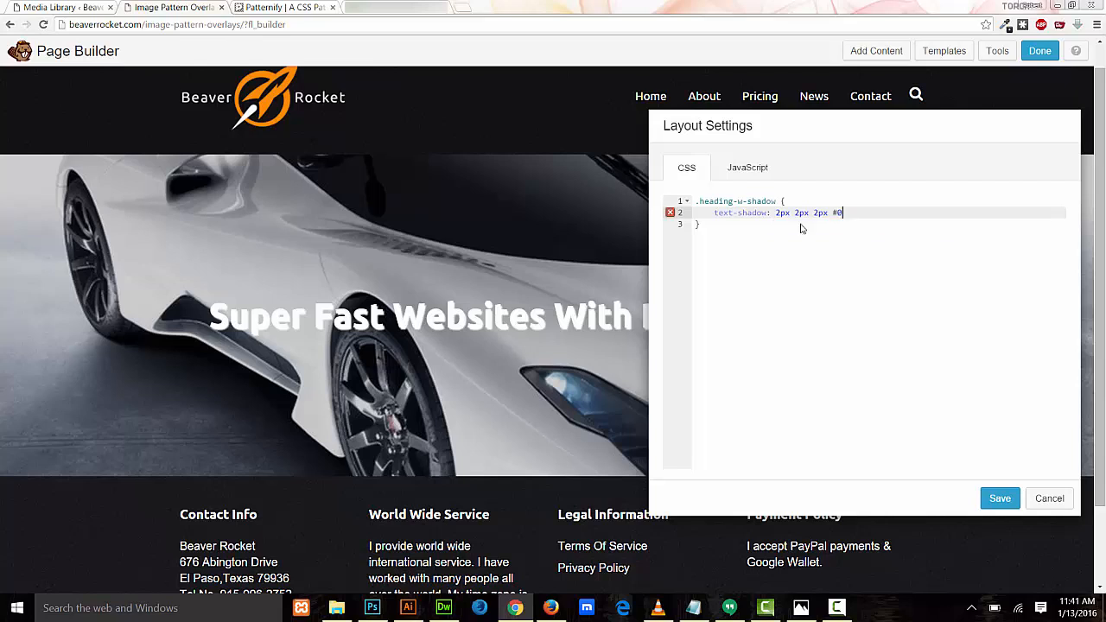
type("00000")
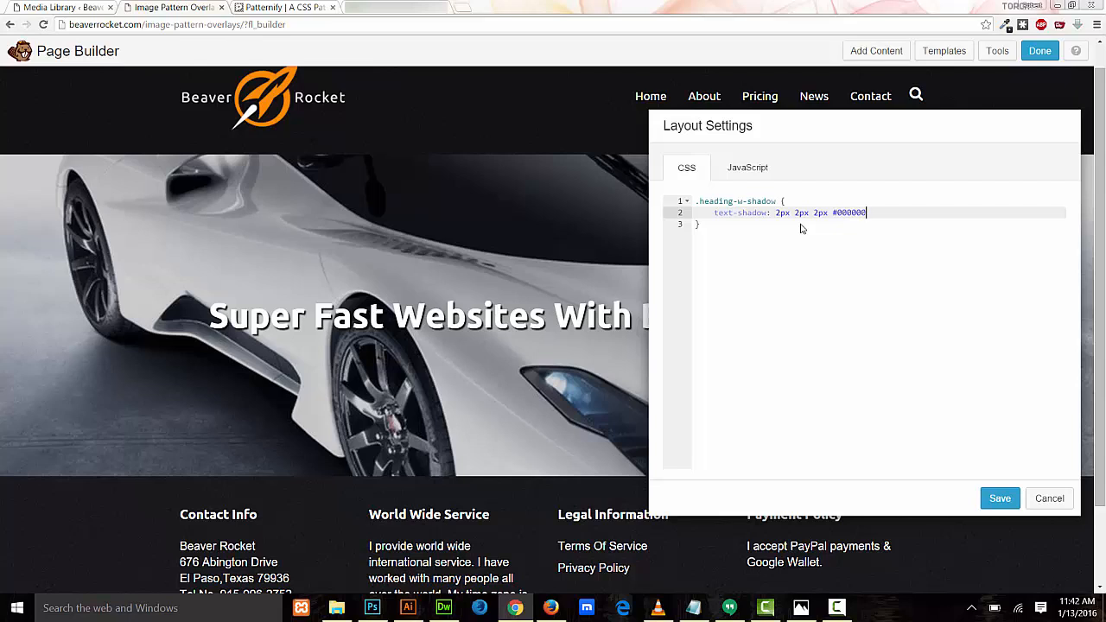
type(";")
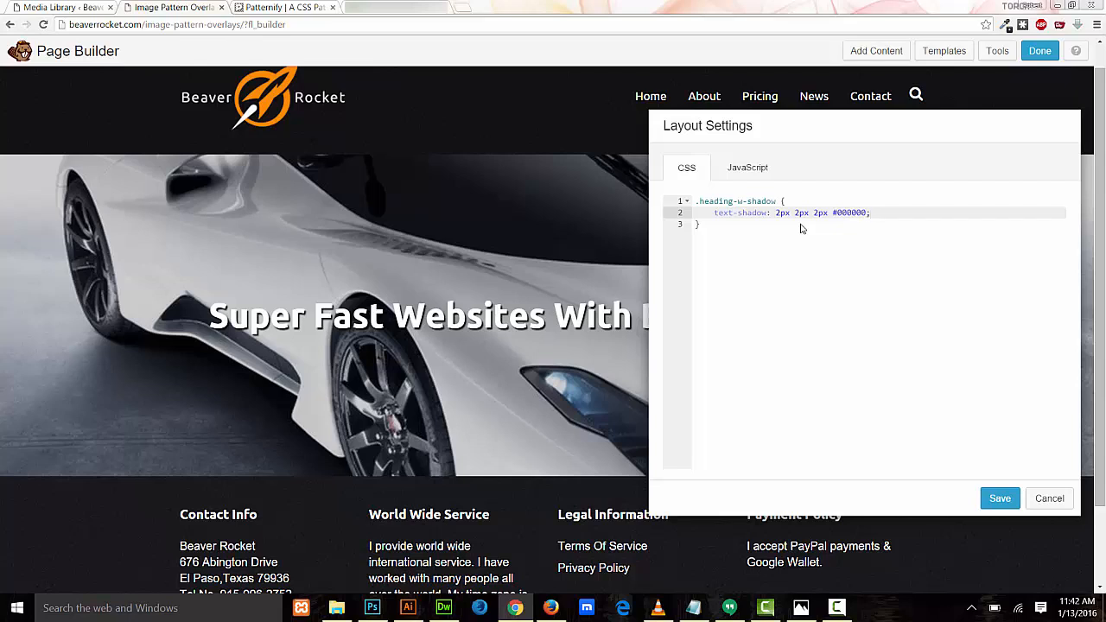
mouse_move(795, 128)
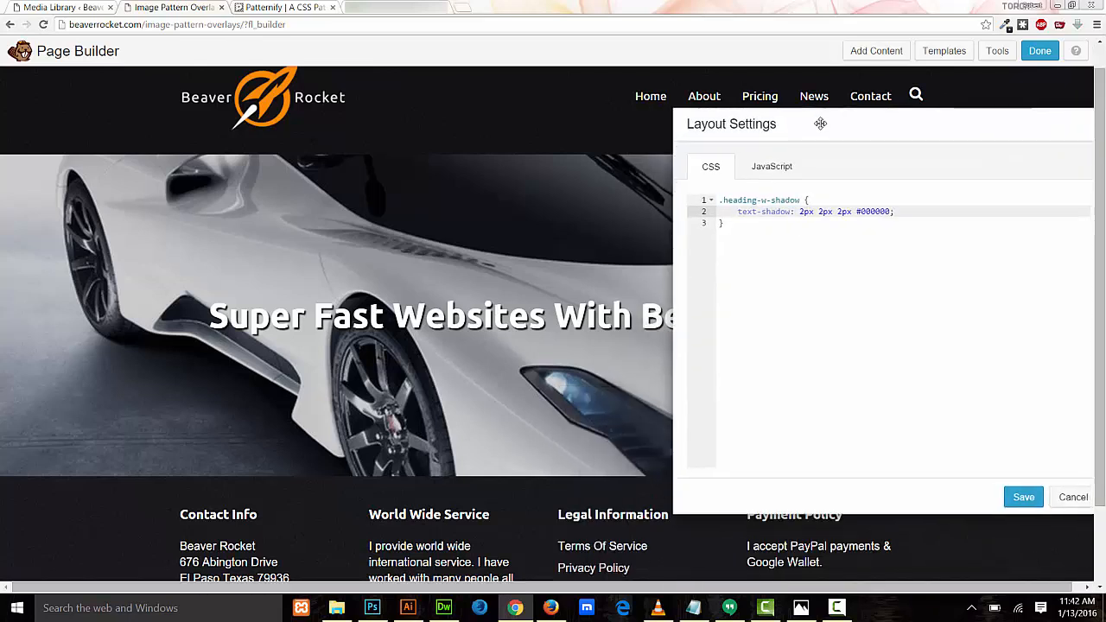
Save the layout CSS and check the hero heading now shows a black text shadow
left_click(1023, 497)
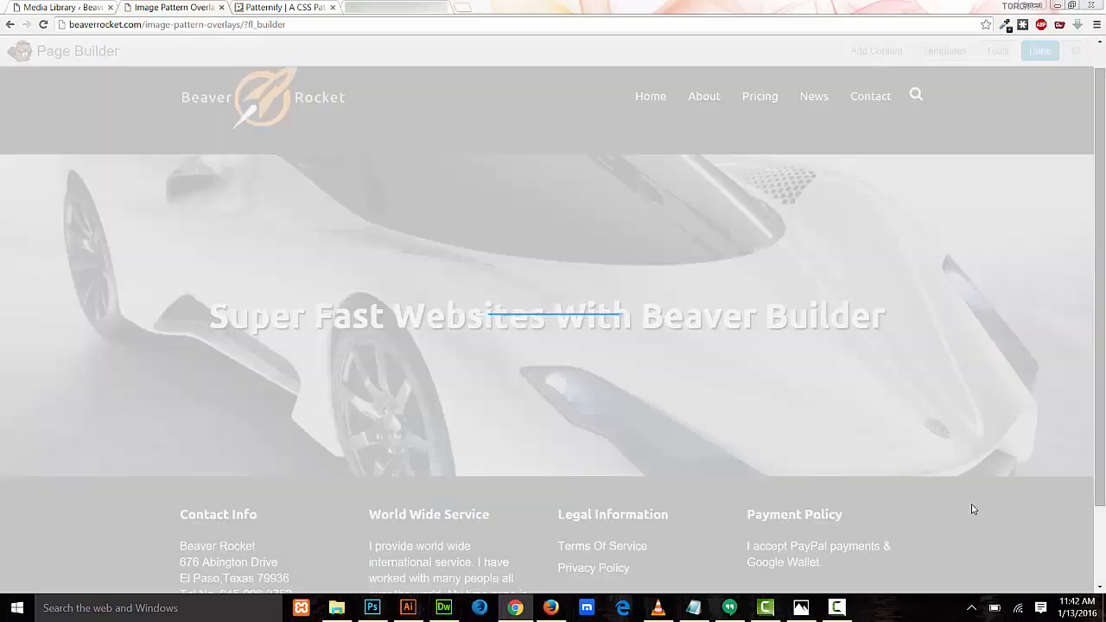
mouse_move(1006, 411)
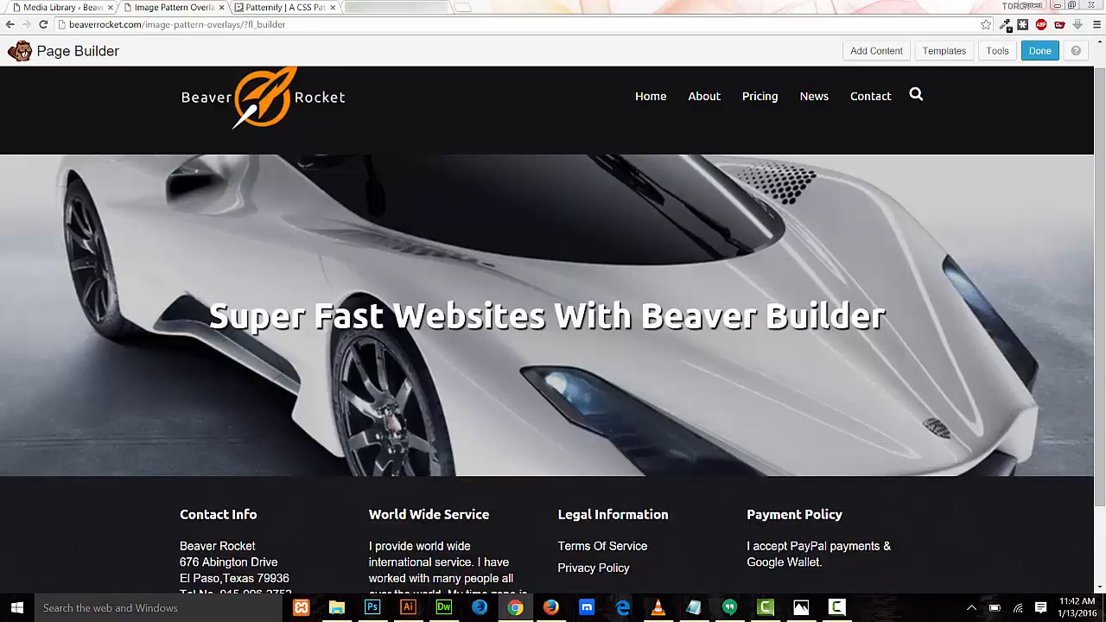
scroll("down", 3)
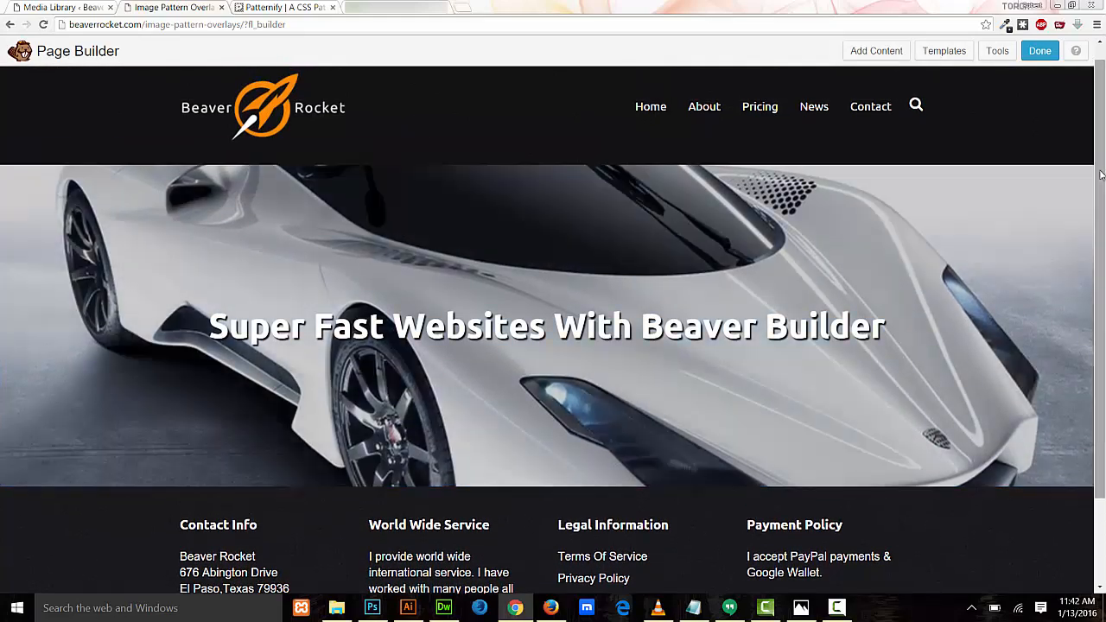
scroll("down", 3)
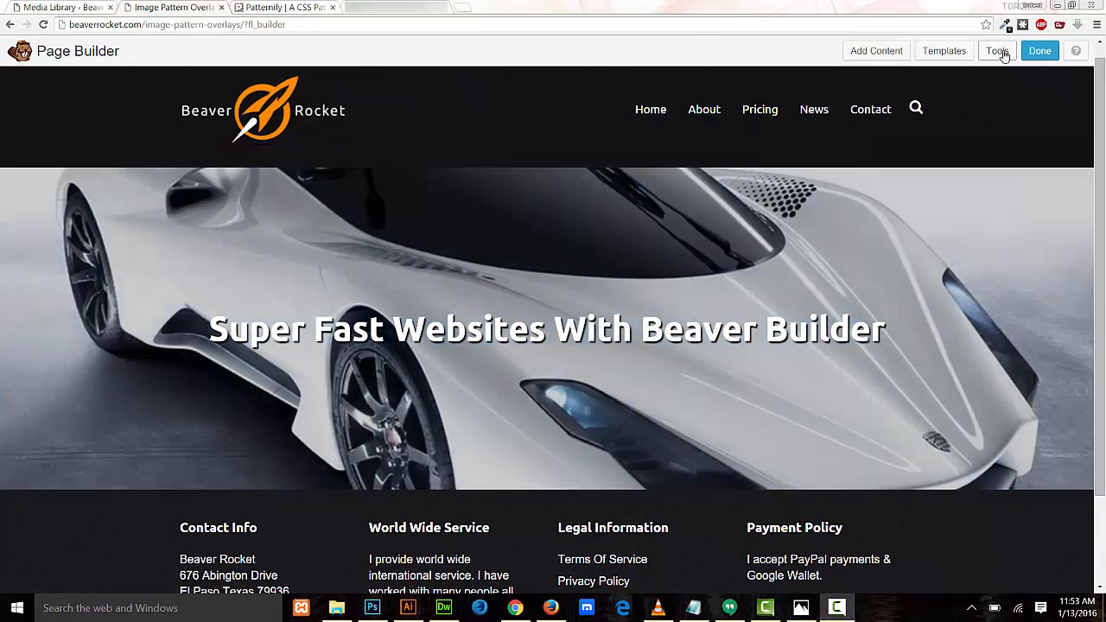
Bring up the car hero row's settings and reach the Background Overlay section
left_click(995, 50)
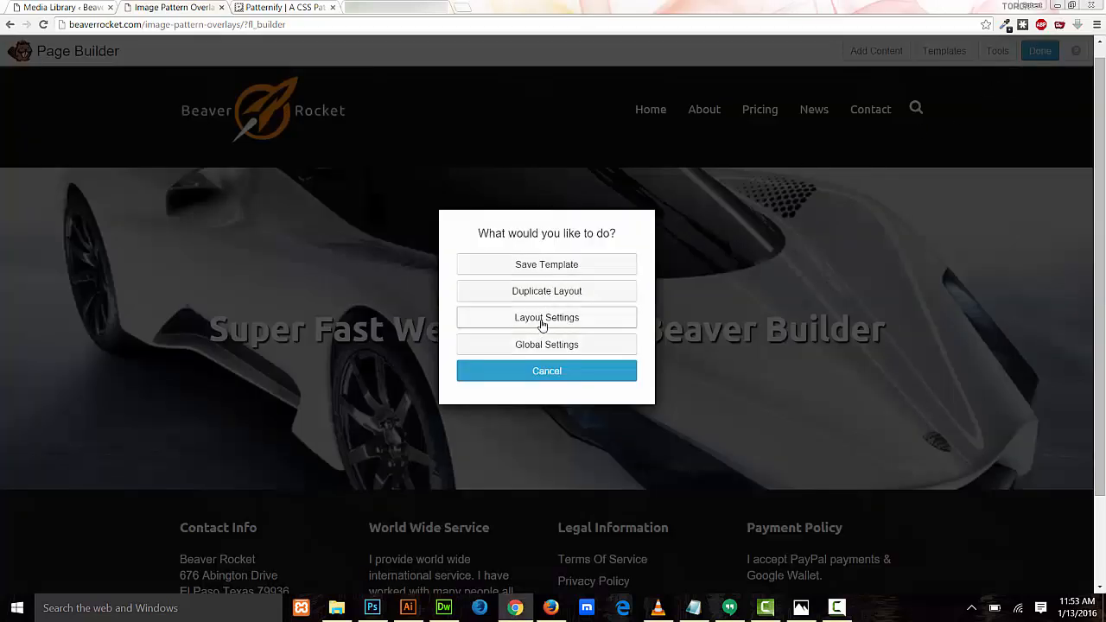
left_click(546, 370)
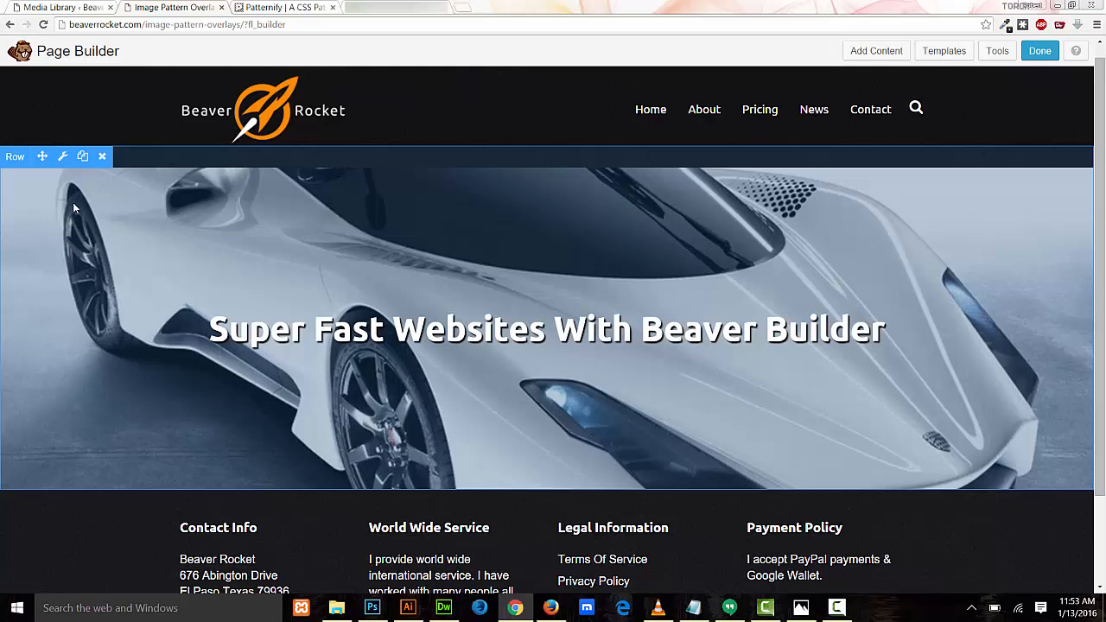
mouse_move(42, 155)
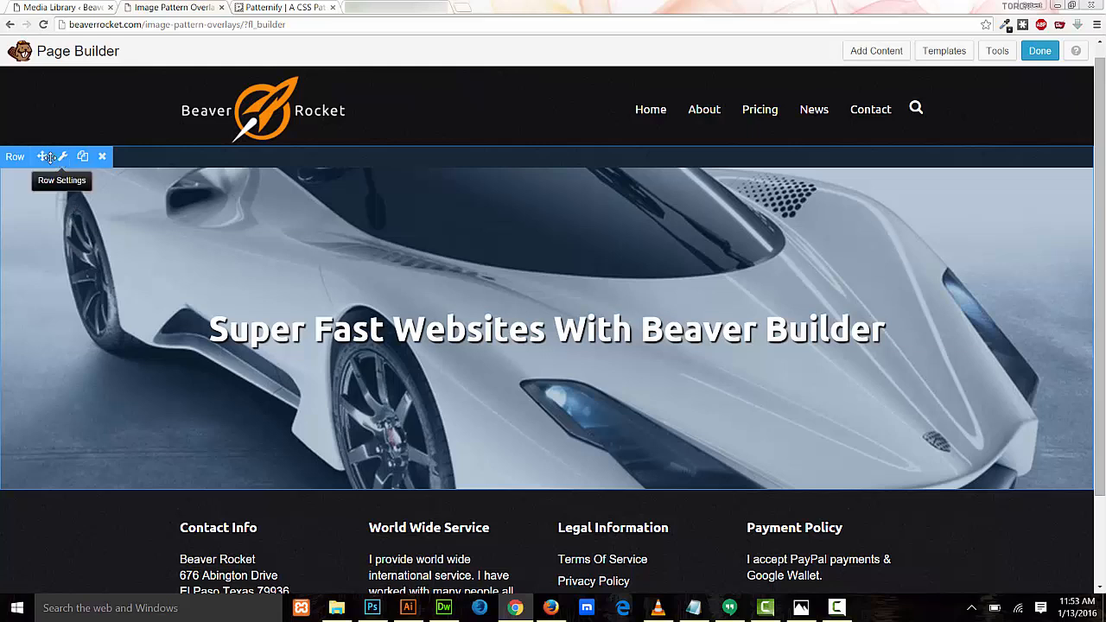
left_click(62, 156)
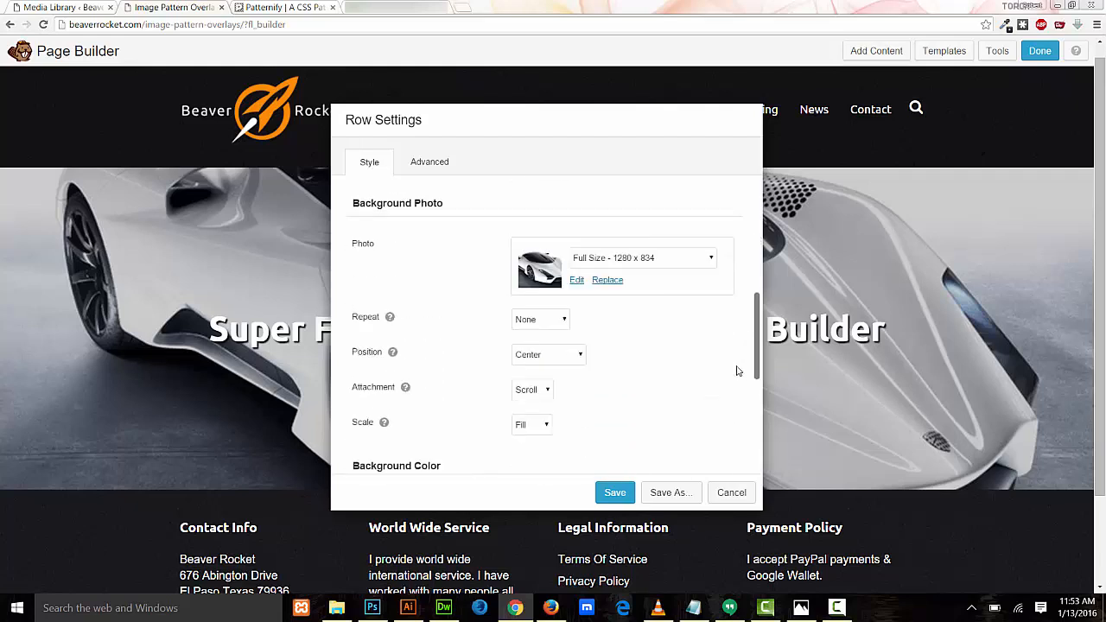
scroll("down", 3)
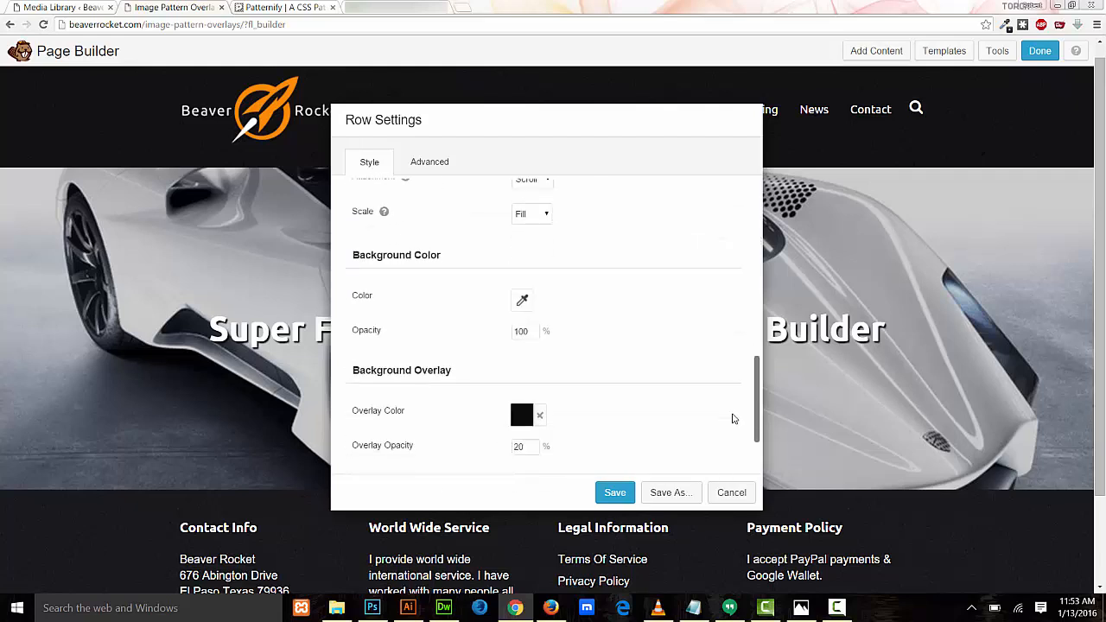
scroll("down", 3)
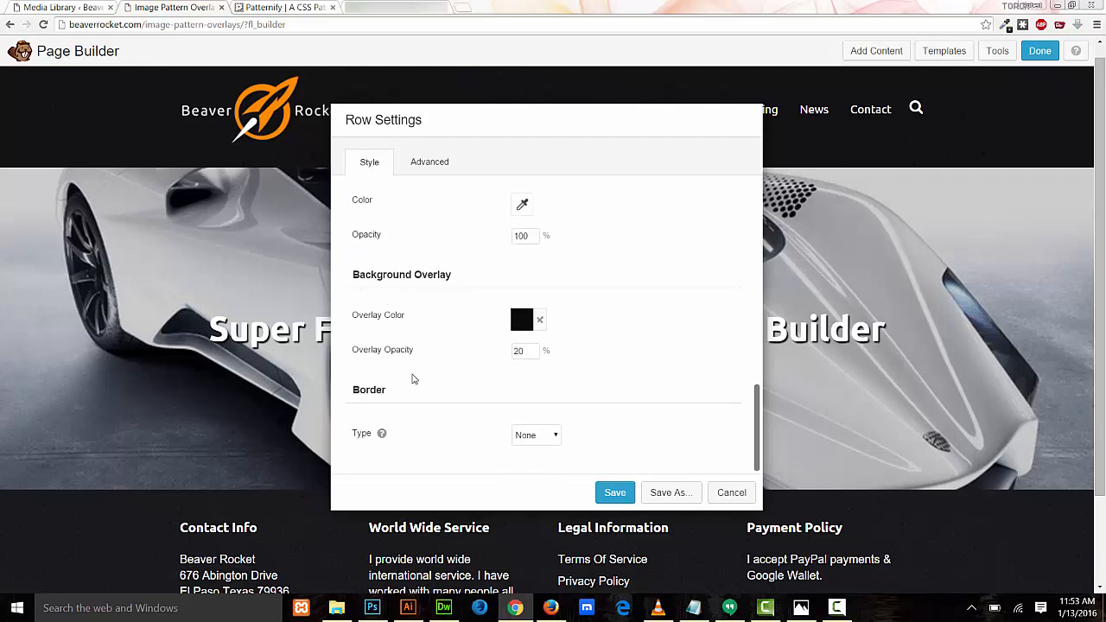
left_click(522, 350)
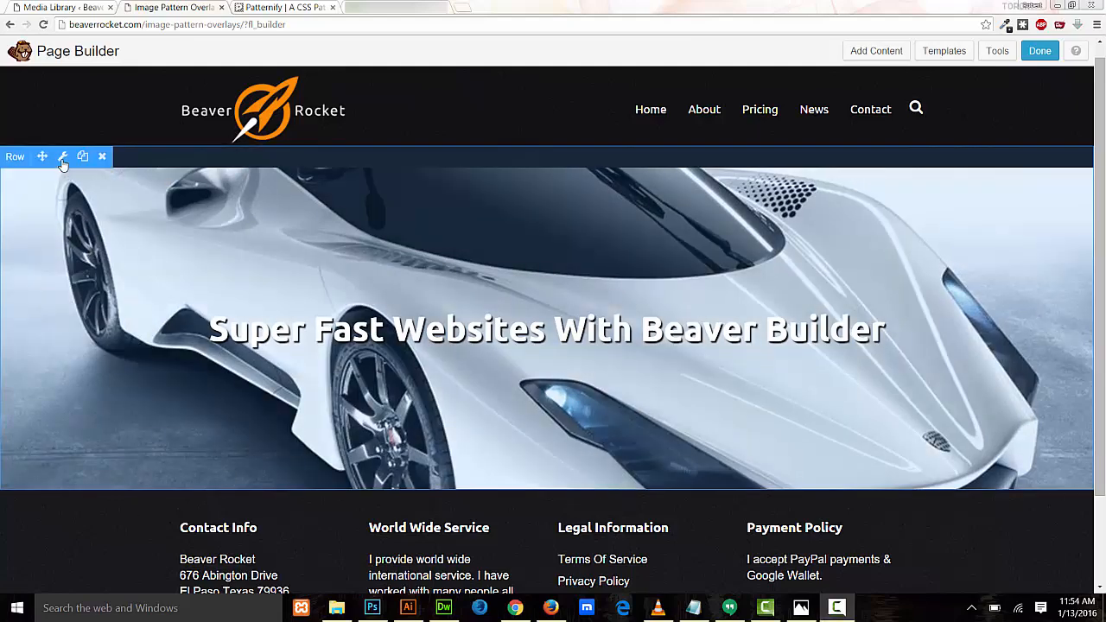
Set the row's Overlay Opacity to 0 and save the row
left_click(62, 156)
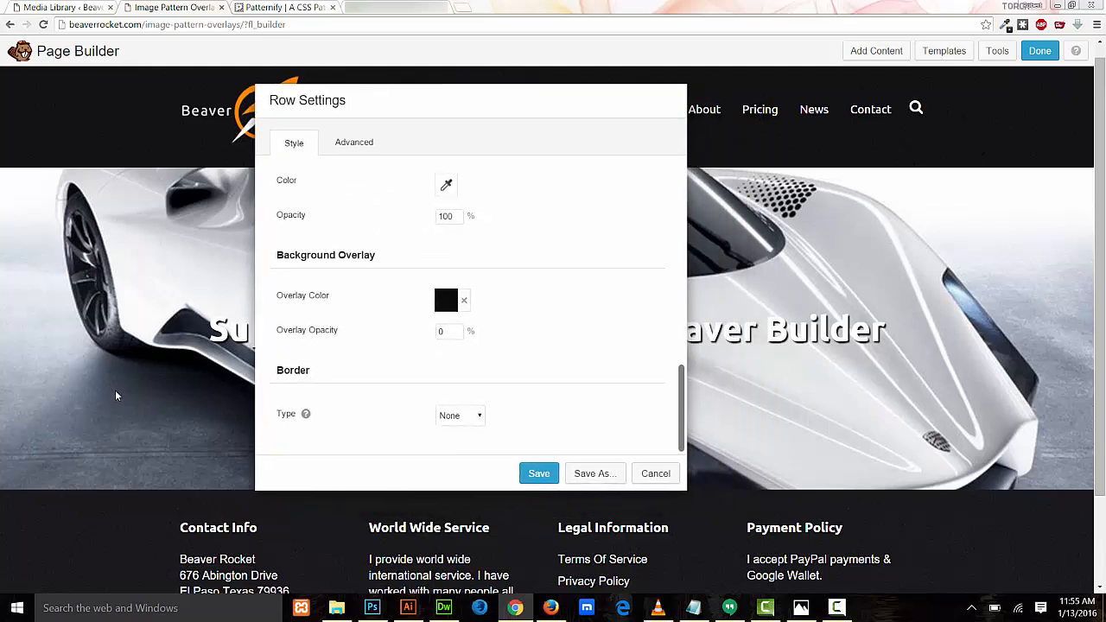
mouse_move(136, 285)
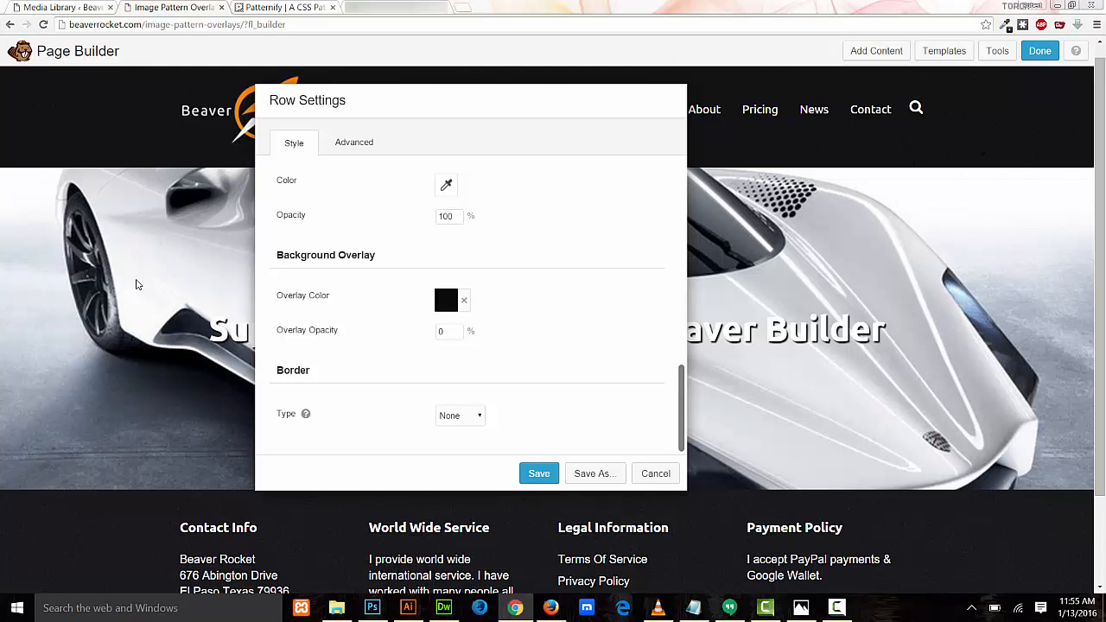
mouse_move(159, 235)
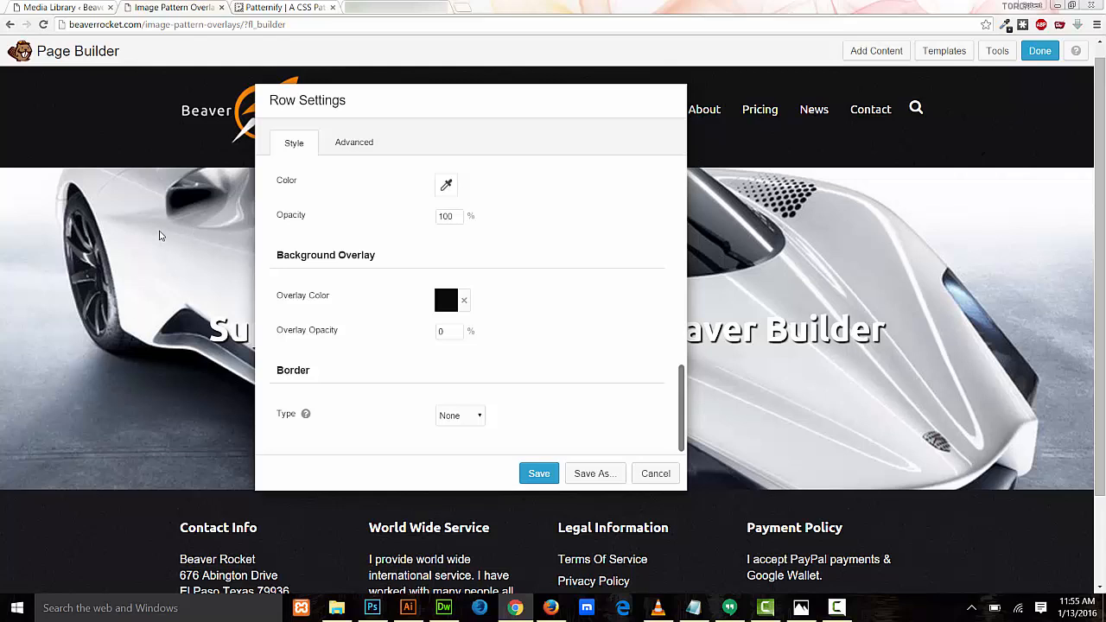
mouse_move(315, 349)
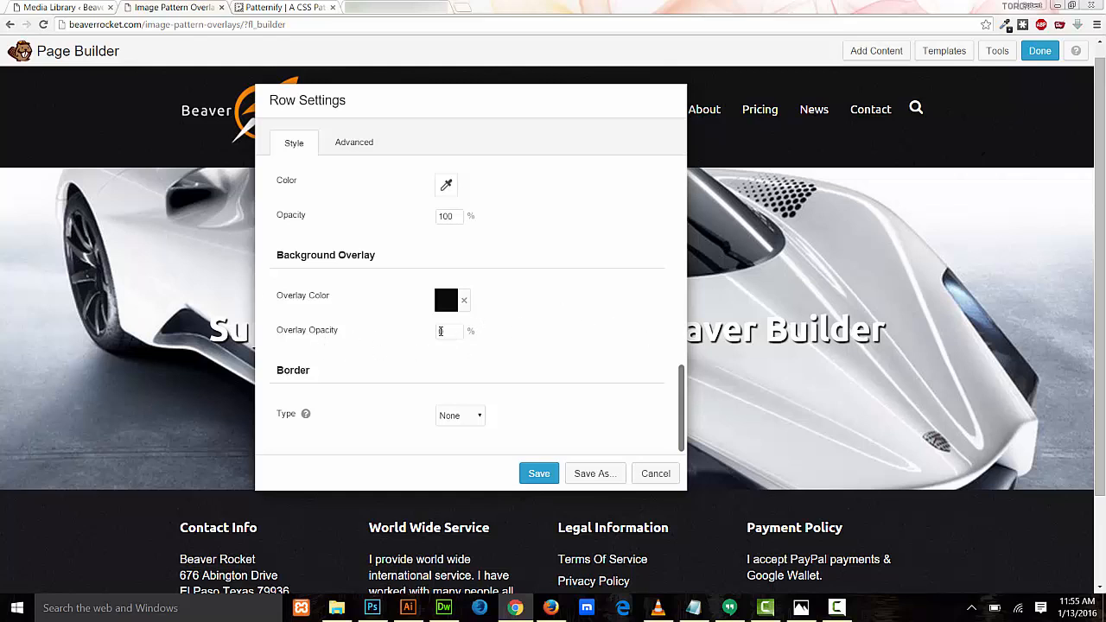
type("0")
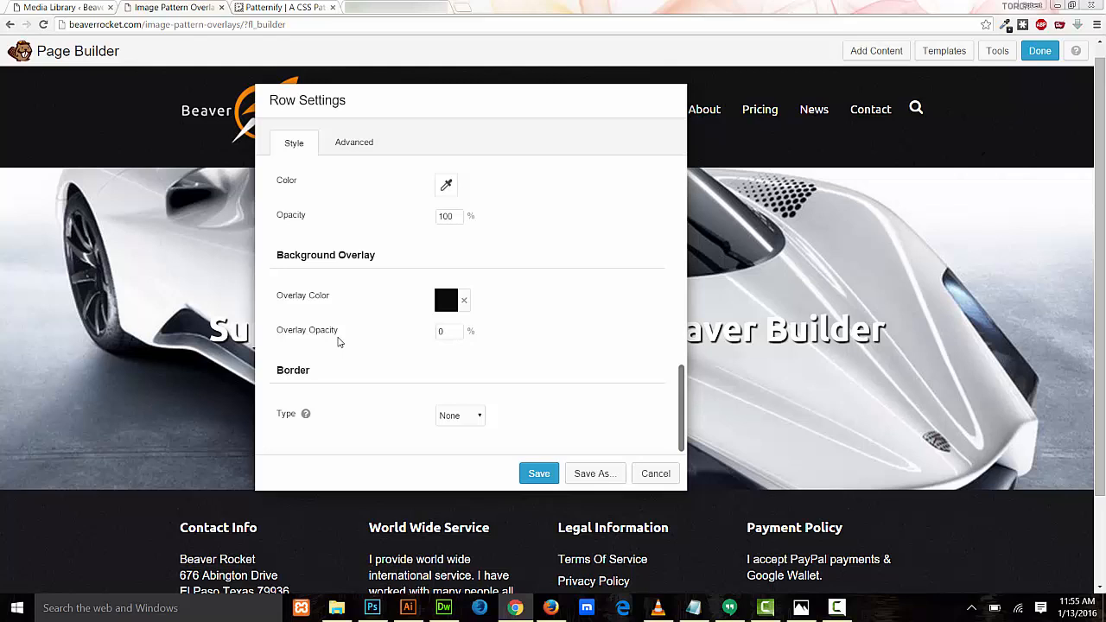
mouse_move(401, 337)
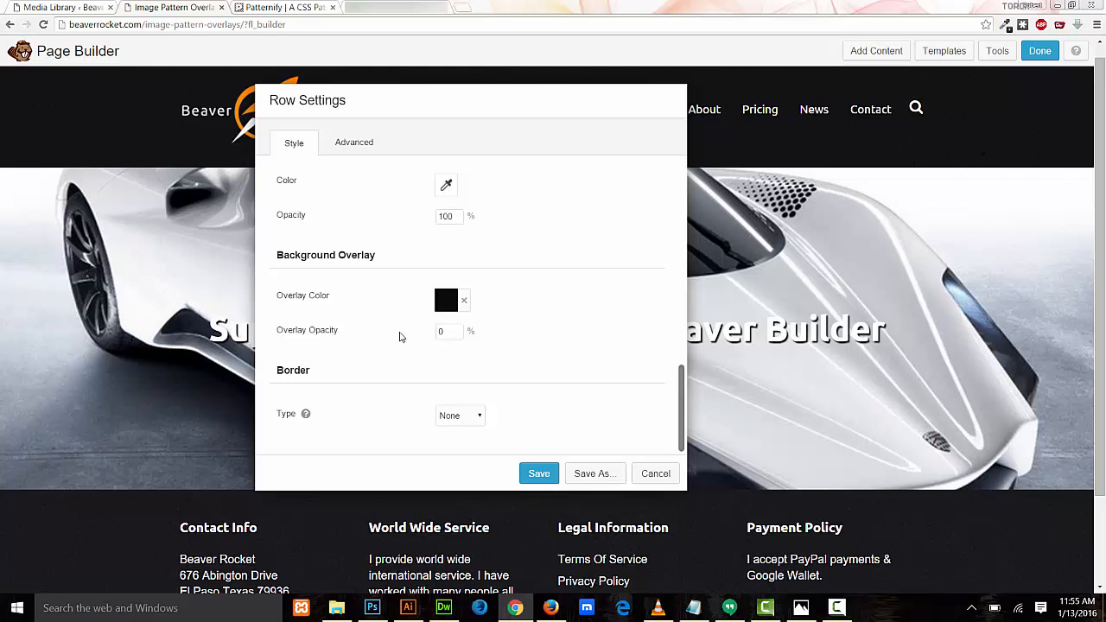
mouse_move(371, 370)
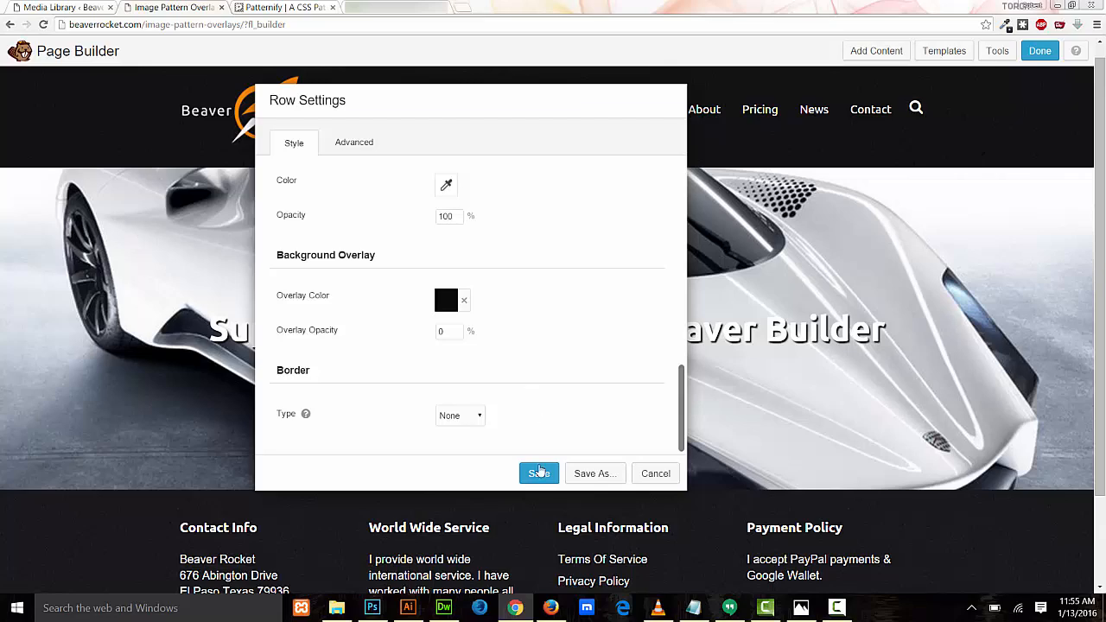
left_click(540, 474)
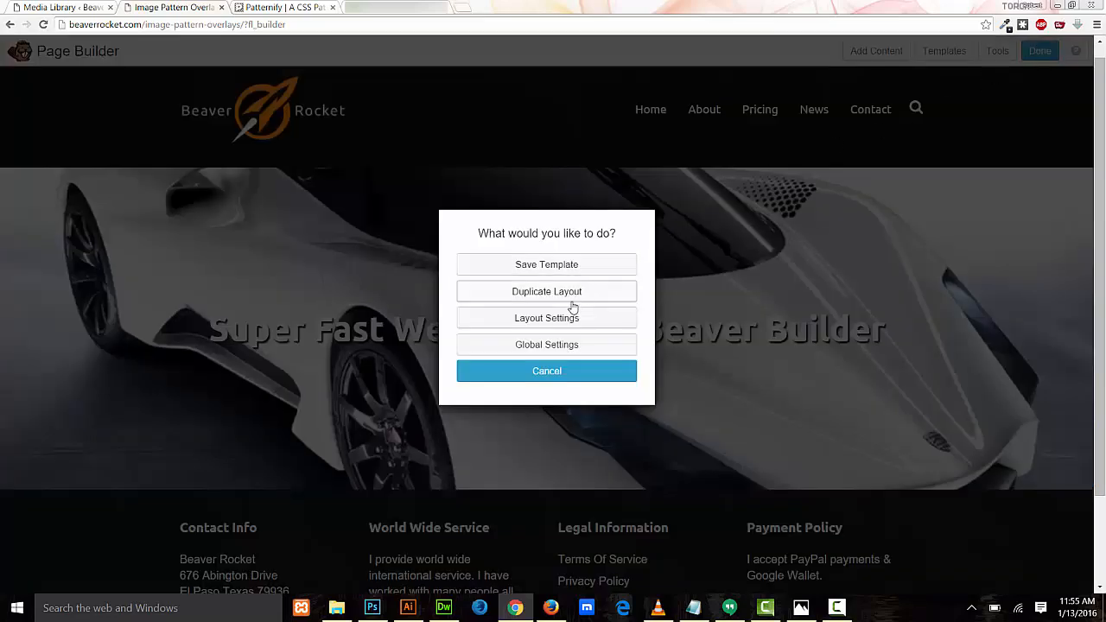
Add a .row-w-pattern-overlay .fl-row-content-wrap::after rule with an rgba(0,0,0,0.5) background in the layout CSS
left_click(546, 318)
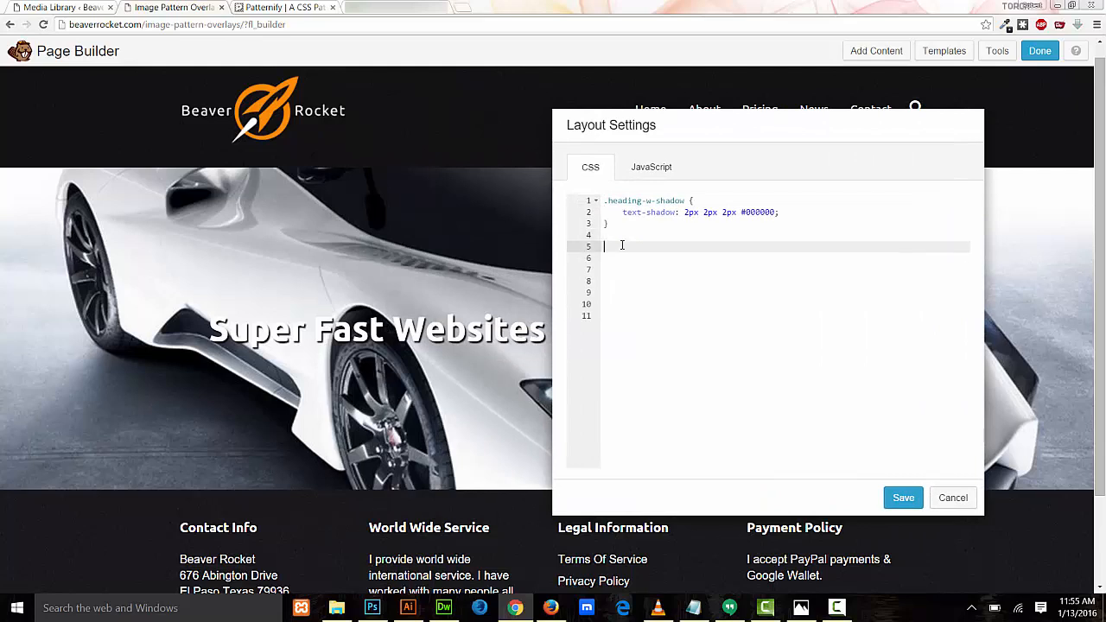
type(".row-w-pattern-overlay .fl-row-content-wrap::after {")
type("background-color: rgba(0, 0, 0, 0.2) !important;")
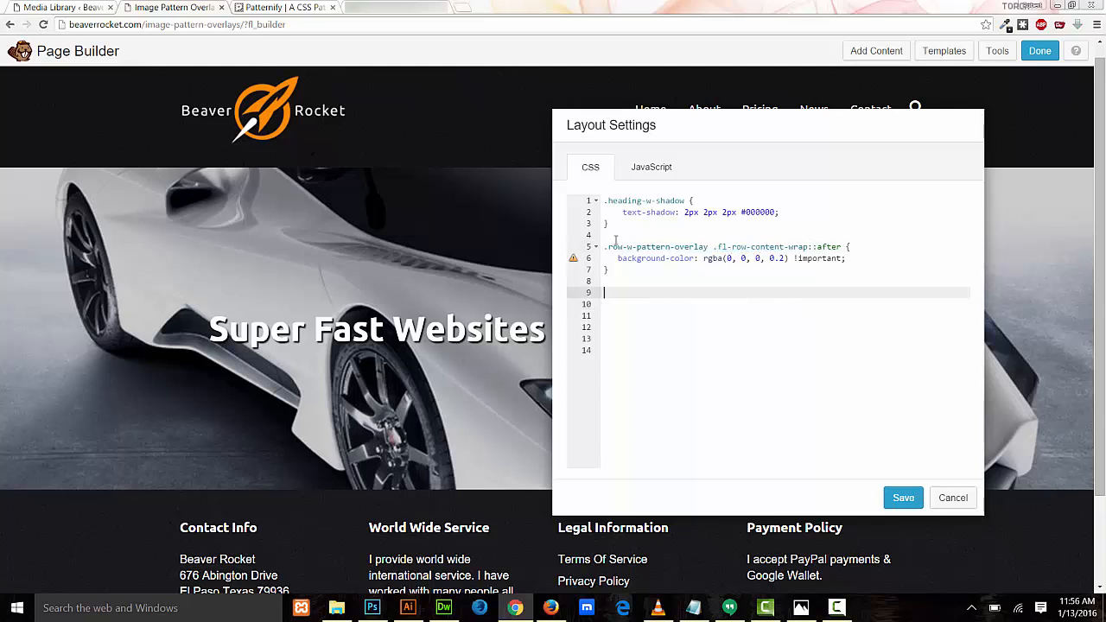
mouse_move(689, 121)
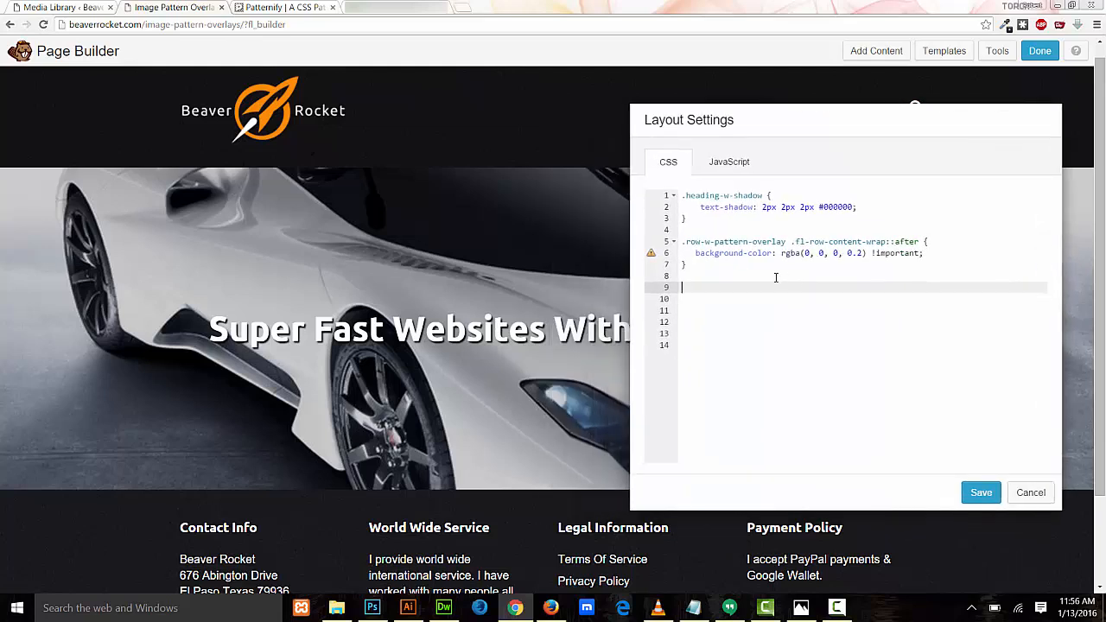
mouse_move(789, 167)
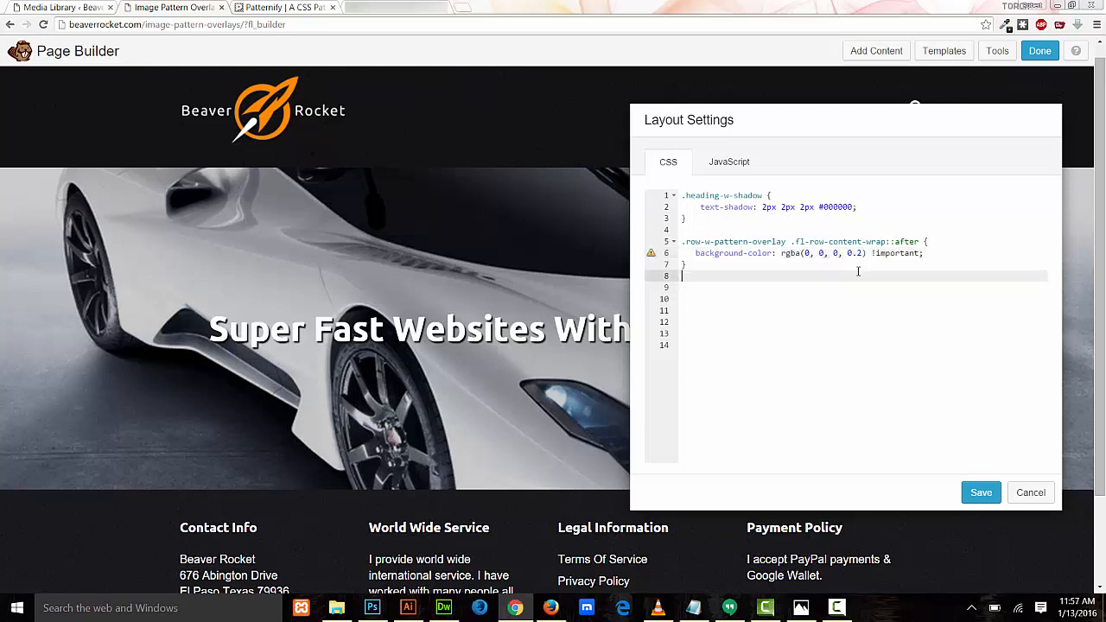
double_click(853, 252)
type("5")
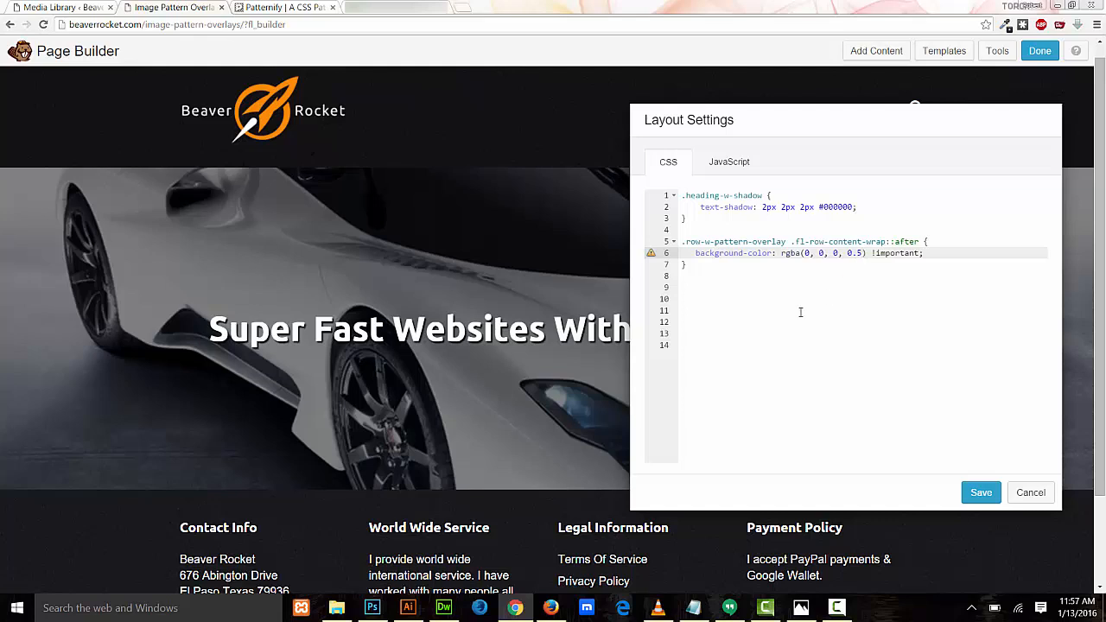
mouse_move(625, 348)
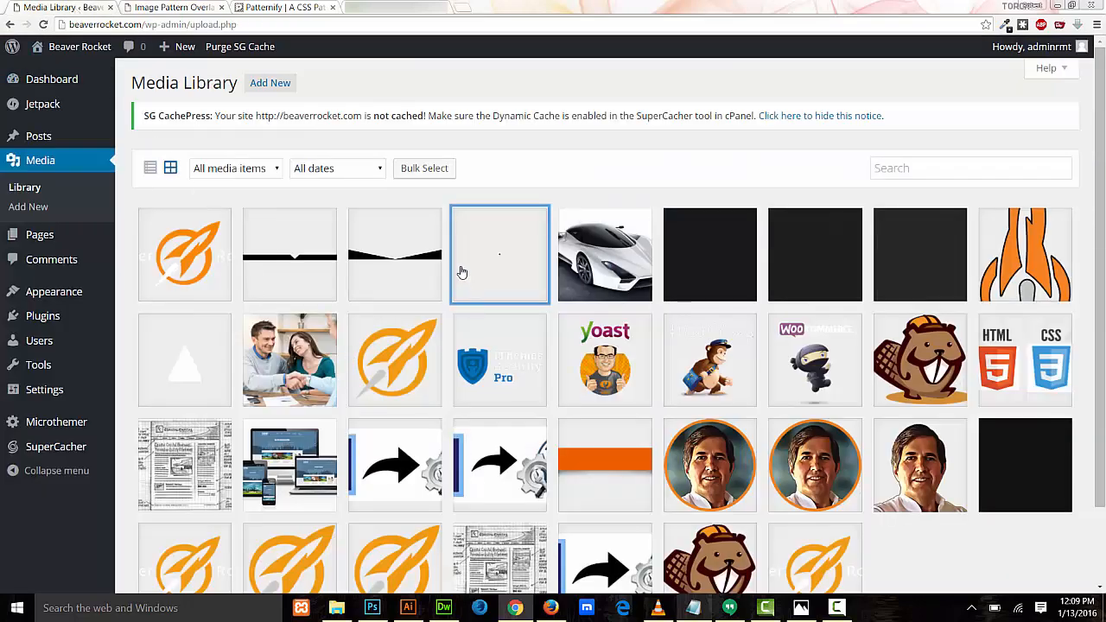
Copy the overlay-1.png file URL from its Media Library attachment details
left_click(500, 254)
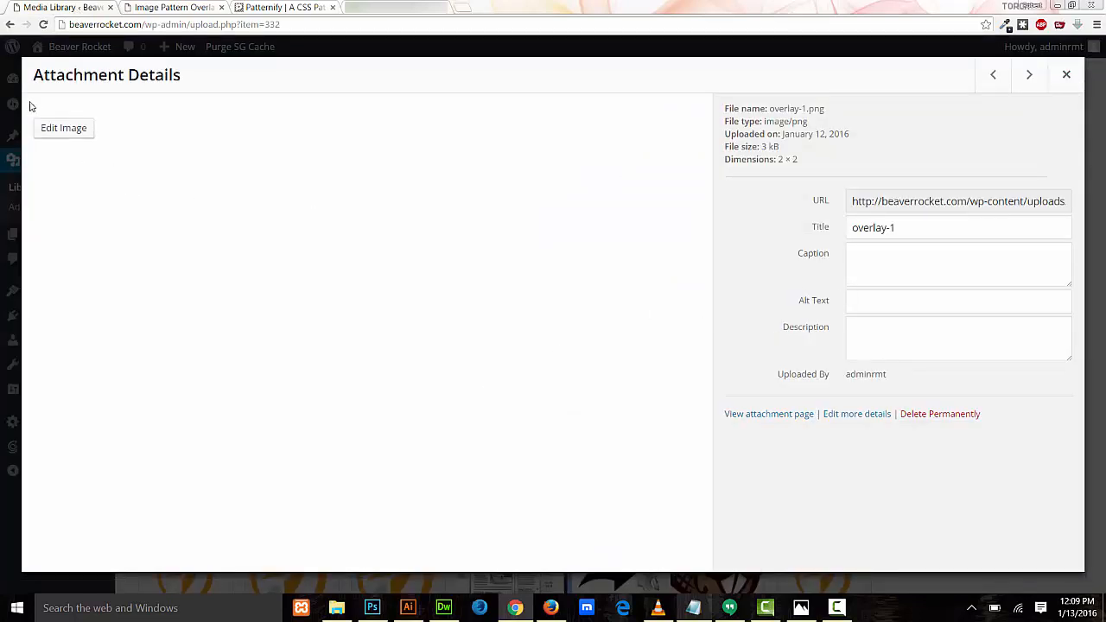
mouse_move(43, 110)
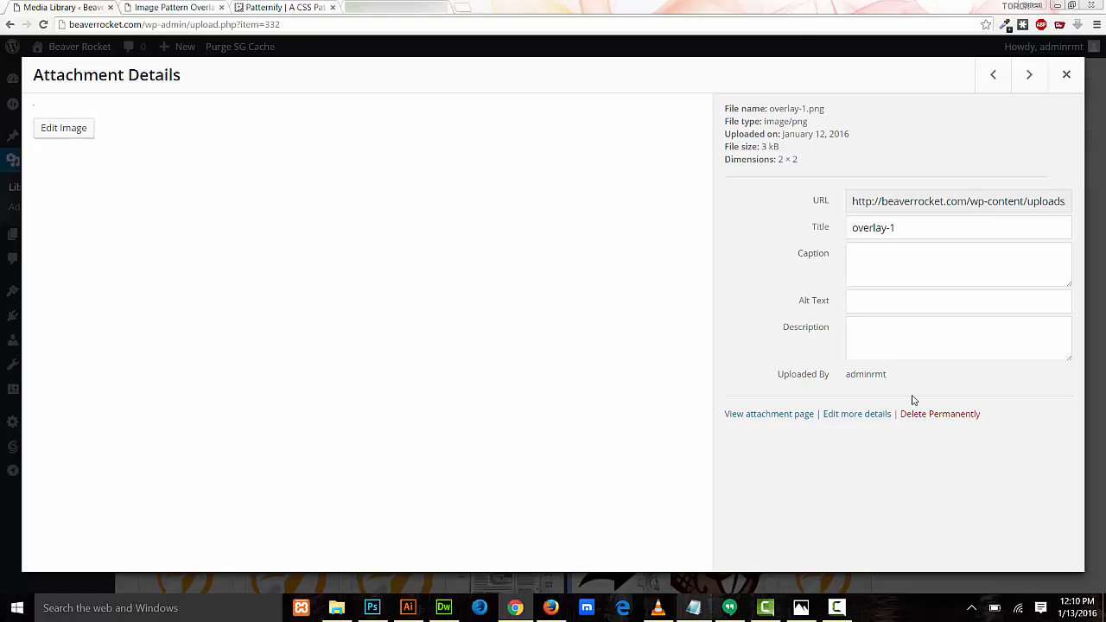
mouse_move(884, 209)
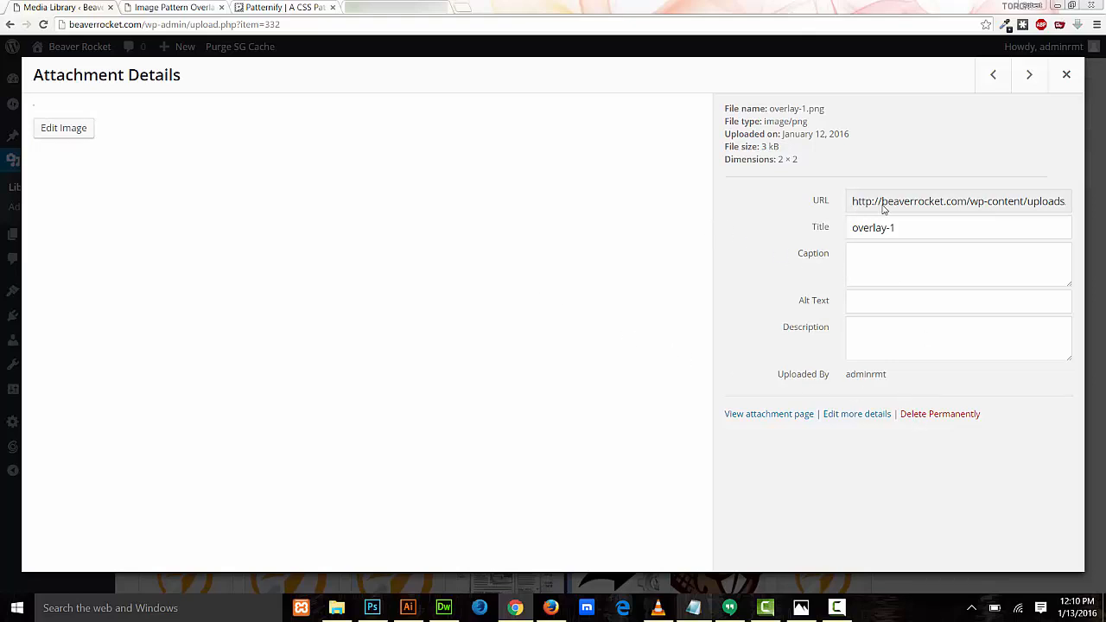
right_click(958, 200)
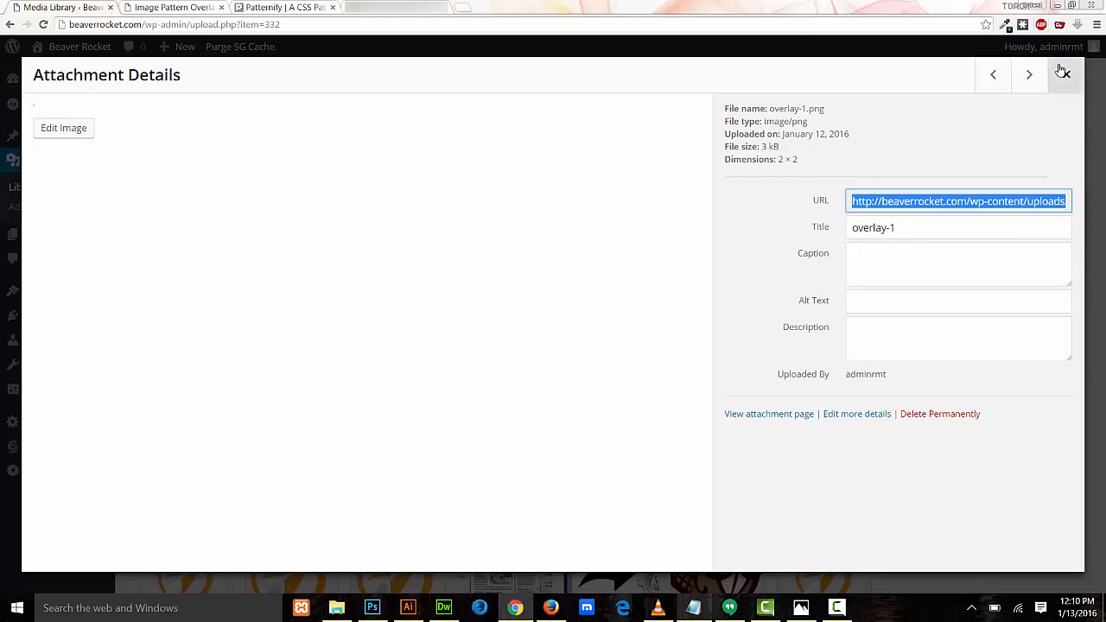
left_click(170, 7)
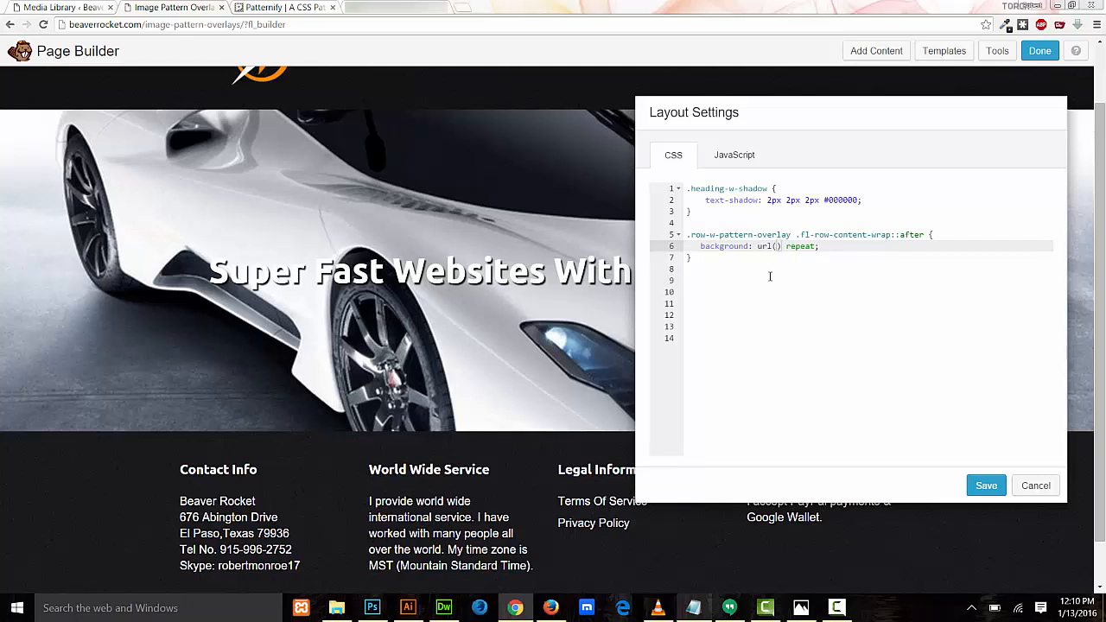
Set the overlay rule's background to a repeating overlay-1.png URL, save the CSS and publish the page
type("http://beaverrocket.com/wp-content/uploads/overlay-1.png)")
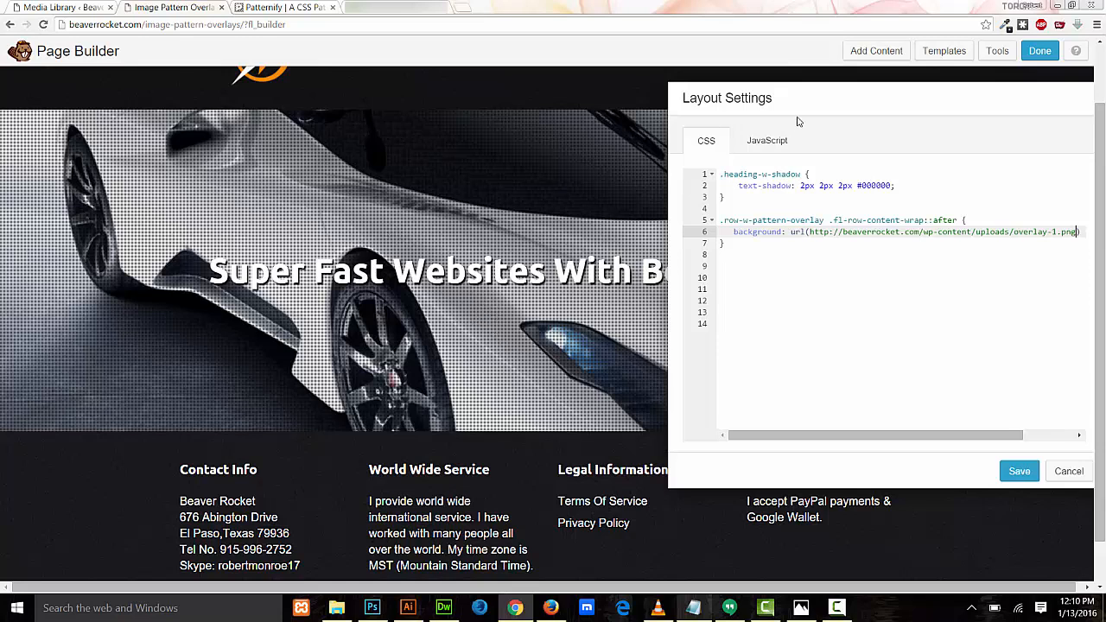
left_click(1020, 470)
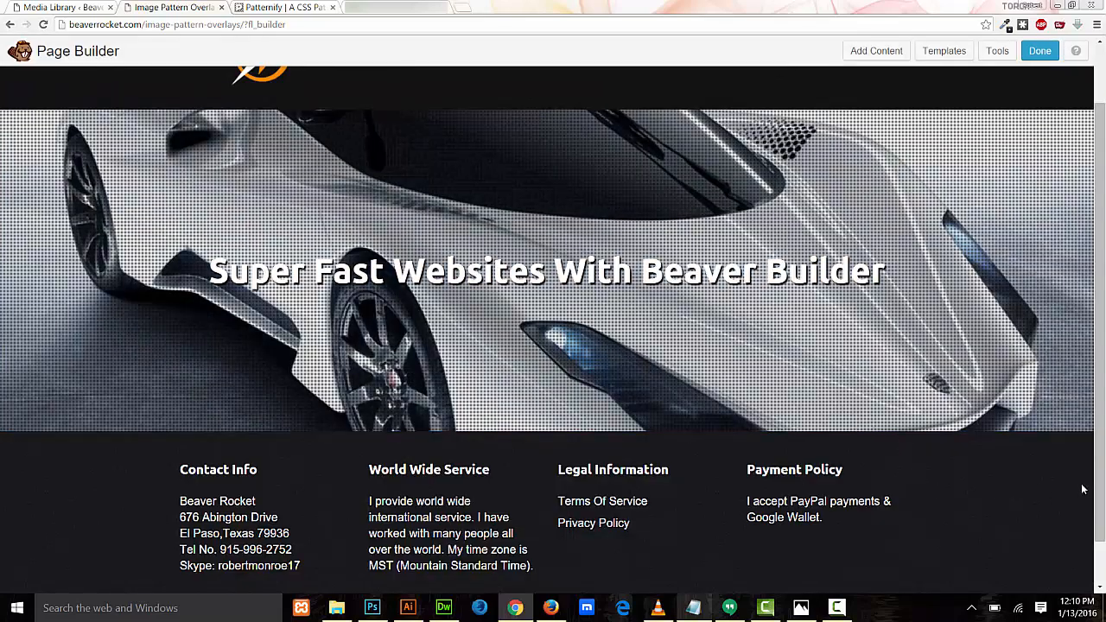
left_click(1041, 50)
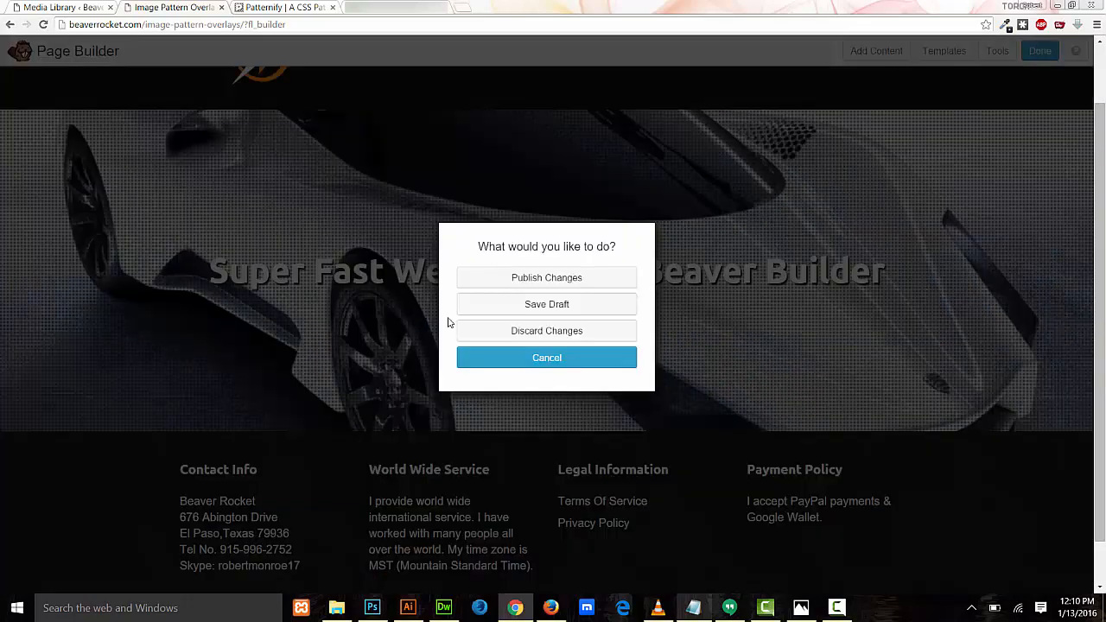
left_click(546, 358)
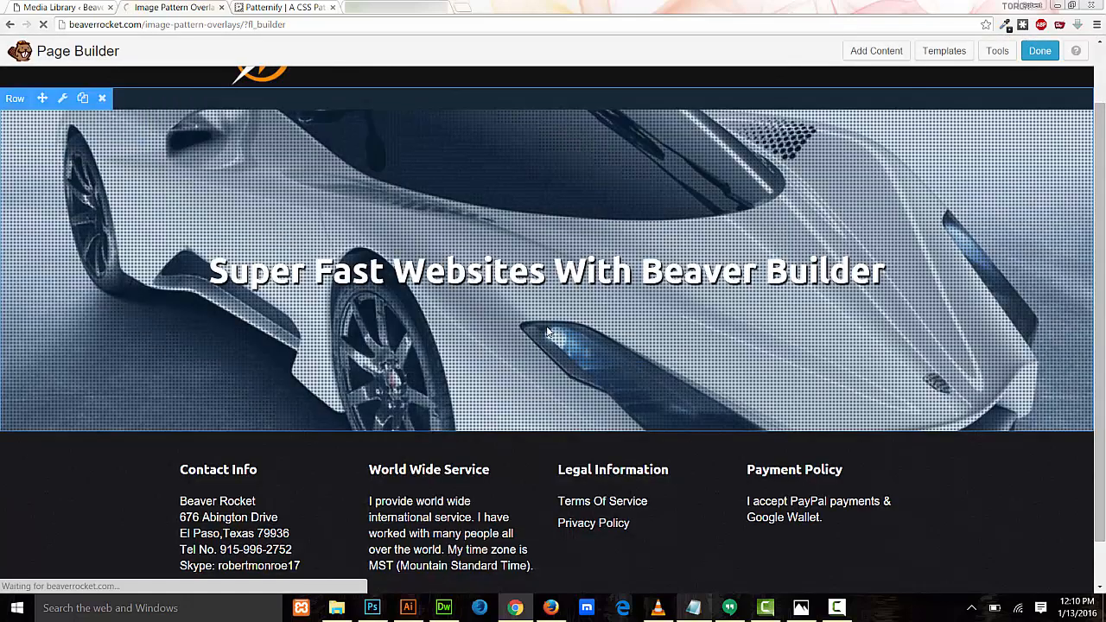
left_click(1040, 50)
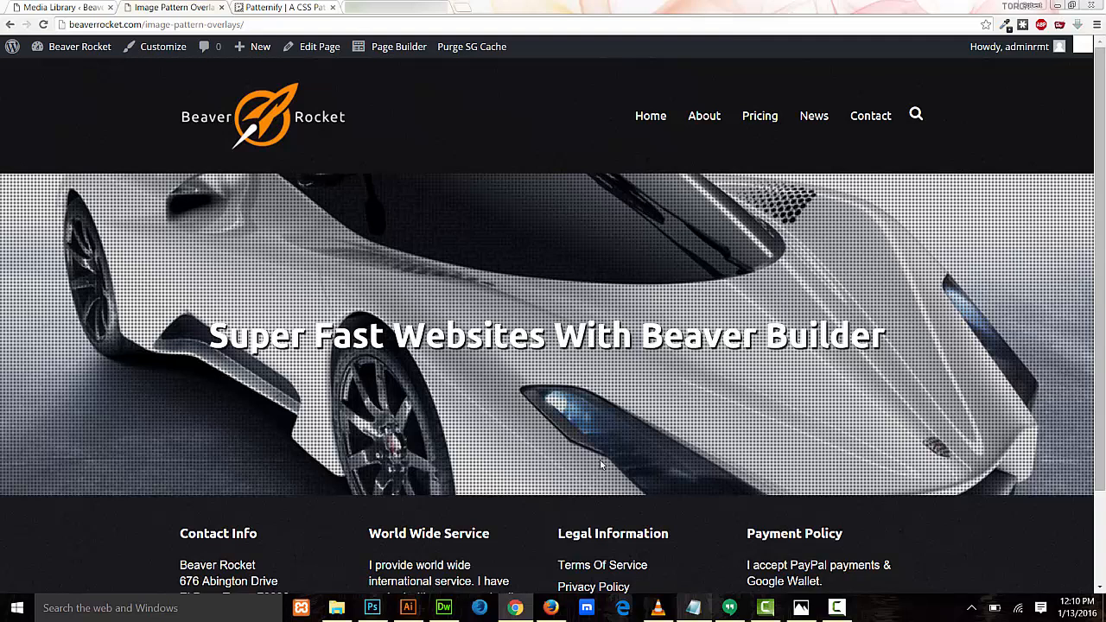
mouse_move(1099, 294)
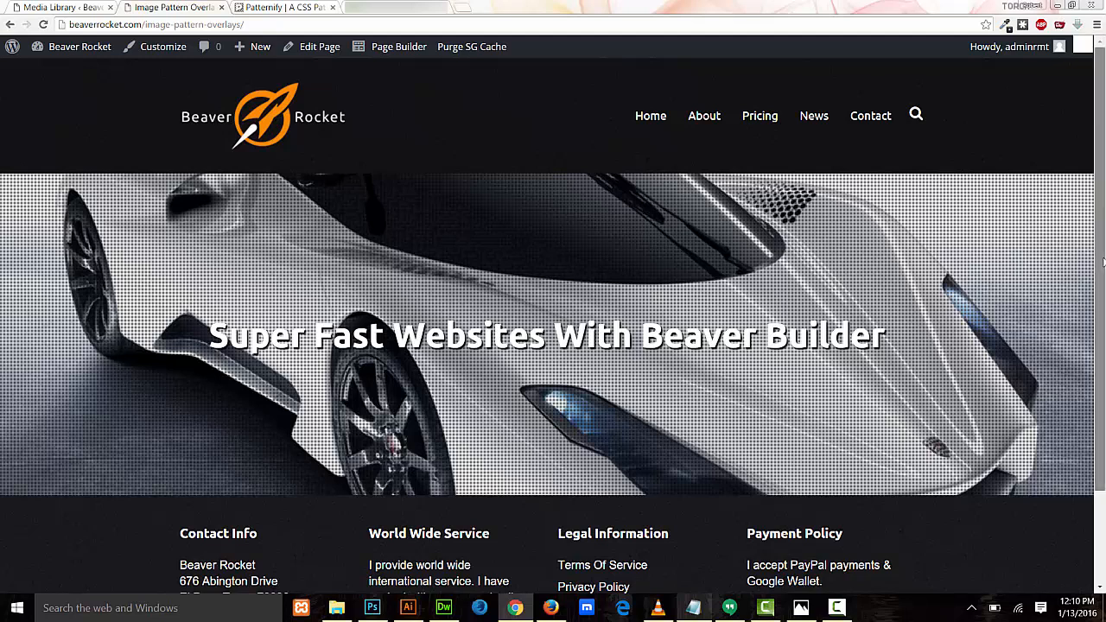
scroll("down", 3)
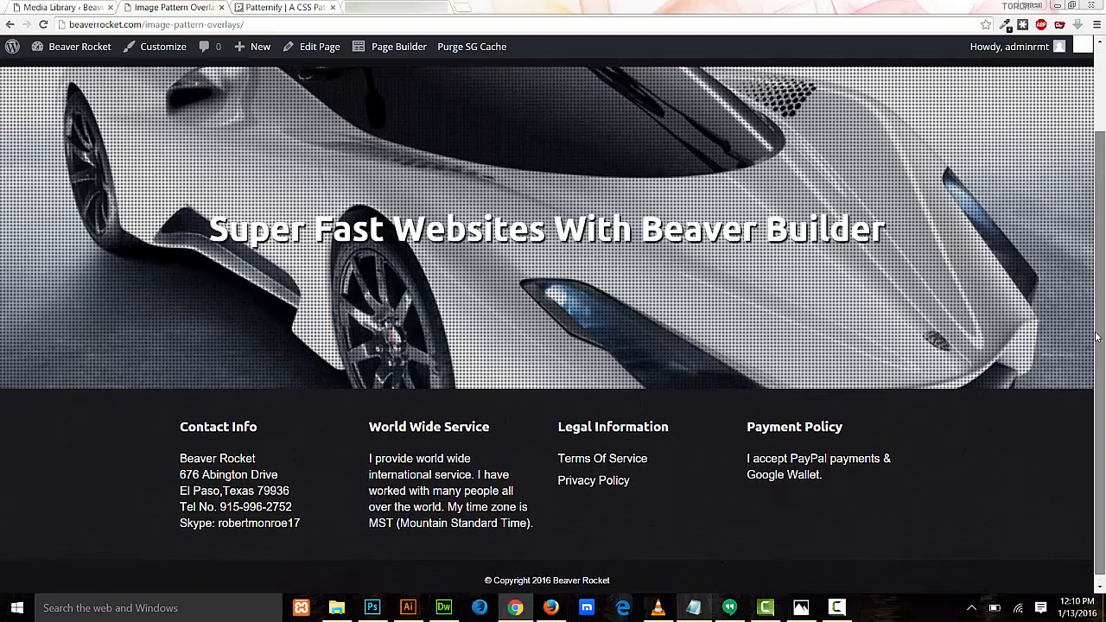
scroll("up", 3)
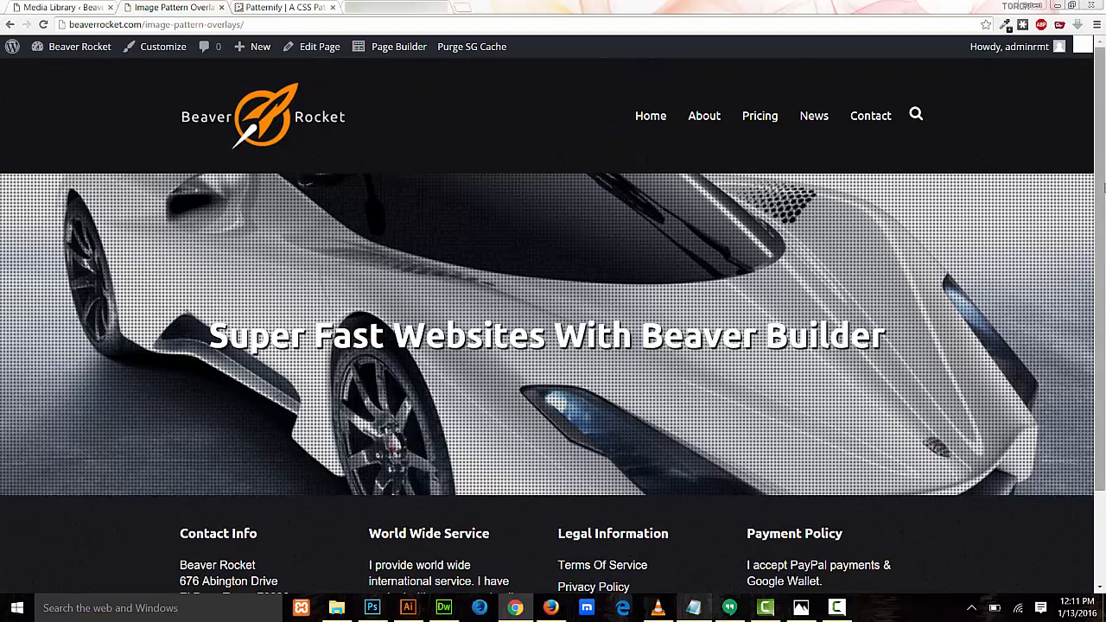
mouse_move(833, 223)
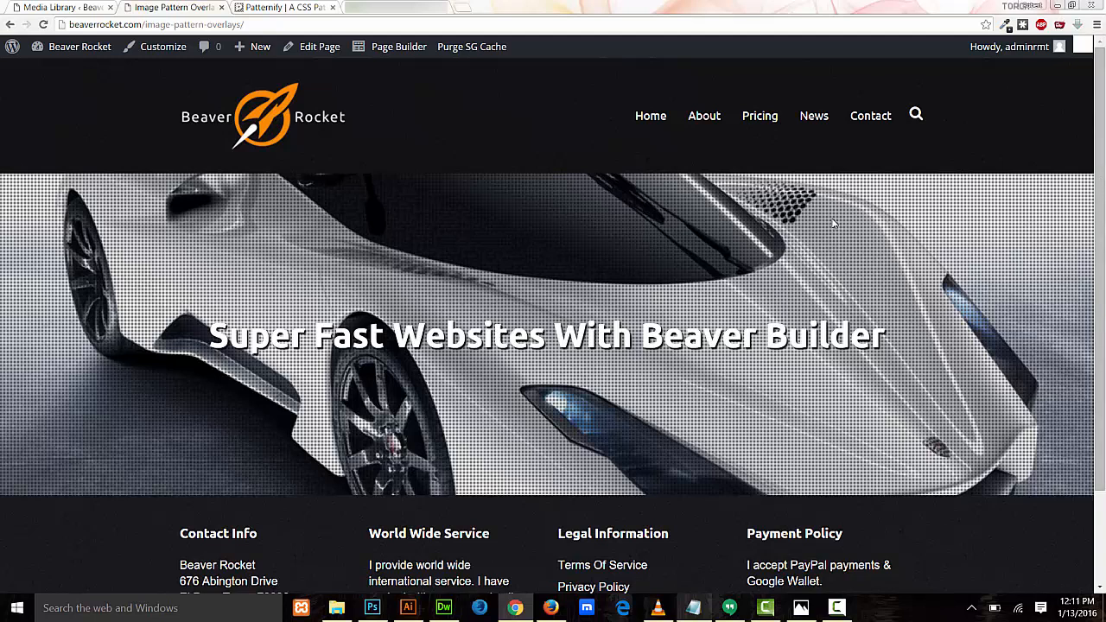
mouse_move(826, 226)
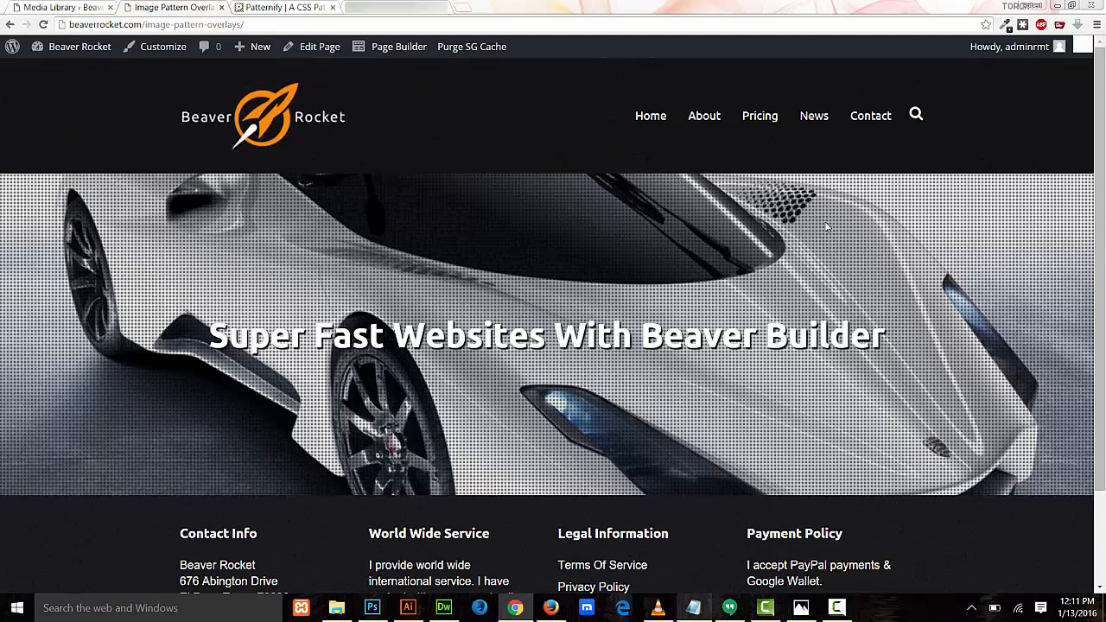
mouse_move(826, 223)
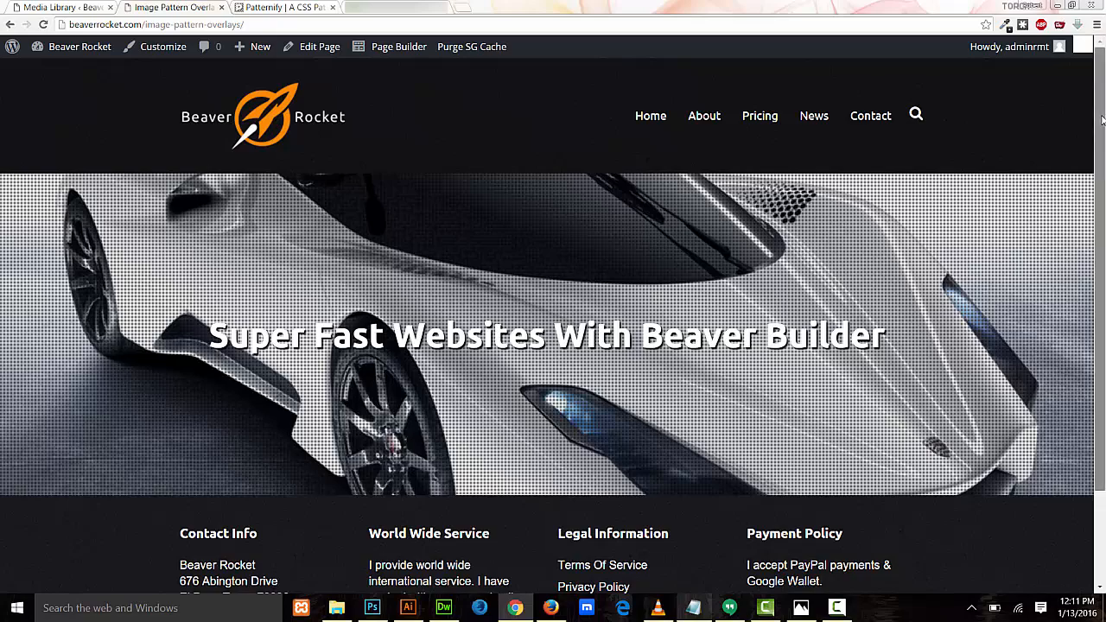
scroll("down", 3)
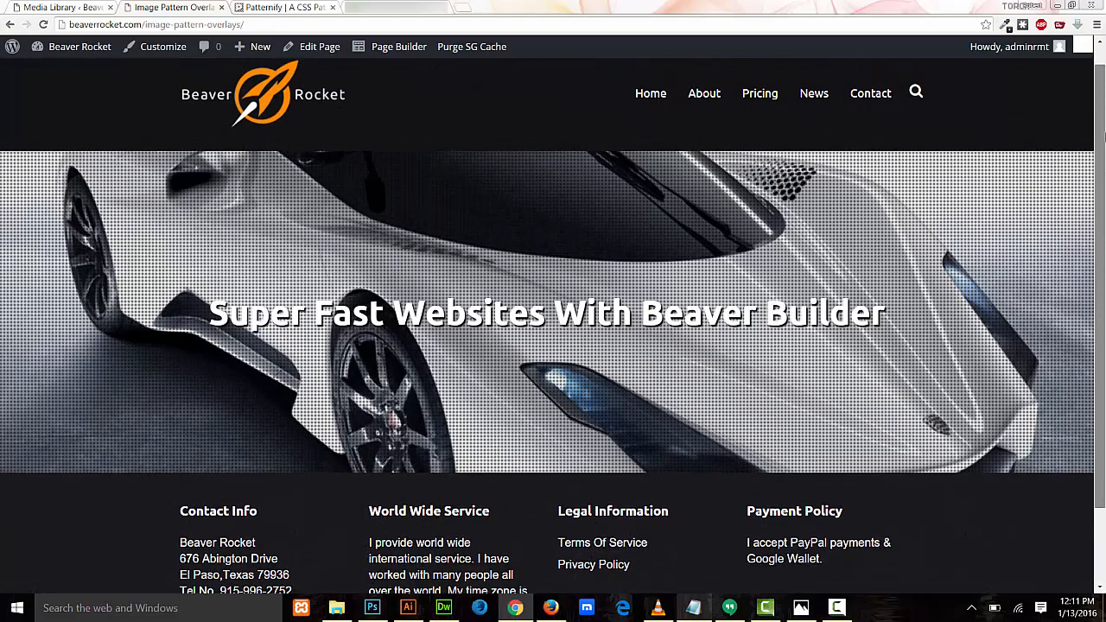
scroll("down", 3)
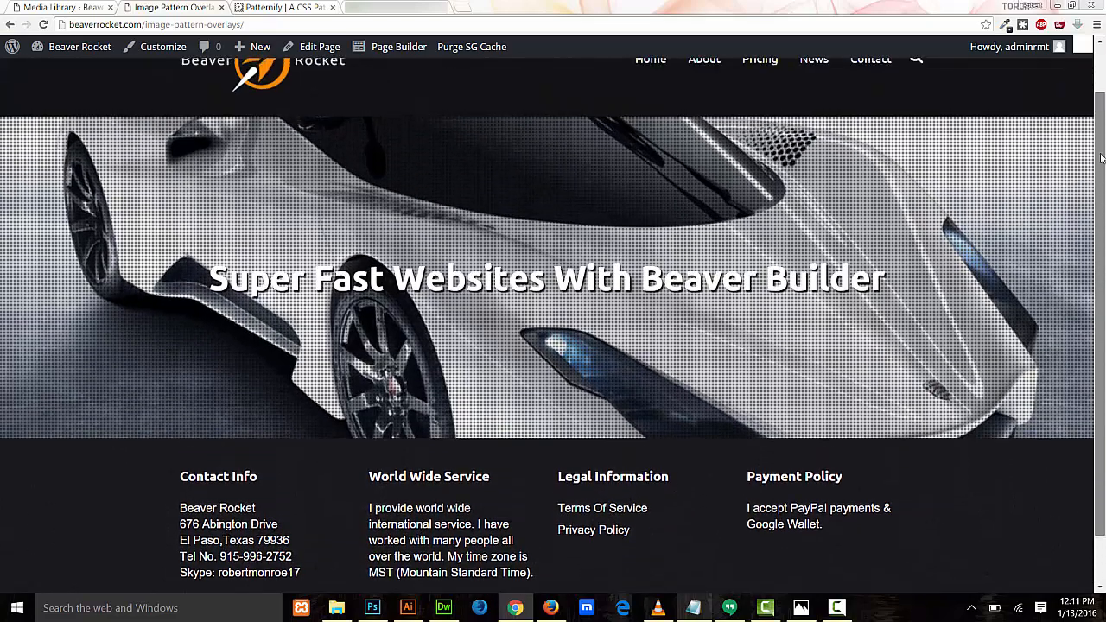
scroll("down", 3)
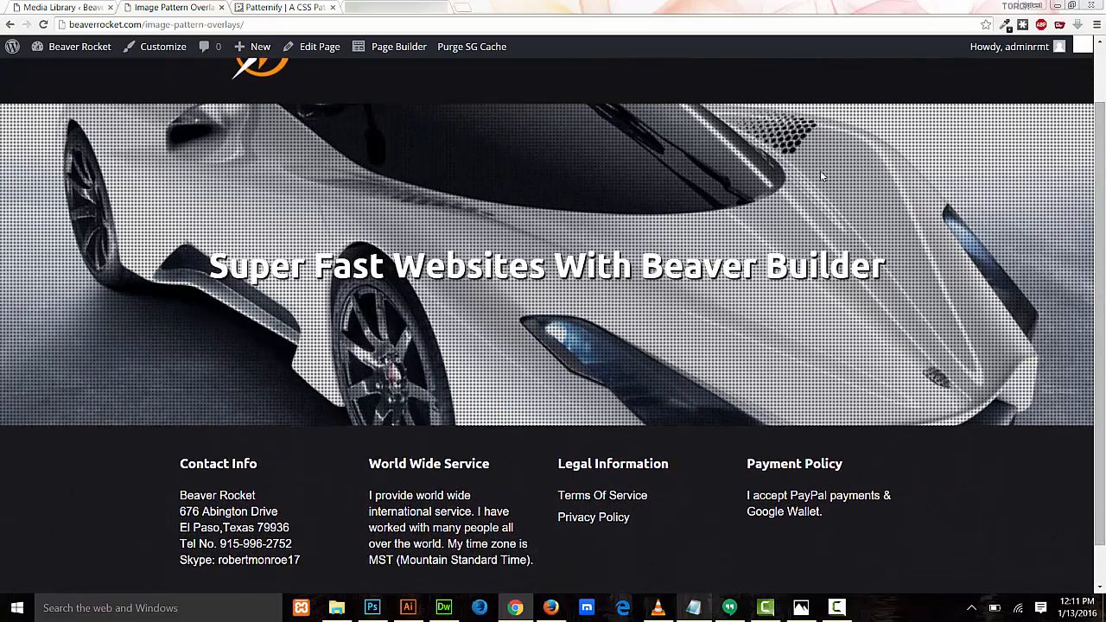
mouse_move(287, 205)
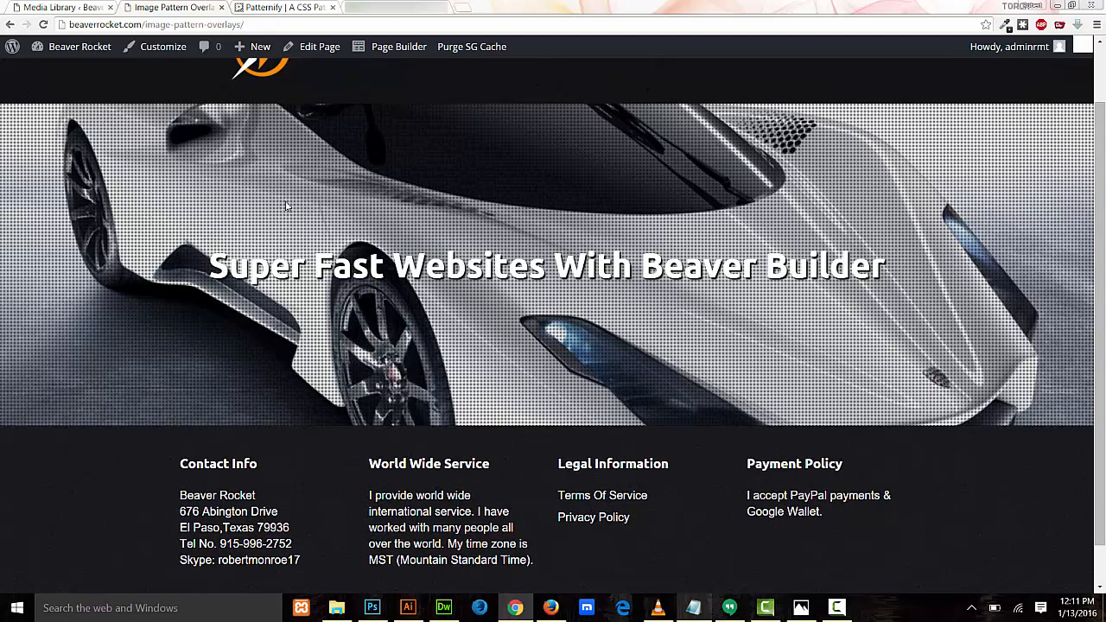
mouse_move(339, 232)
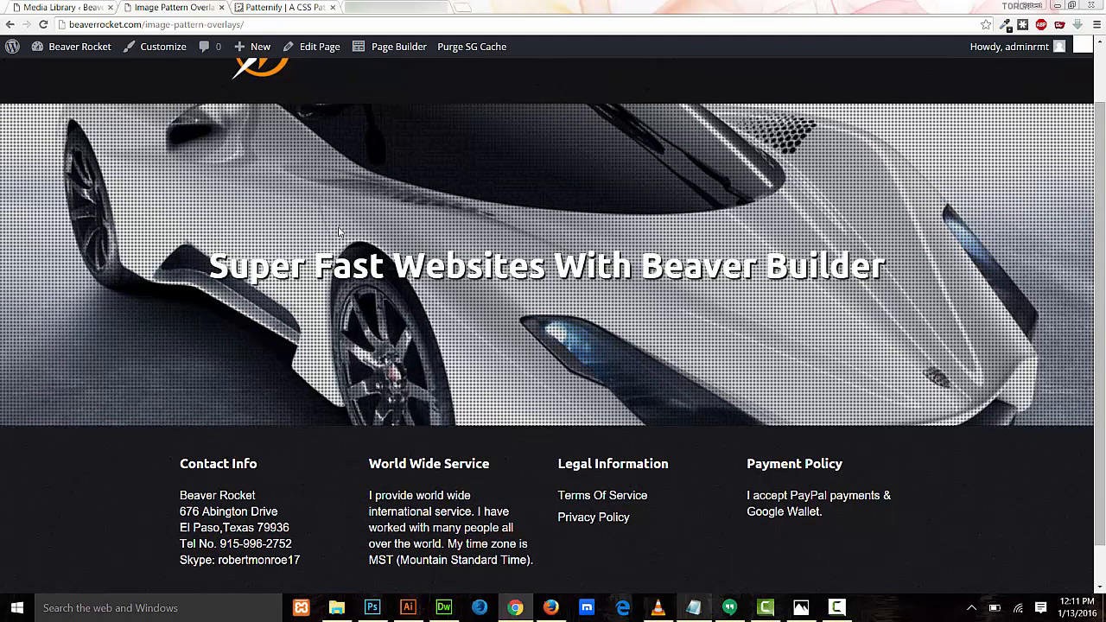
mouse_move(679, 223)
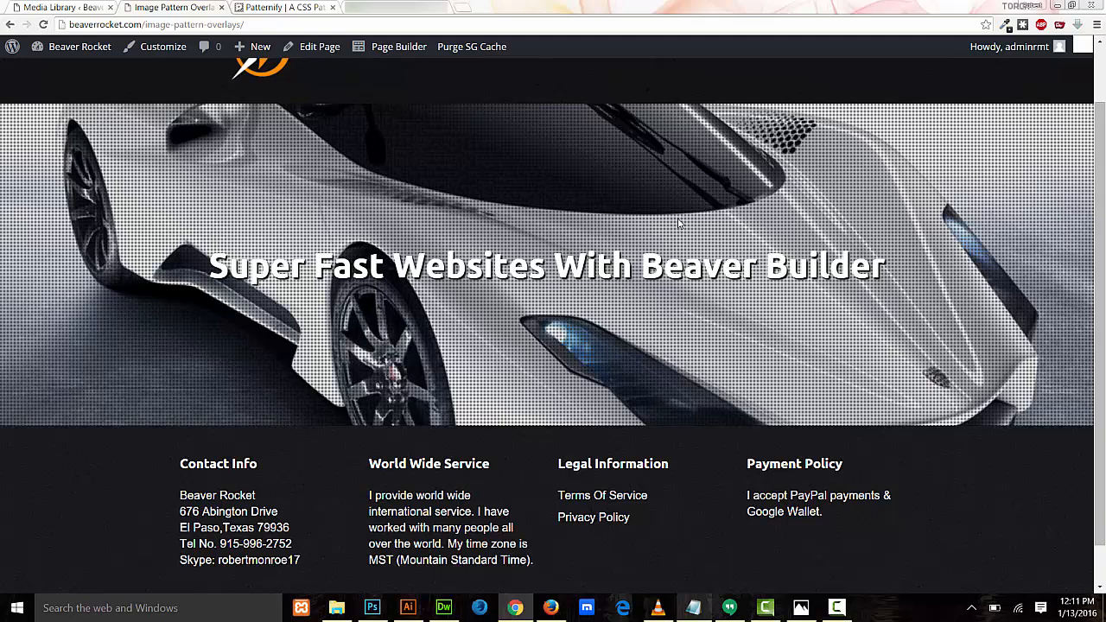
mouse_move(458, 232)
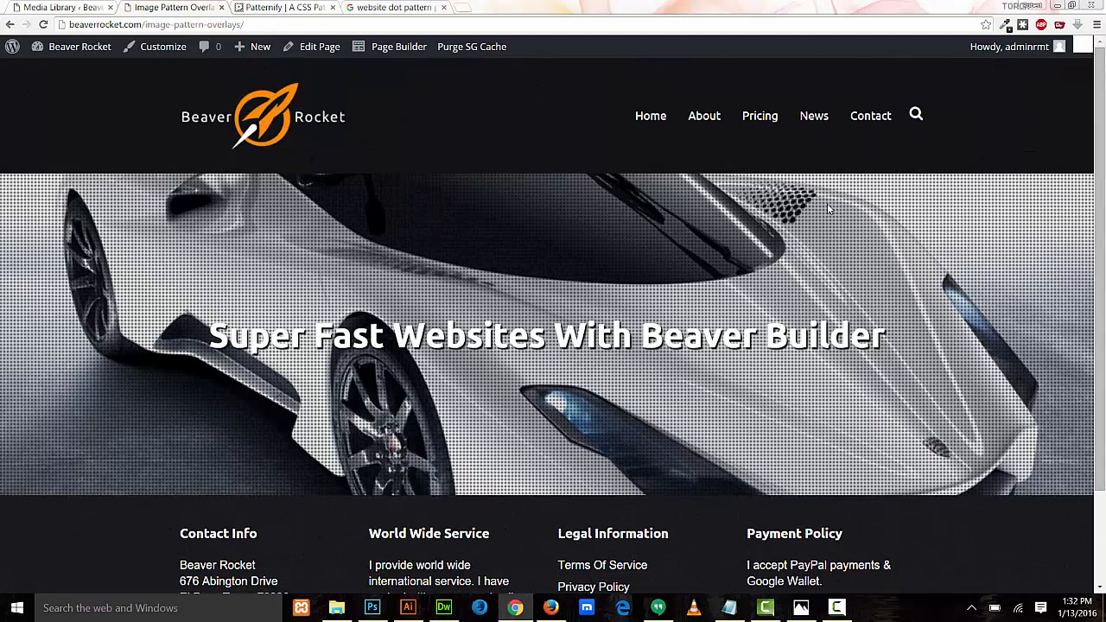
Review Google results for 'website dot pattern png' images
left_click(388, 7)
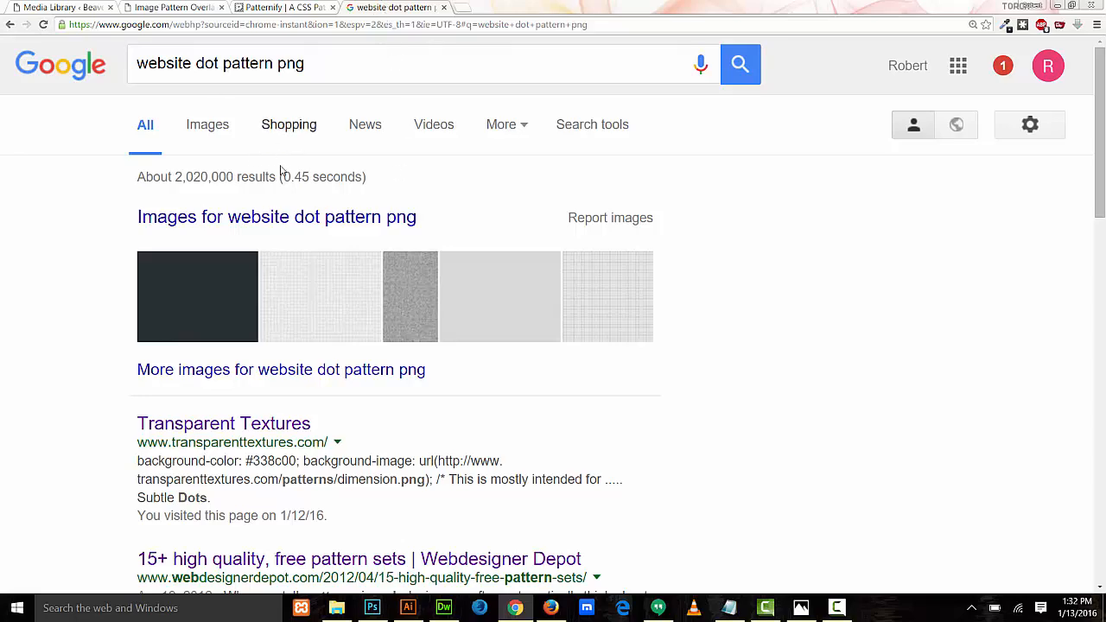
scroll("down", 3)
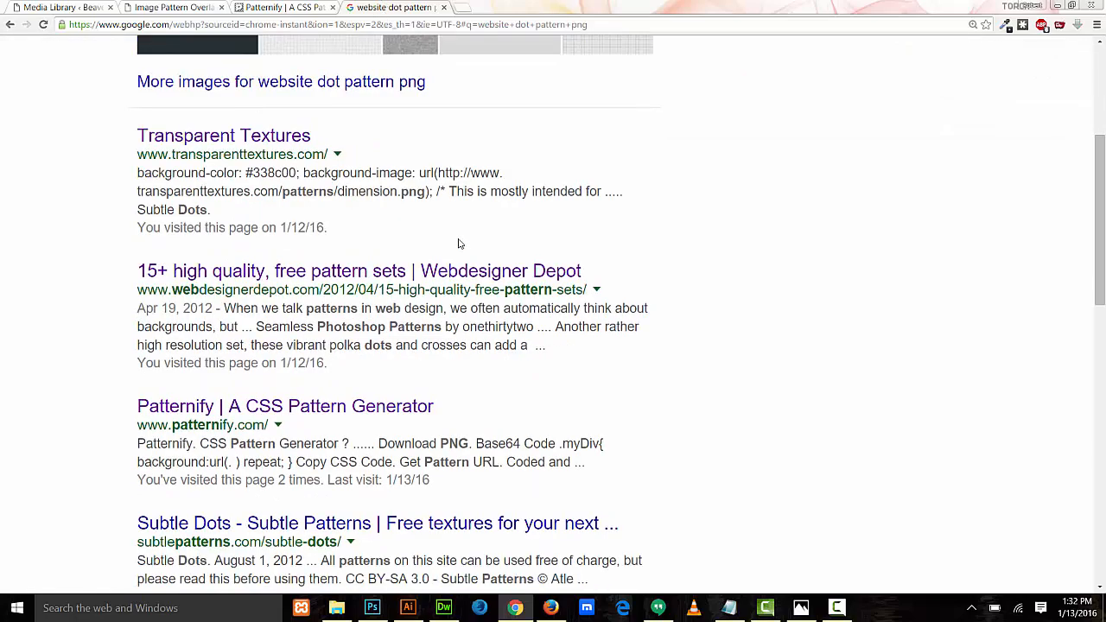
scroll("down", 3)
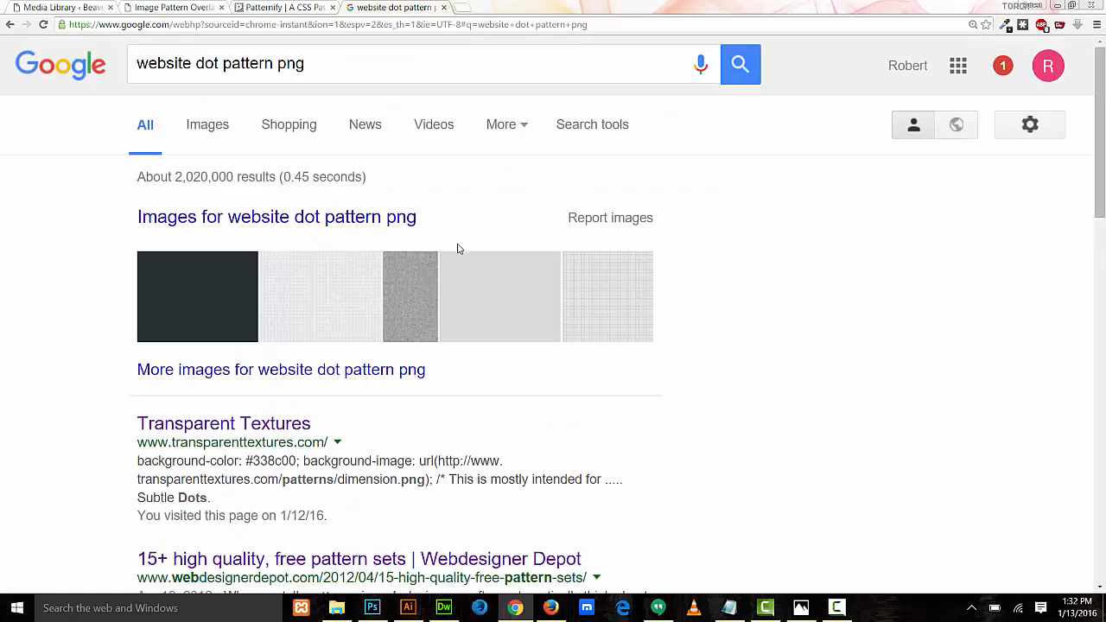
mouse_move(446, 229)
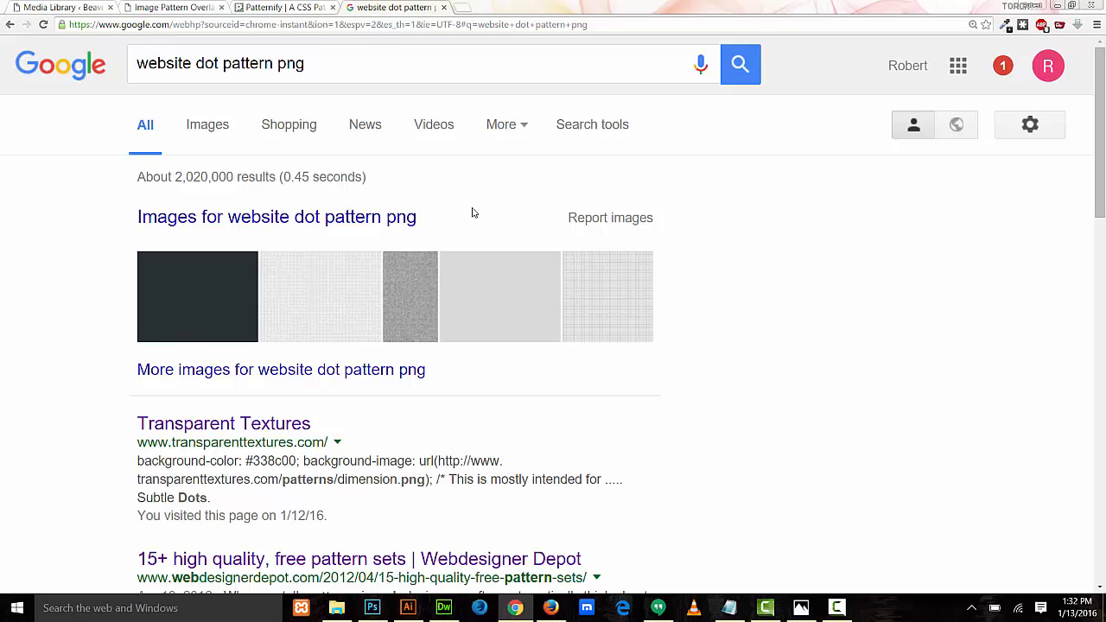
mouse_move(433, 181)
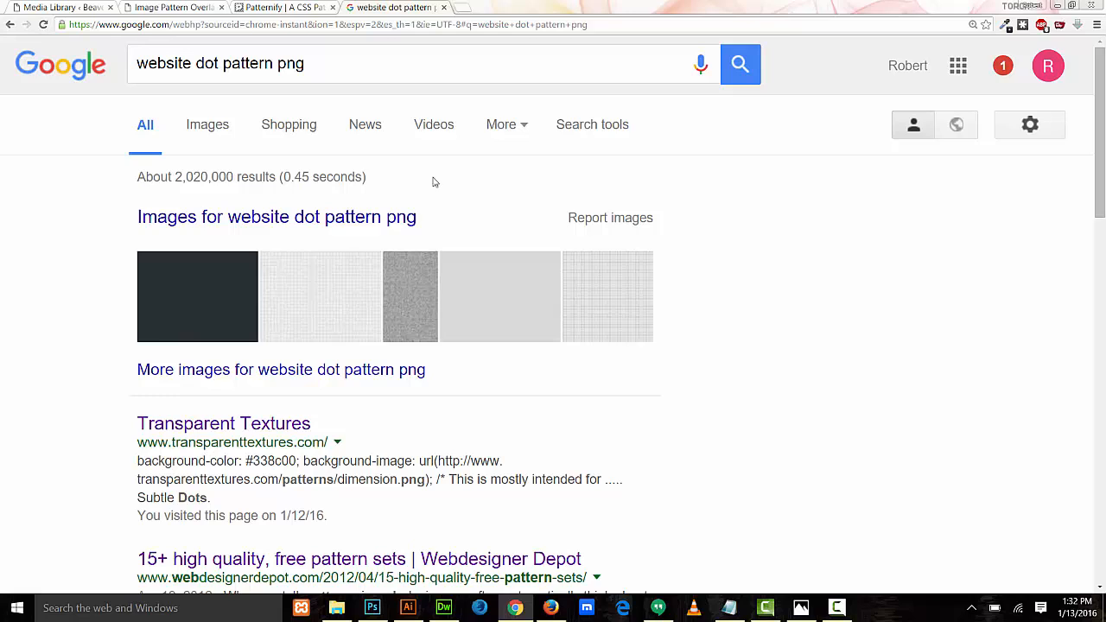
Try the diagonal, stripe, zigzag and sparse dot presets, then return to the fine dot-mesh pattern
left_click(286, 7)
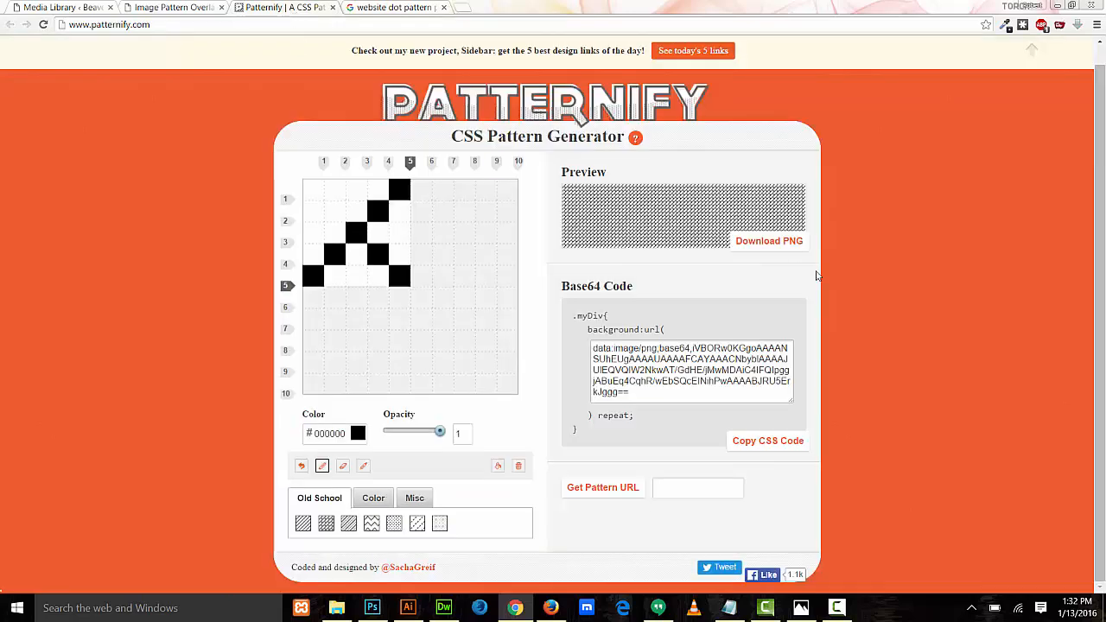
mouse_move(947, 294)
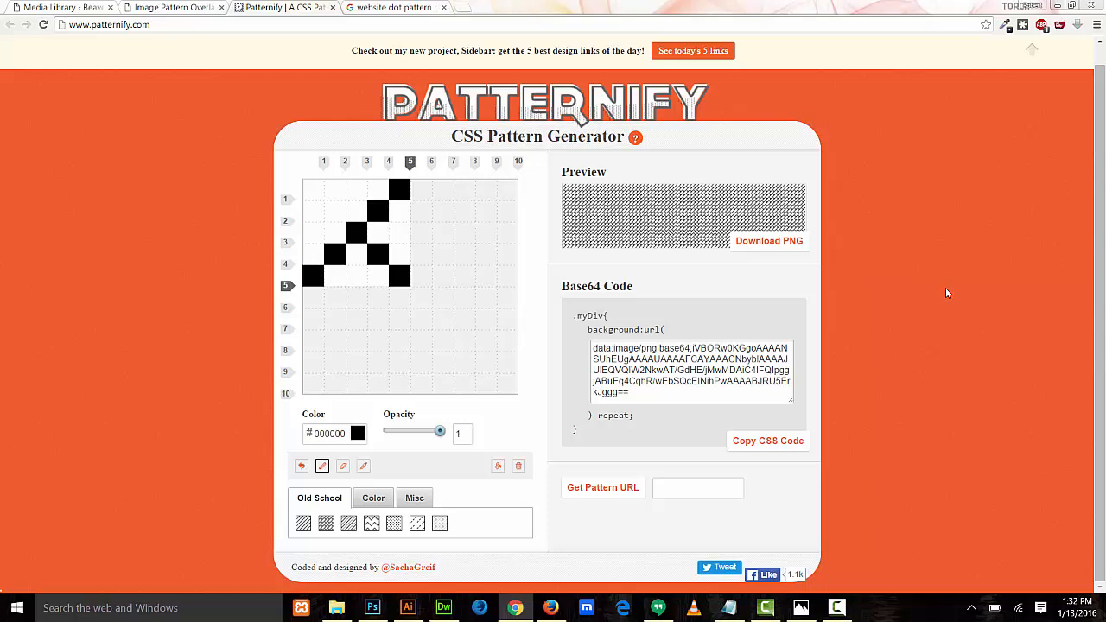
mouse_move(349, 104)
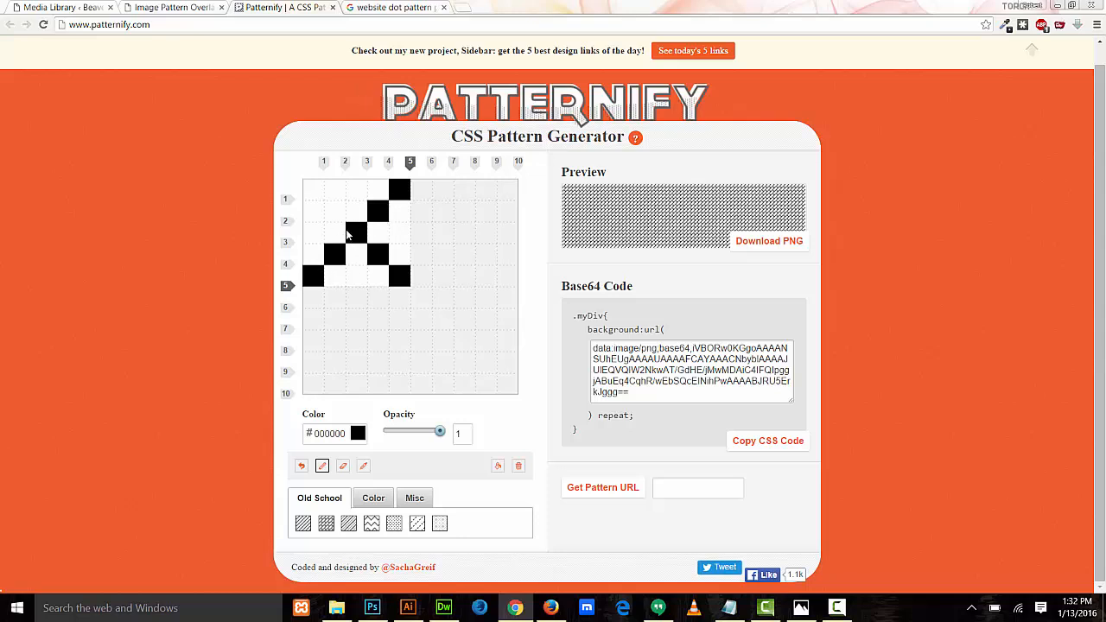
left_click(303, 522)
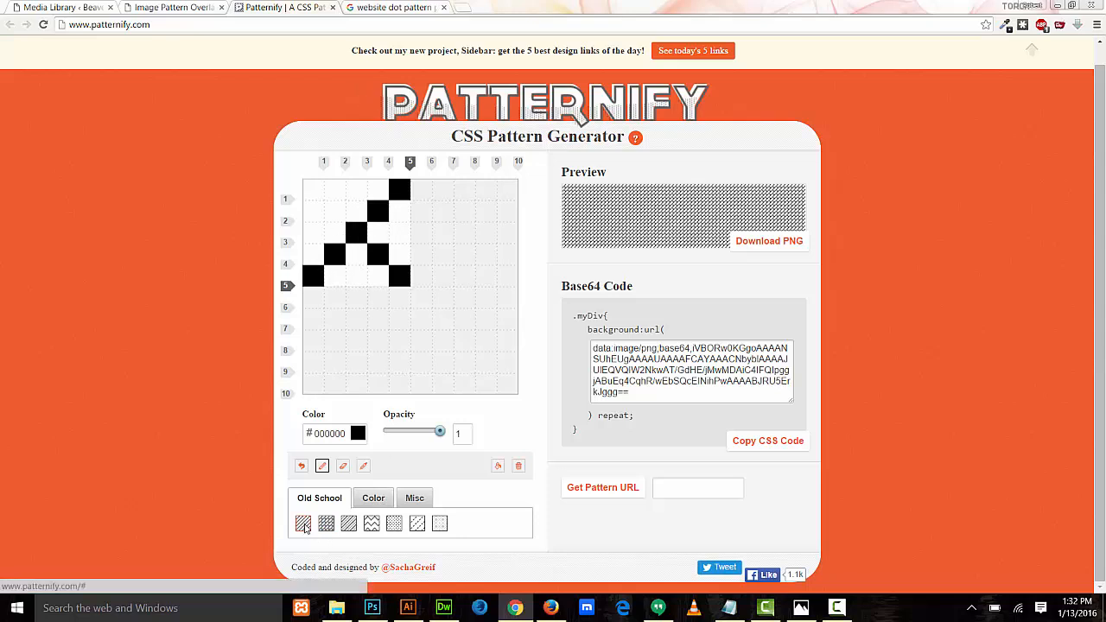
left_click(388, 162)
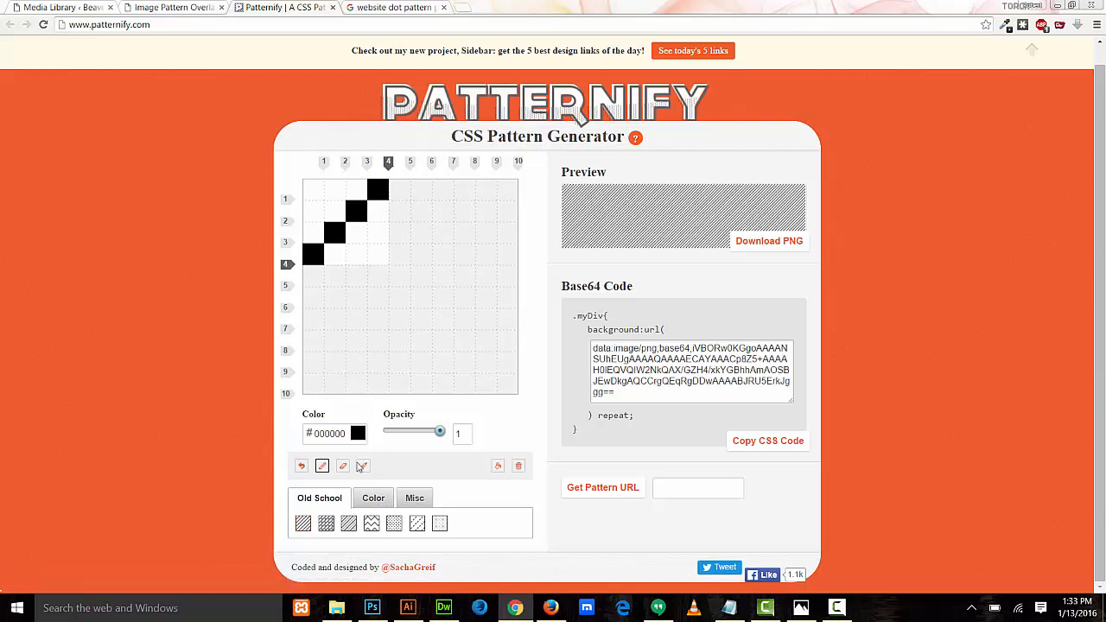
mouse_move(667, 218)
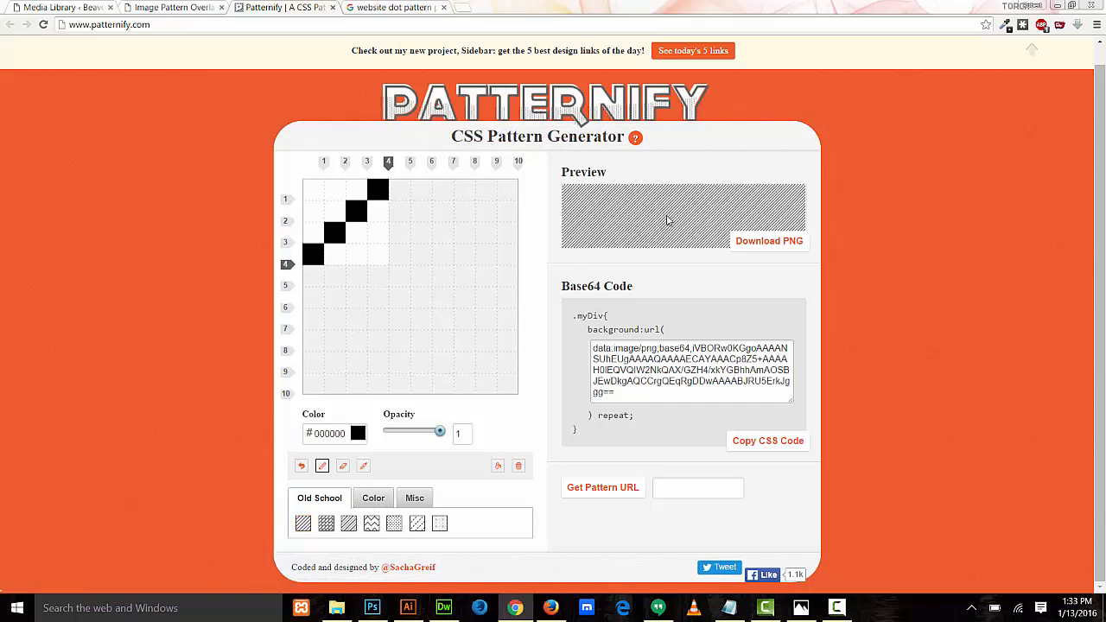
mouse_move(601, 221)
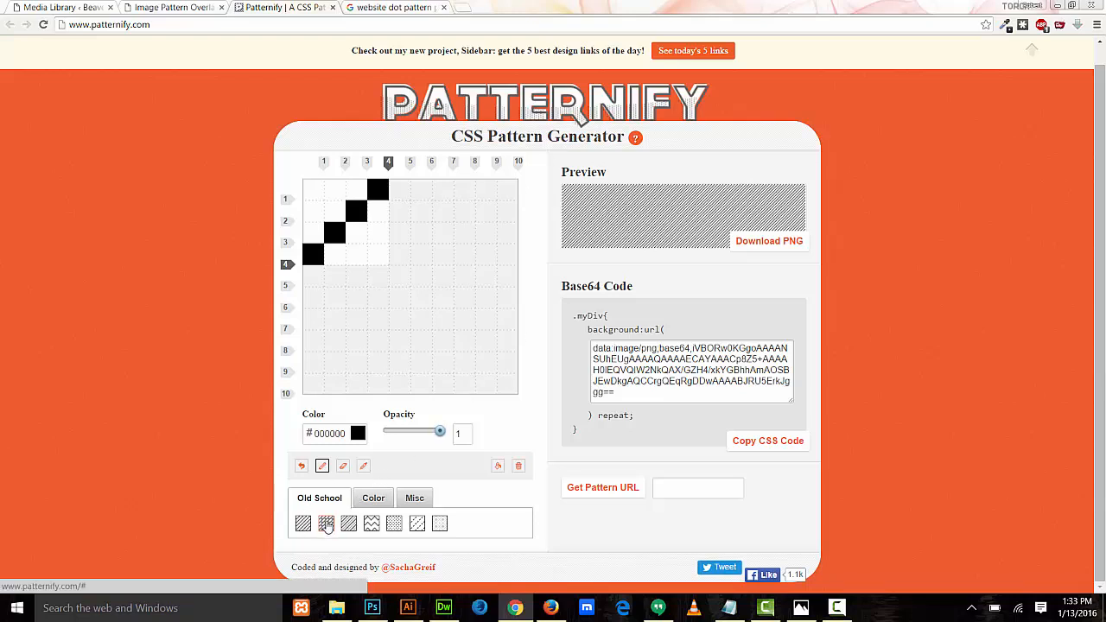
left_click(349, 522)
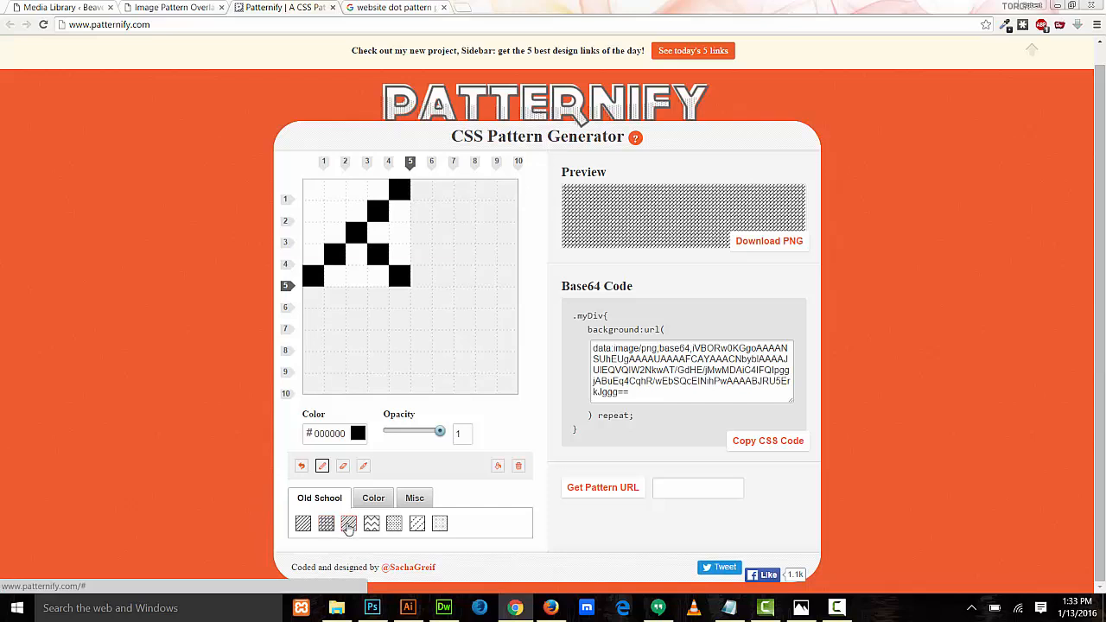
left_click(369, 524)
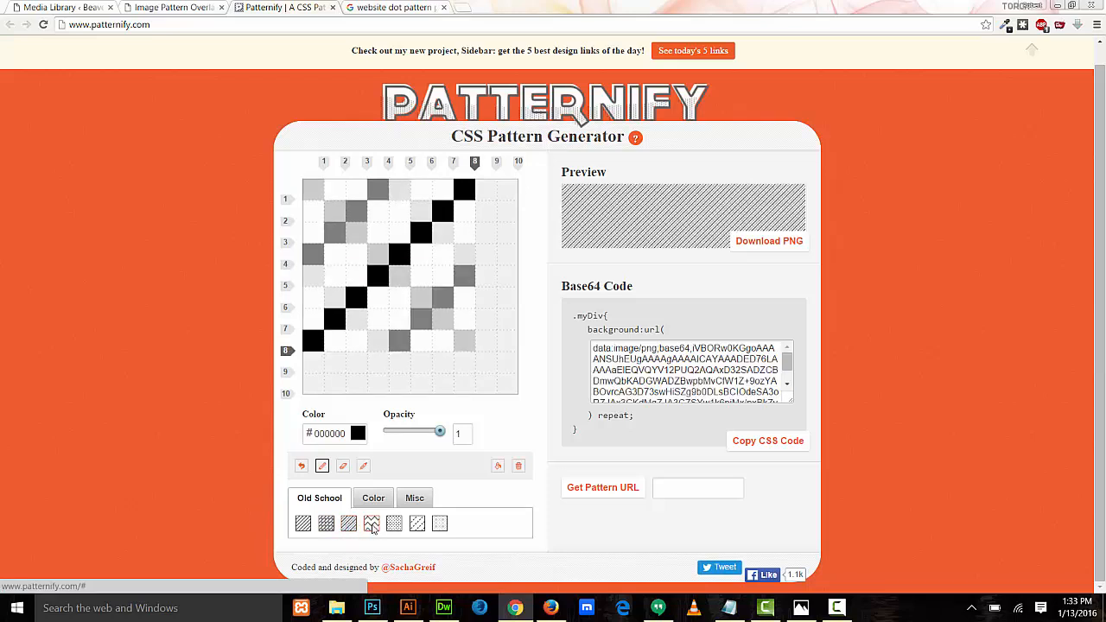
left_click(372, 522)
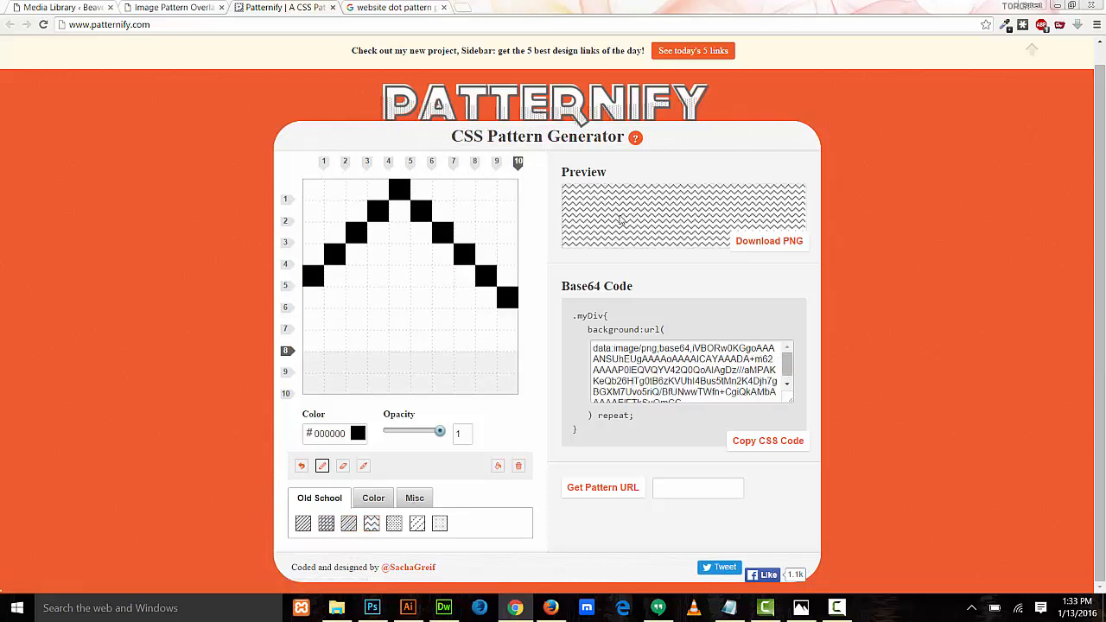
left_click(394, 523)
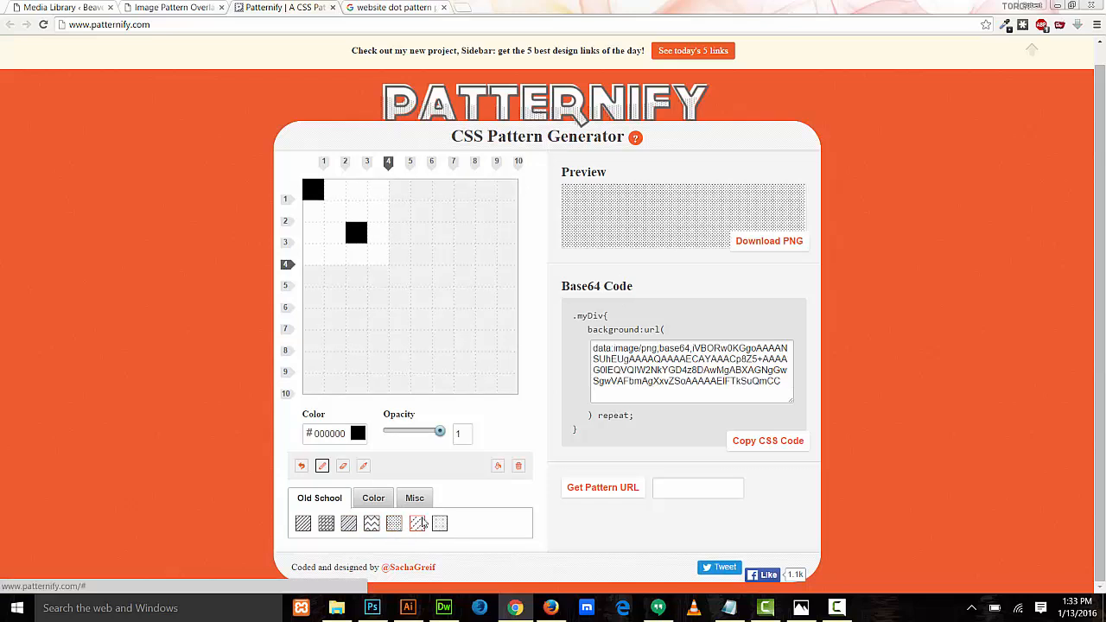
left_click(439, 523)
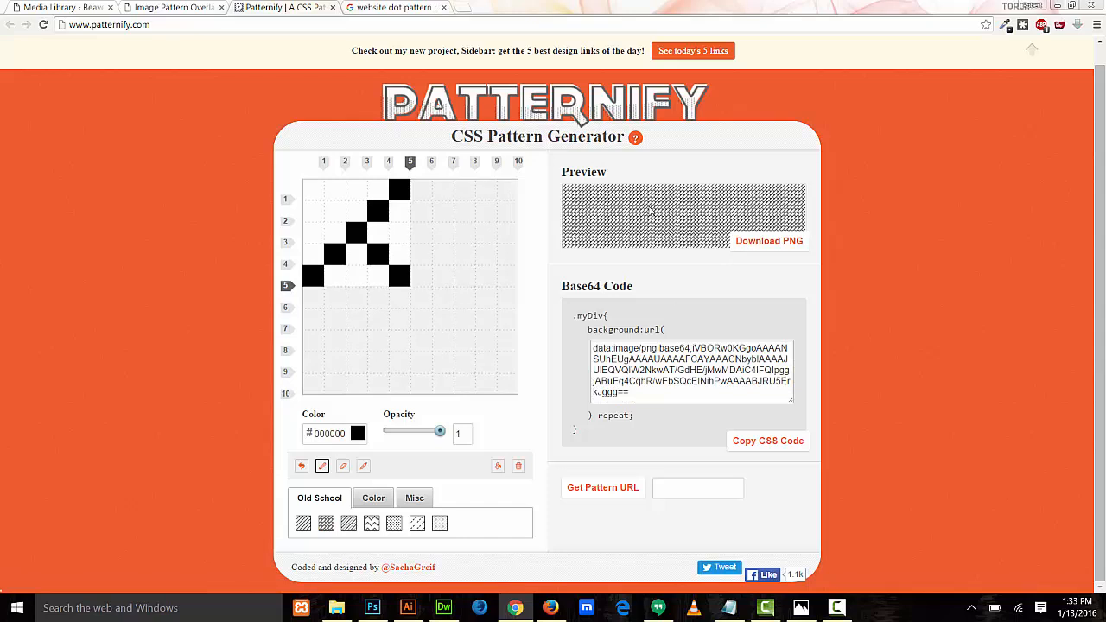
mouse_move(649, 266)
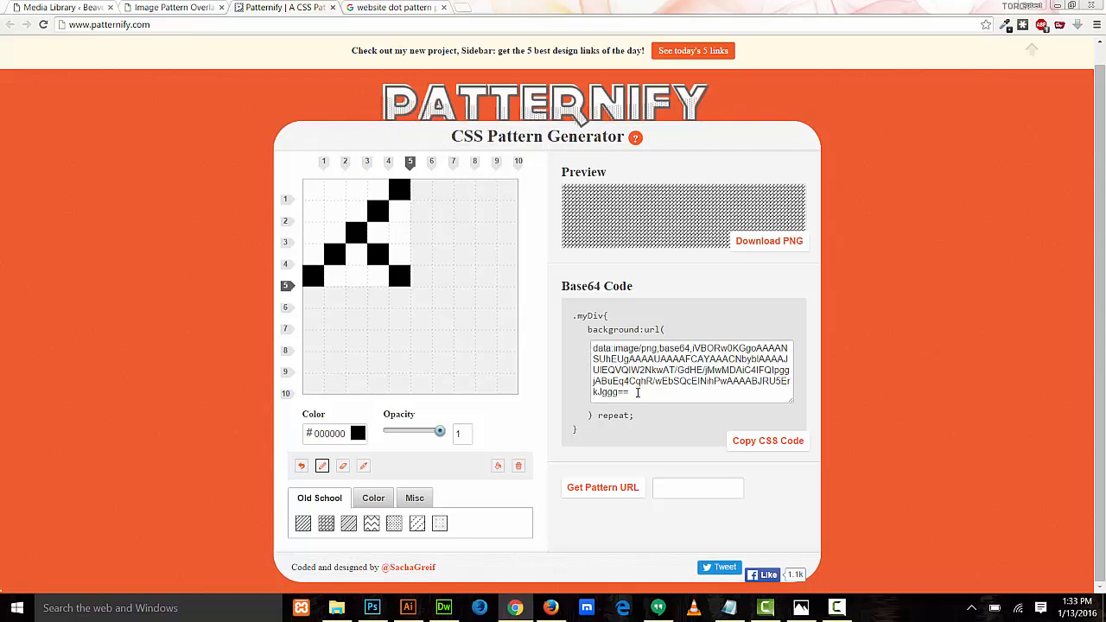
mouse_move(598, 367)
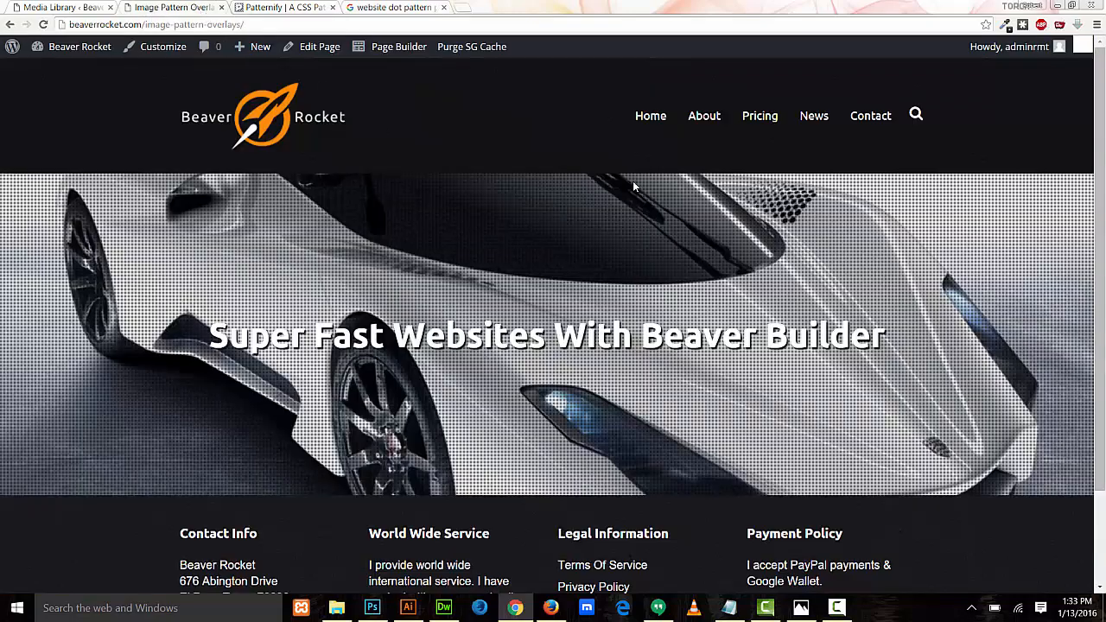
Launch the Page Builder on the car hero page from the WordPress admin bar
left_click(398, 46)
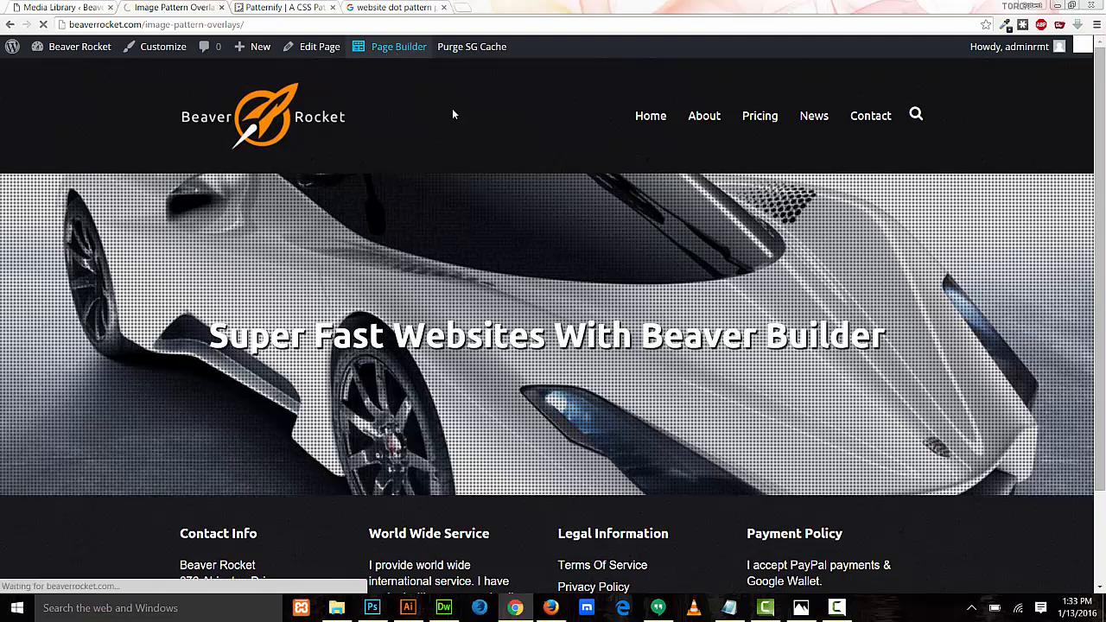
left_click(397, 46)
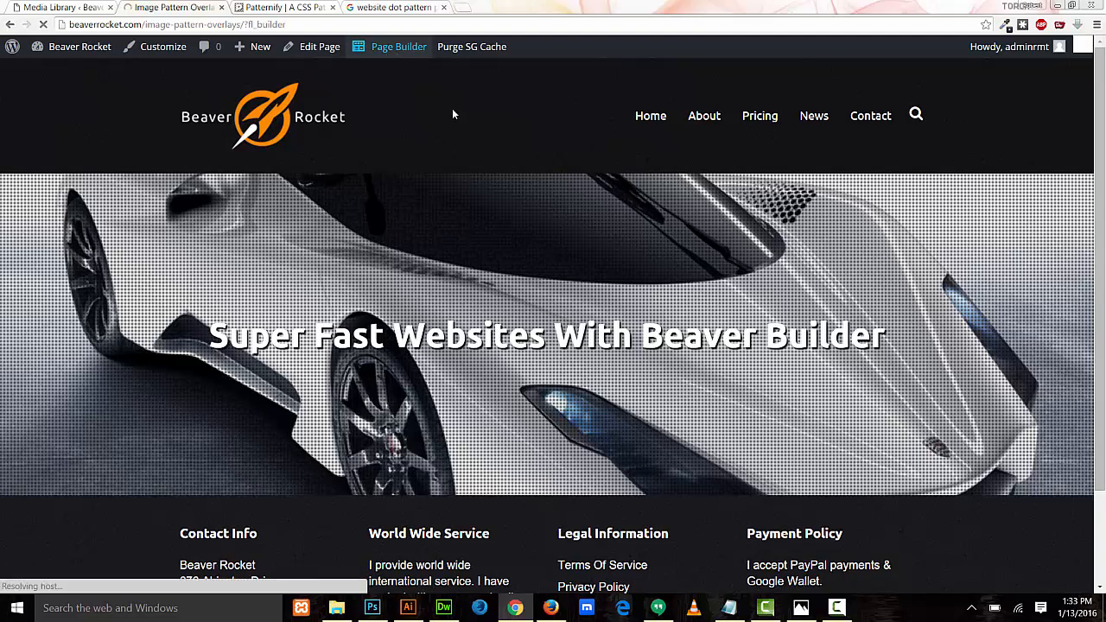
left_click(398, 45)
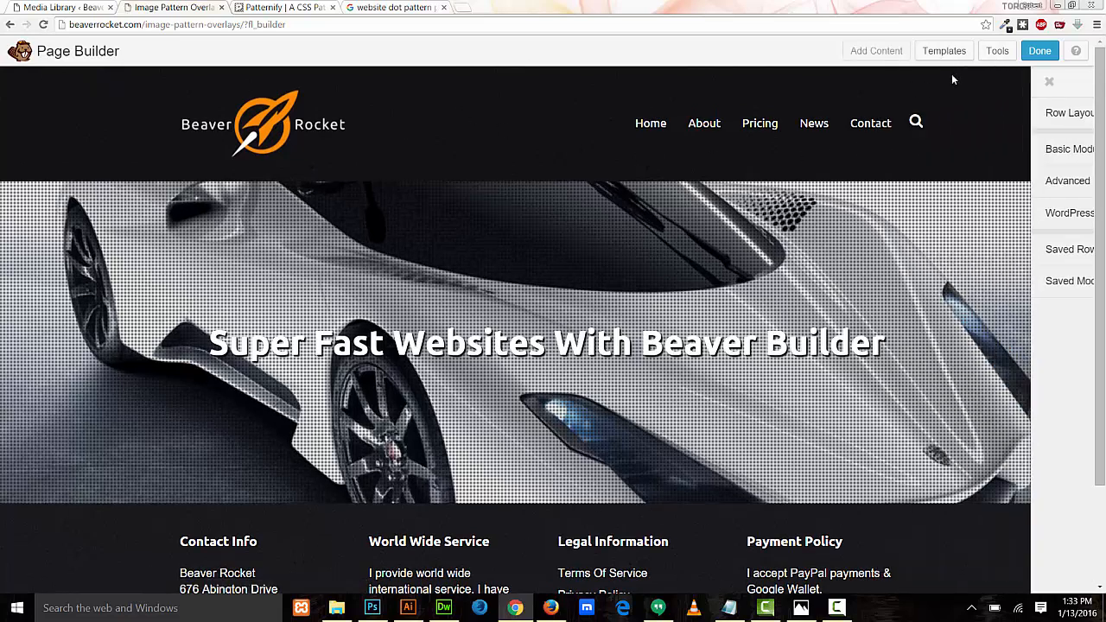
Reopen Layout Settings CSS on the overlay-1.png URL, then return to Patternify
left_click(997, 50)
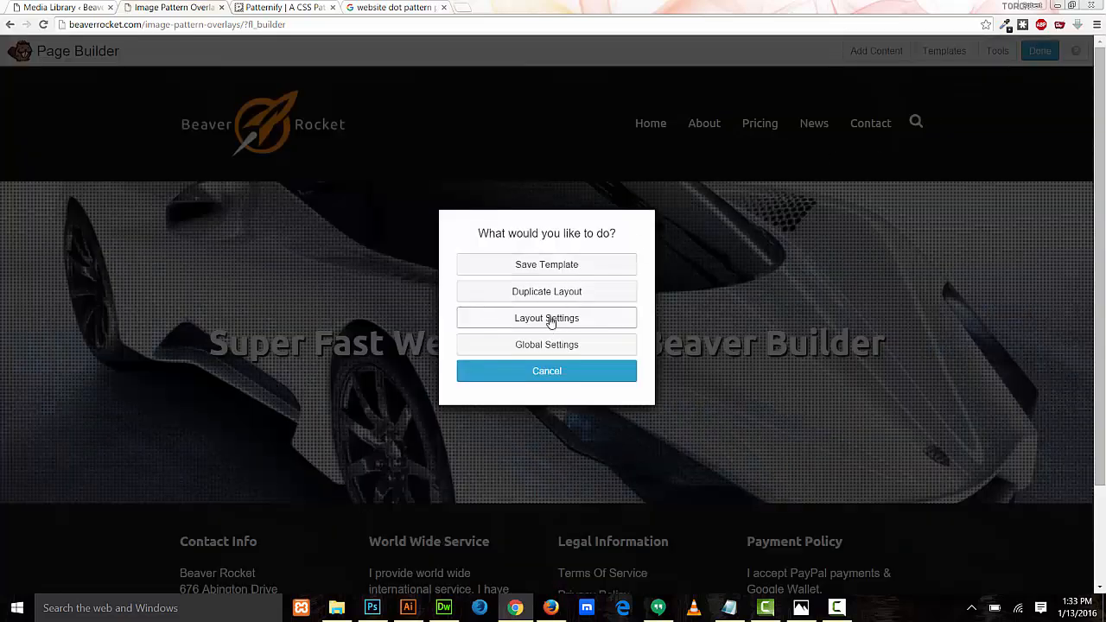
left_click(546, 318)
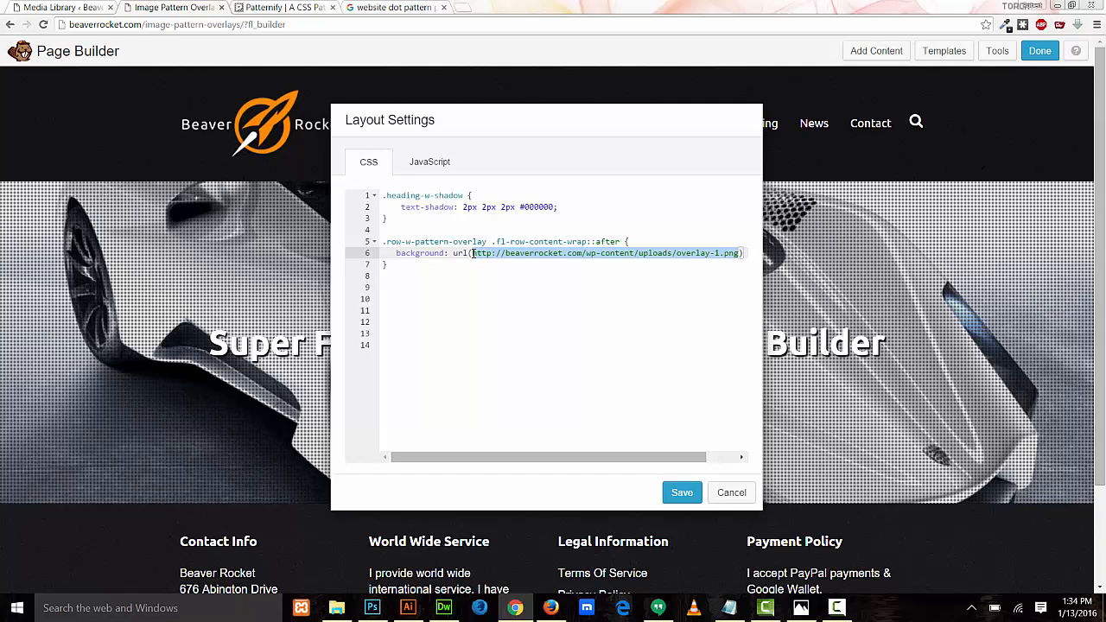
right_click(482, 252)
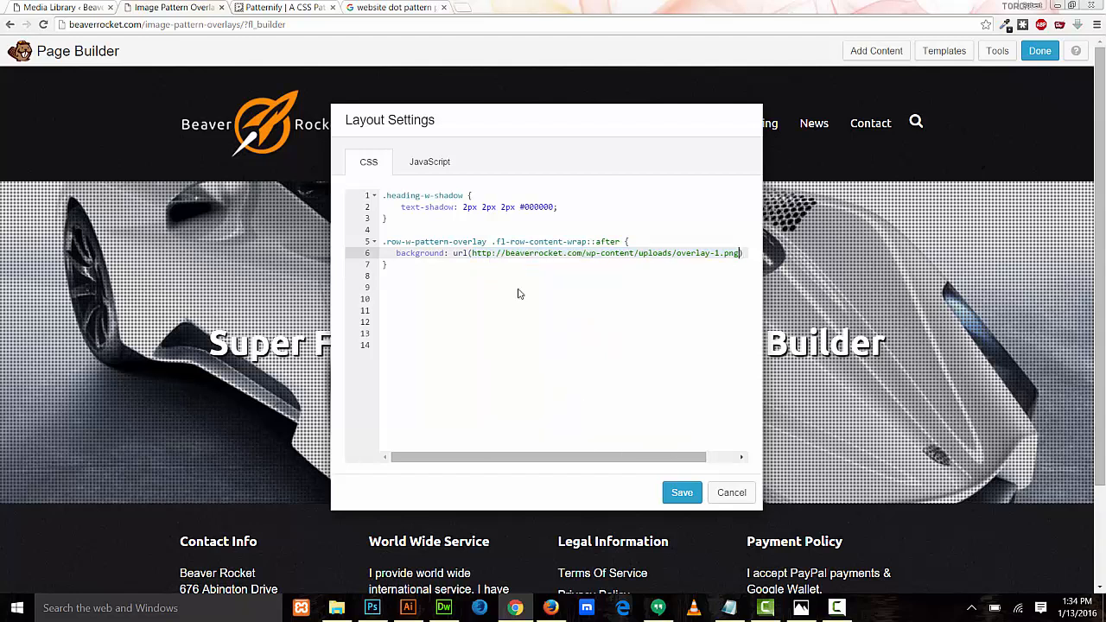
left_click(477, 252)
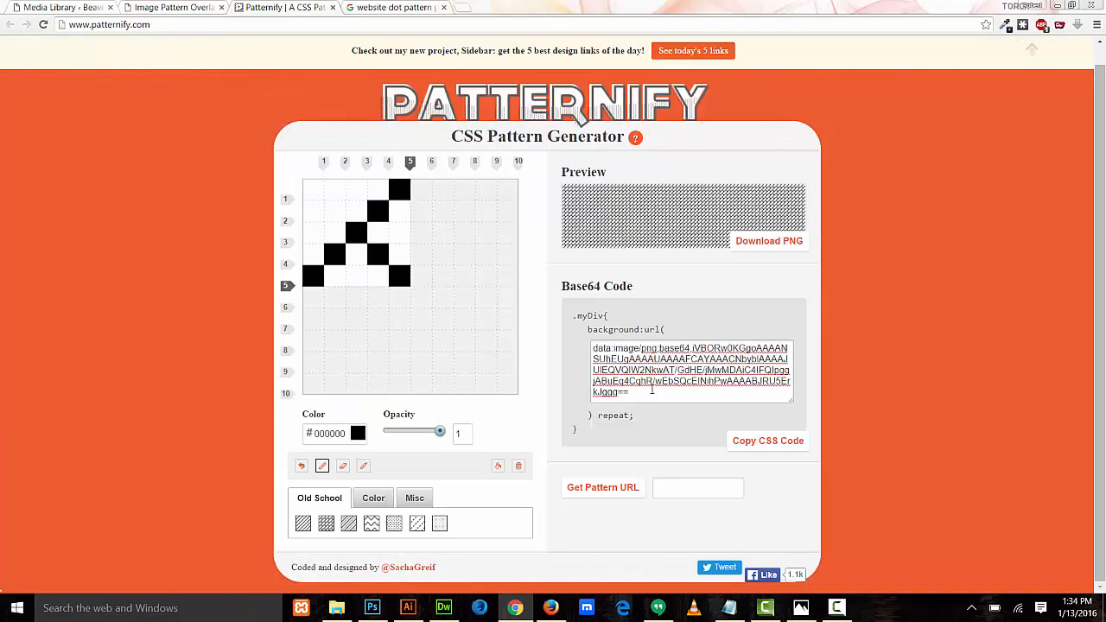
Select the whole Base64 data:image/png code of the dot-mesh pattern
triple_click(689, 370)
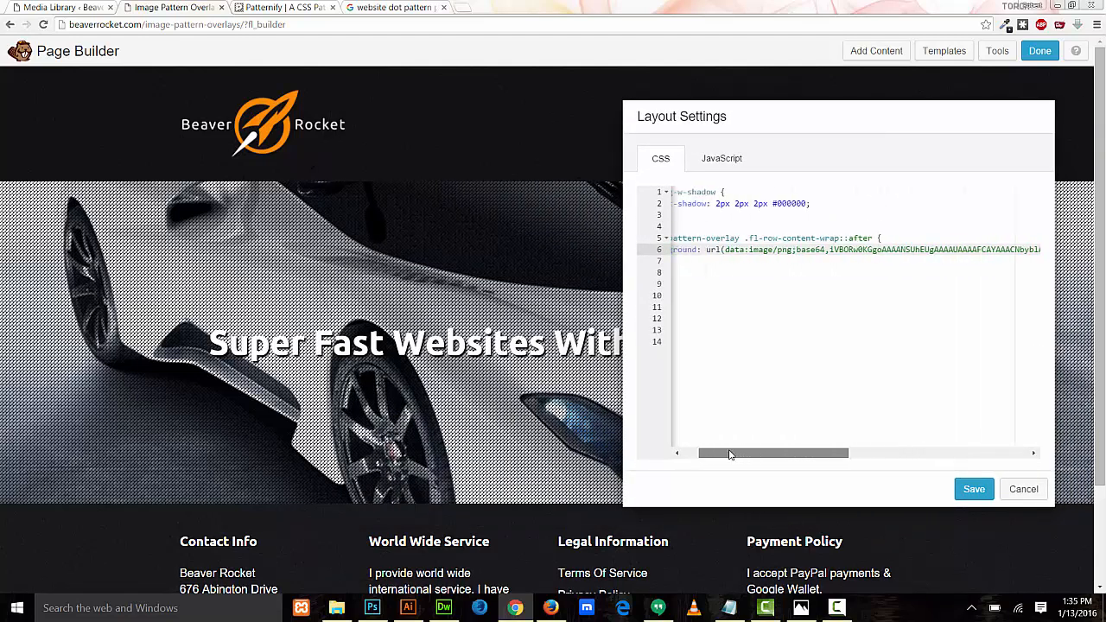
Save the layout CSS with the Base64 url() overlay and finish editing
left_click(975, 489)
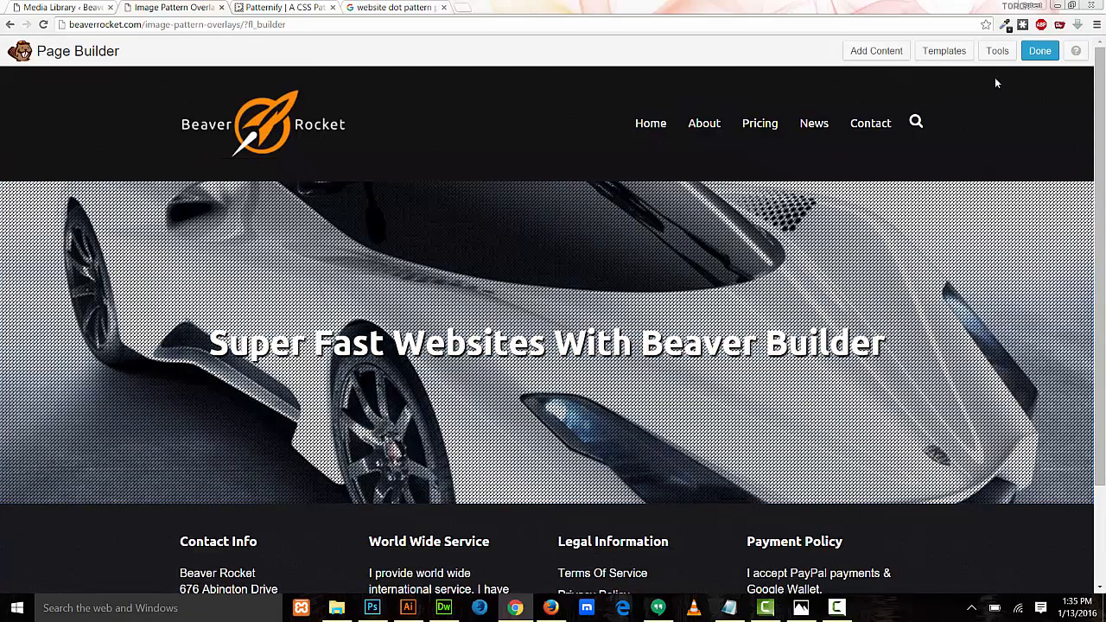
left_click(1040, 51)
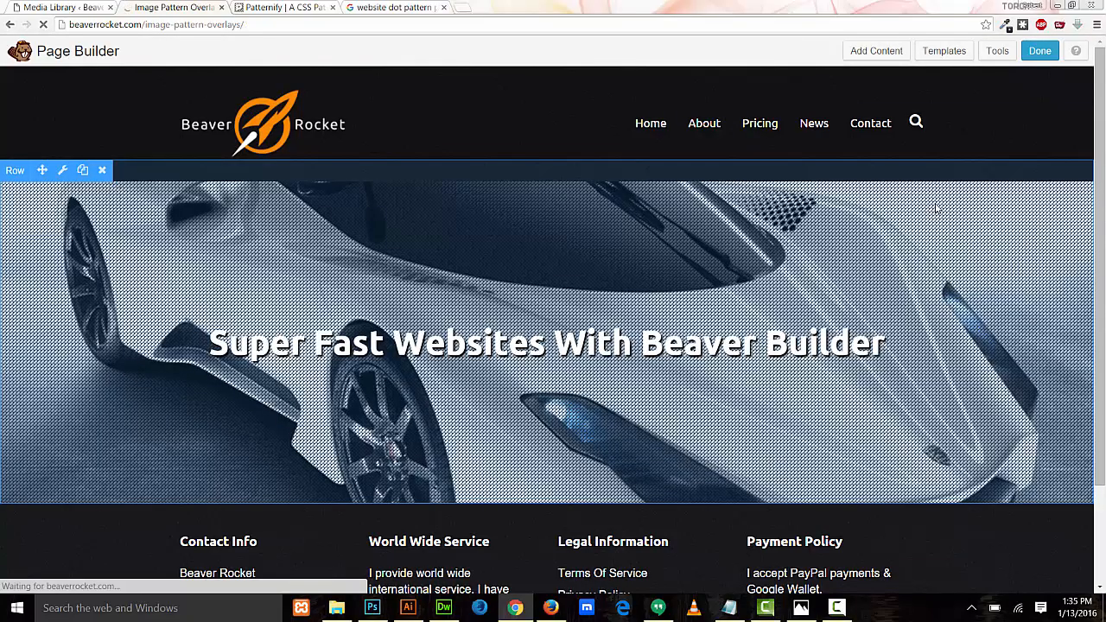
Publish the page and scroll the live hero row to check the fine dot overlay
left_click(1041, 50)
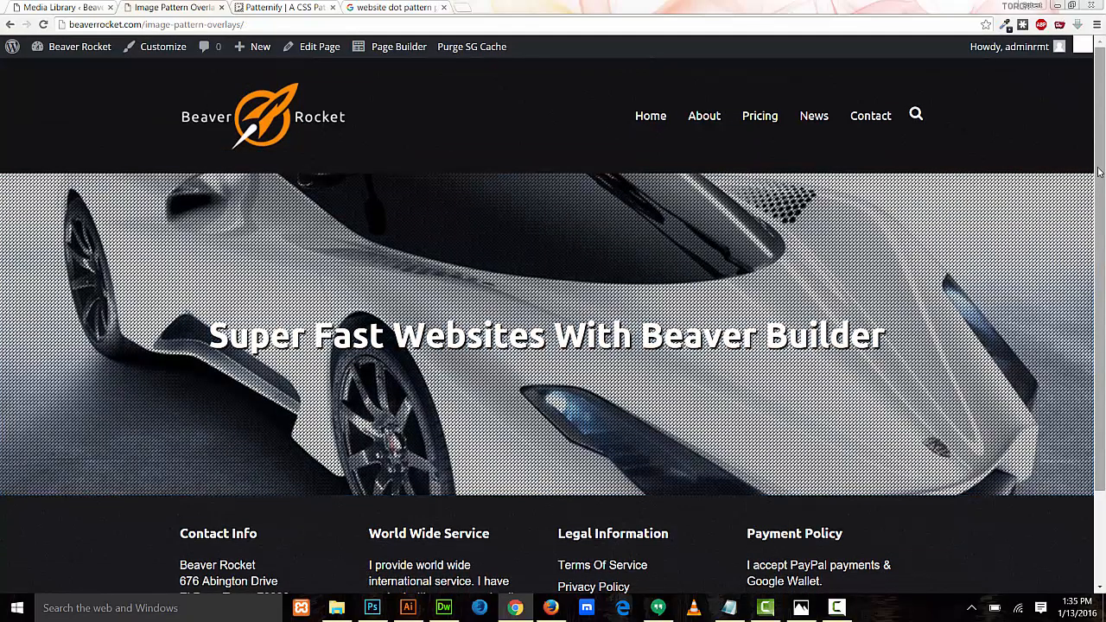
scroll("down", 3)
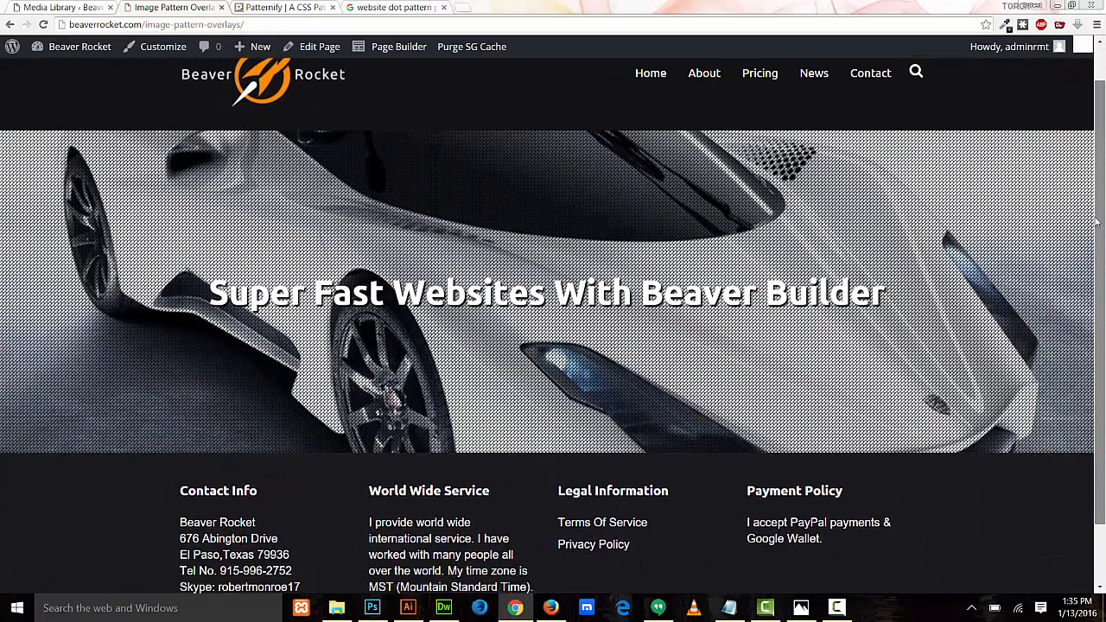
scroll("down", 3)
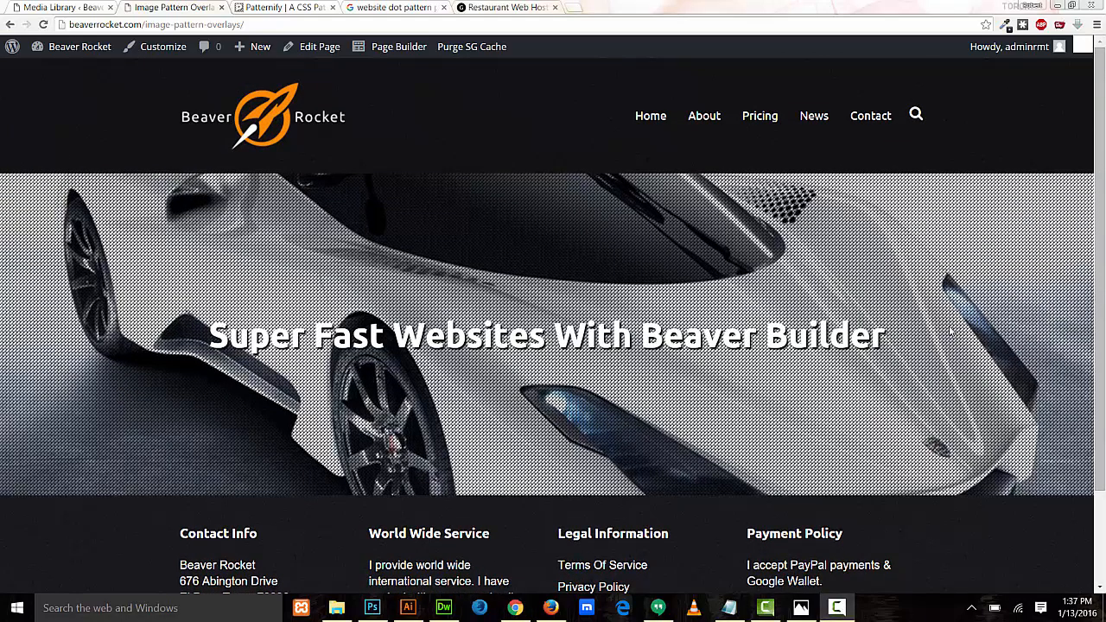
scroll("down", 3)
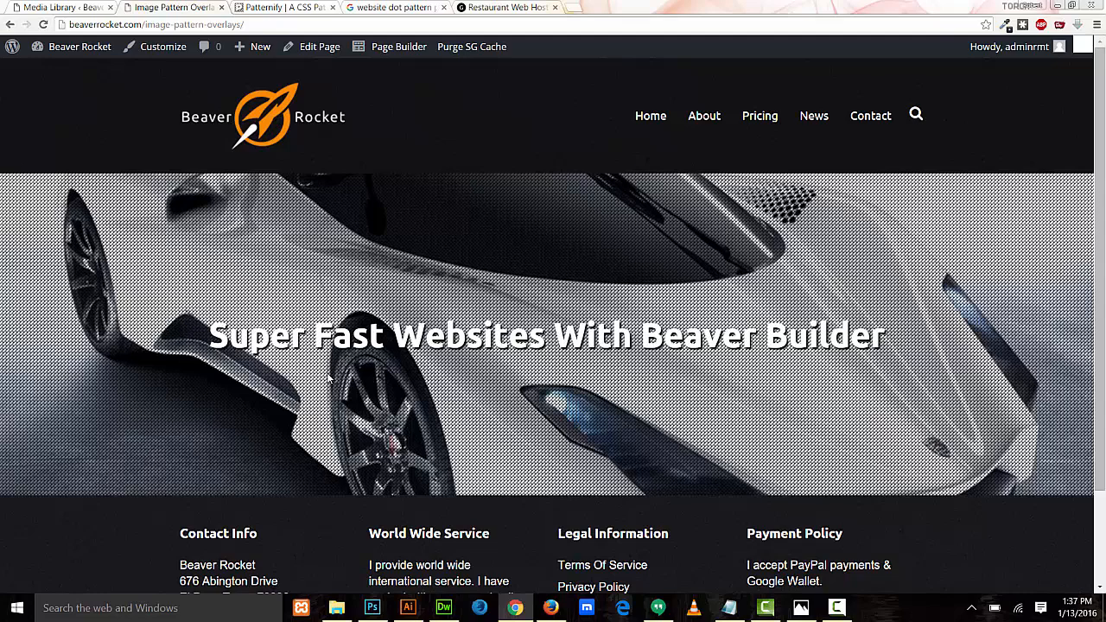
left_click(504, 7)
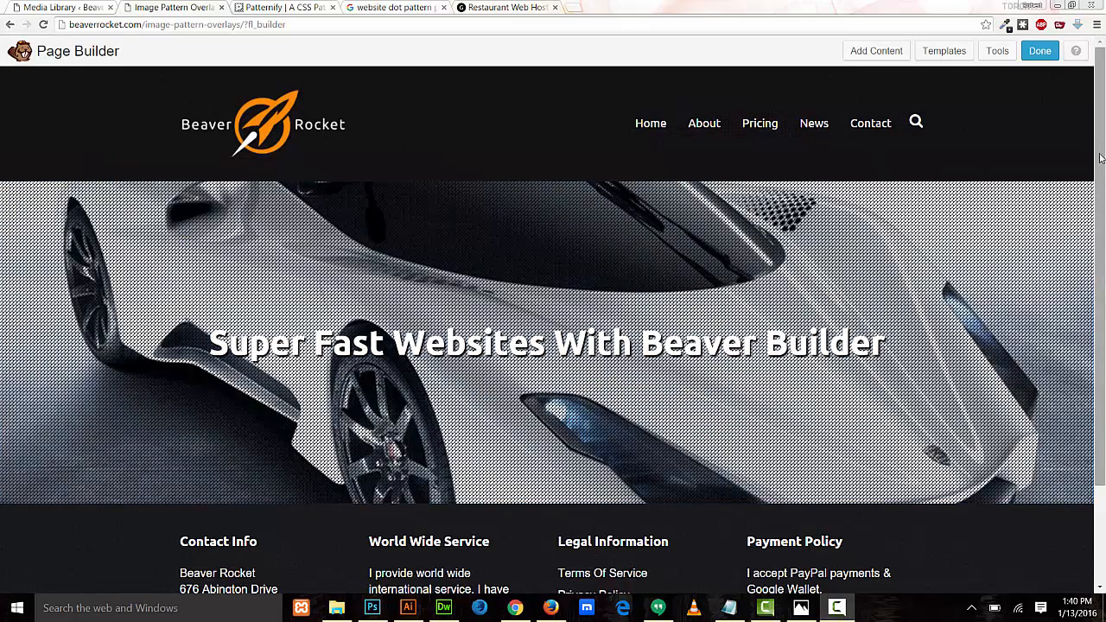
Set the car row's Background Photo attachment to Fixed and save the row
scroll("down", 3)
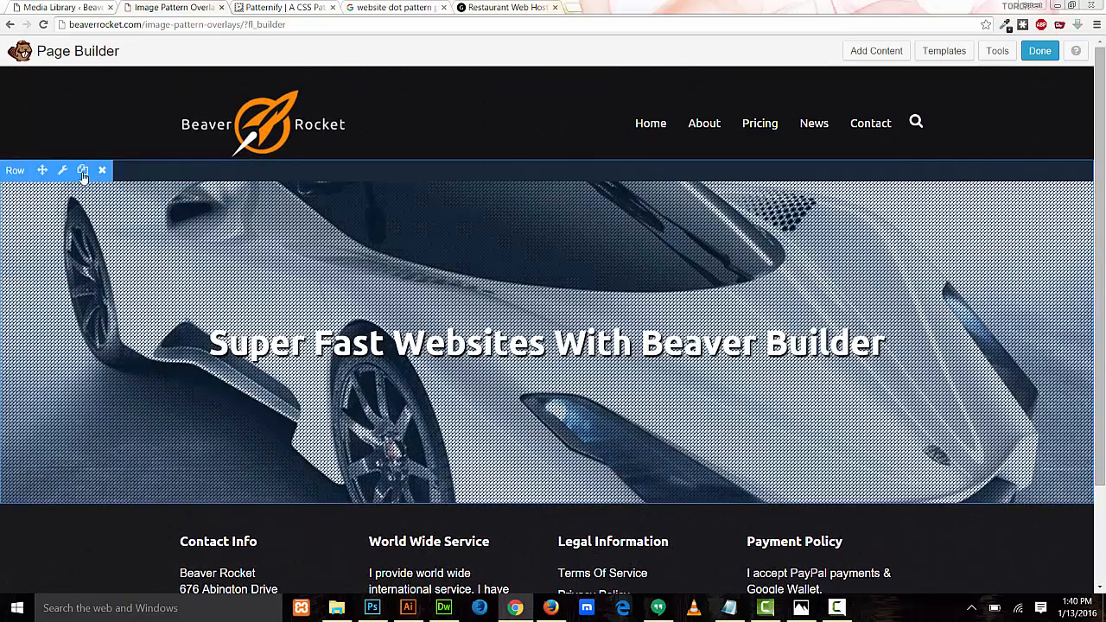
left_click(62, 171)
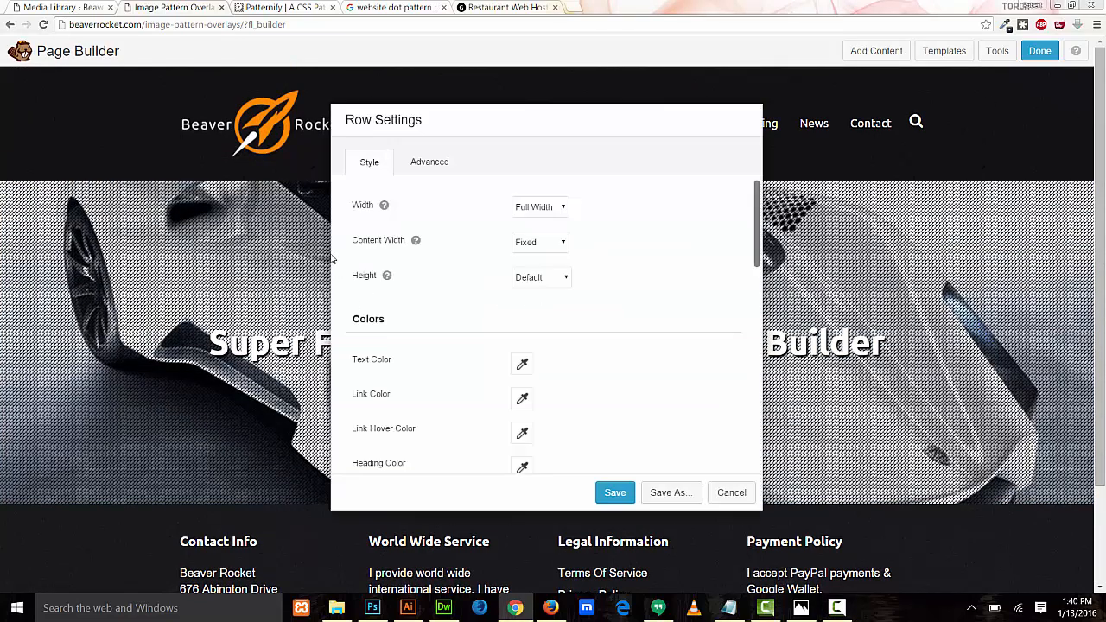
mouse_move(631, 318)
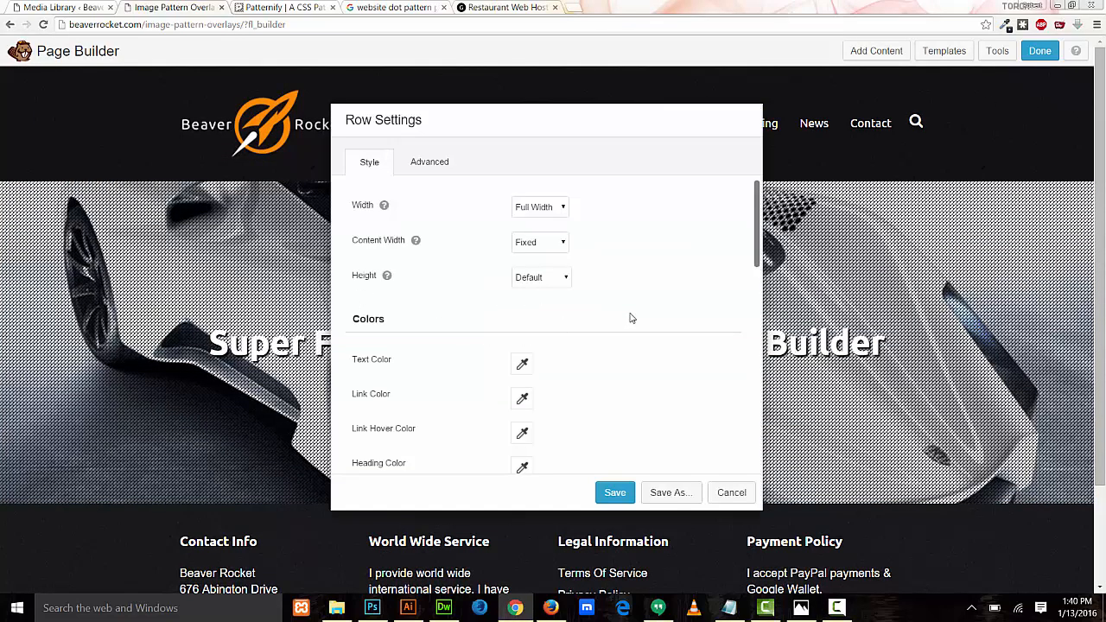
scroll("down", 3)
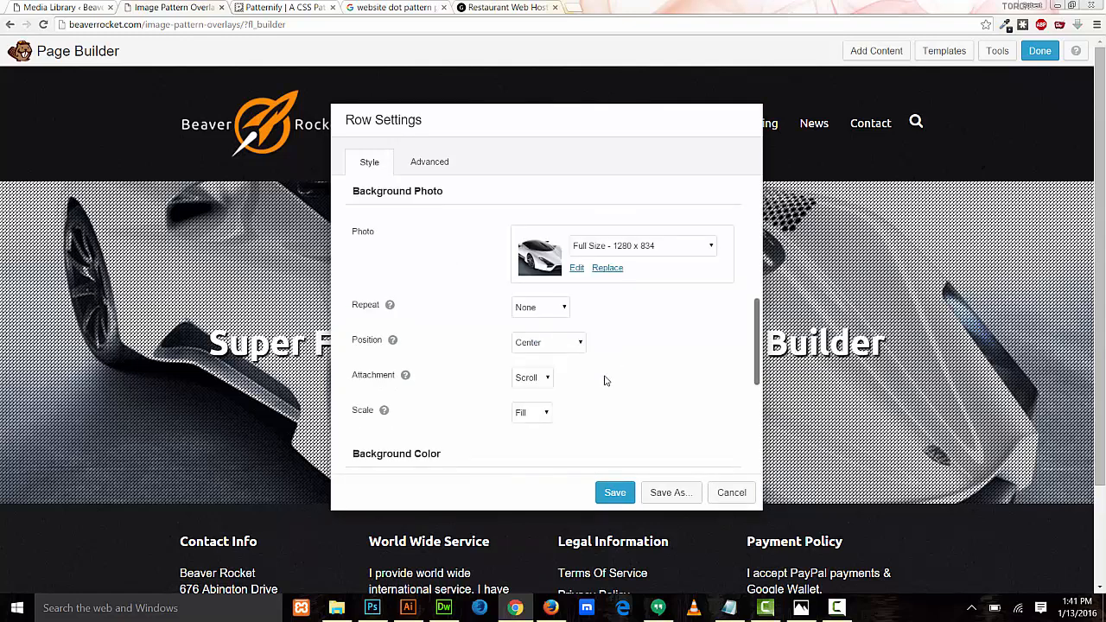
left_click(532, 376)
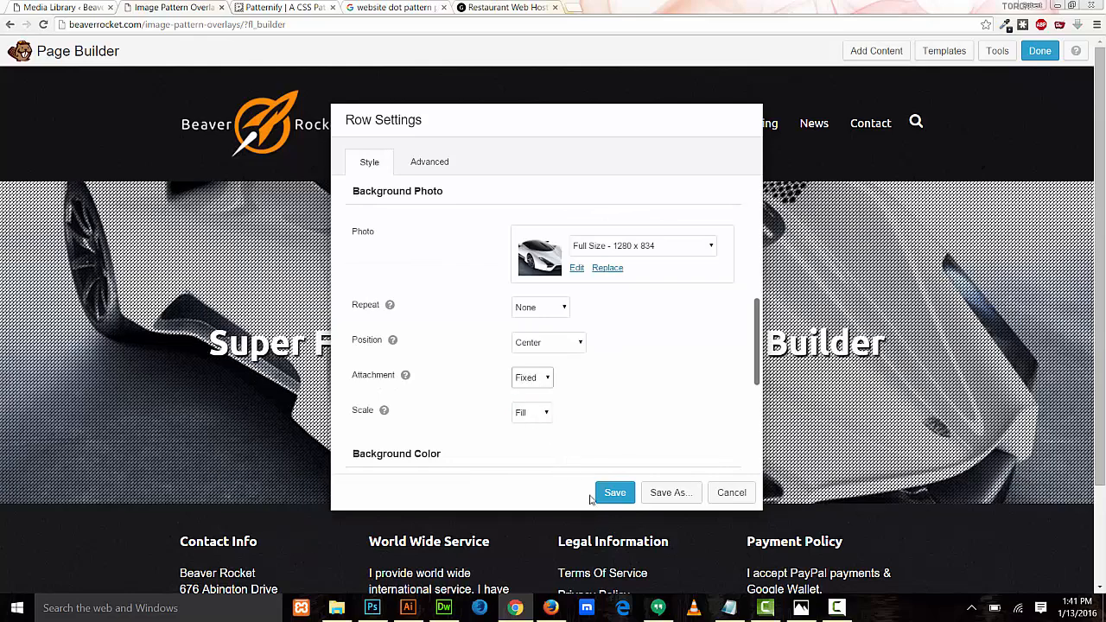
left_click(615, 493)
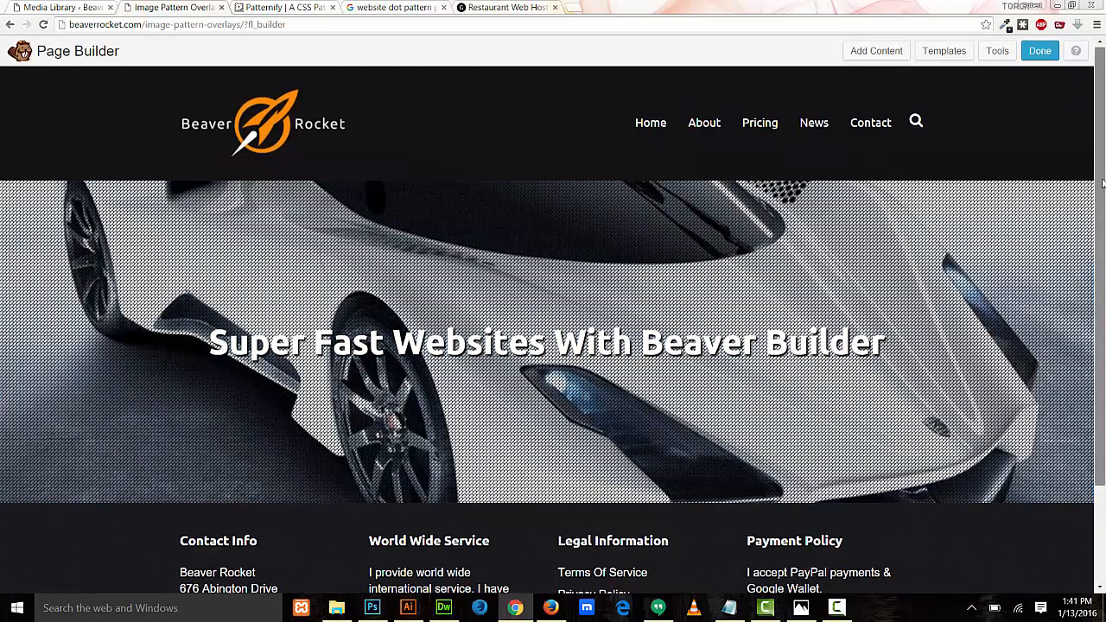
Scroll the page to check the car photo stays fixed behind the overlay
scroll("down", 3)
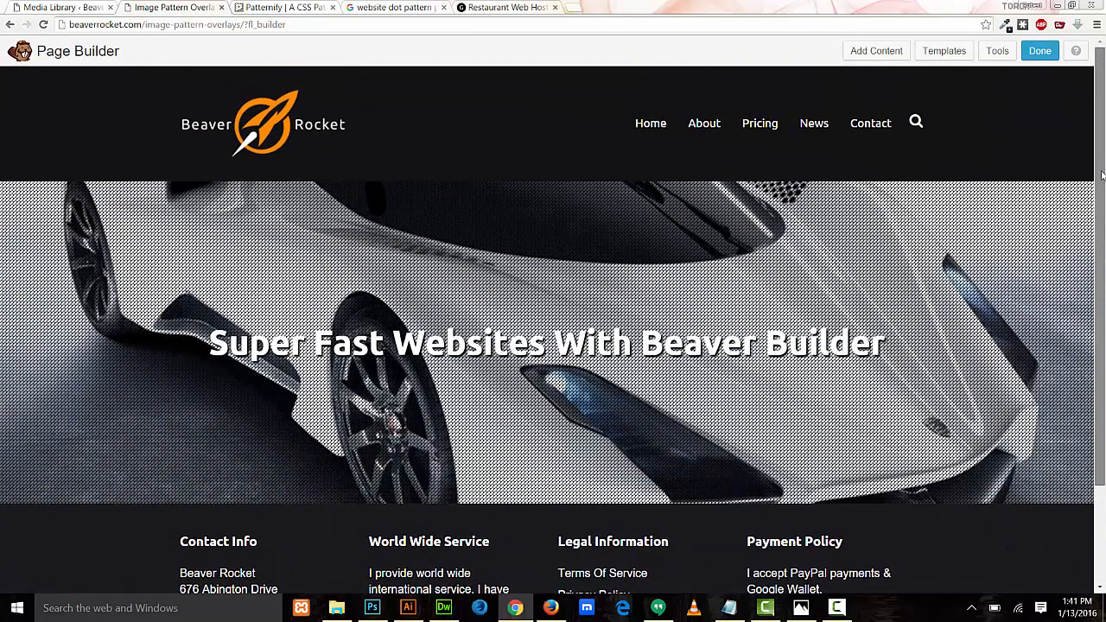
scroll("down", 3)
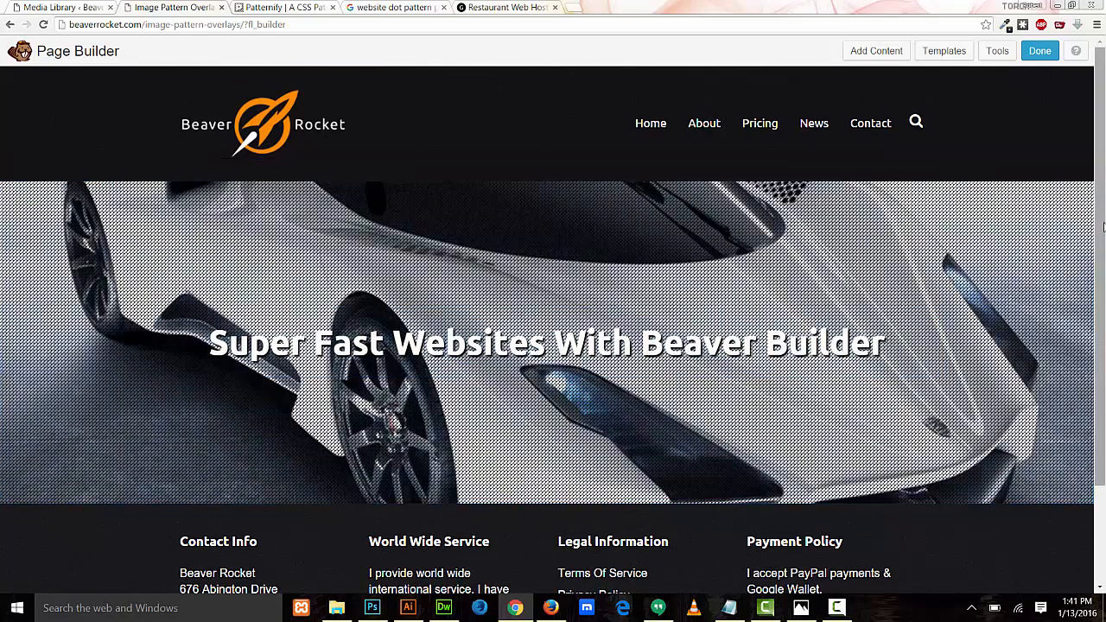
scroll("down", 3)
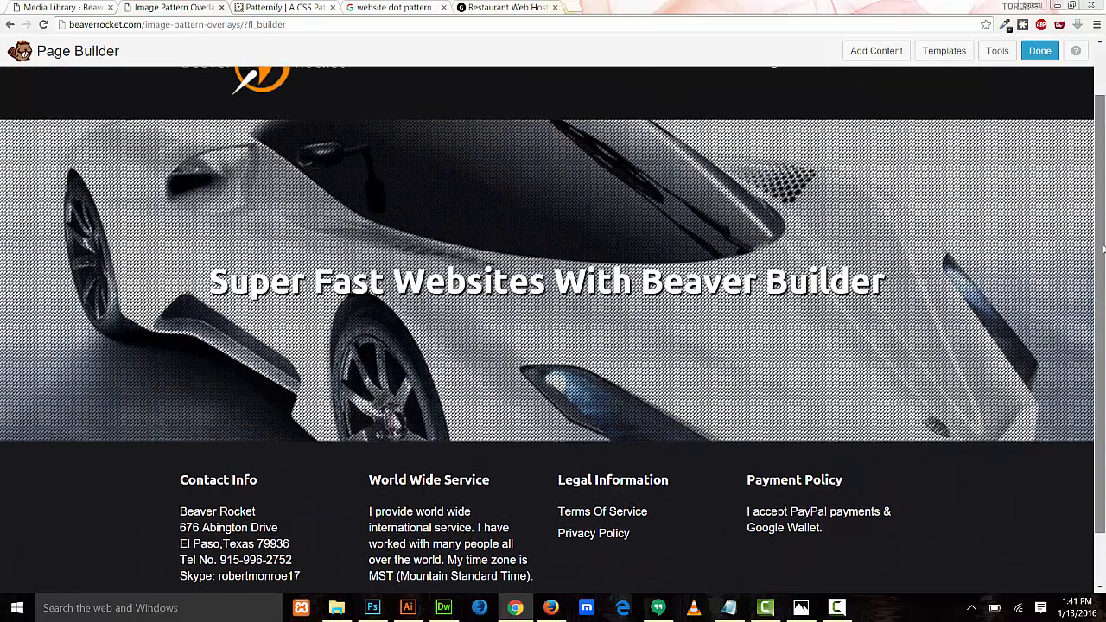
scroll("down", 3)
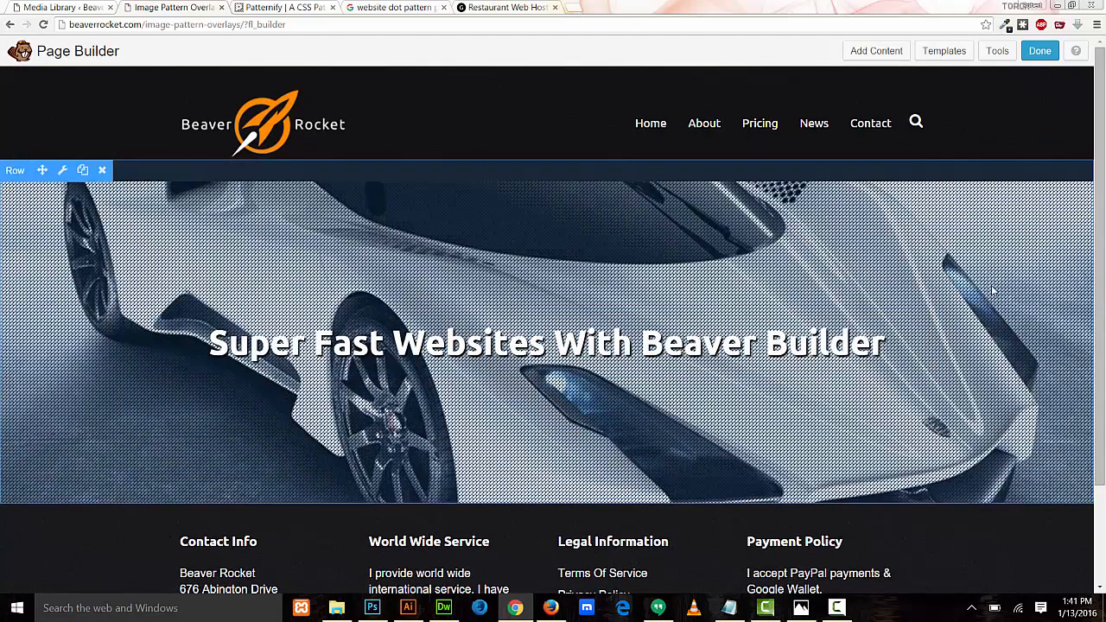
mouse_move(999, 356)
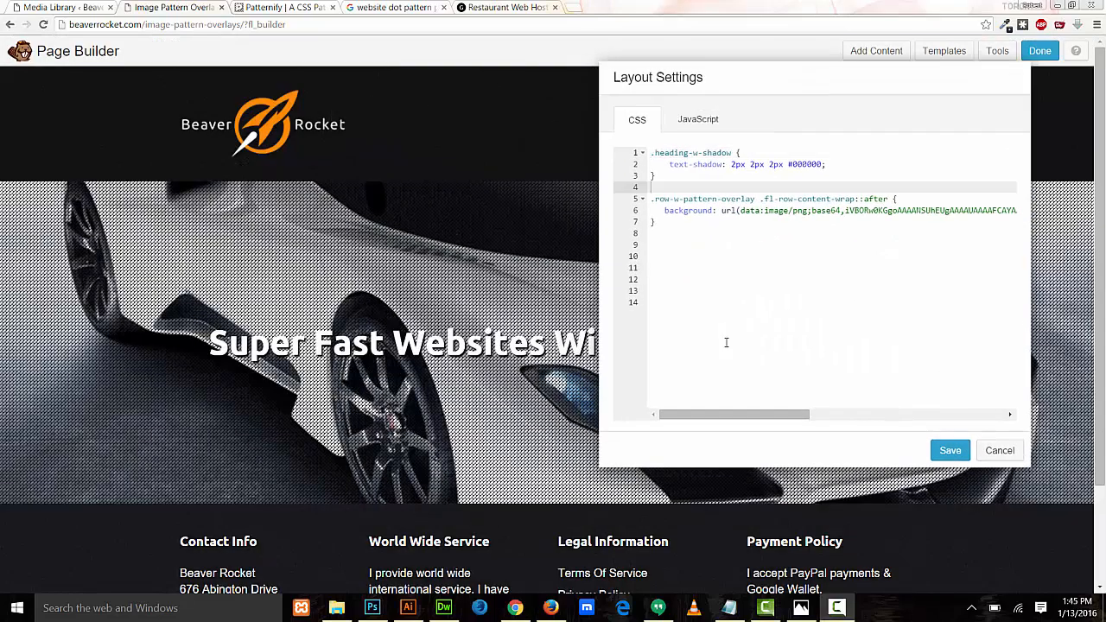
mouse_move(704, 281)
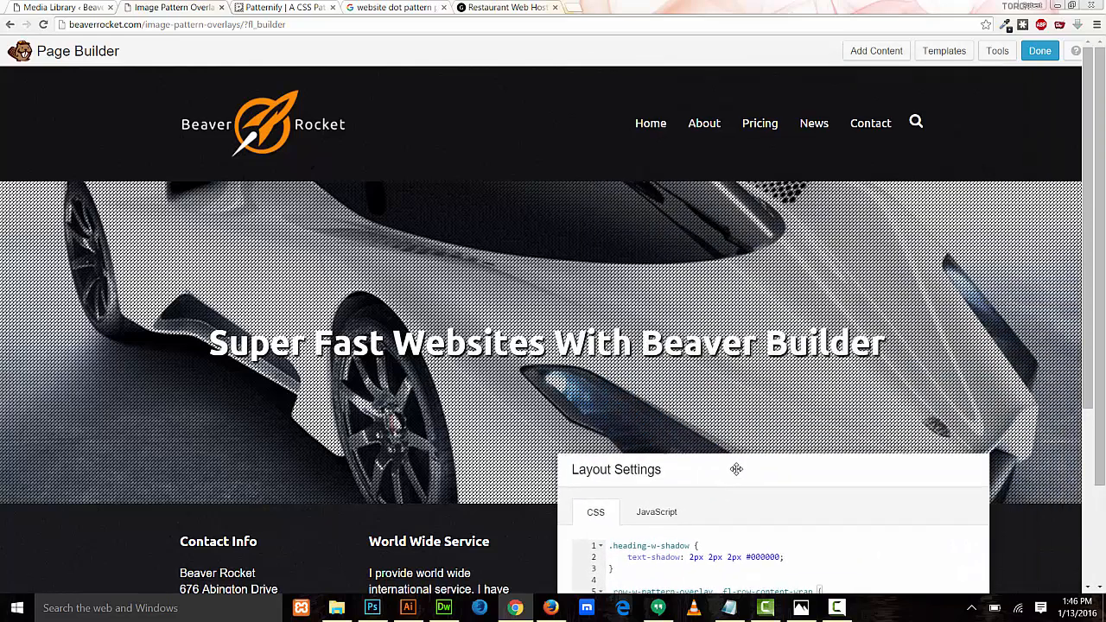
Add a .fl-row-content-wrap rule with background-position: center -50px !important and save
left_click_drag(736, 470, 802, 109)
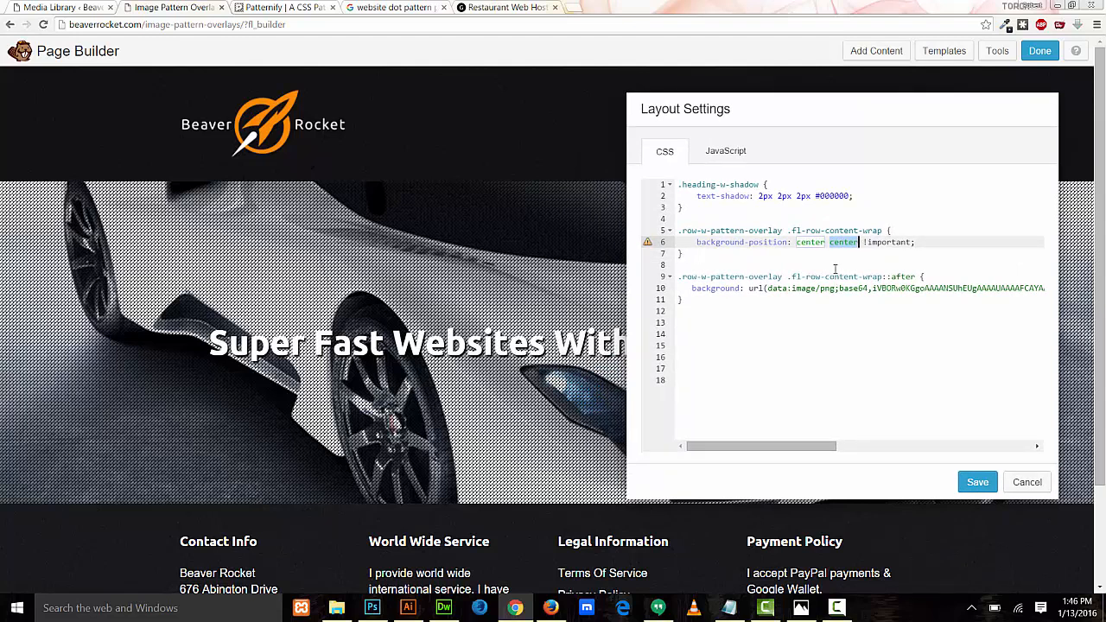
type("100px")
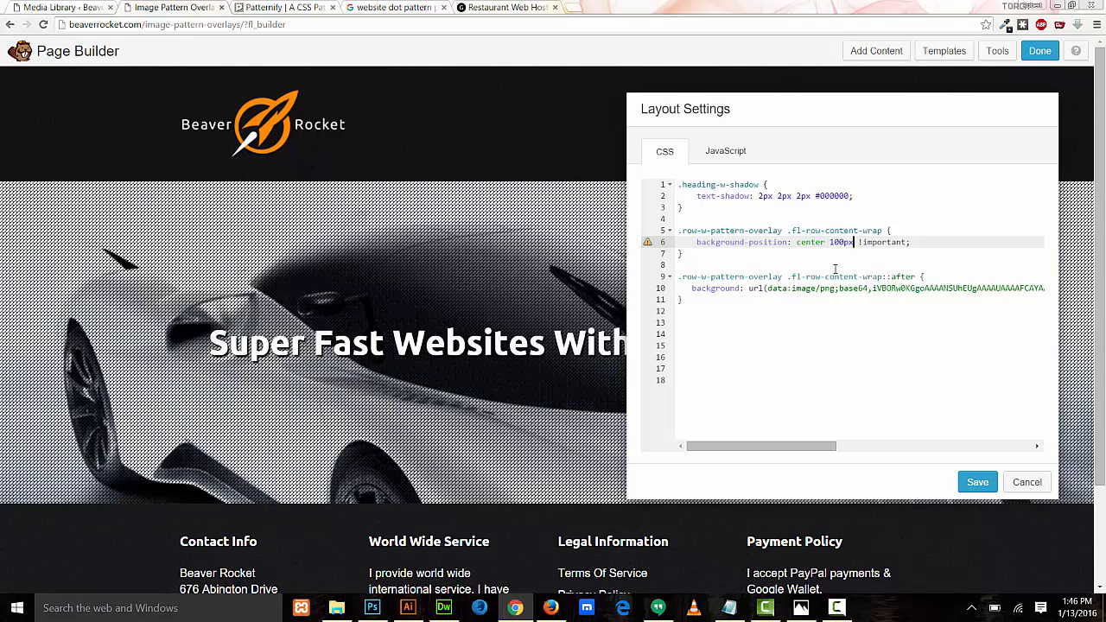
mouse_move(1013, 336)
type("-5")
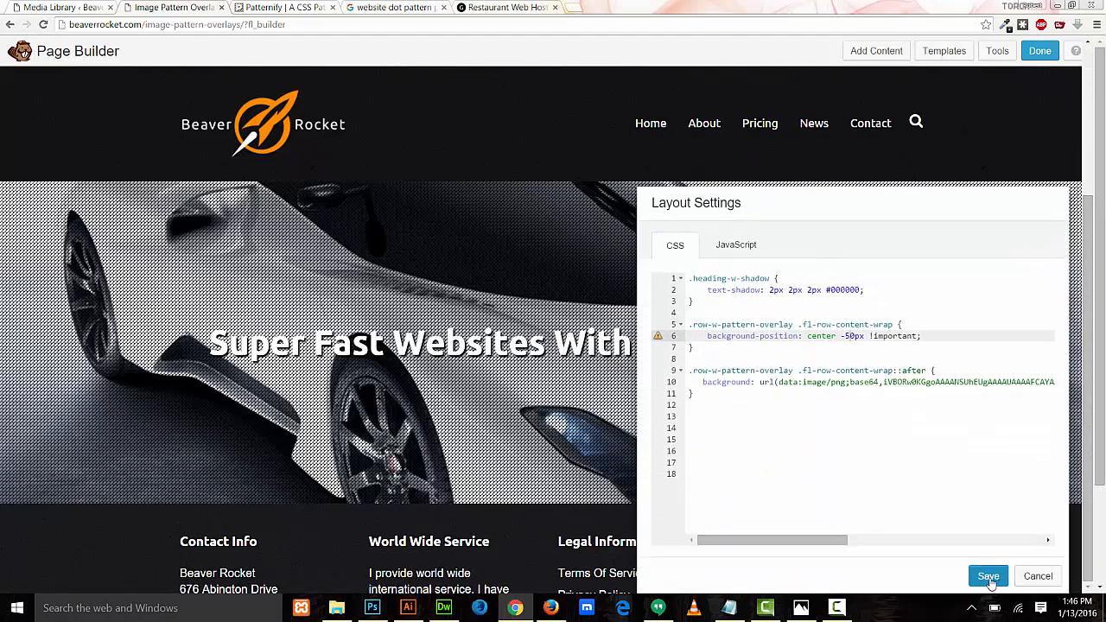
left_click(988, 578)
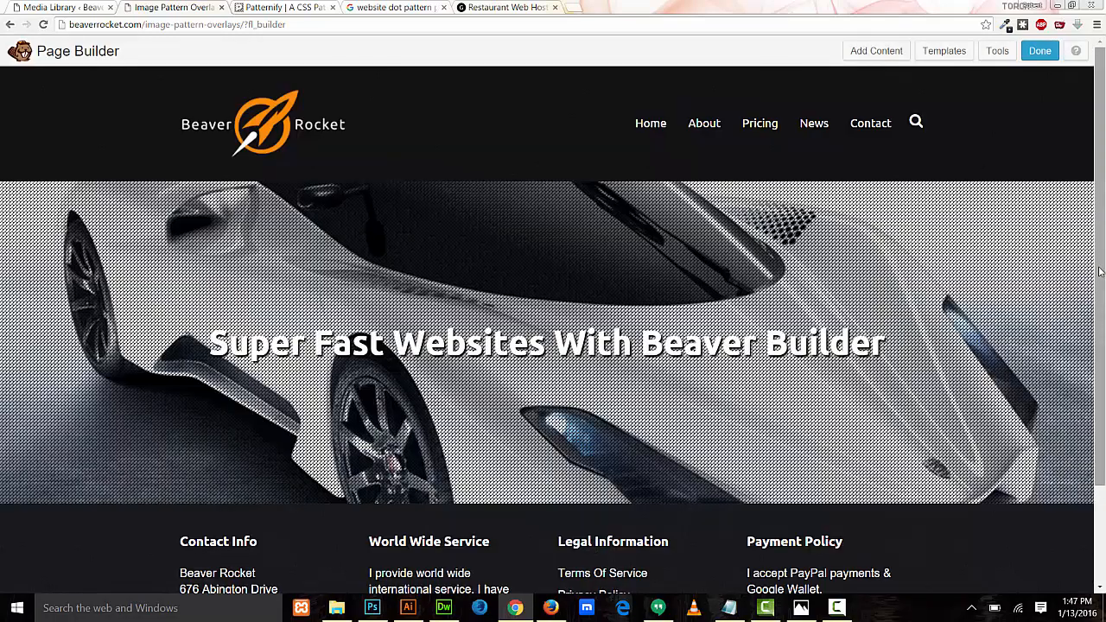
Reopen Layout Settings CSS and edit the background-position pixel offset
scroll("down", 3)
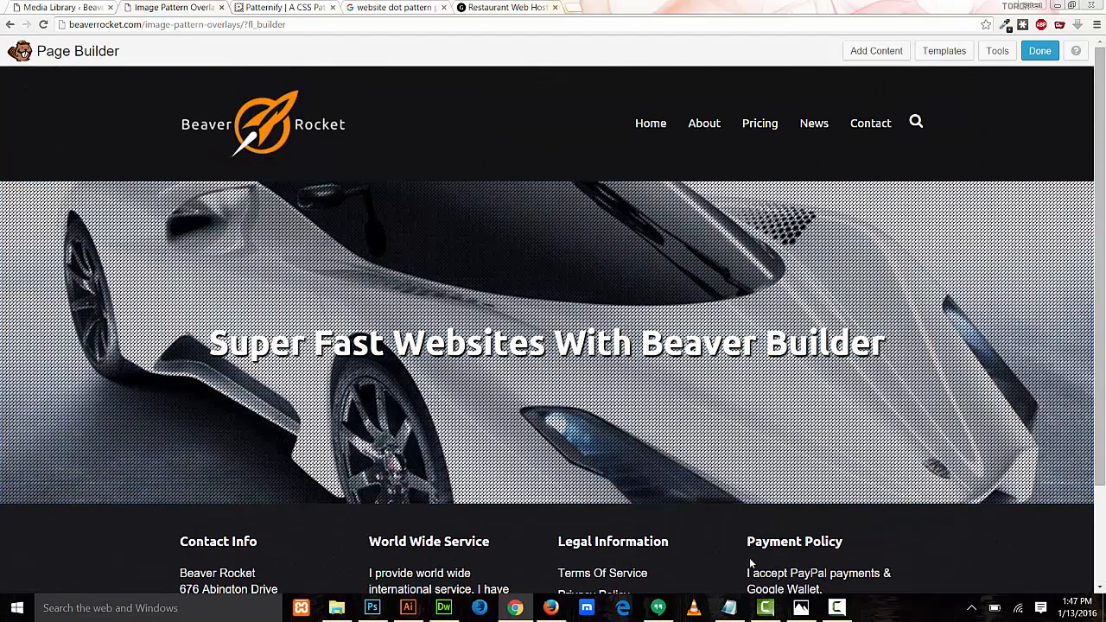
left_click(995, 50)
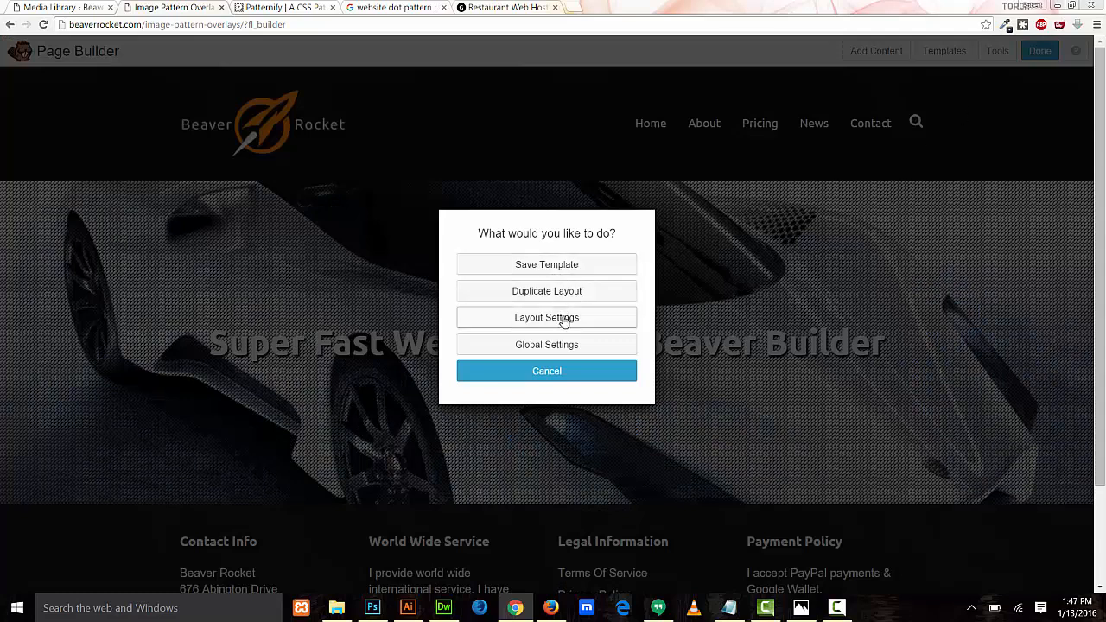
left_click(546, 318)
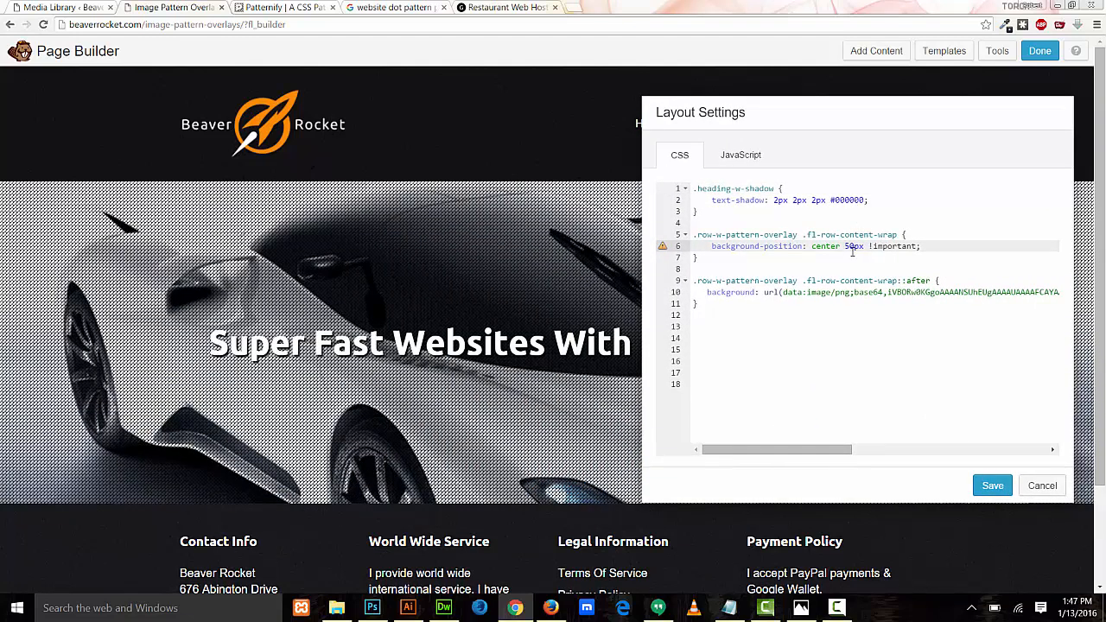
left_click(850, 245)
type("-10")
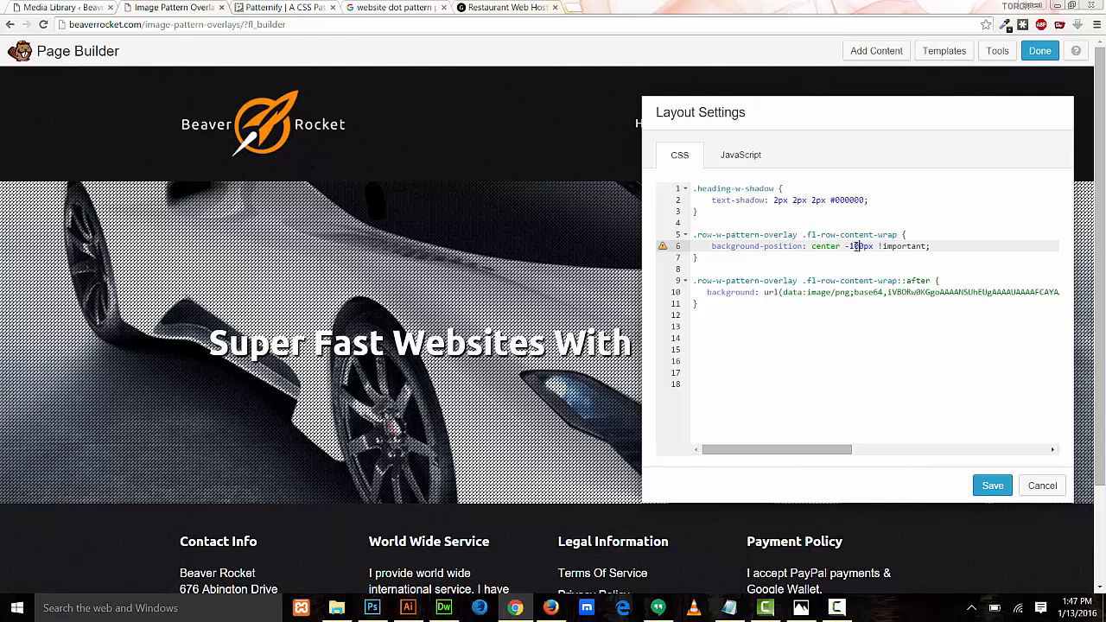
left_click(992, 484)
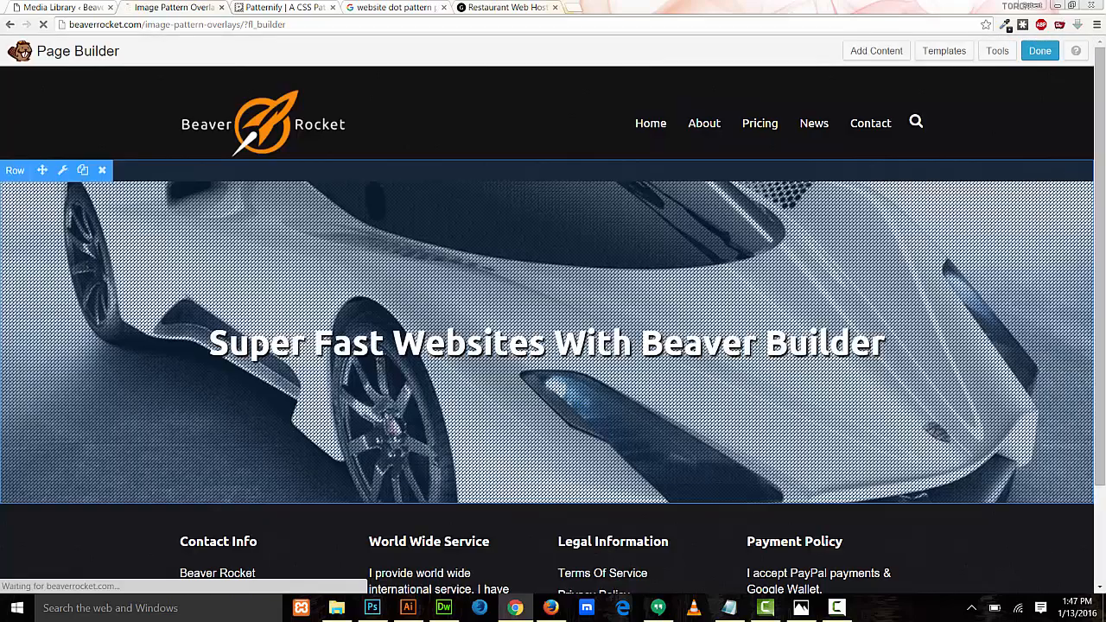
Leave the page builder and scroll the live homepage with the fixed patterned hero
left_click(1041, 50)
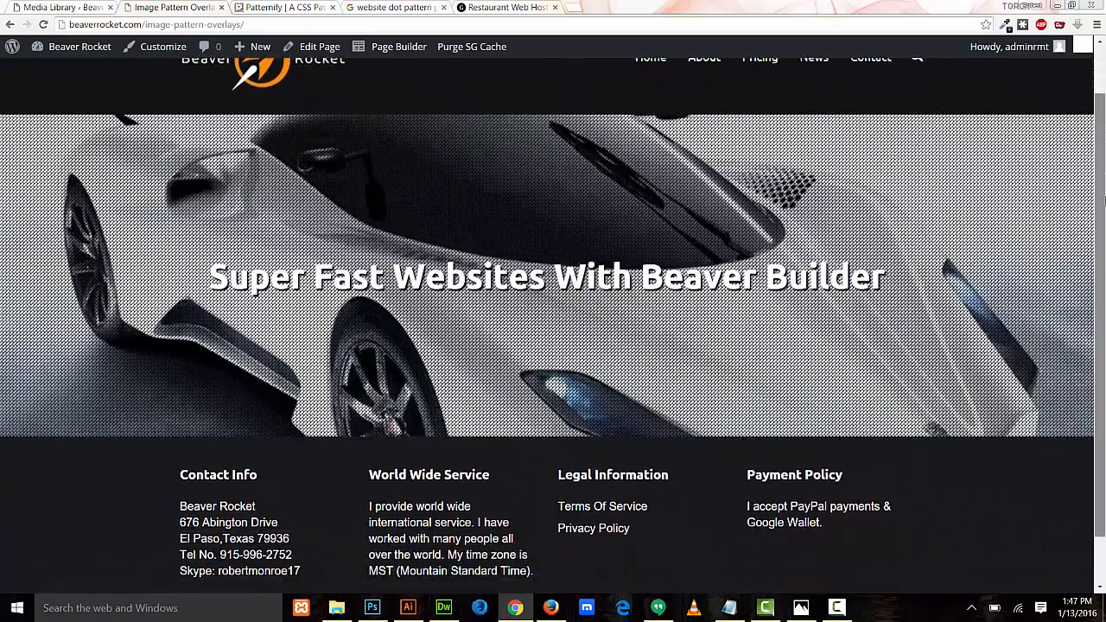
scroll("up", 3)
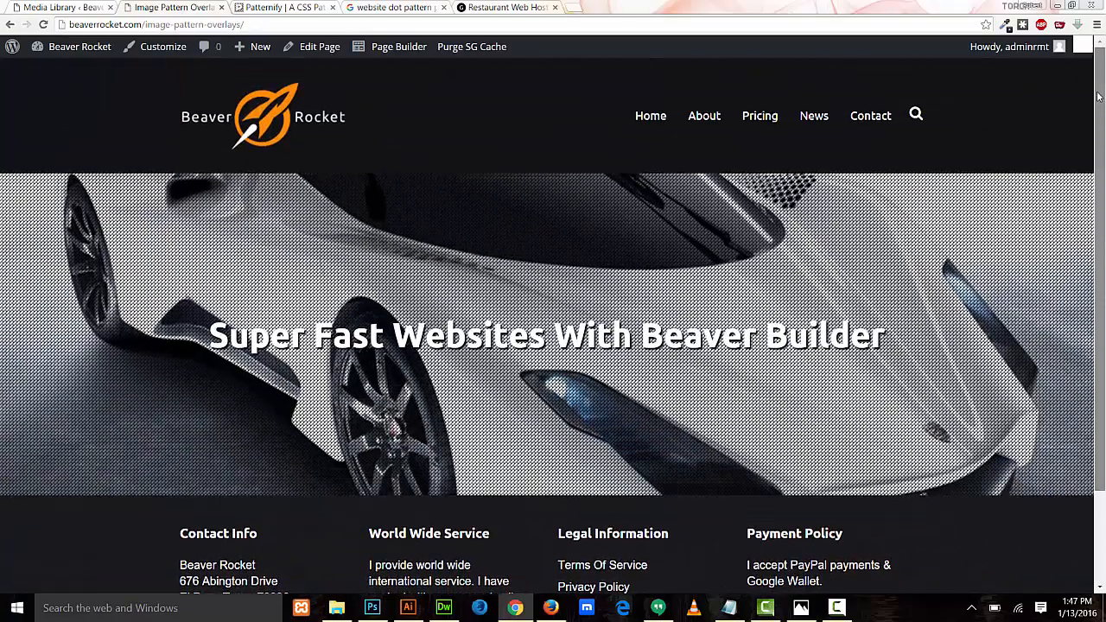
scroll("down", 3)
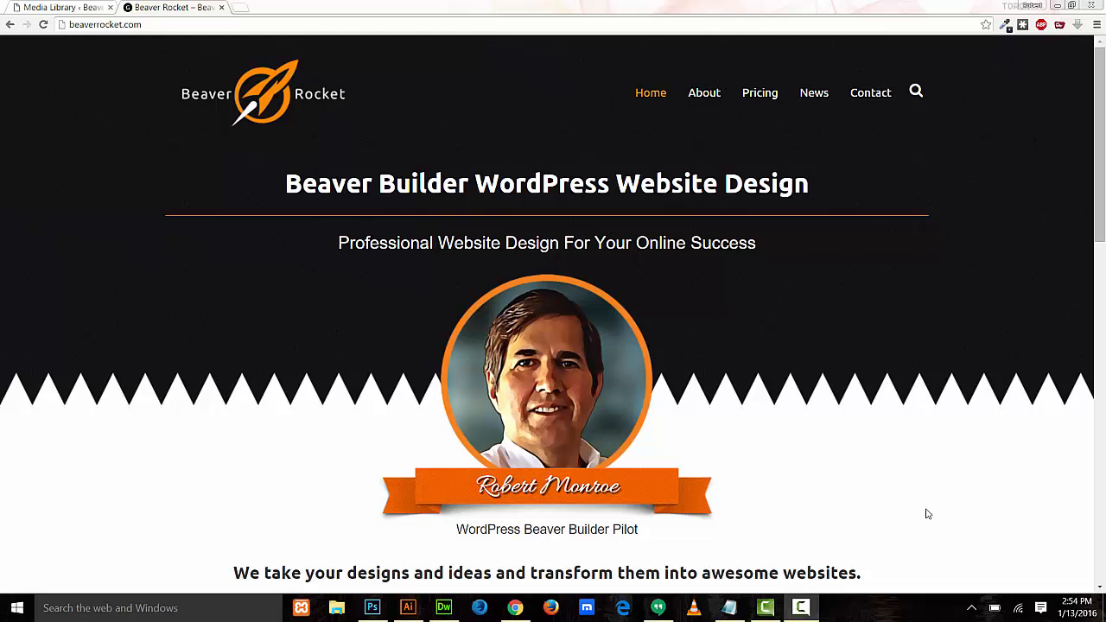
mouse_move(1099, 194)
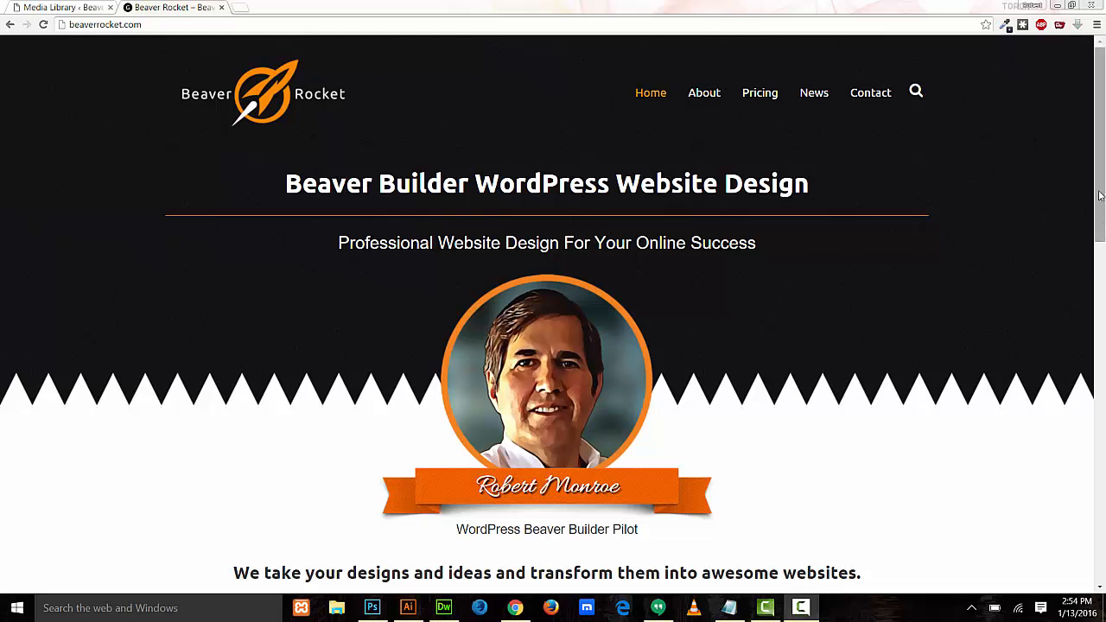